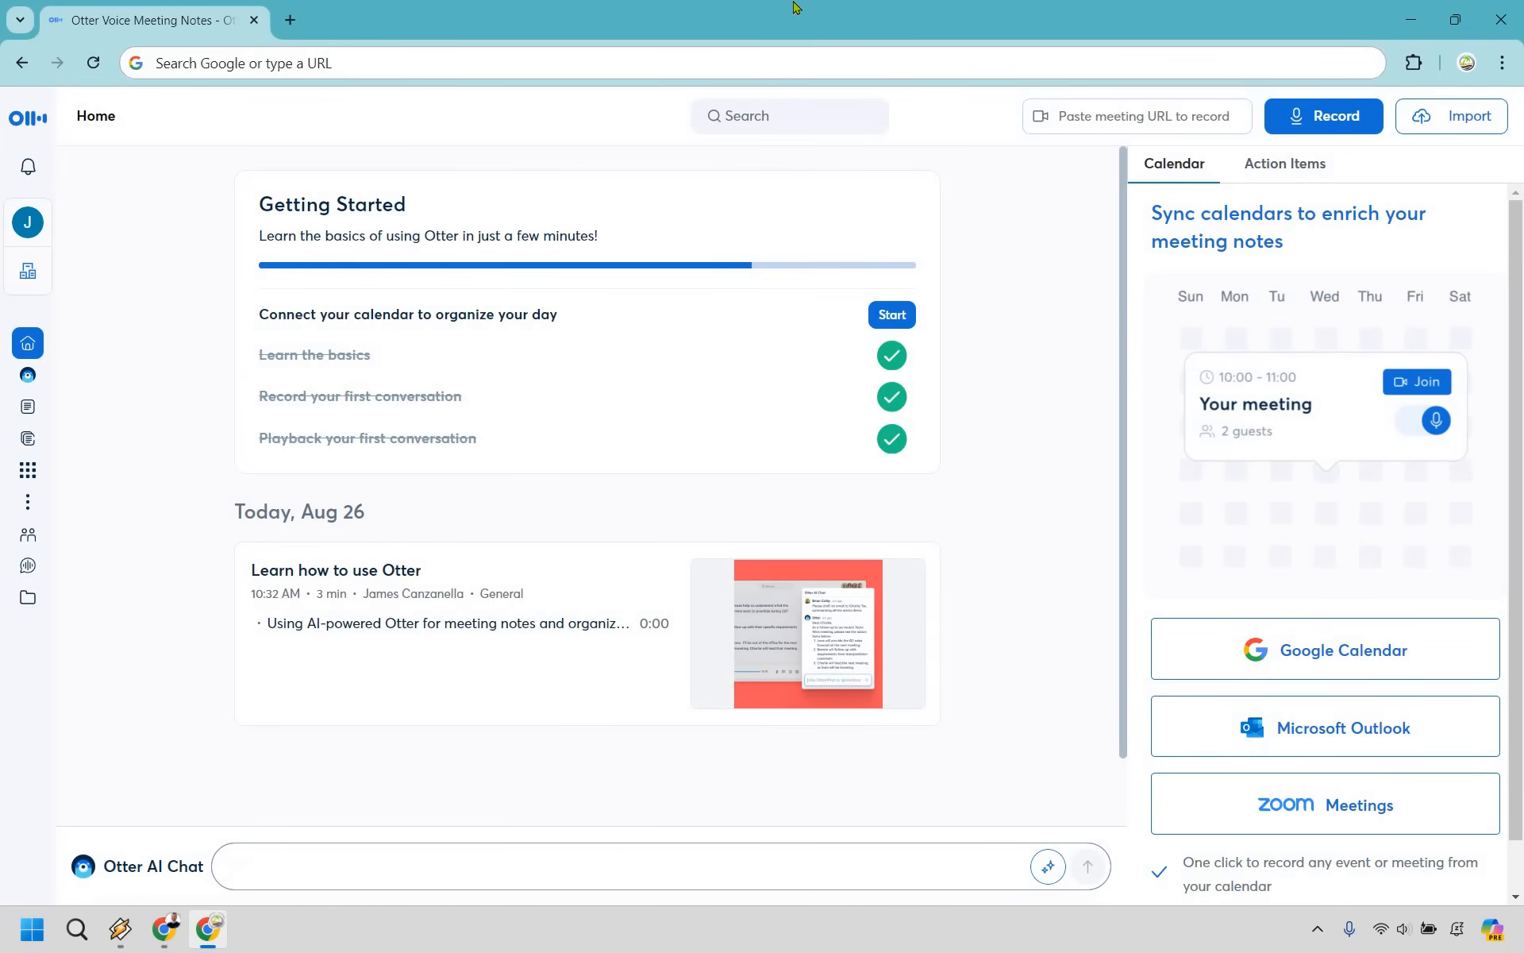
Start a new live recording from the top bar and speak so Otter transcribes into the Note.
type("Could you provide a list of k")
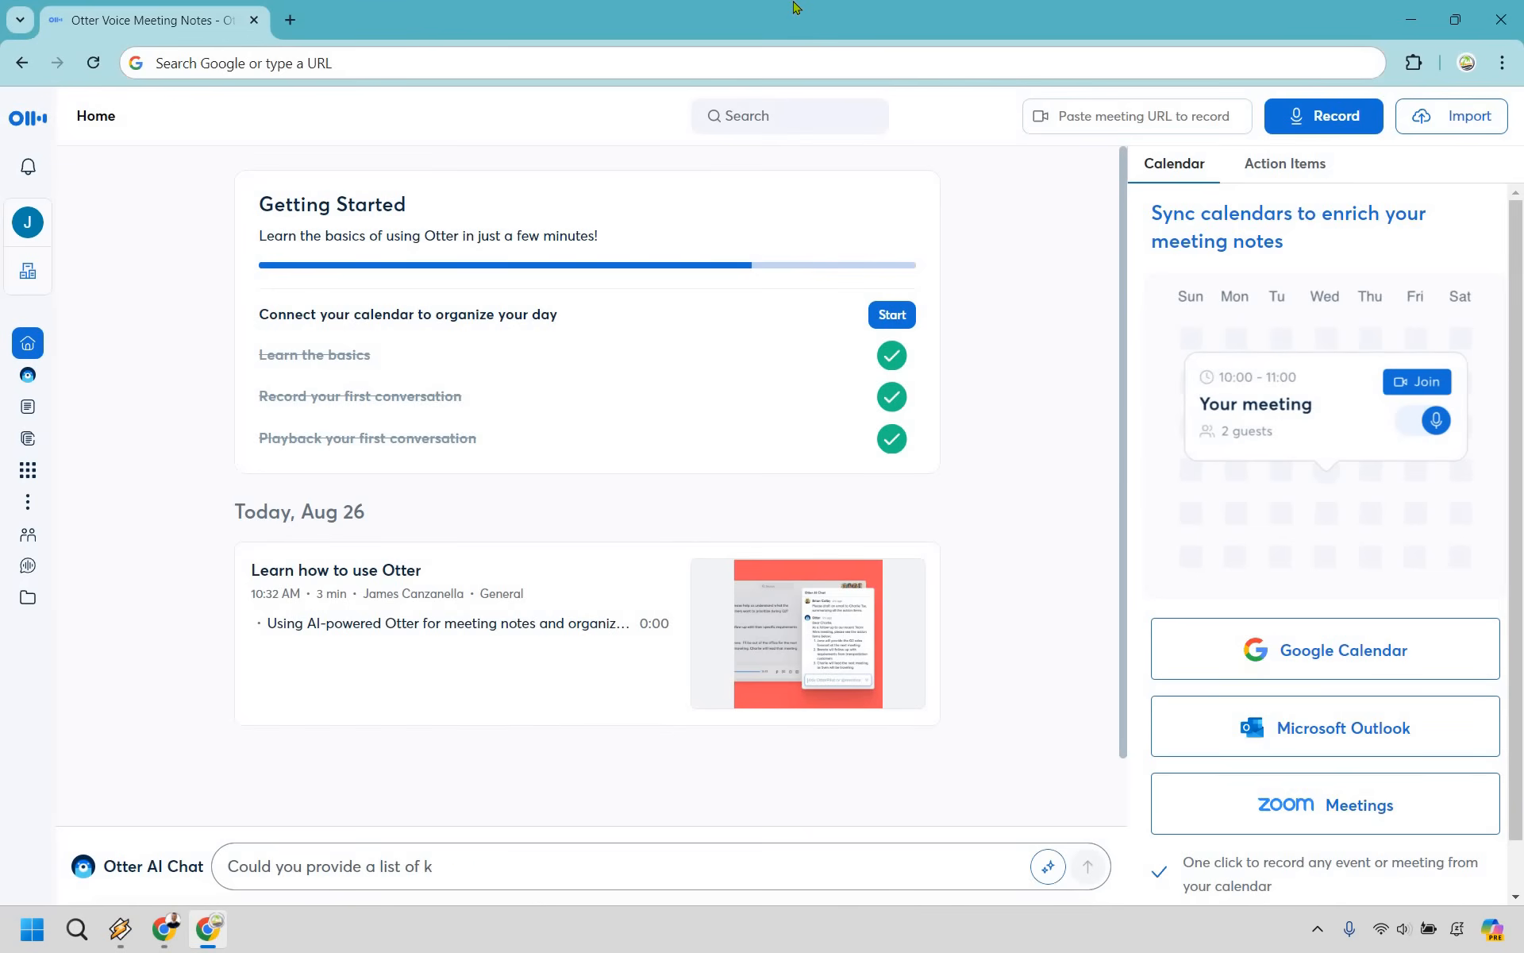
type("ey acronyms or technical terms discusse")
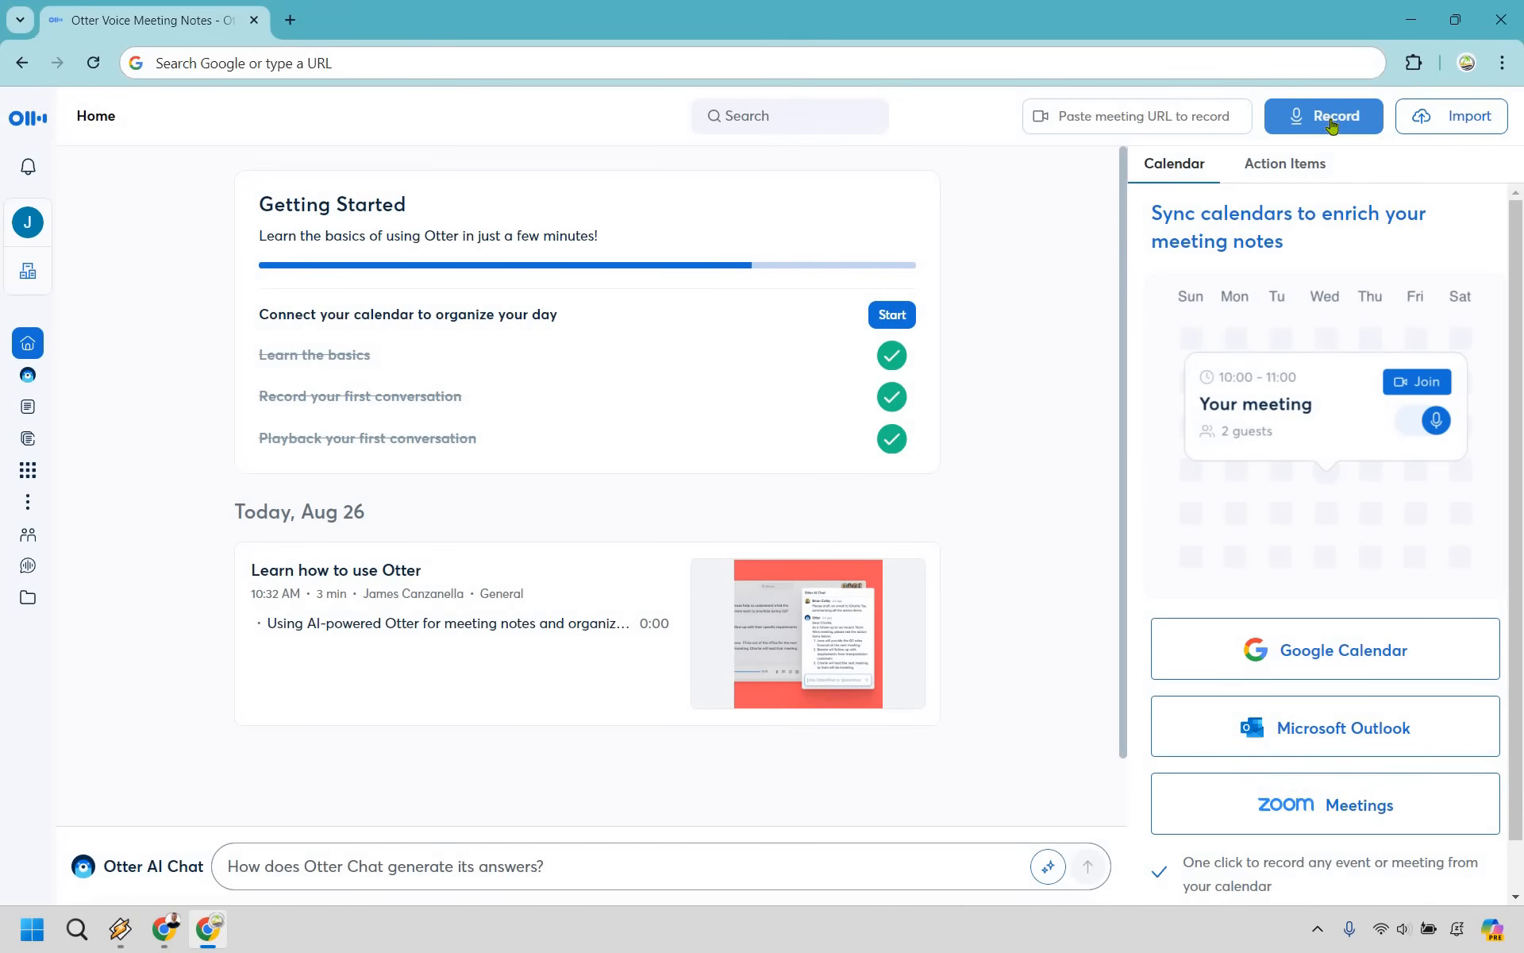
left_click(1324, 116)
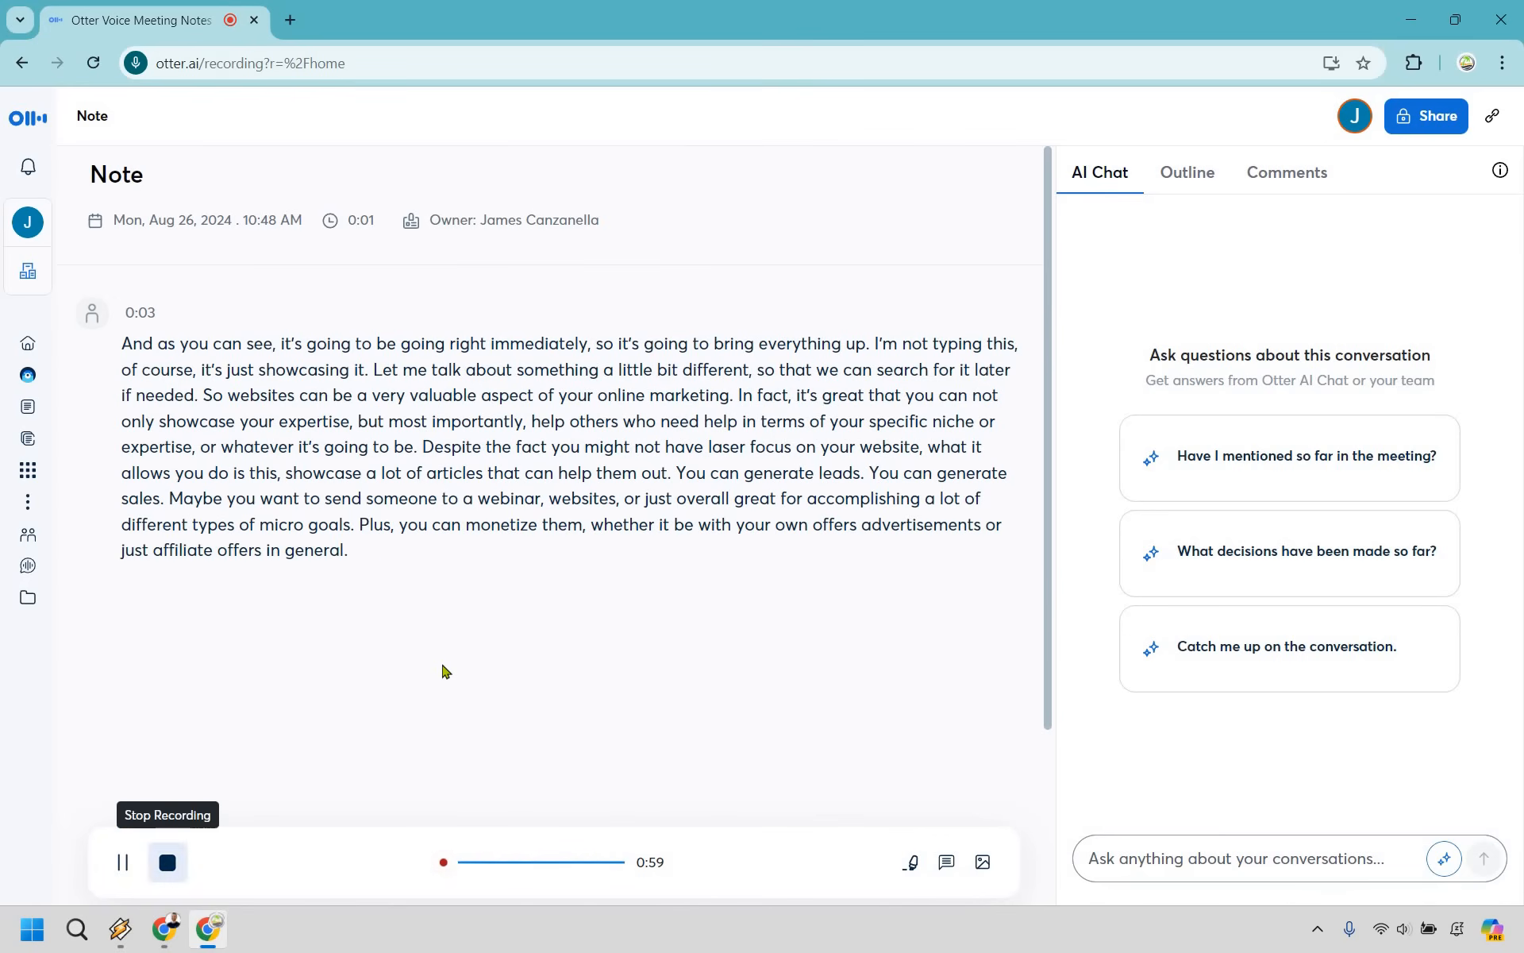
Stop the recording, open Note, toggle the webinars action item, and scroll its Summary.
left_click(168, 861)
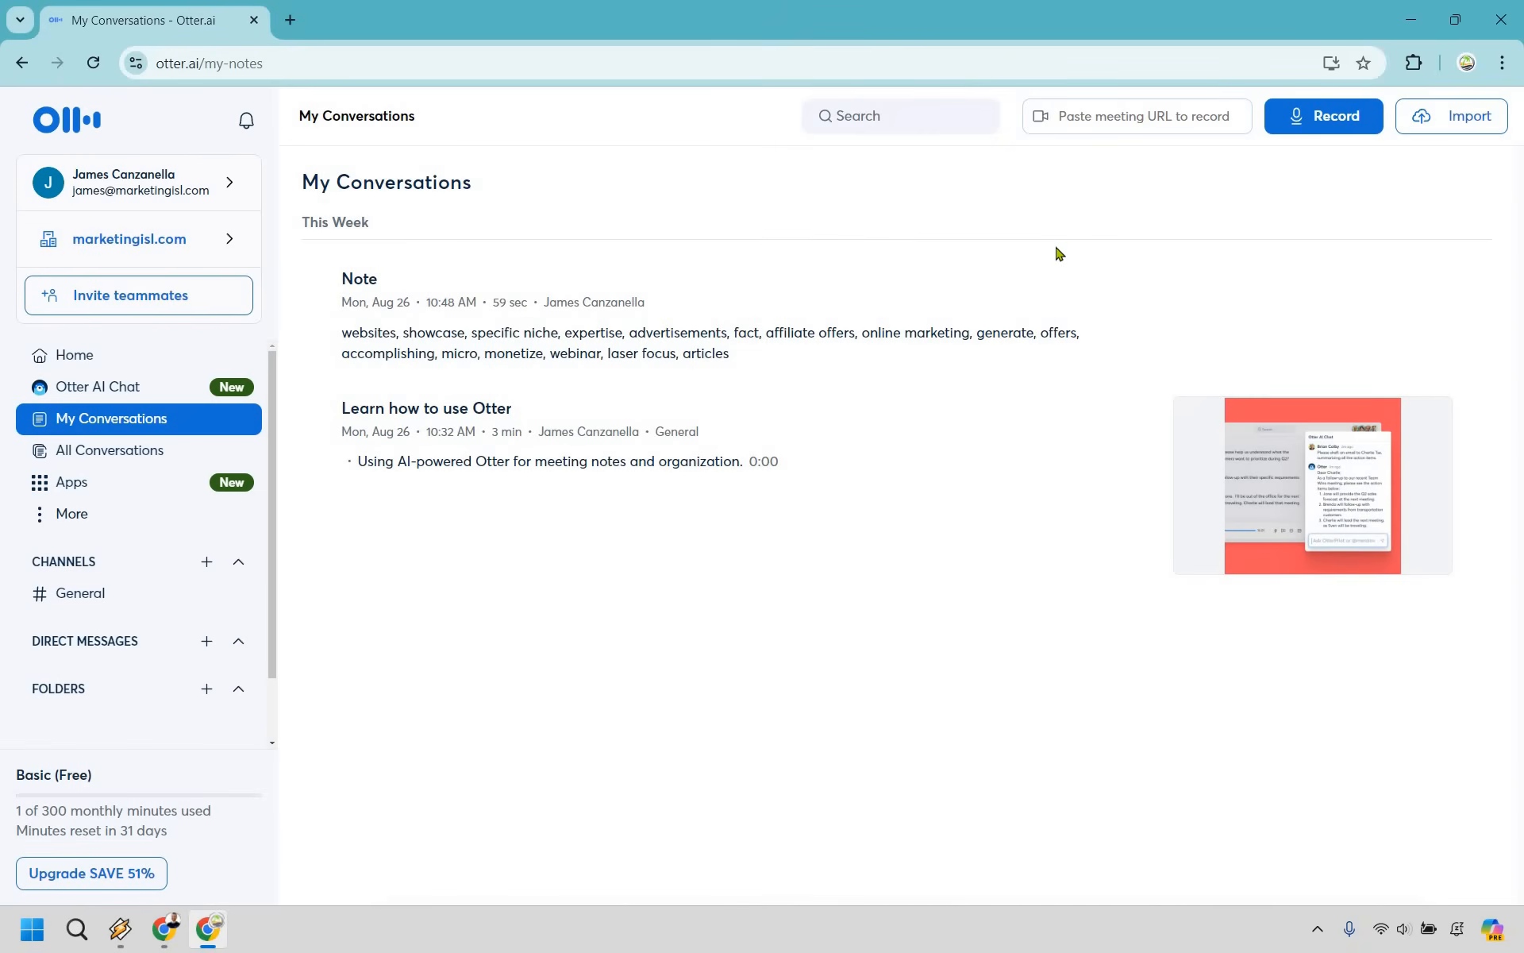
mouse_move(756, 321)
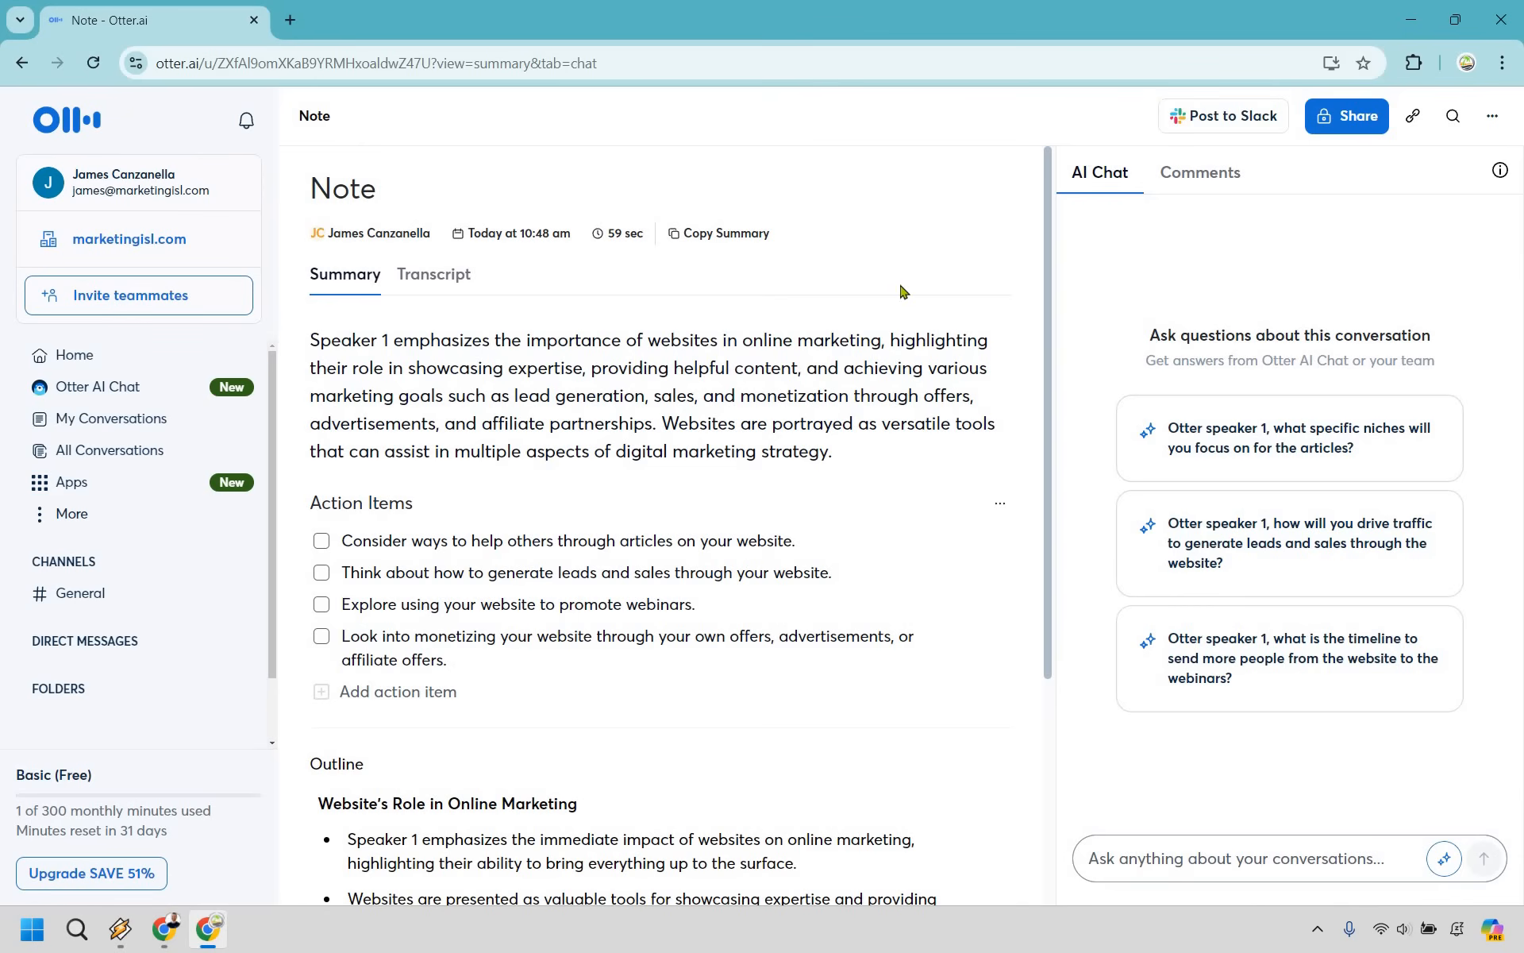
mouse_move(598, 387)
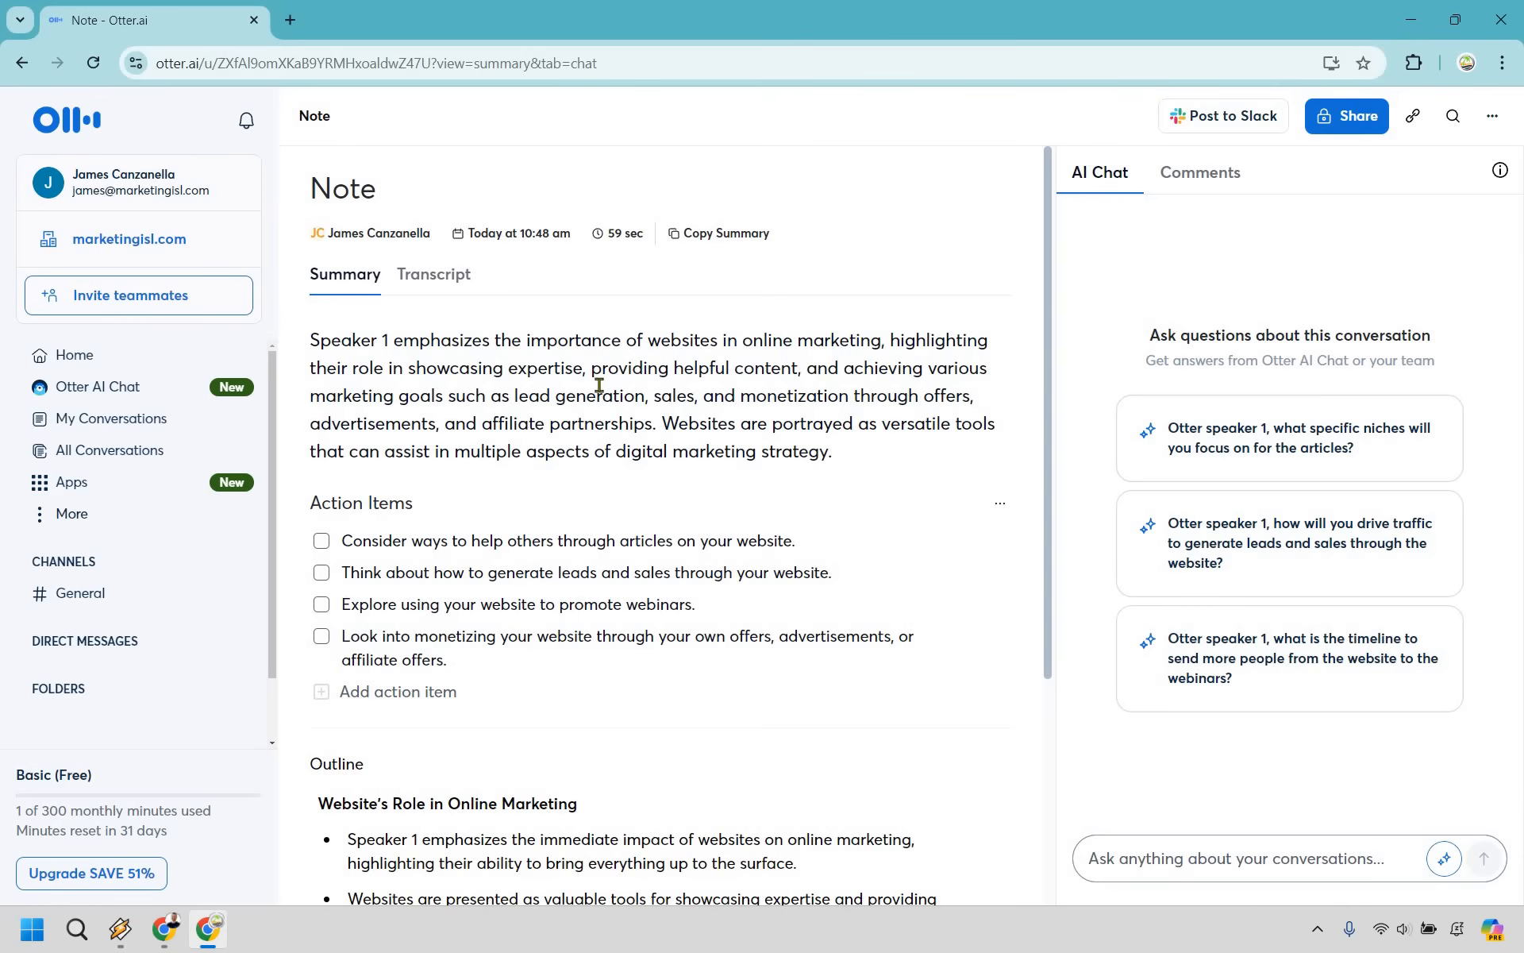
mouse_move(489, 511)
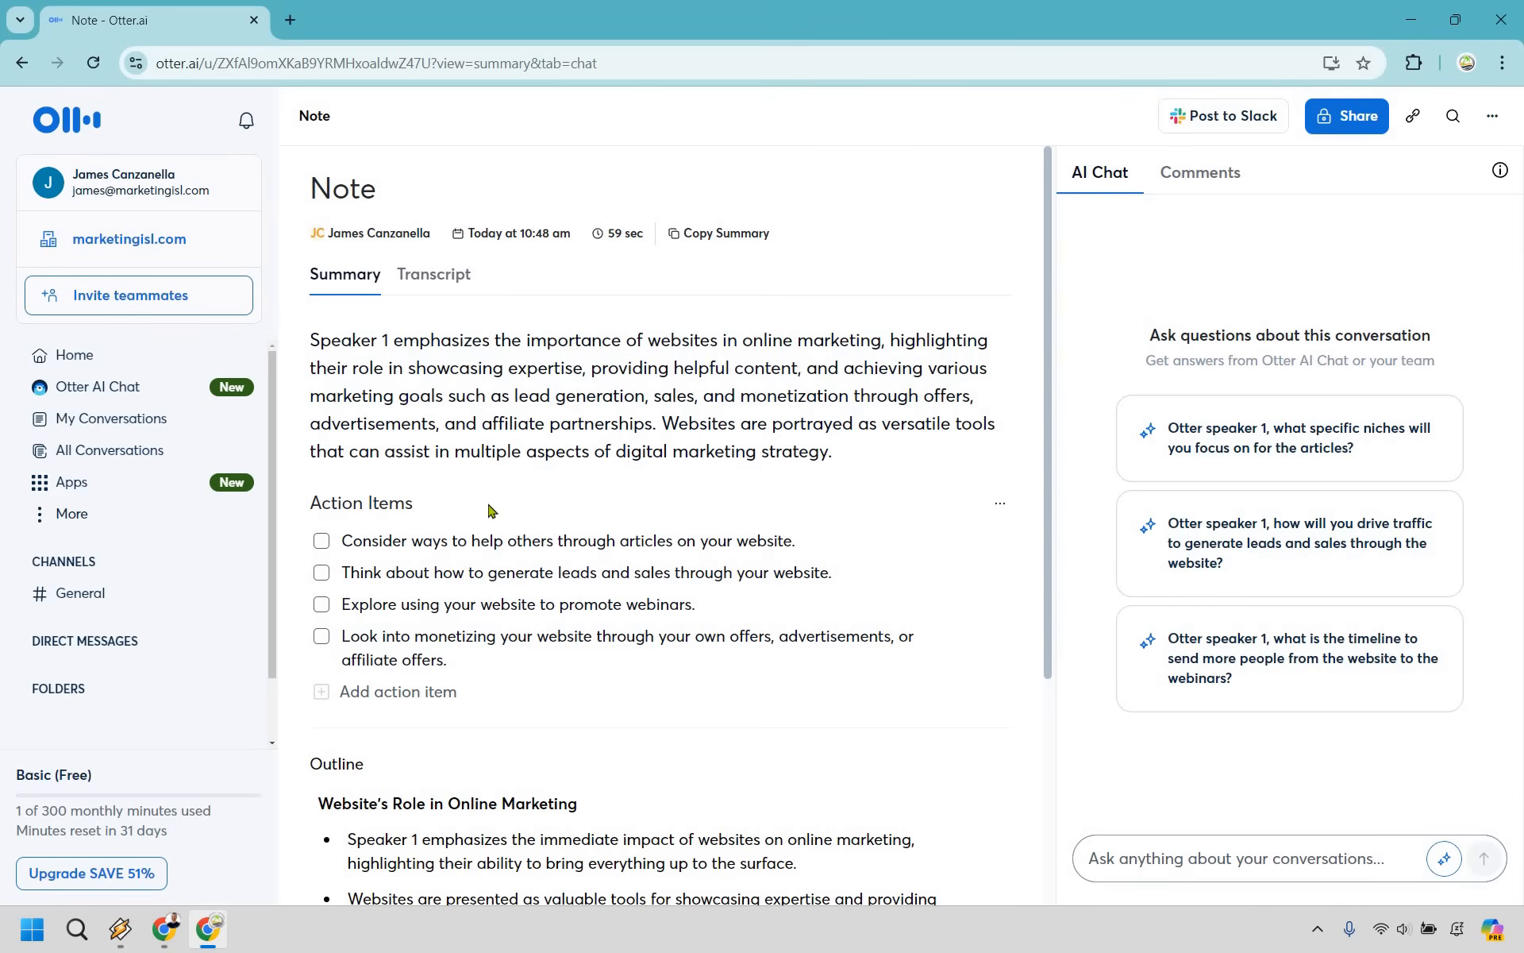
mouse_move(511, 514)
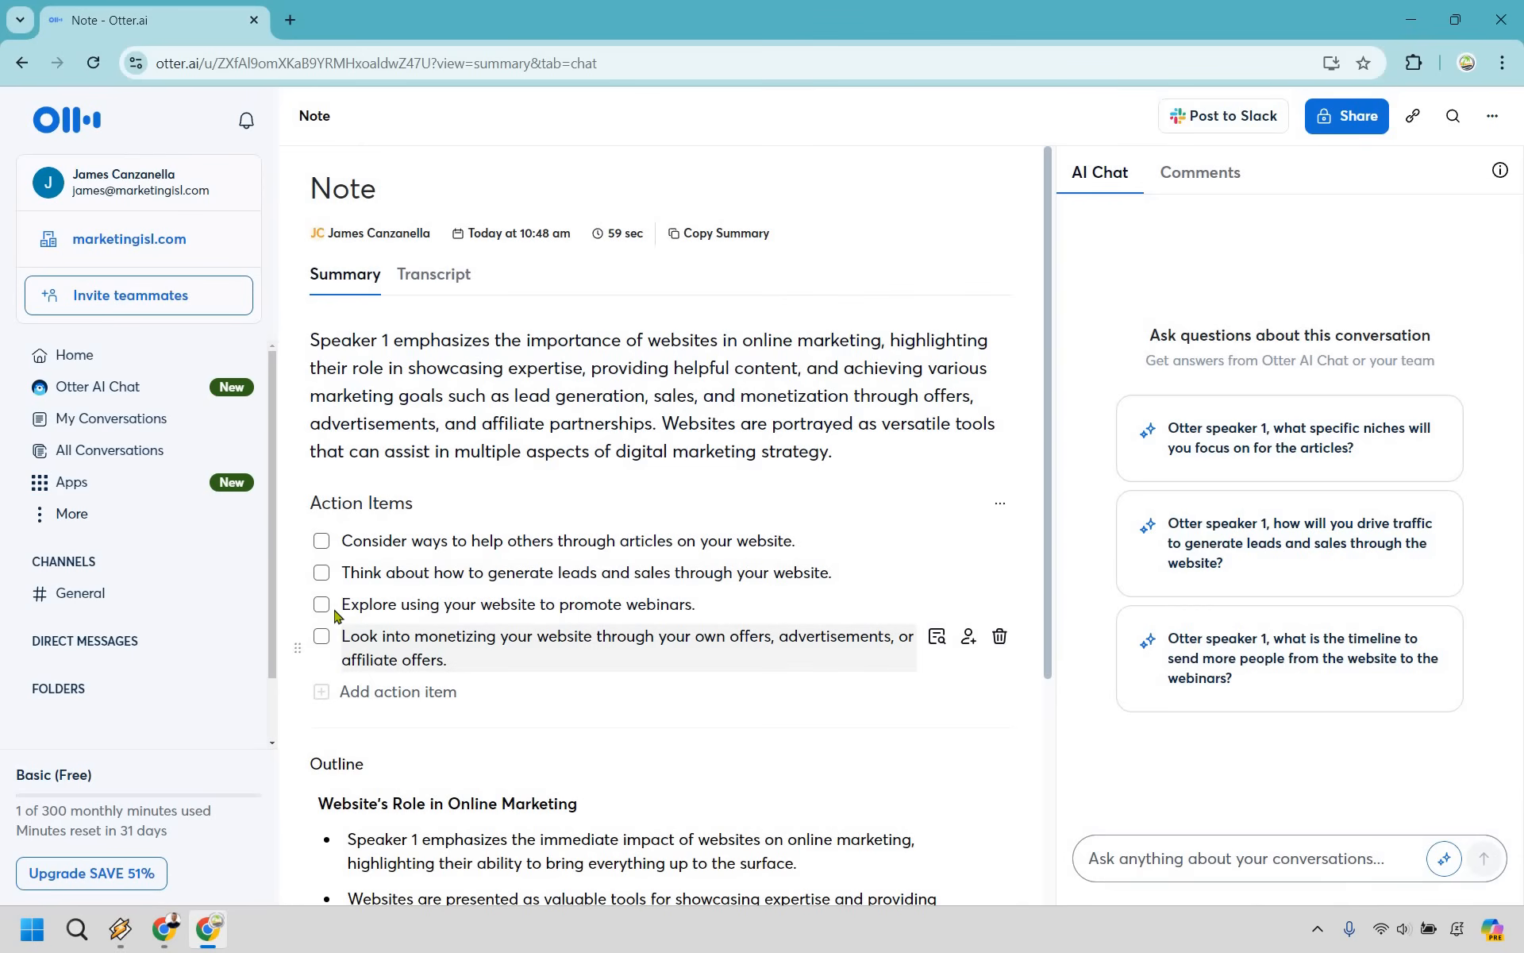
left_click(320, 603)
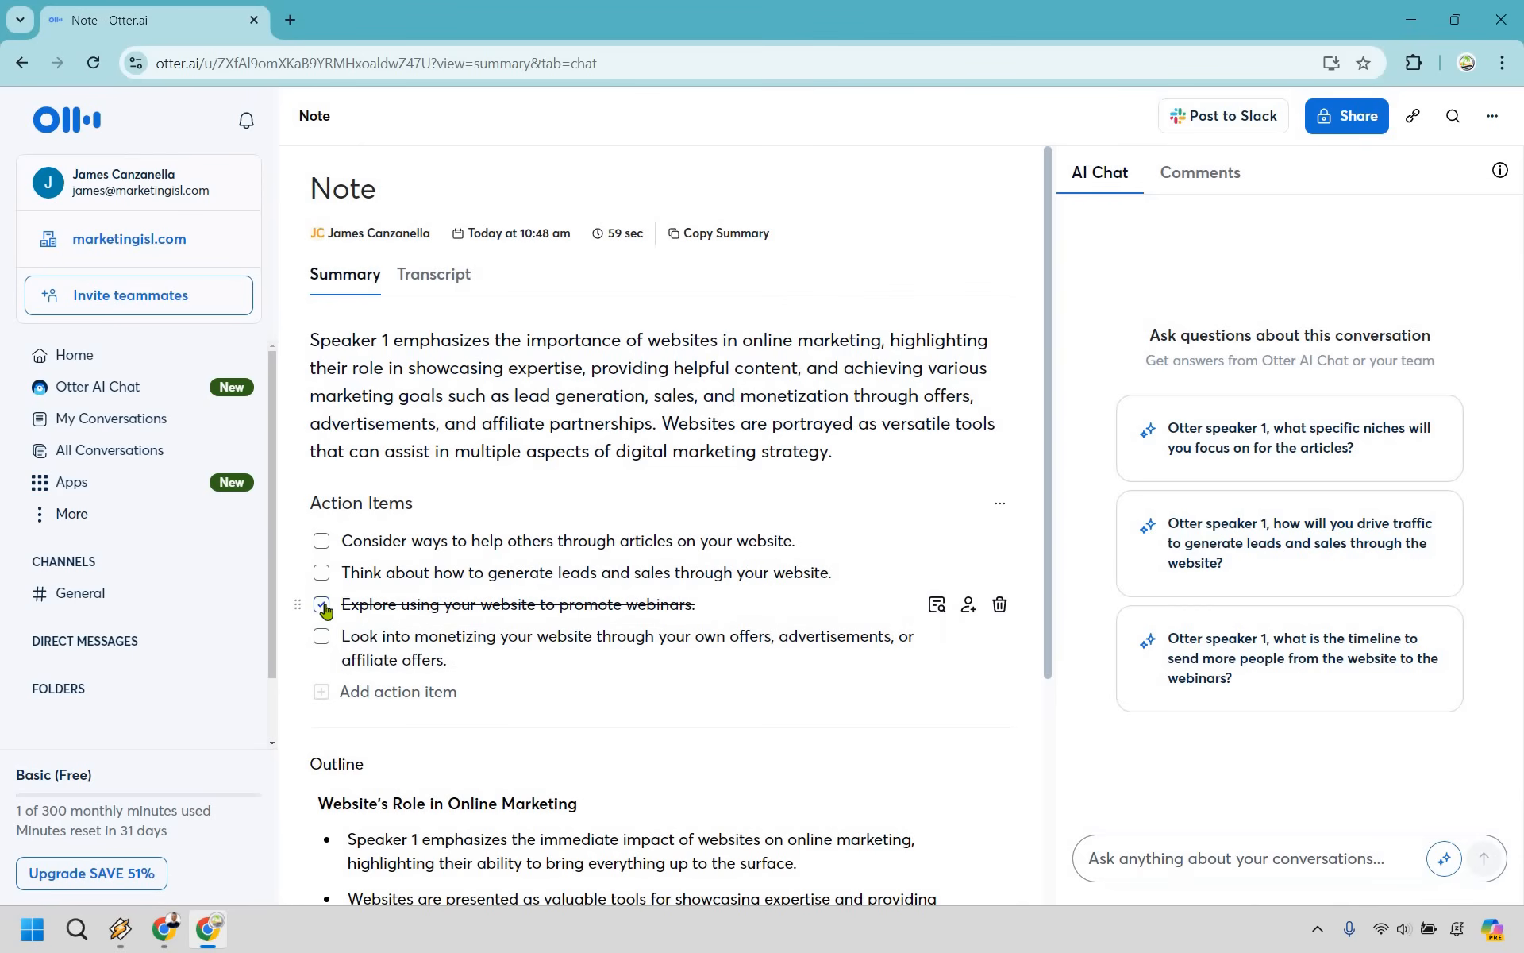
left_click(321, 605)
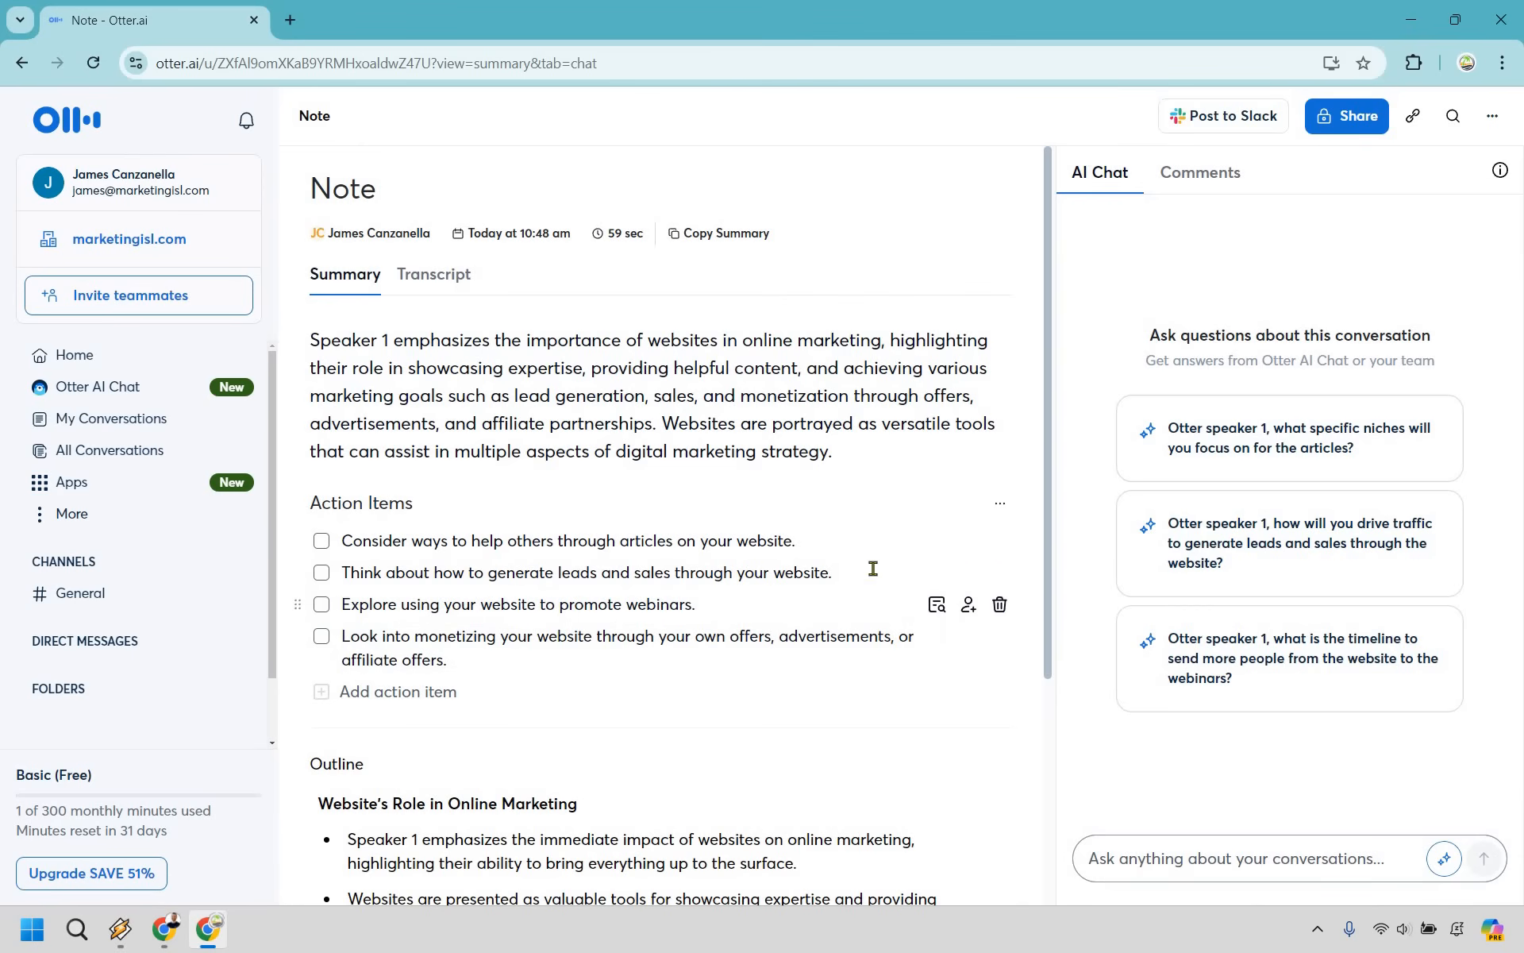
scroll("down", 3)
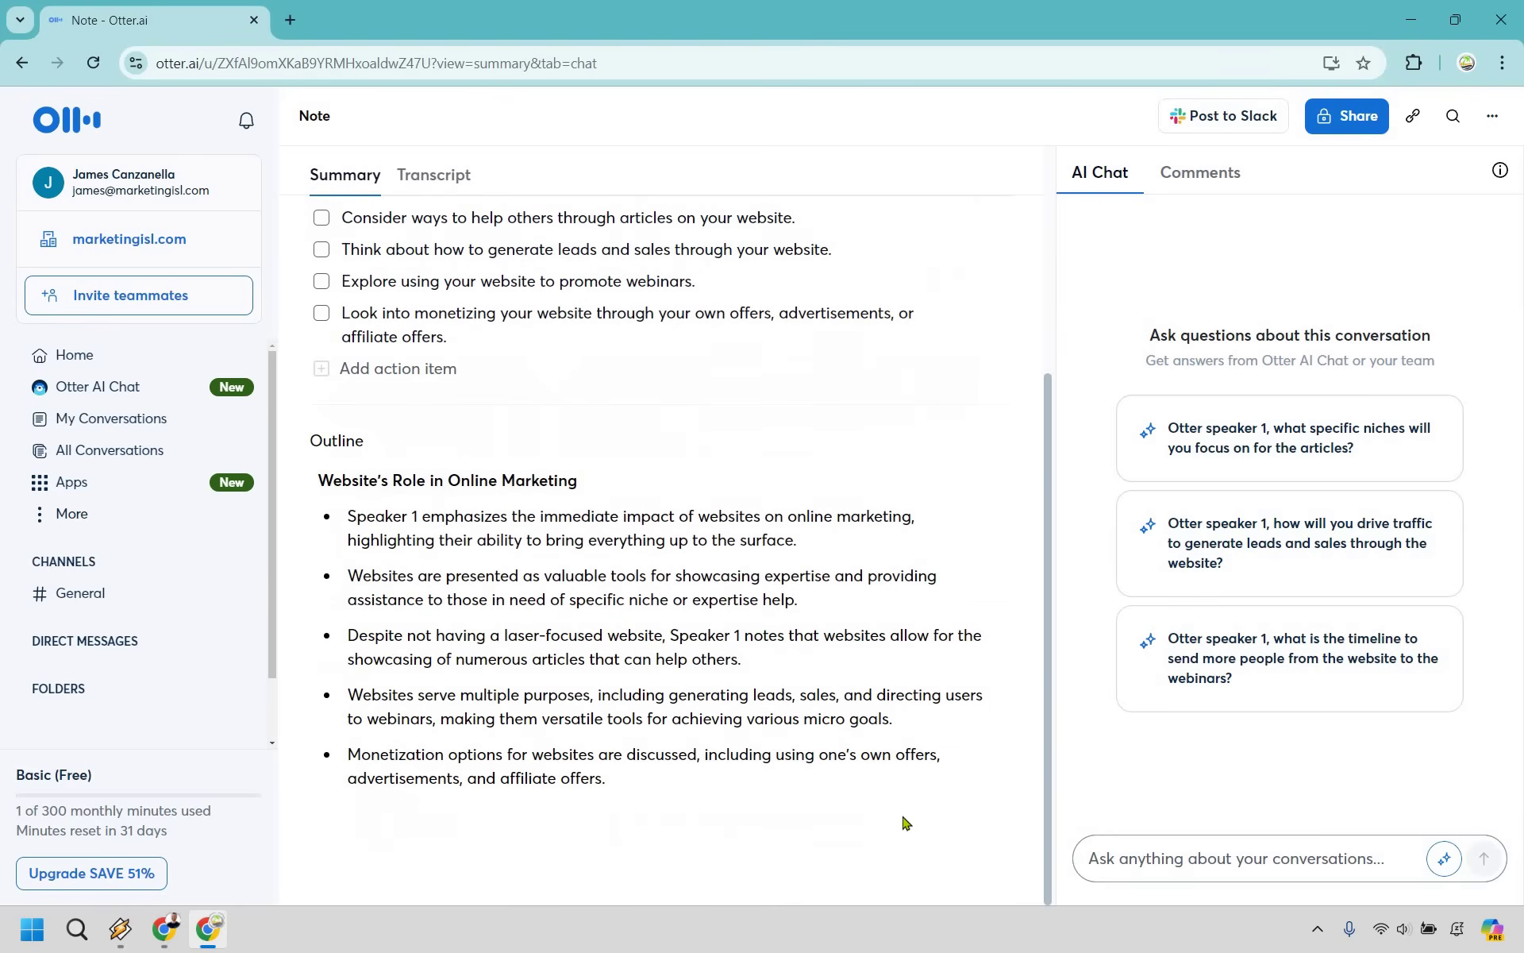
mouse_move(930, 514)
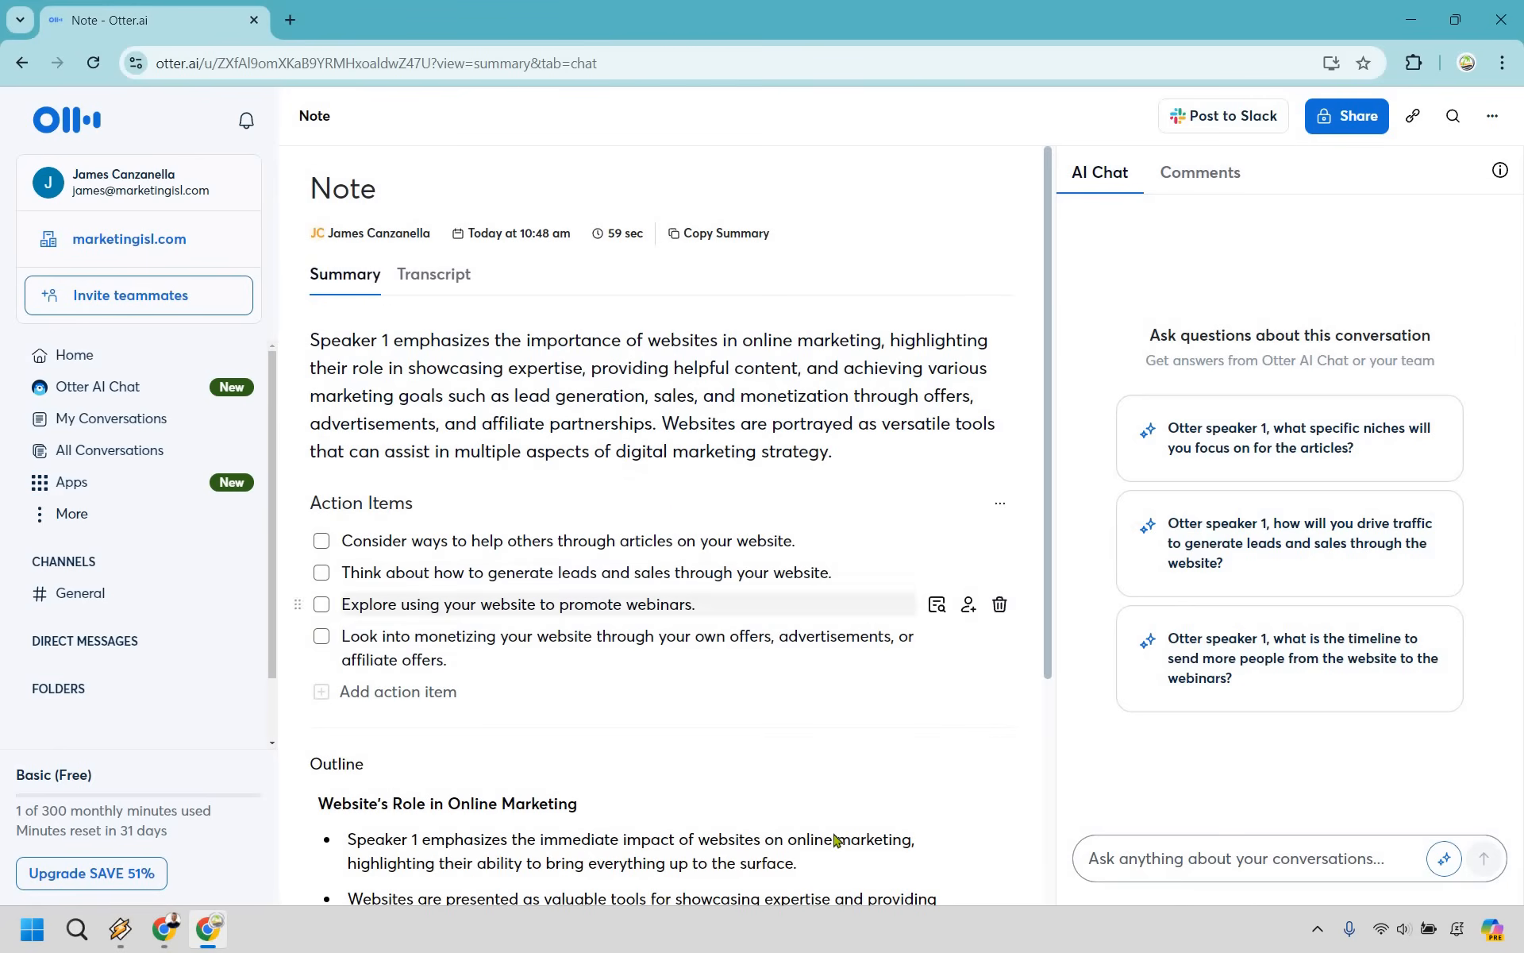
scroll("down", 3)
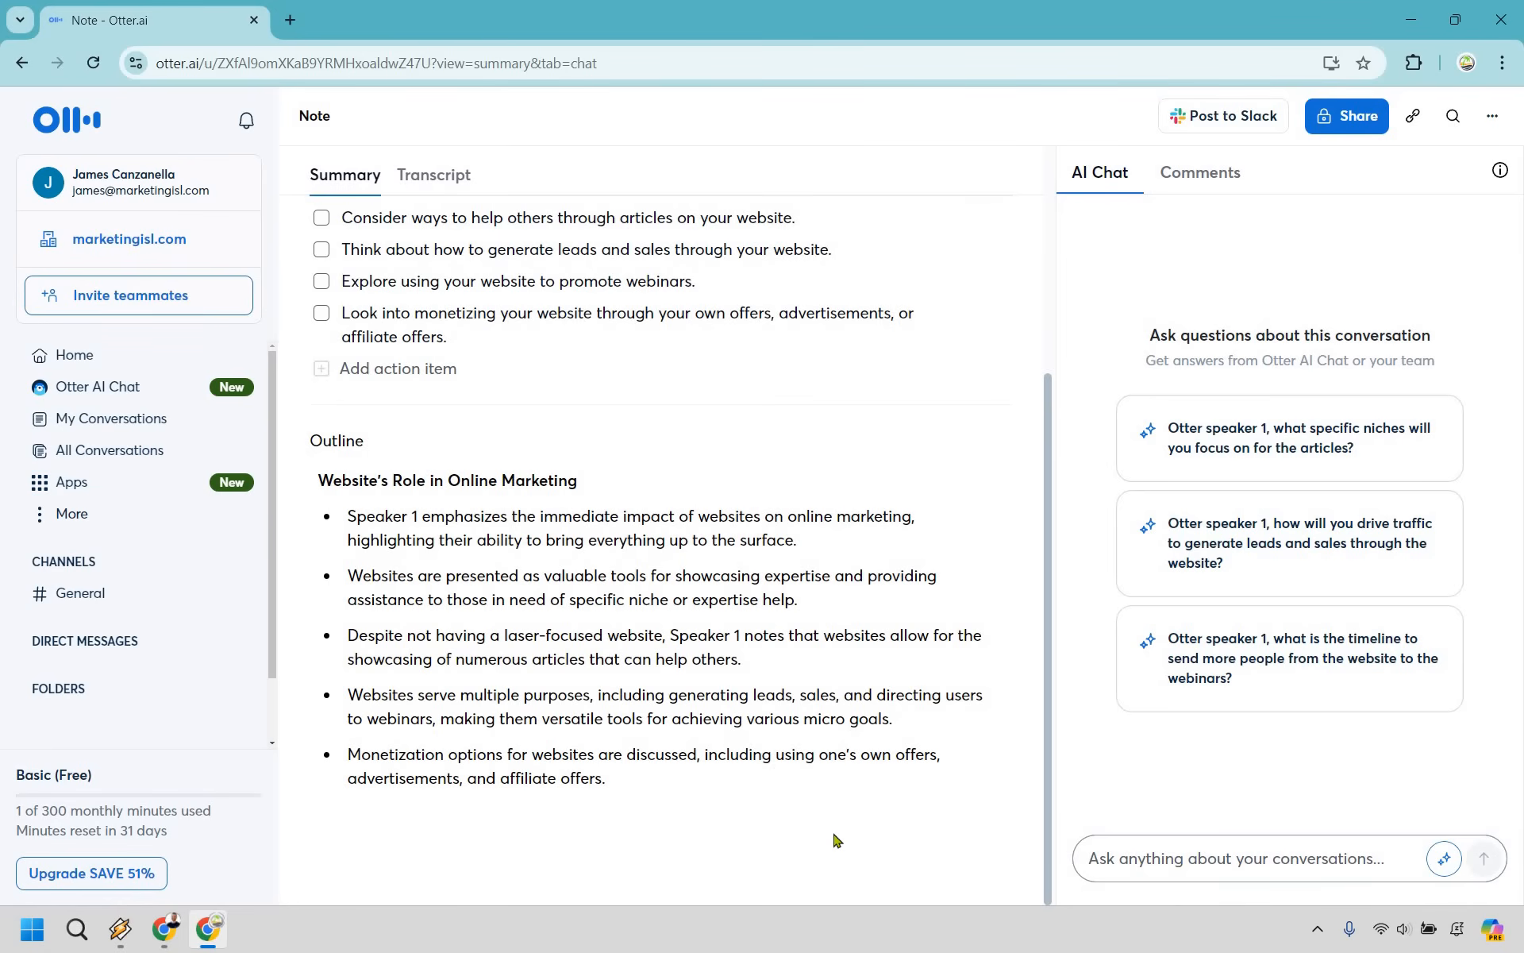
mouse_move(633, 480)
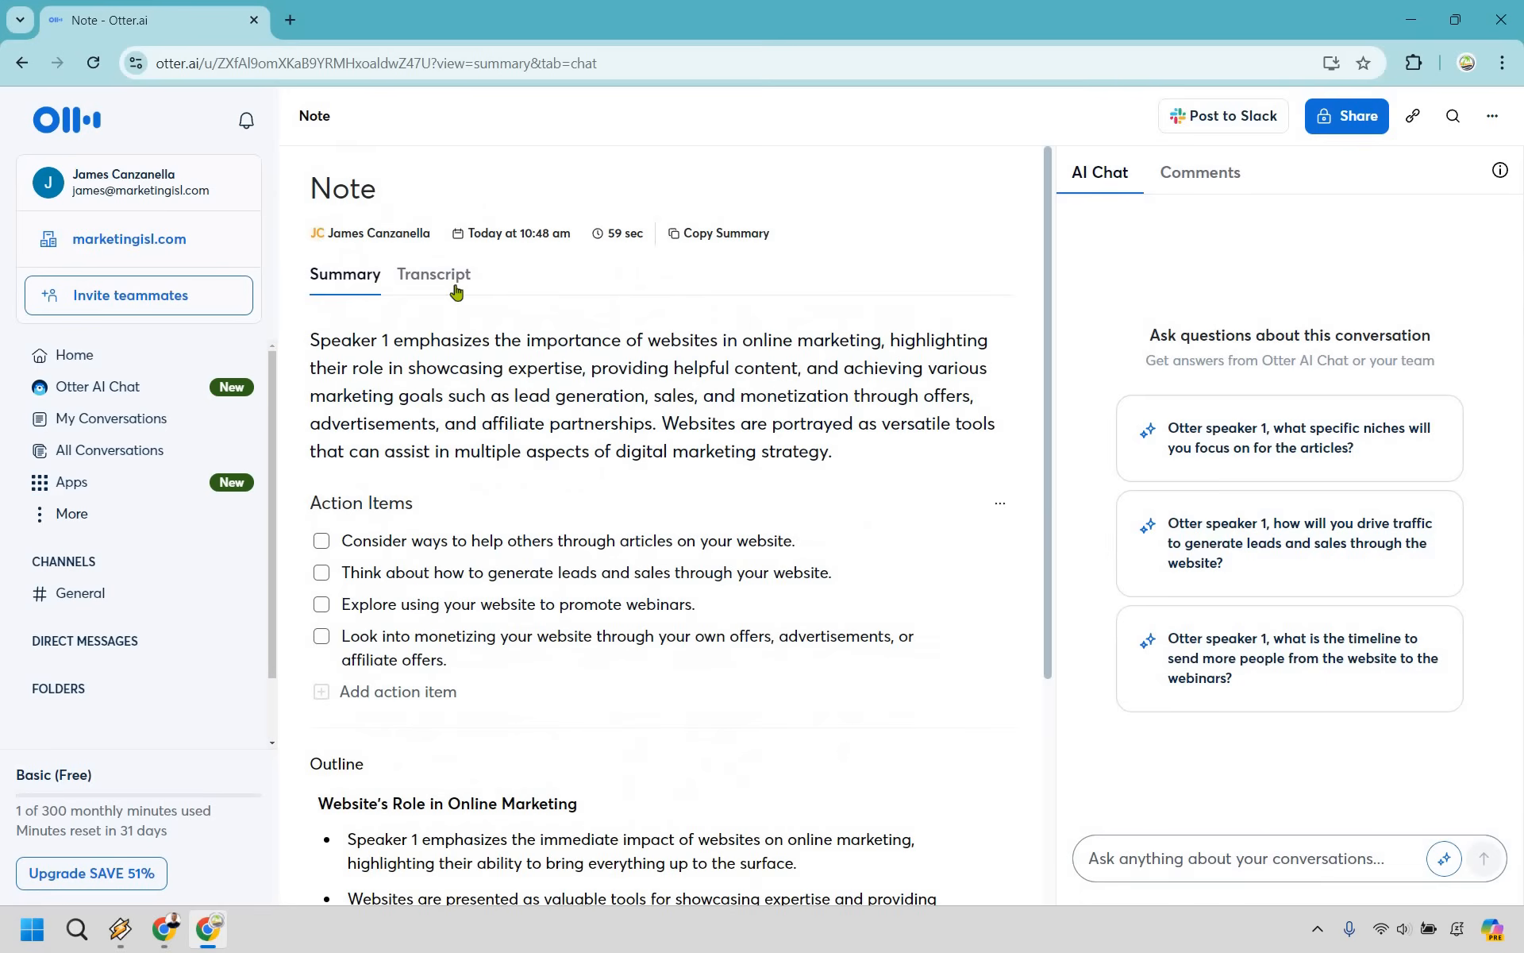
In the Transcript, tag Speaker 1 as the suggested person James Canzanella.
left_click(434, 273)
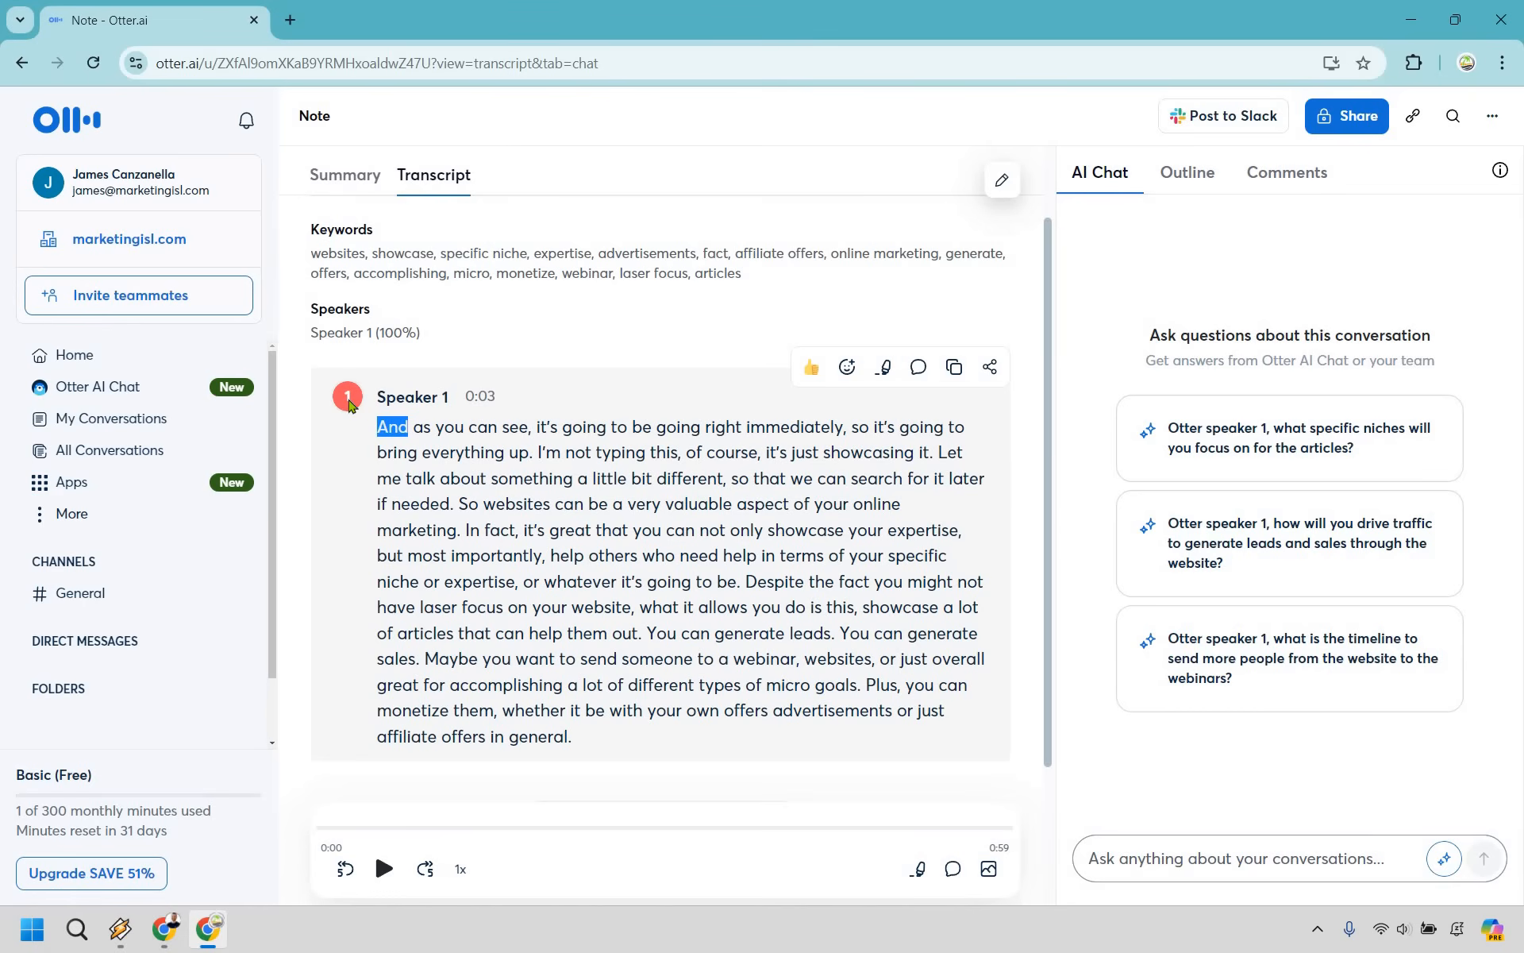
left_click(346, 397)
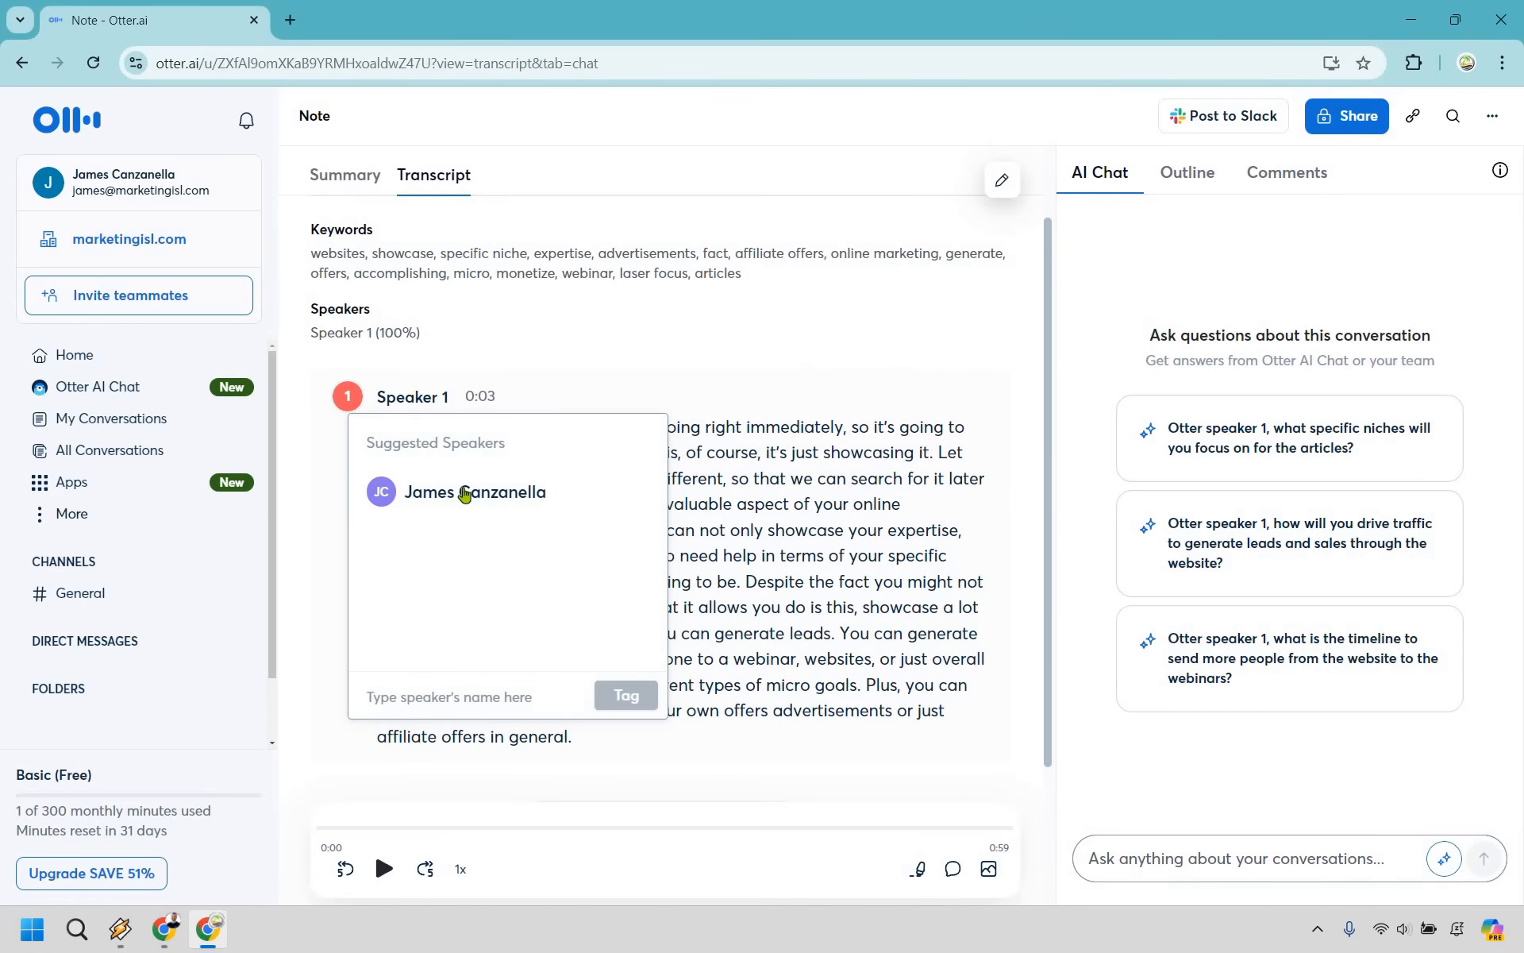
left_click(475, 492)
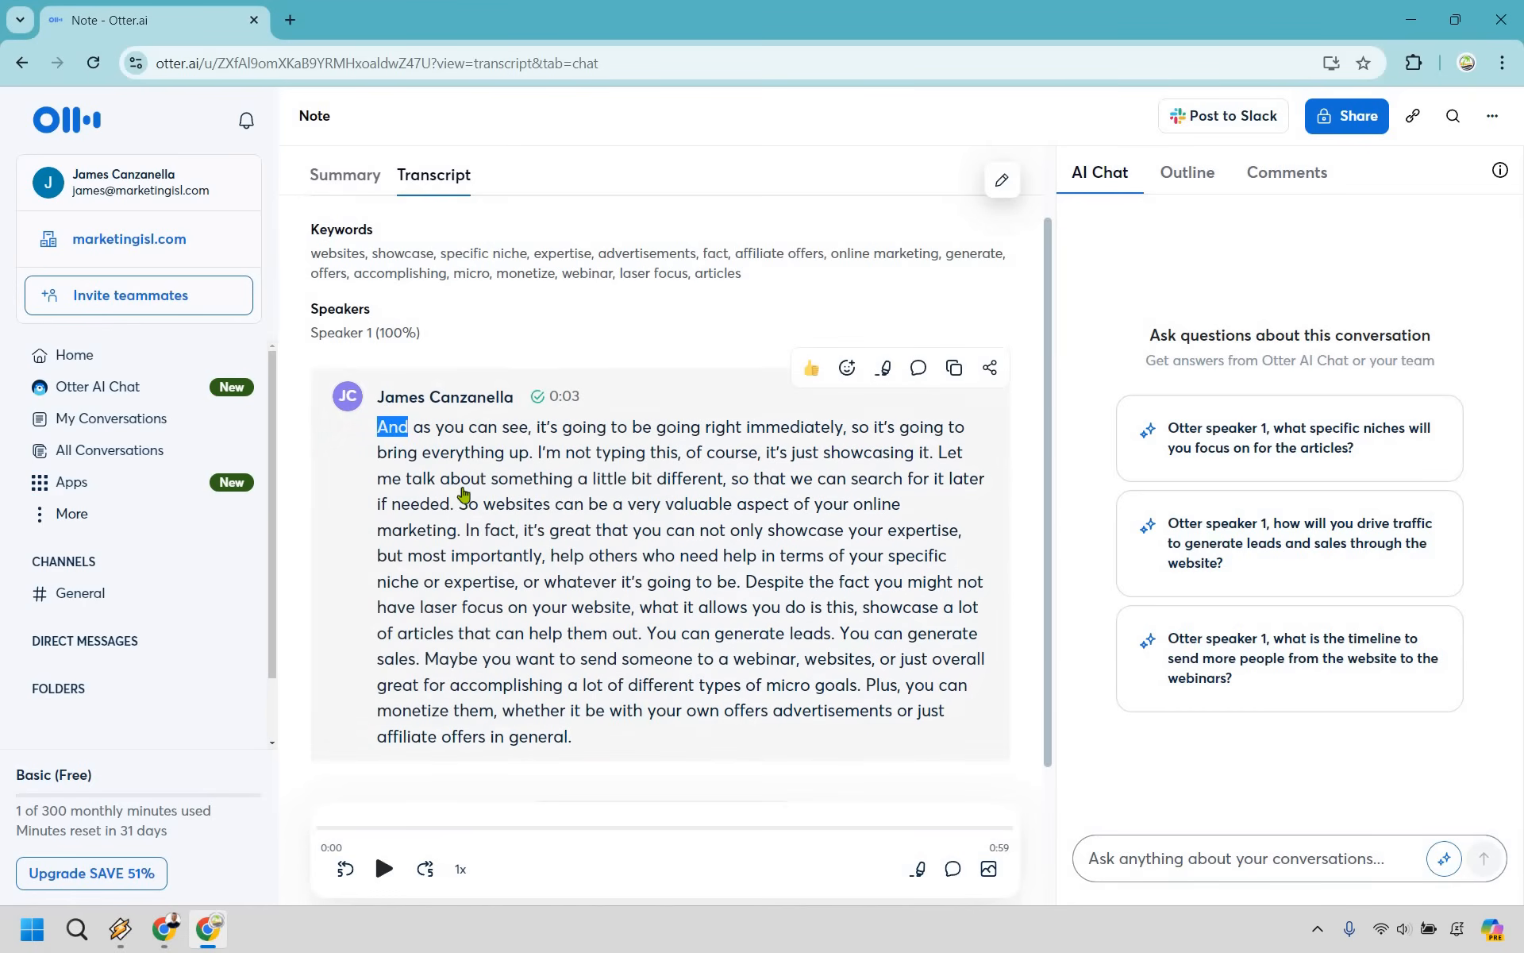
mouse_move(883, 369)
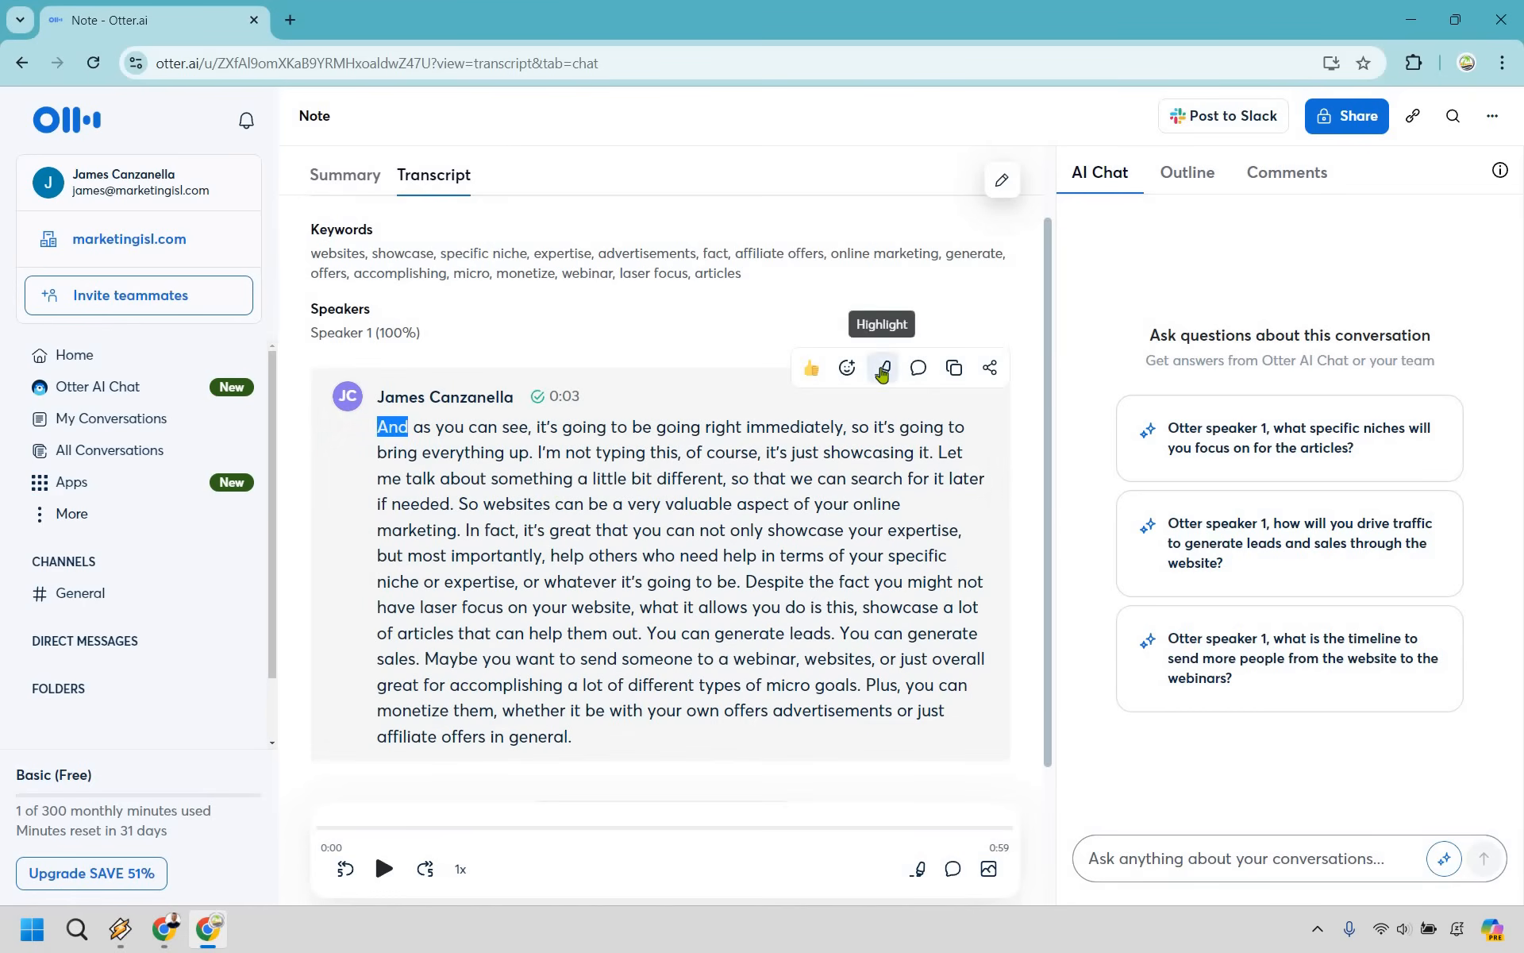
Remove the highlight on 'And' and highlight the sentence 'You can generate leads.'.
left_click(883, 369)
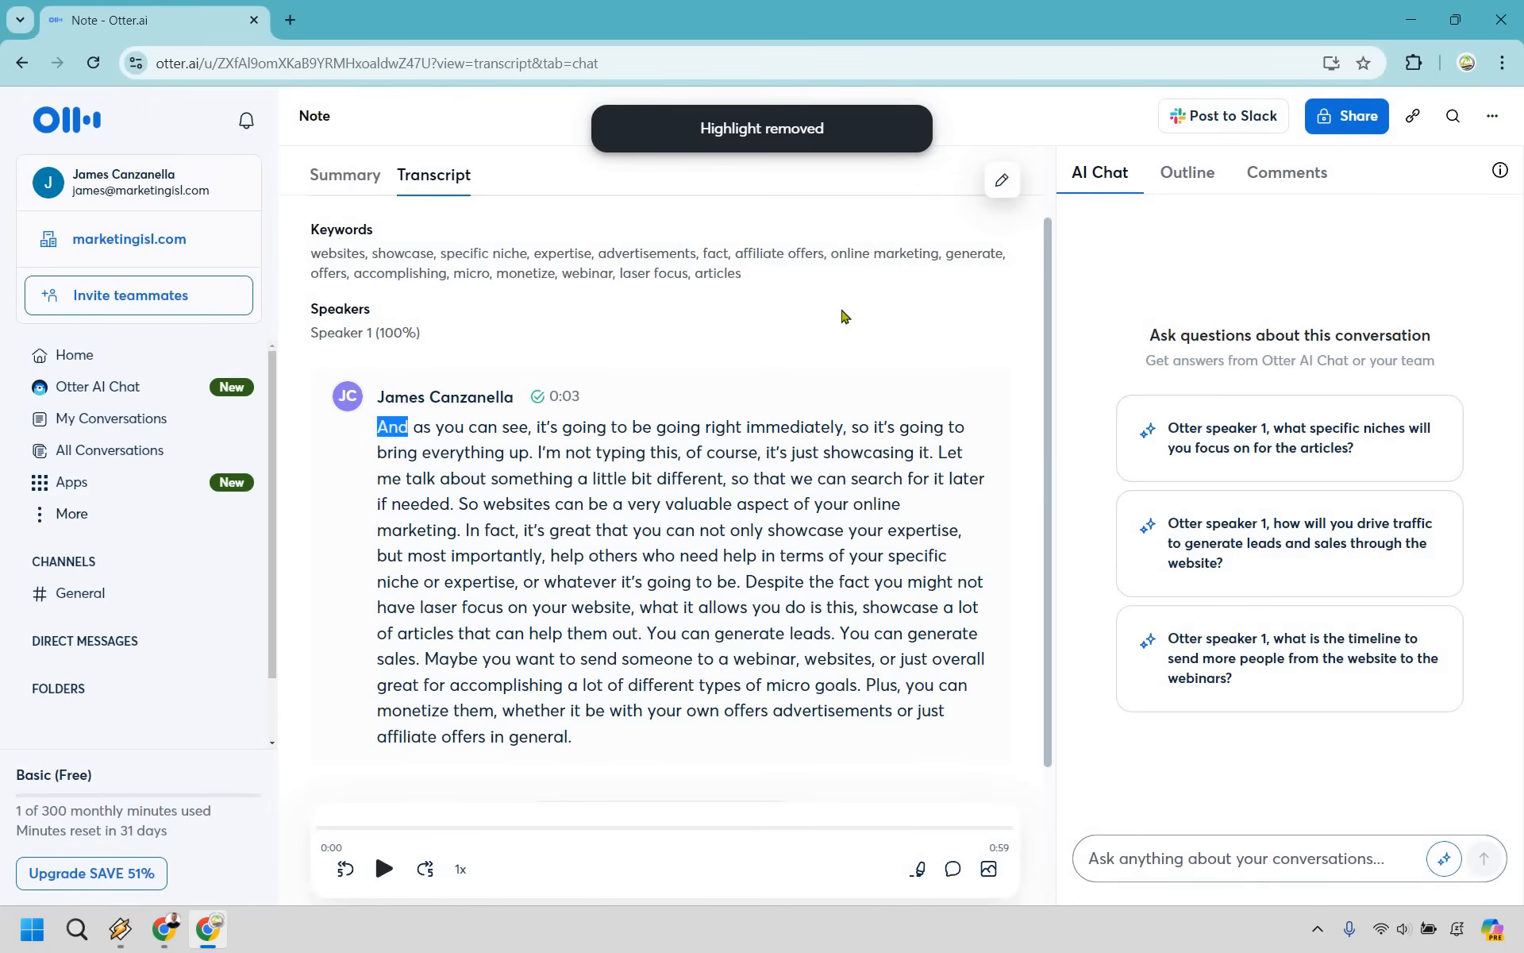
mouse_move(669, 637)
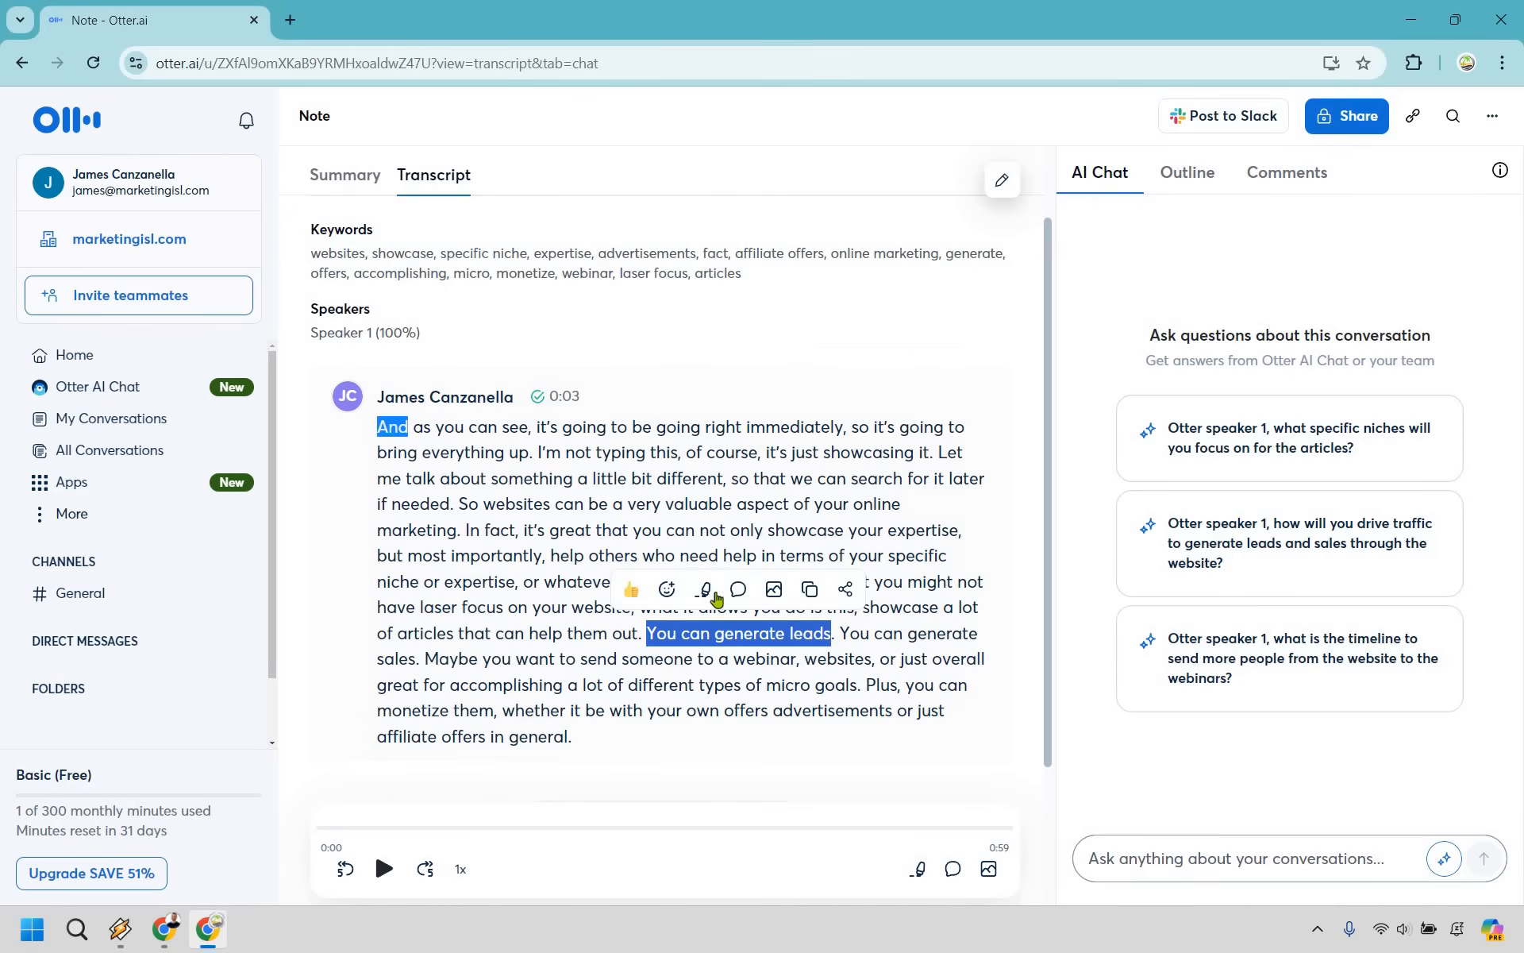
left_click(702, 589)
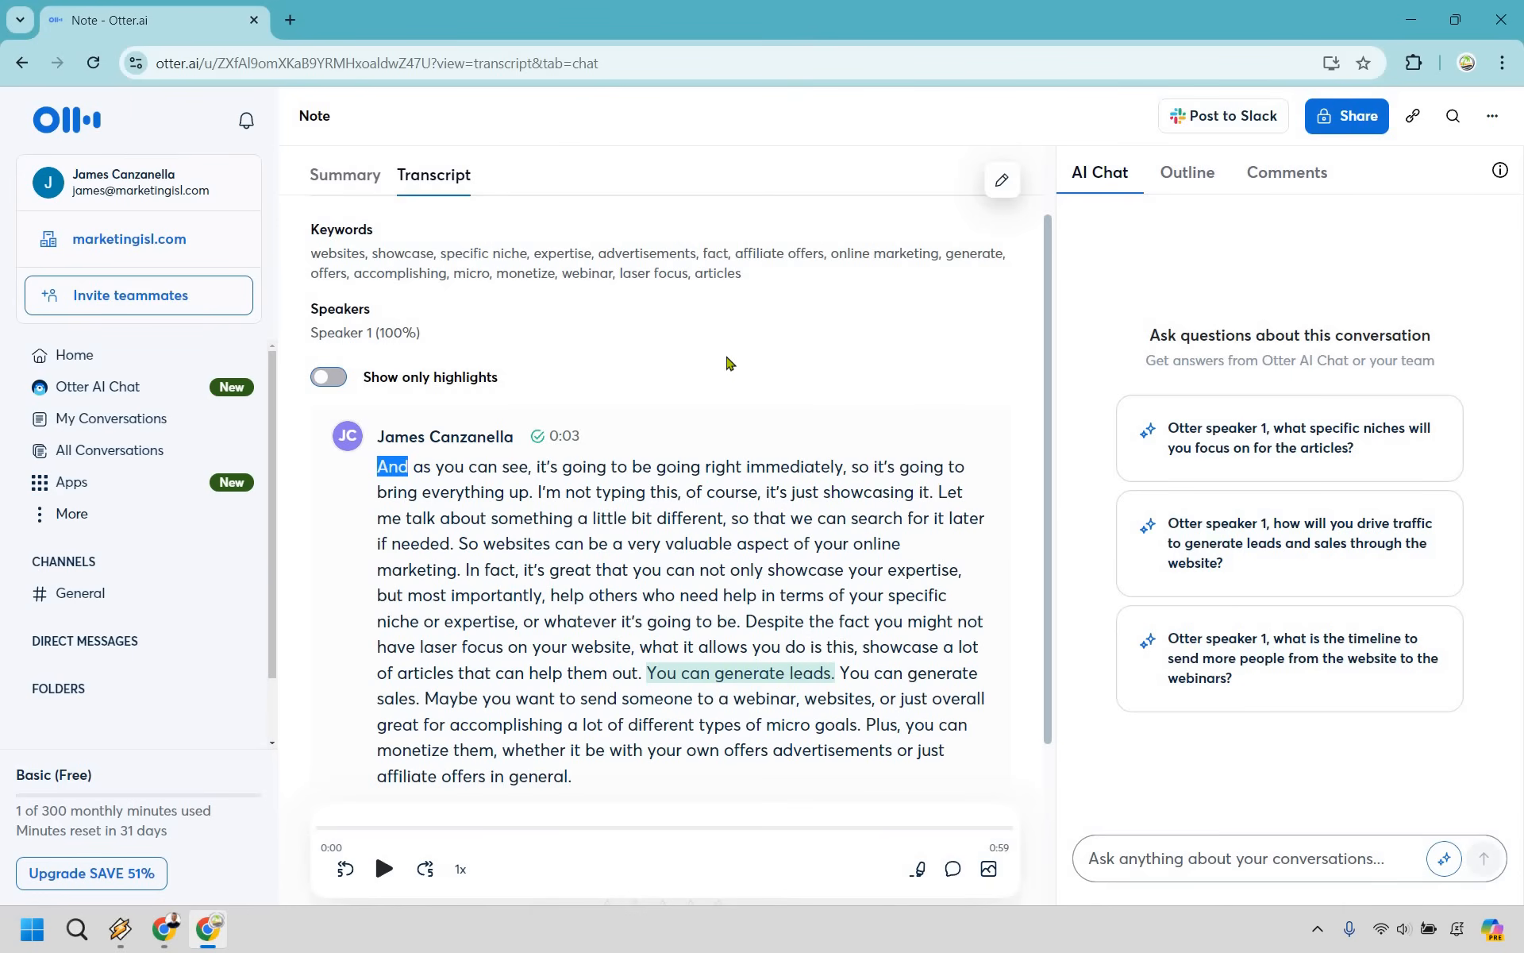
mouse_move(93, 350)
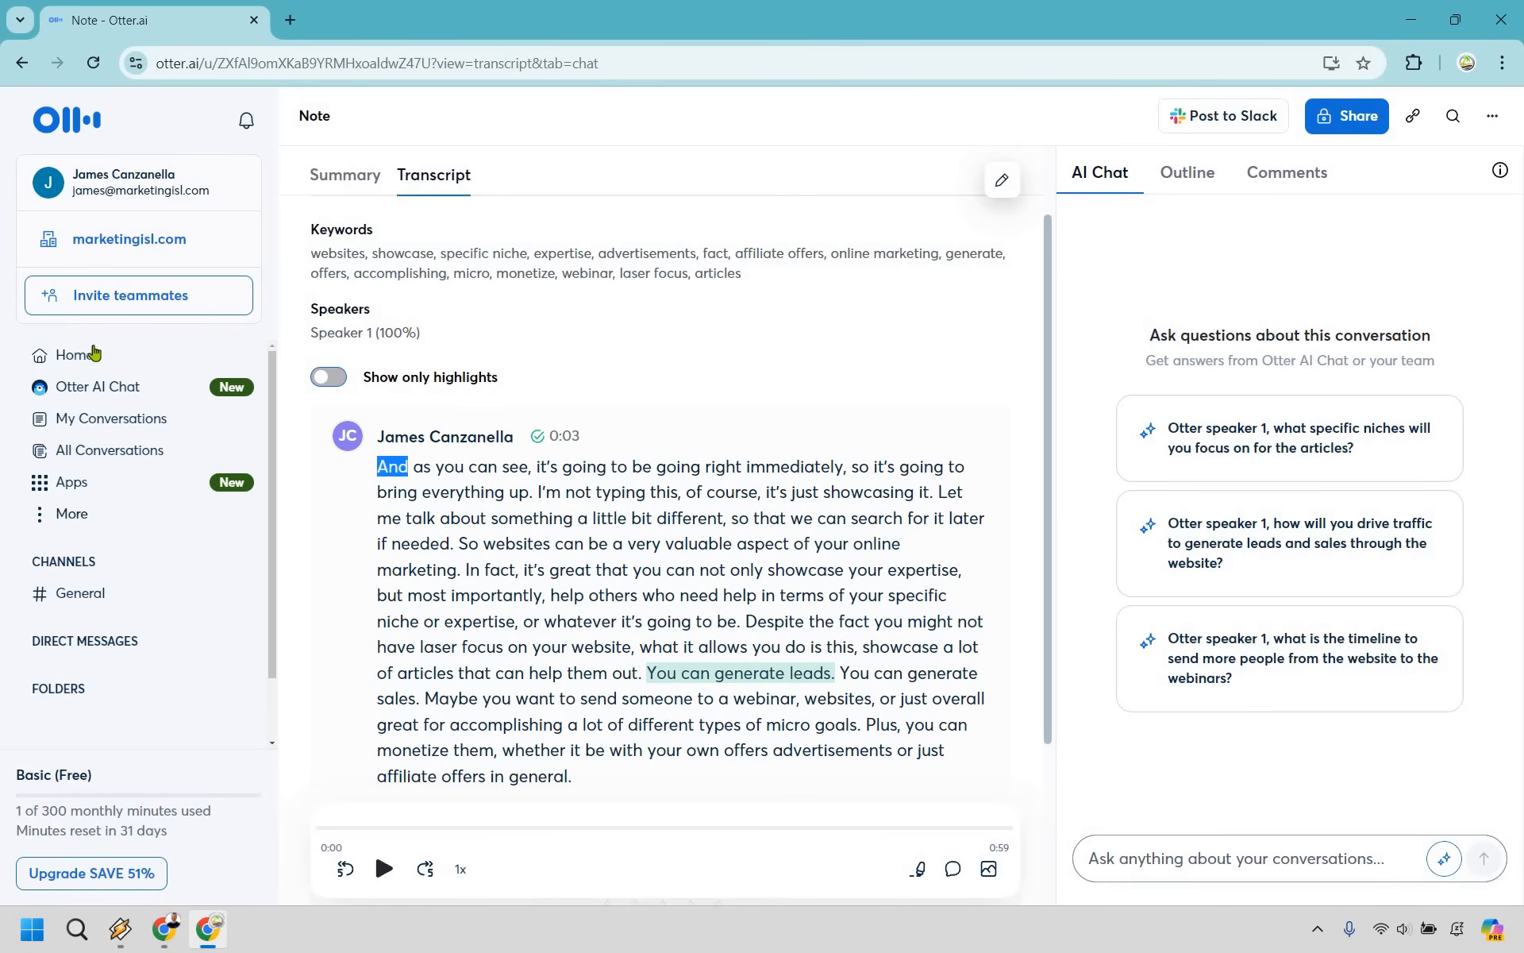
From the home page, import lander.mp4 and wait until its transcription shows Done.
left_click(73, 356)
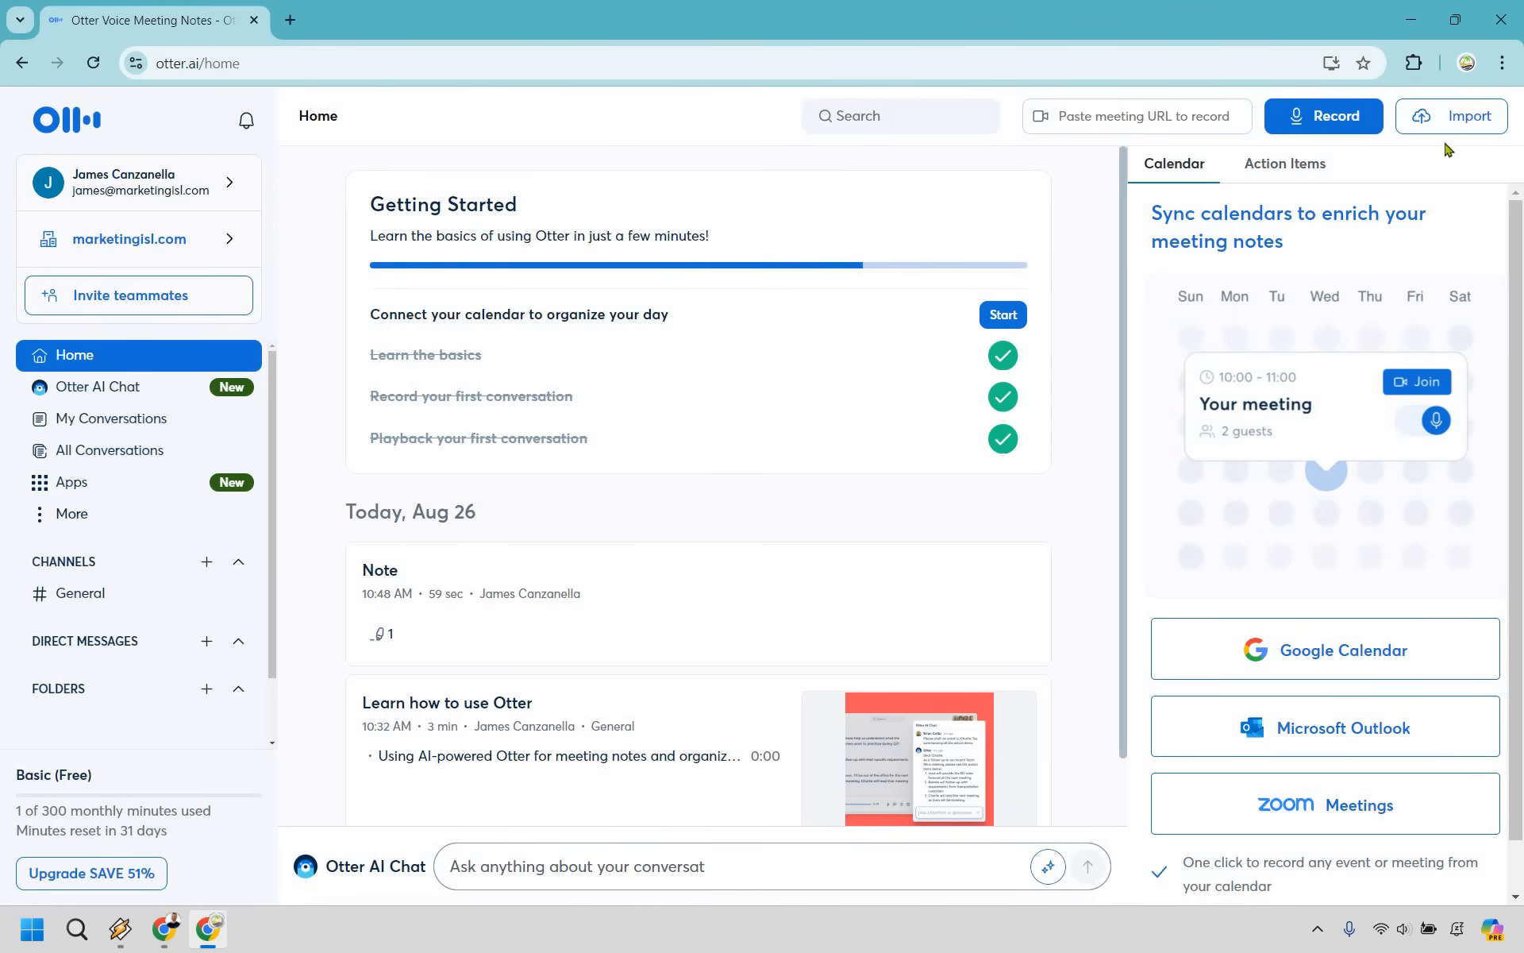
mouse_move(1455, 120)
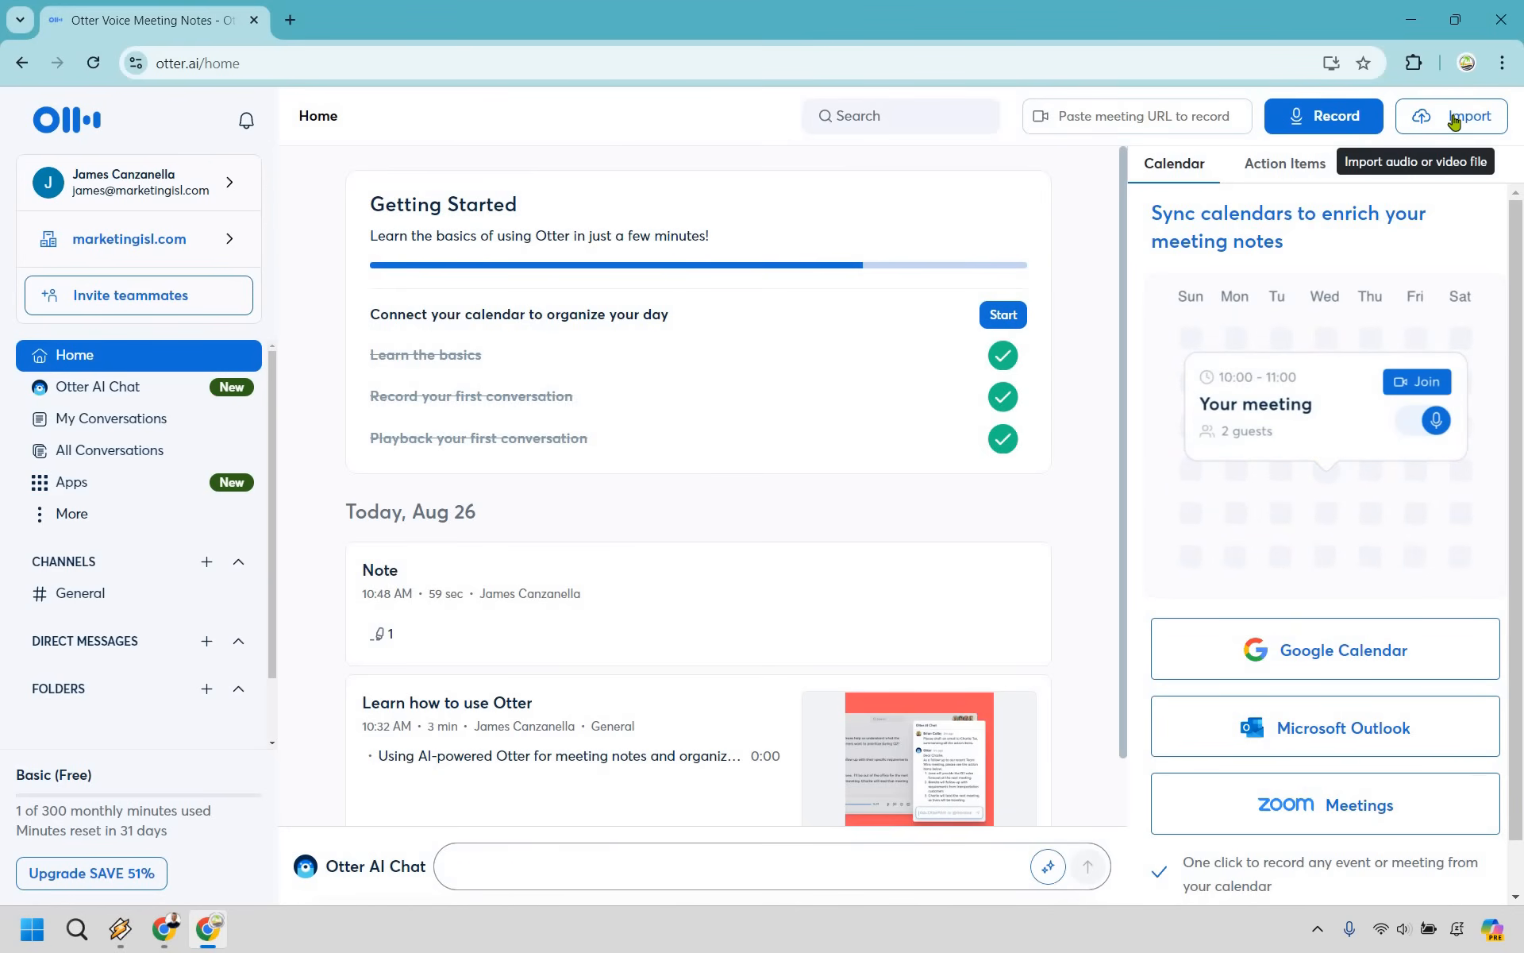
type("Tell me about a")
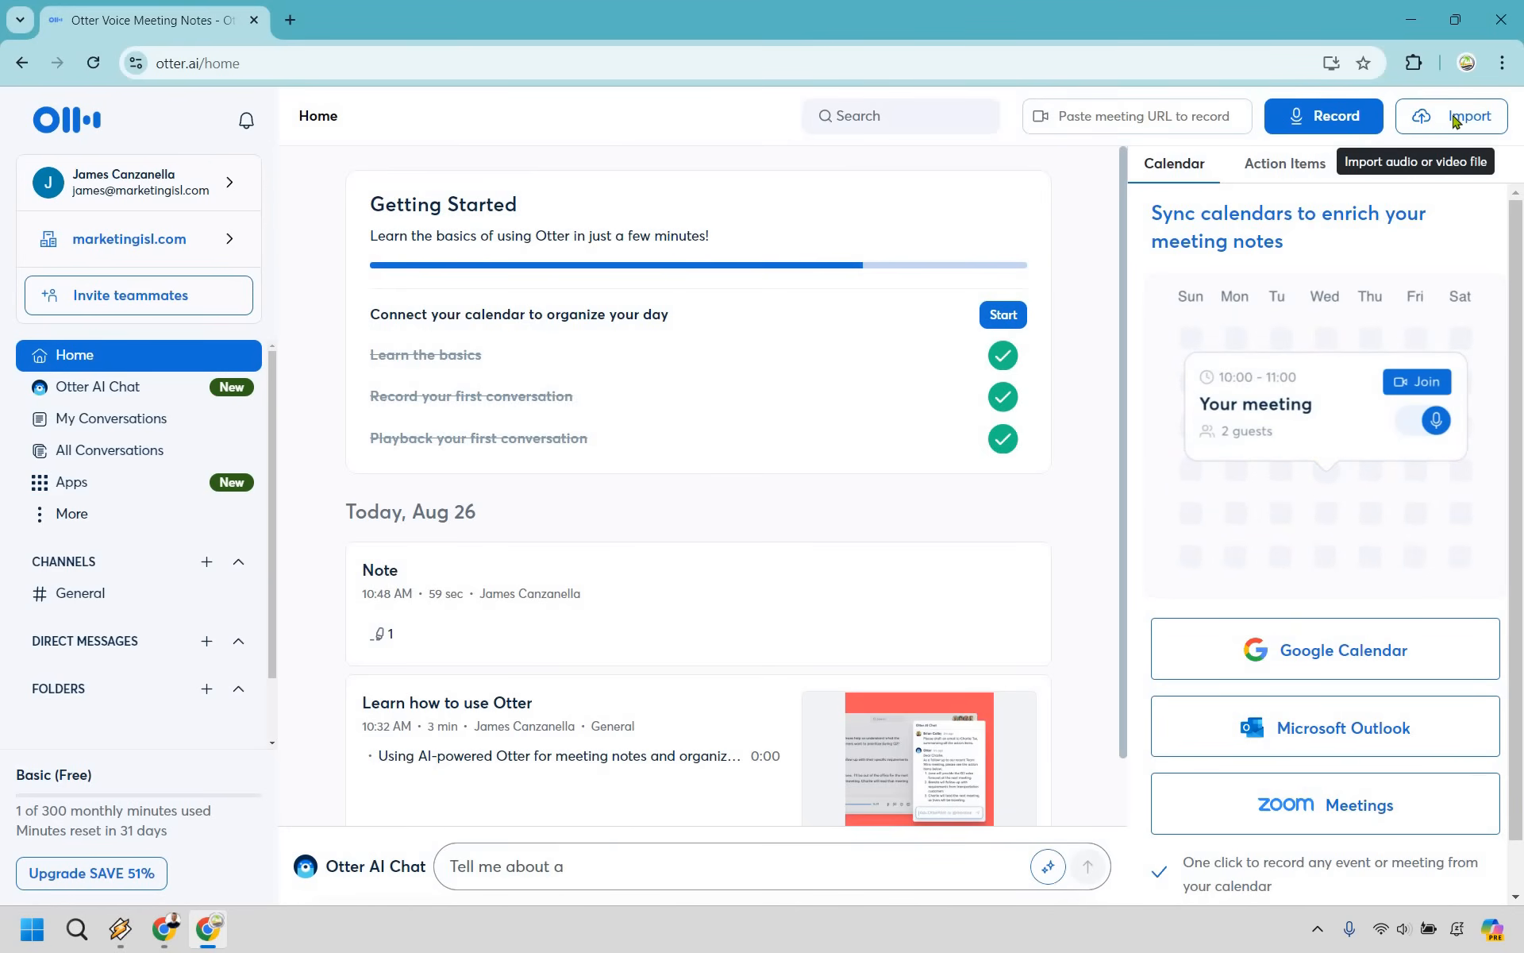
left_click(1468, 116)
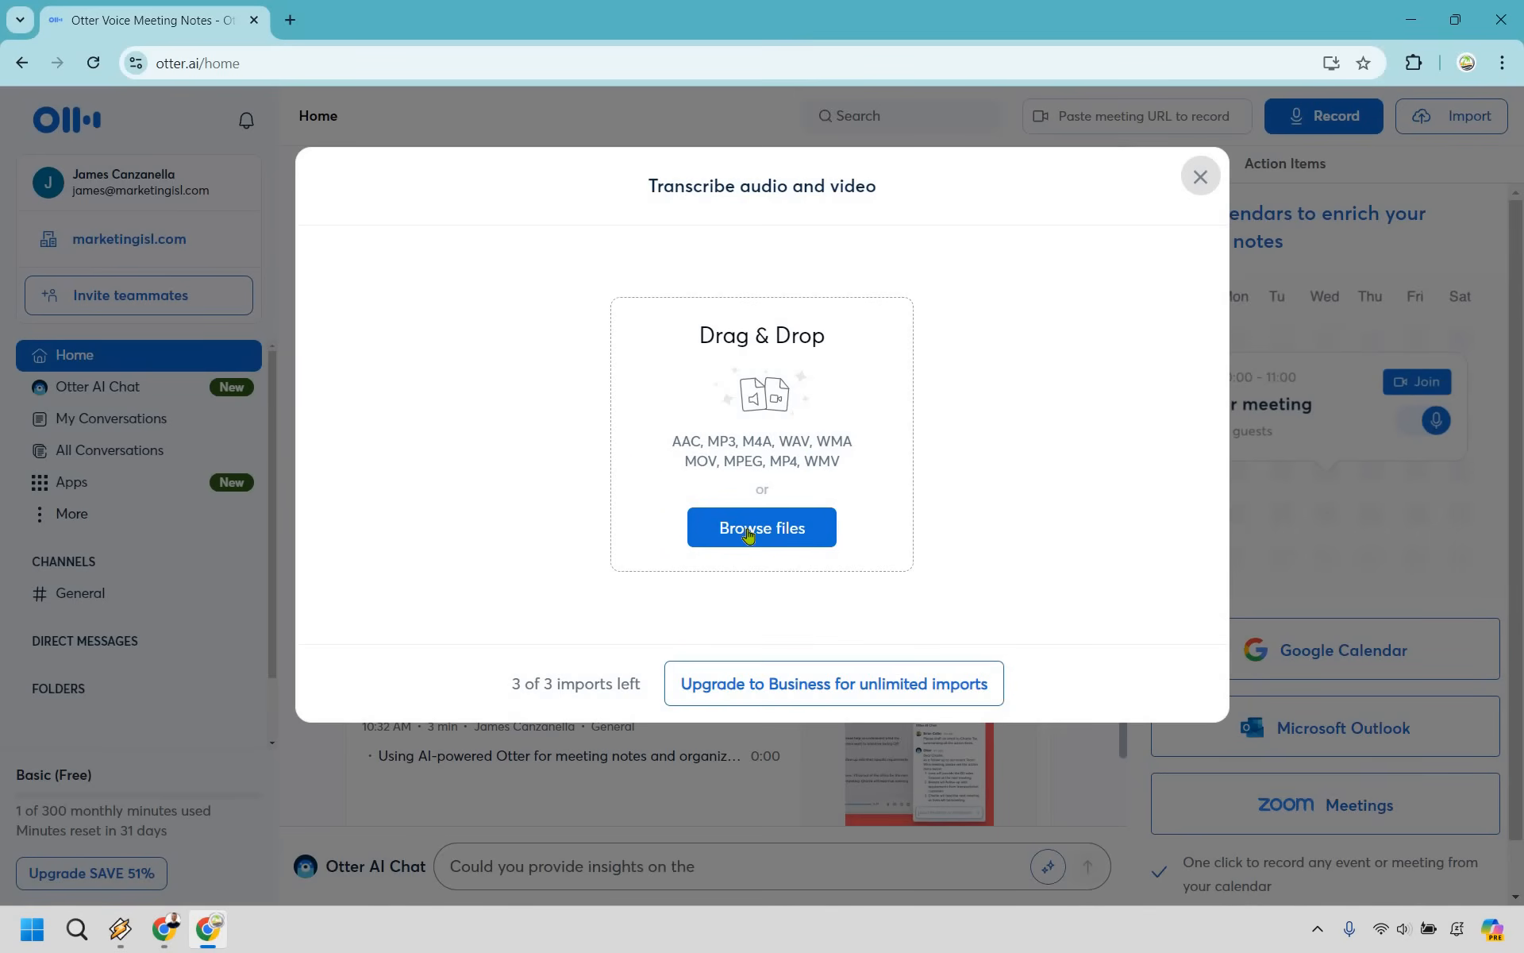
left_click(762, 527)
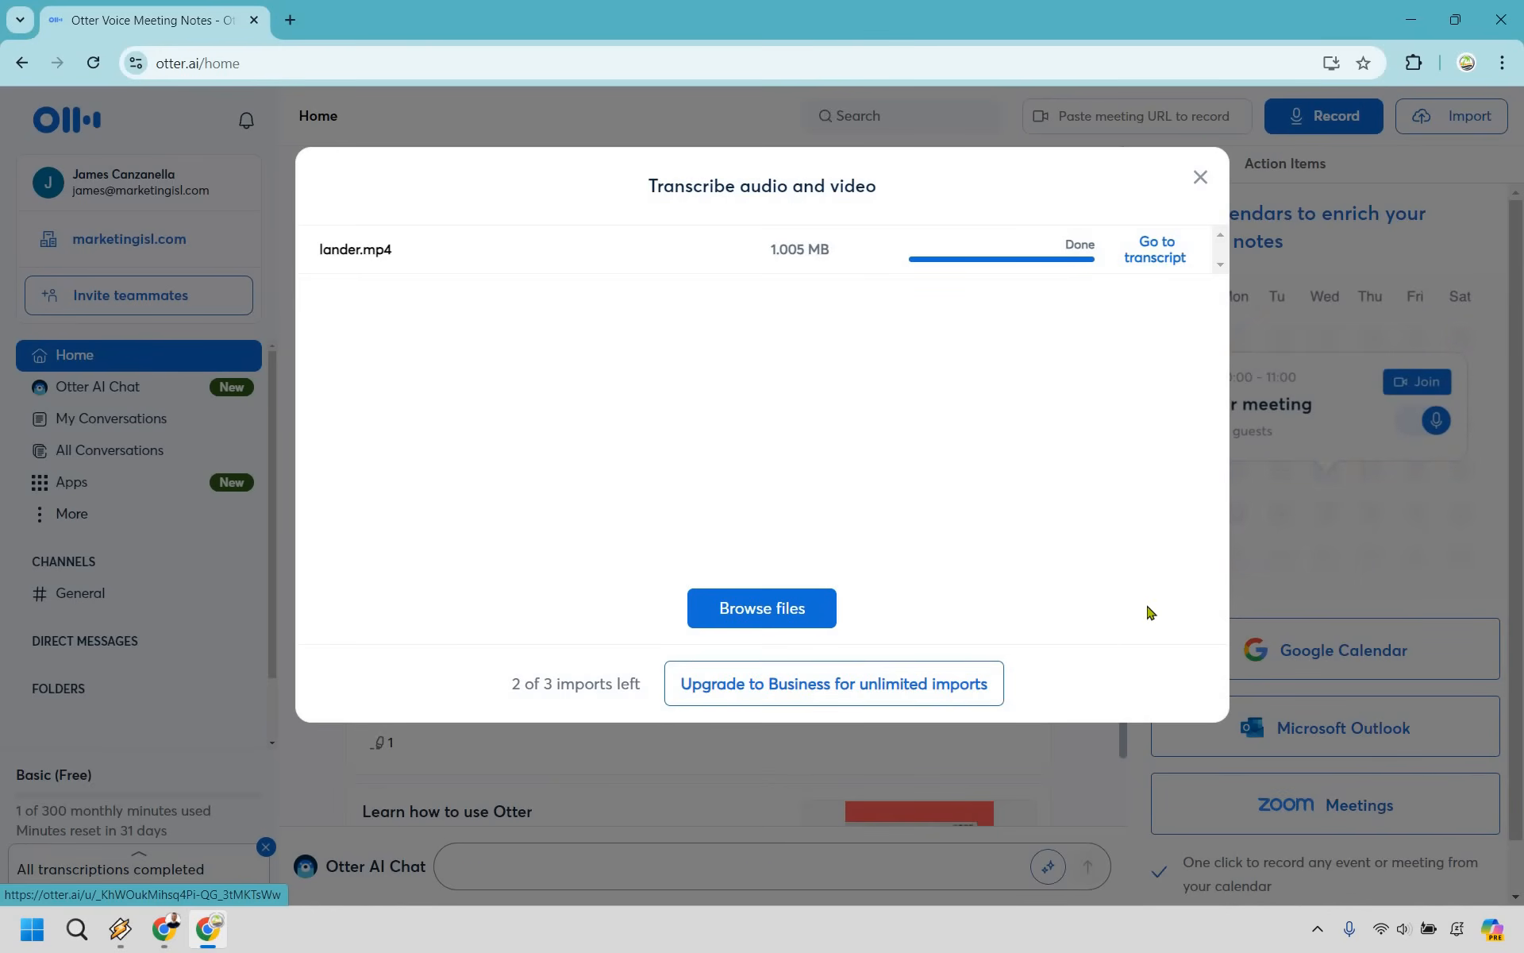
Open the finished lander transcript, play its audio from the start and pause after two seconds.
left_click(1156, 249)
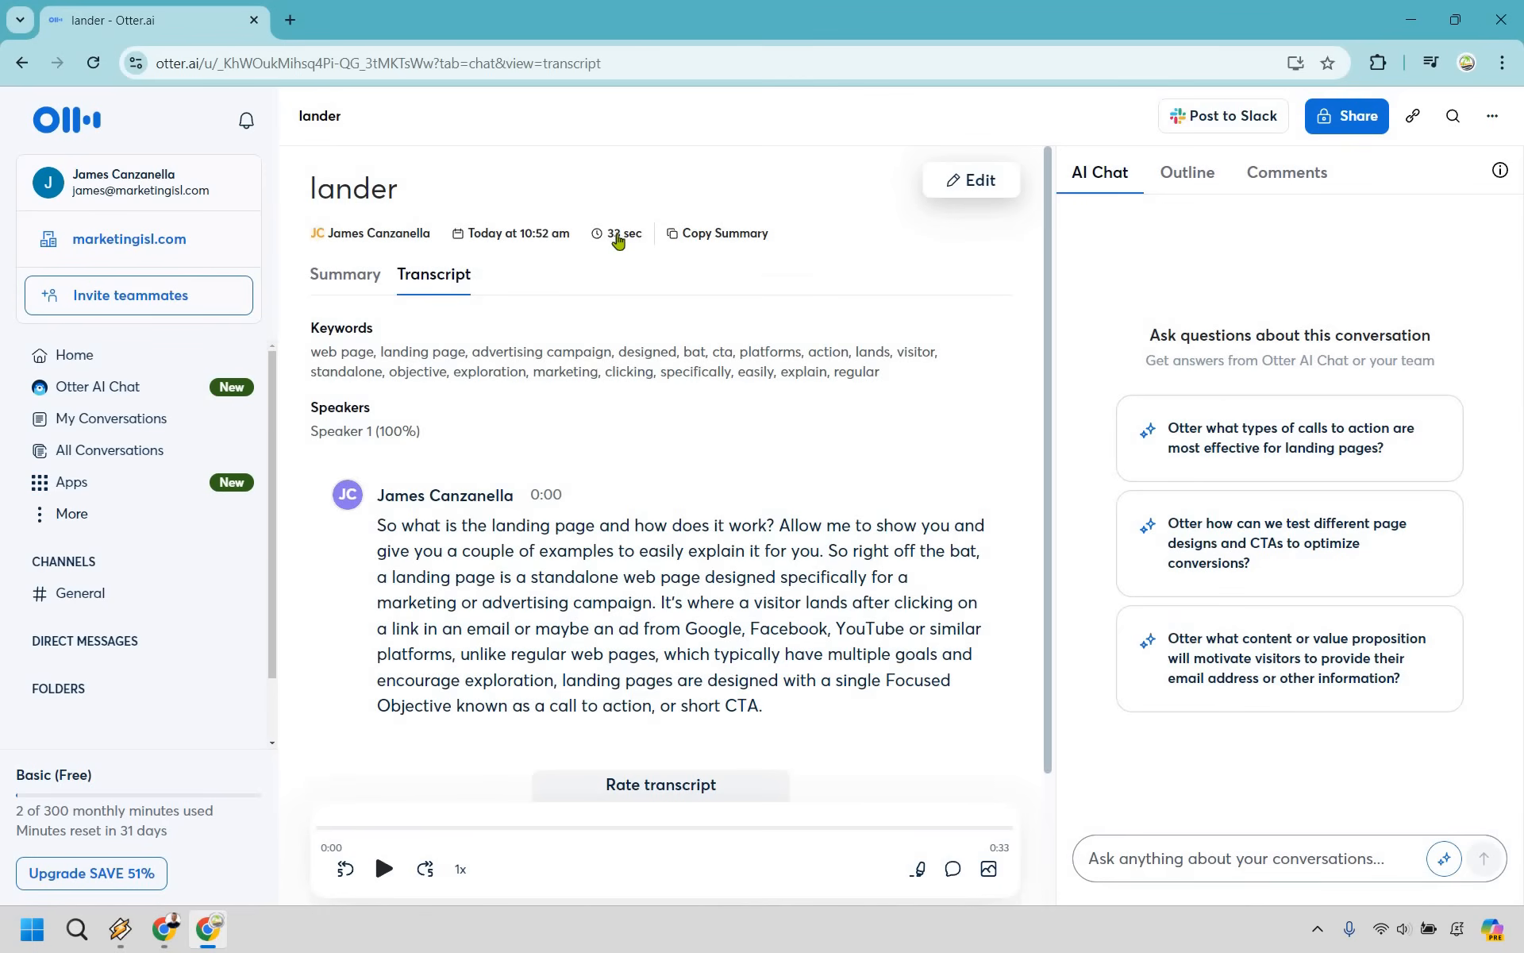
scroll("down", 3)
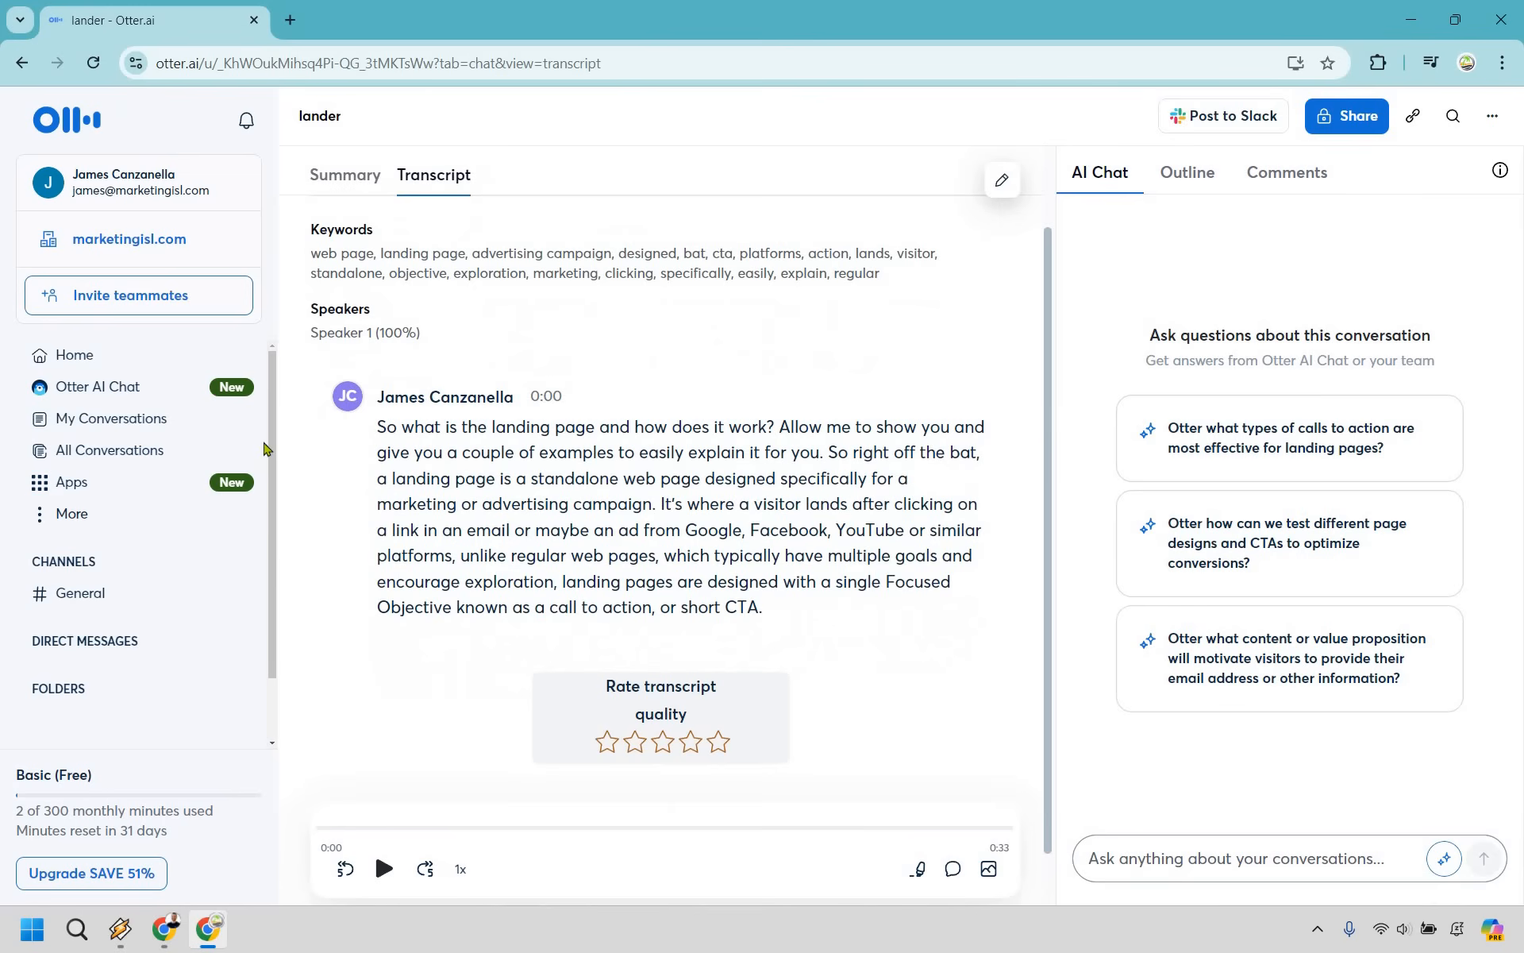
mouse_move(775, 269)
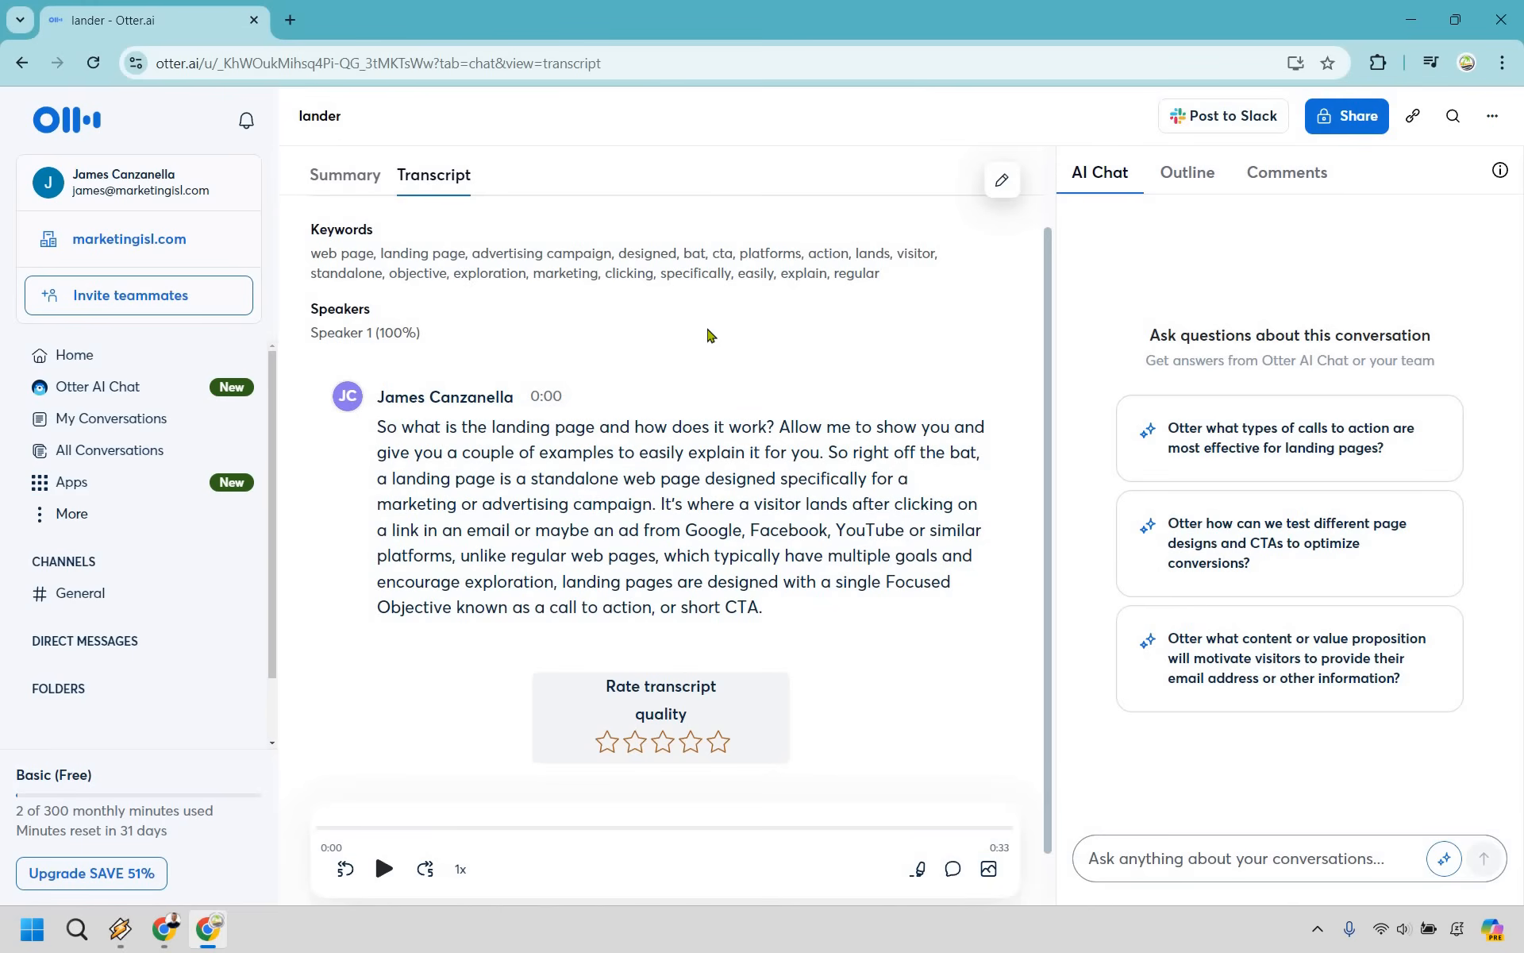
left_click(383, 868)
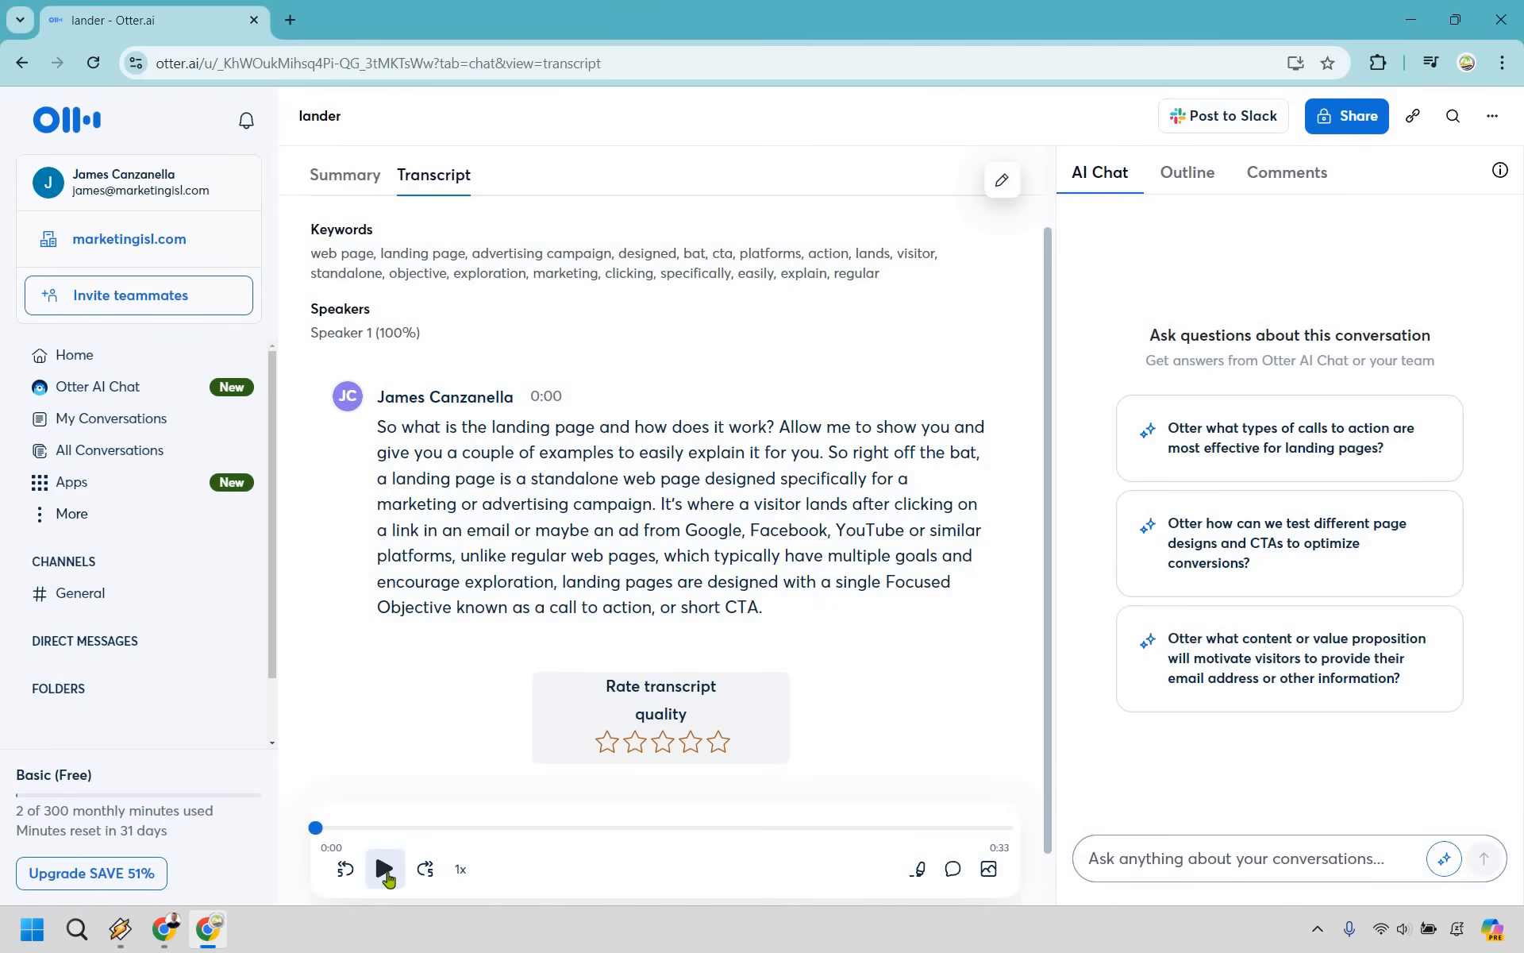
left_click(384, 869)
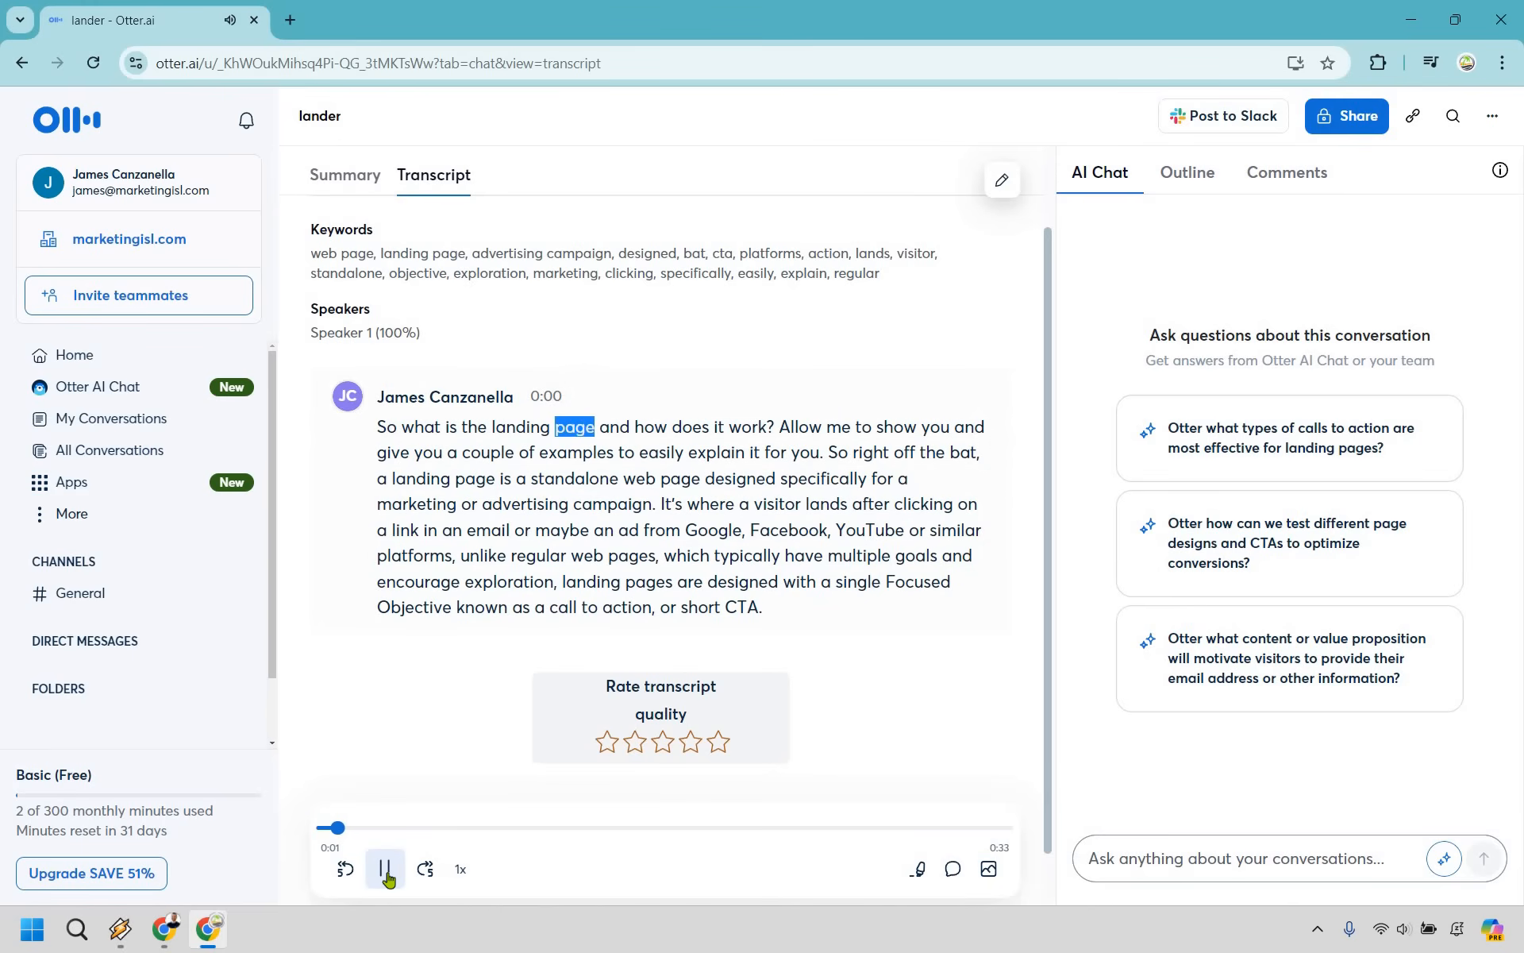
left_click(384, 870)
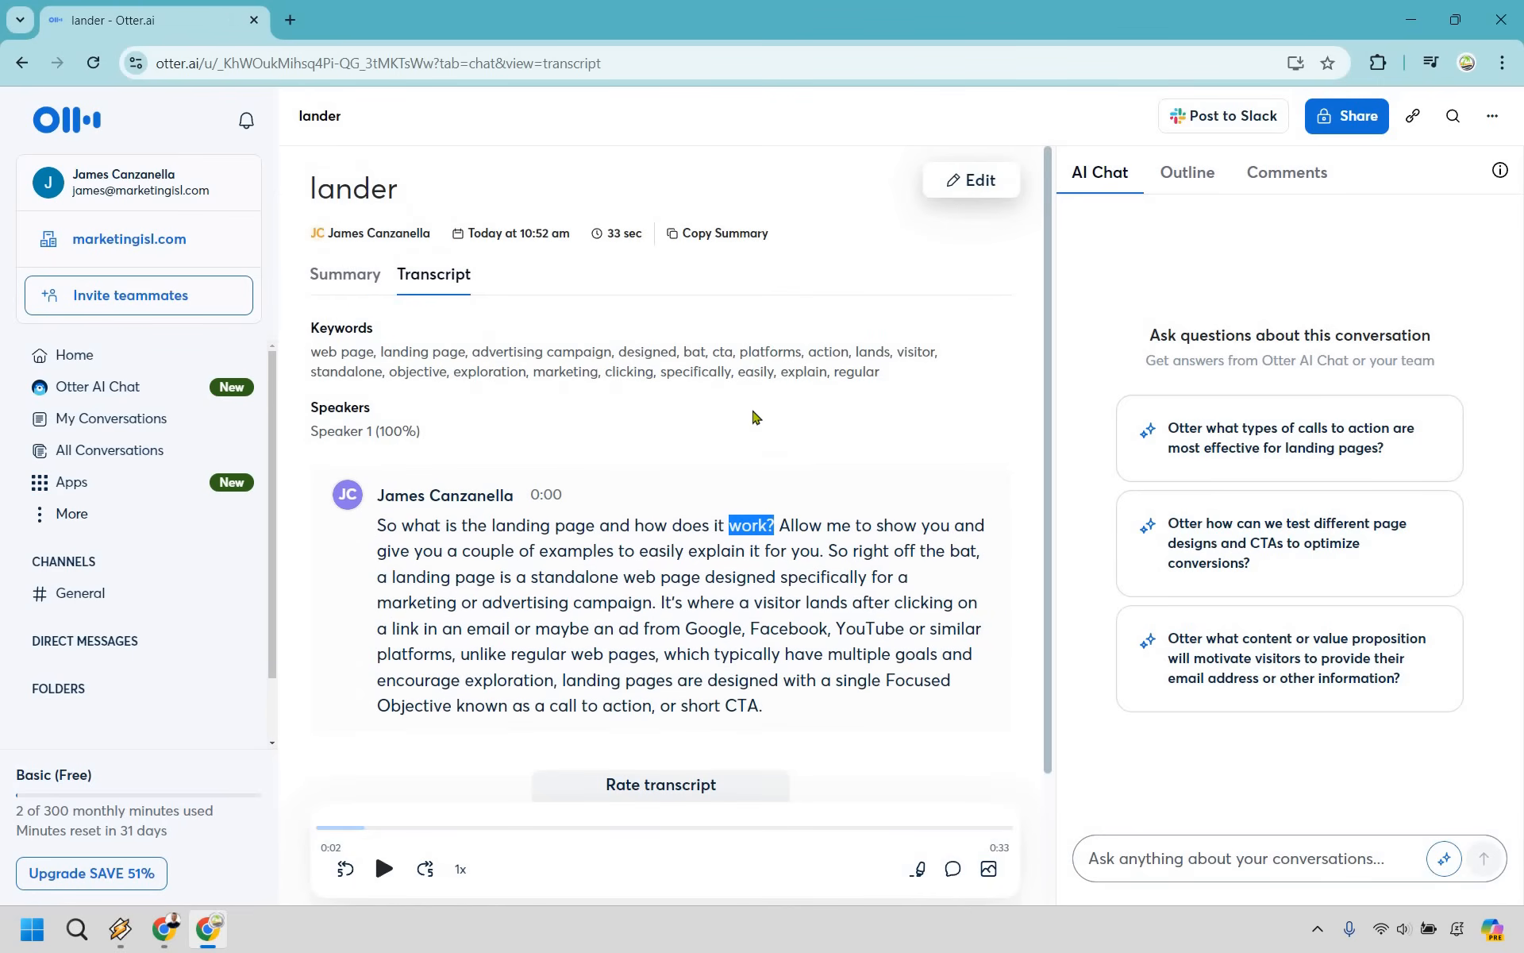
Review the lander Summary with its action items and outline, briefly checking the Transcript.
left_click(344, 273)
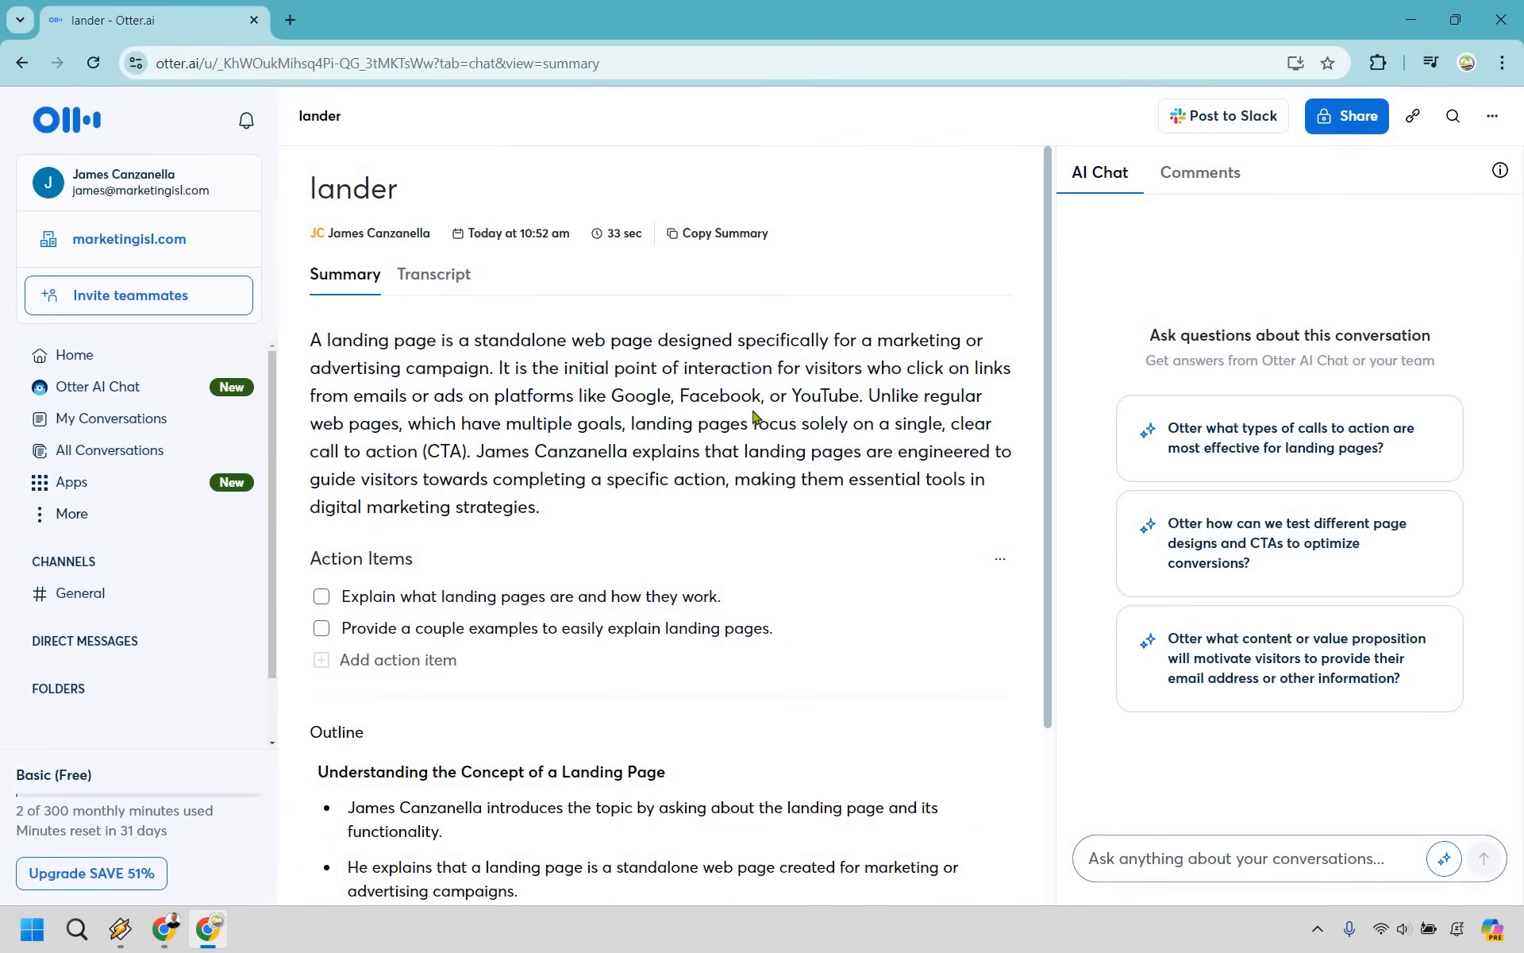
mouse_move(488, 711)
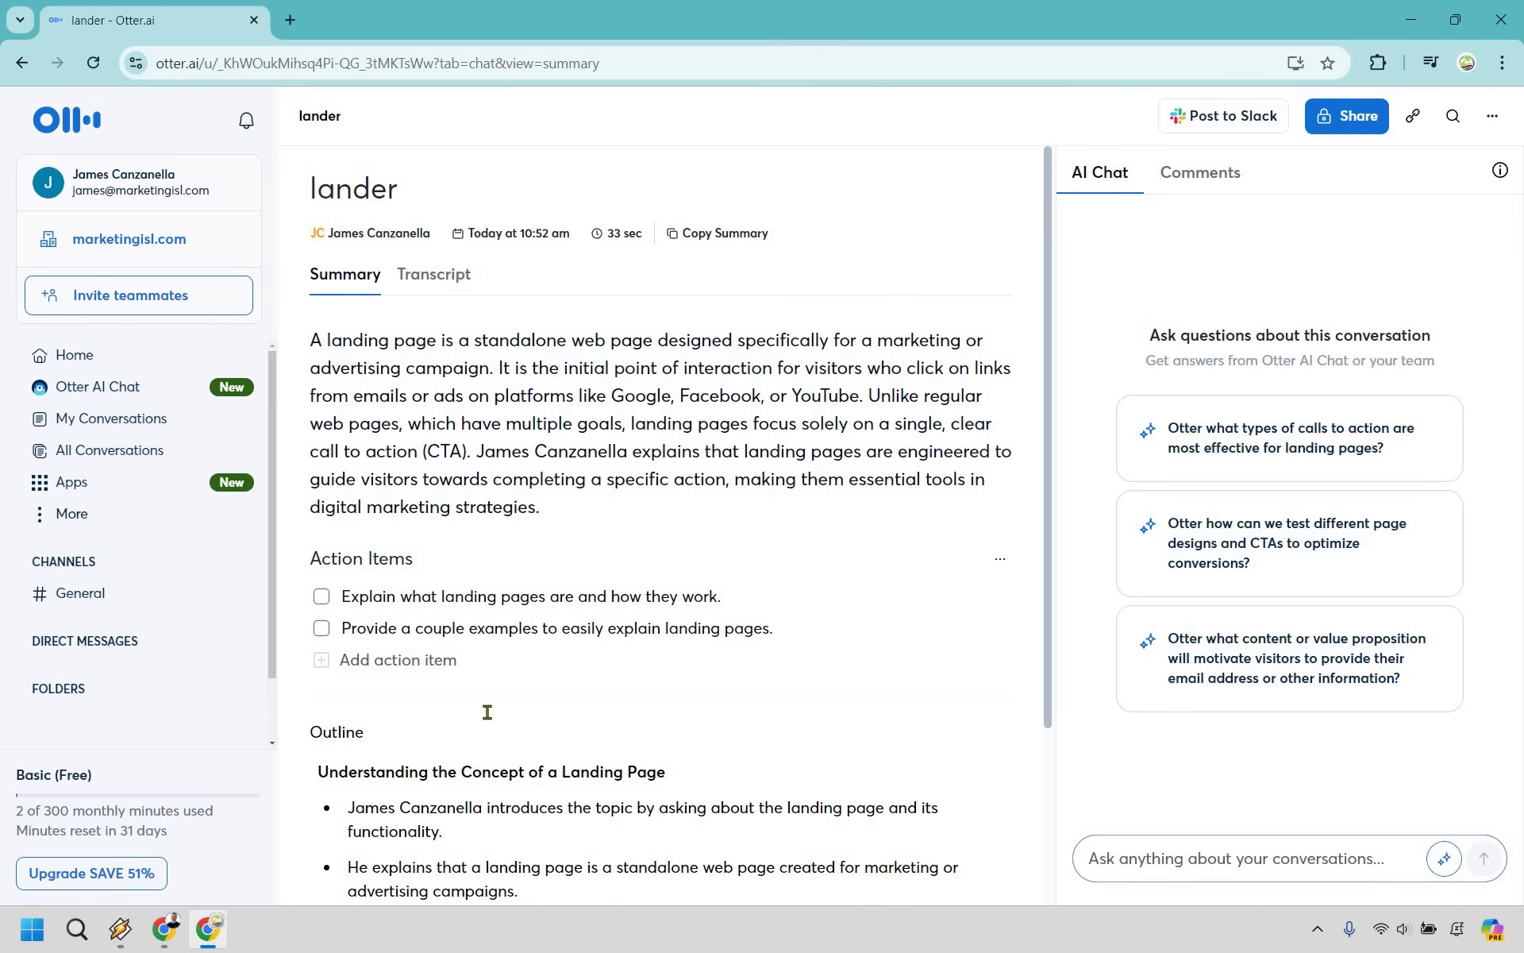
scroll("down", 3)
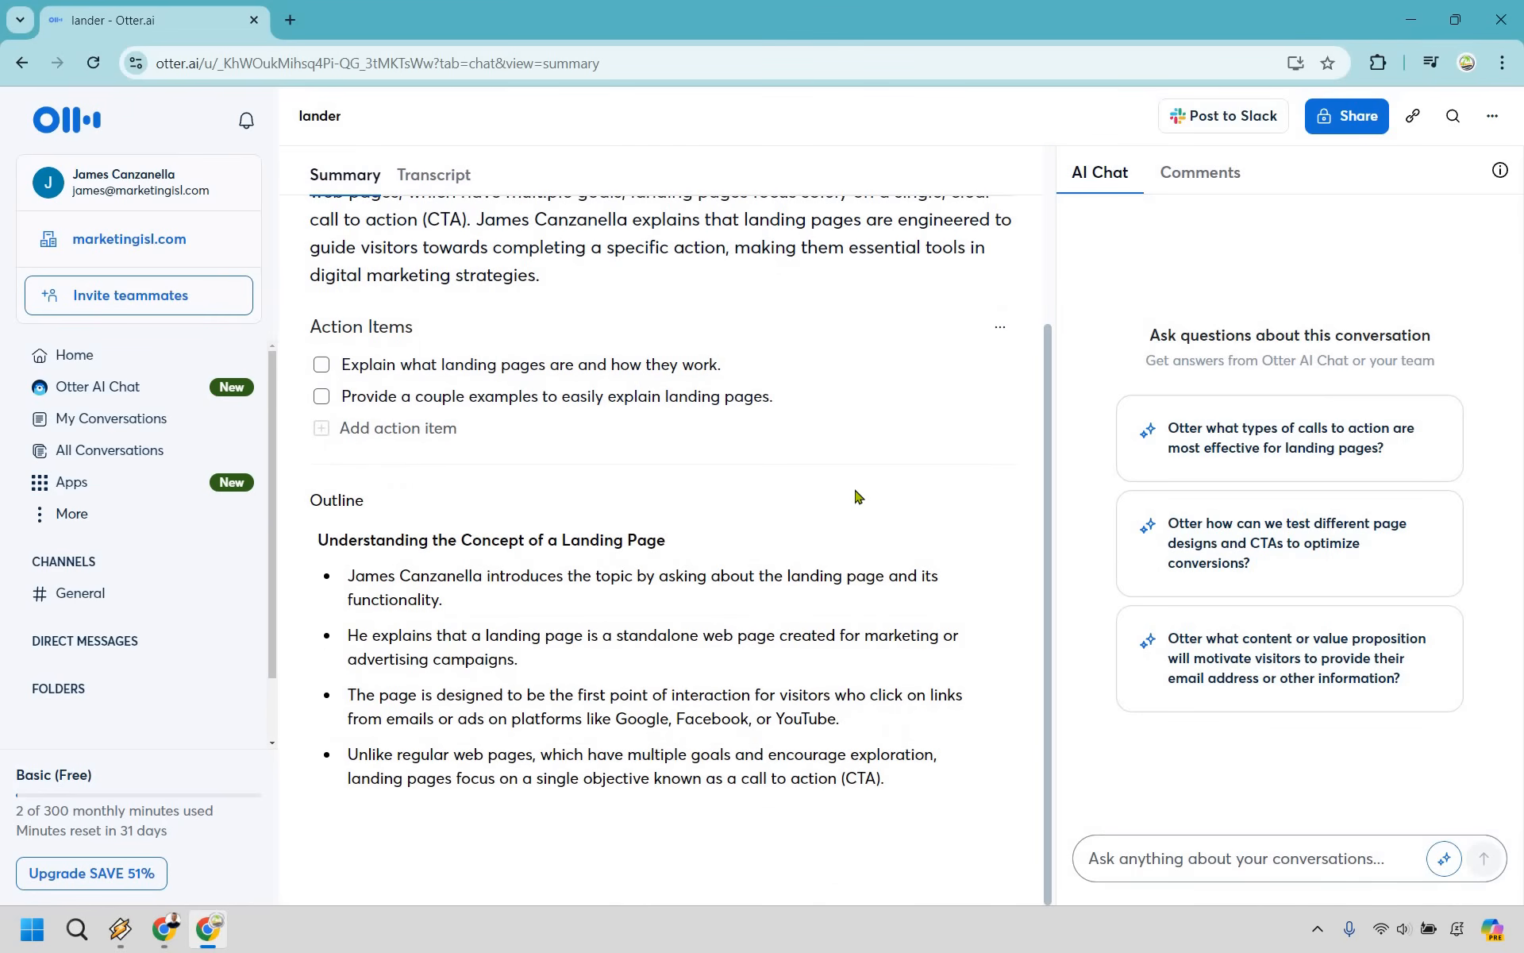
mouse_move(801, 527)
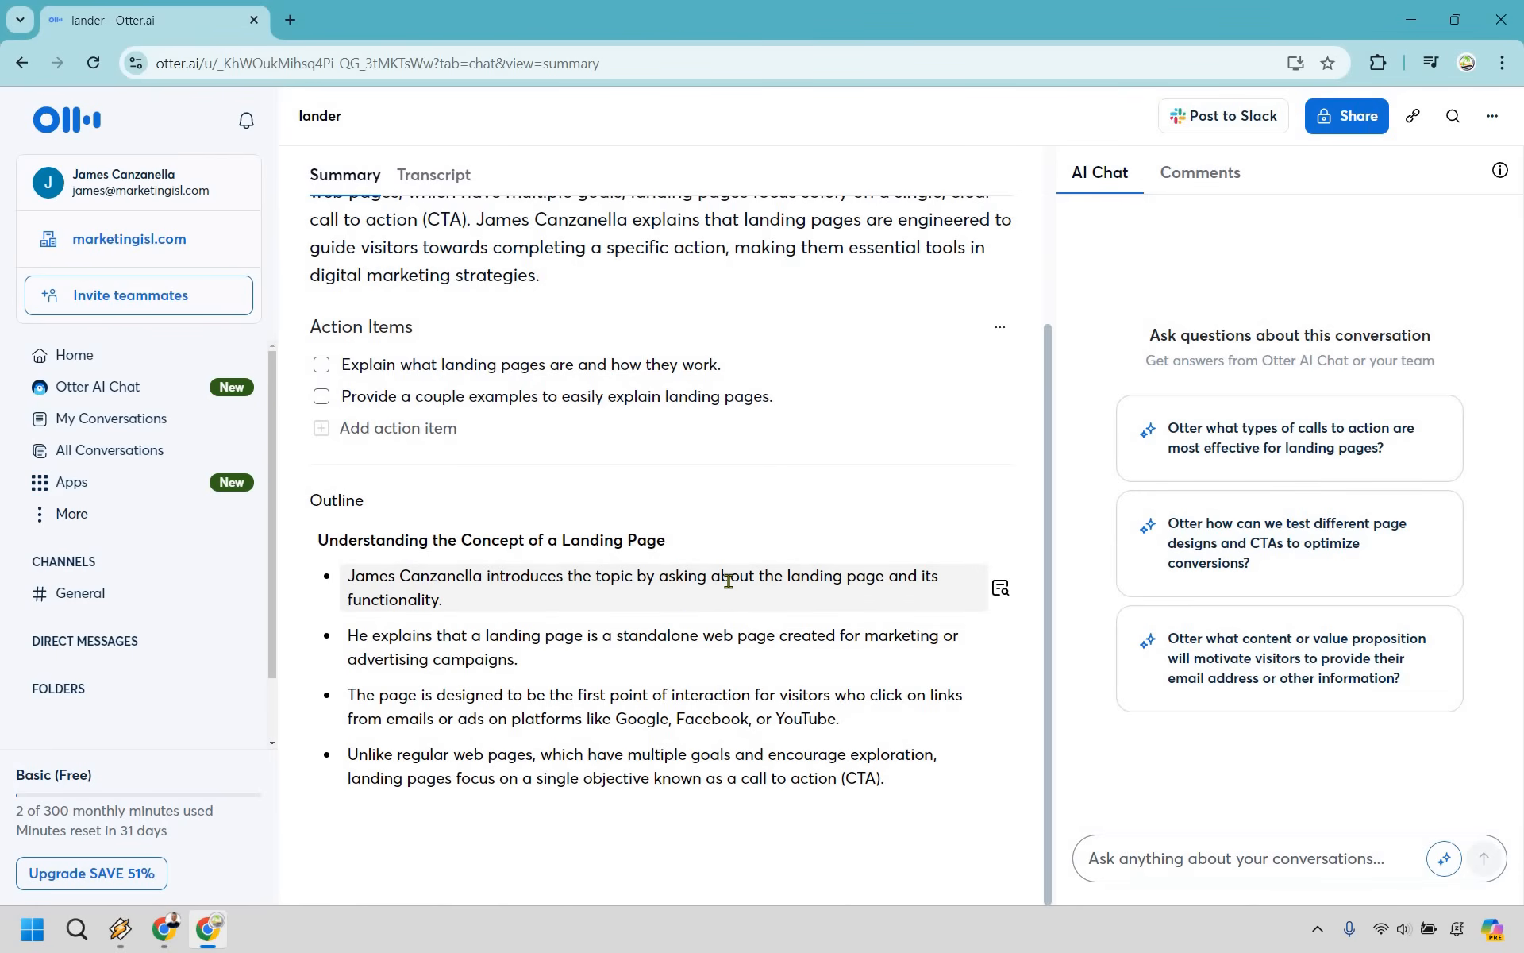
mouse_move(411, 574)
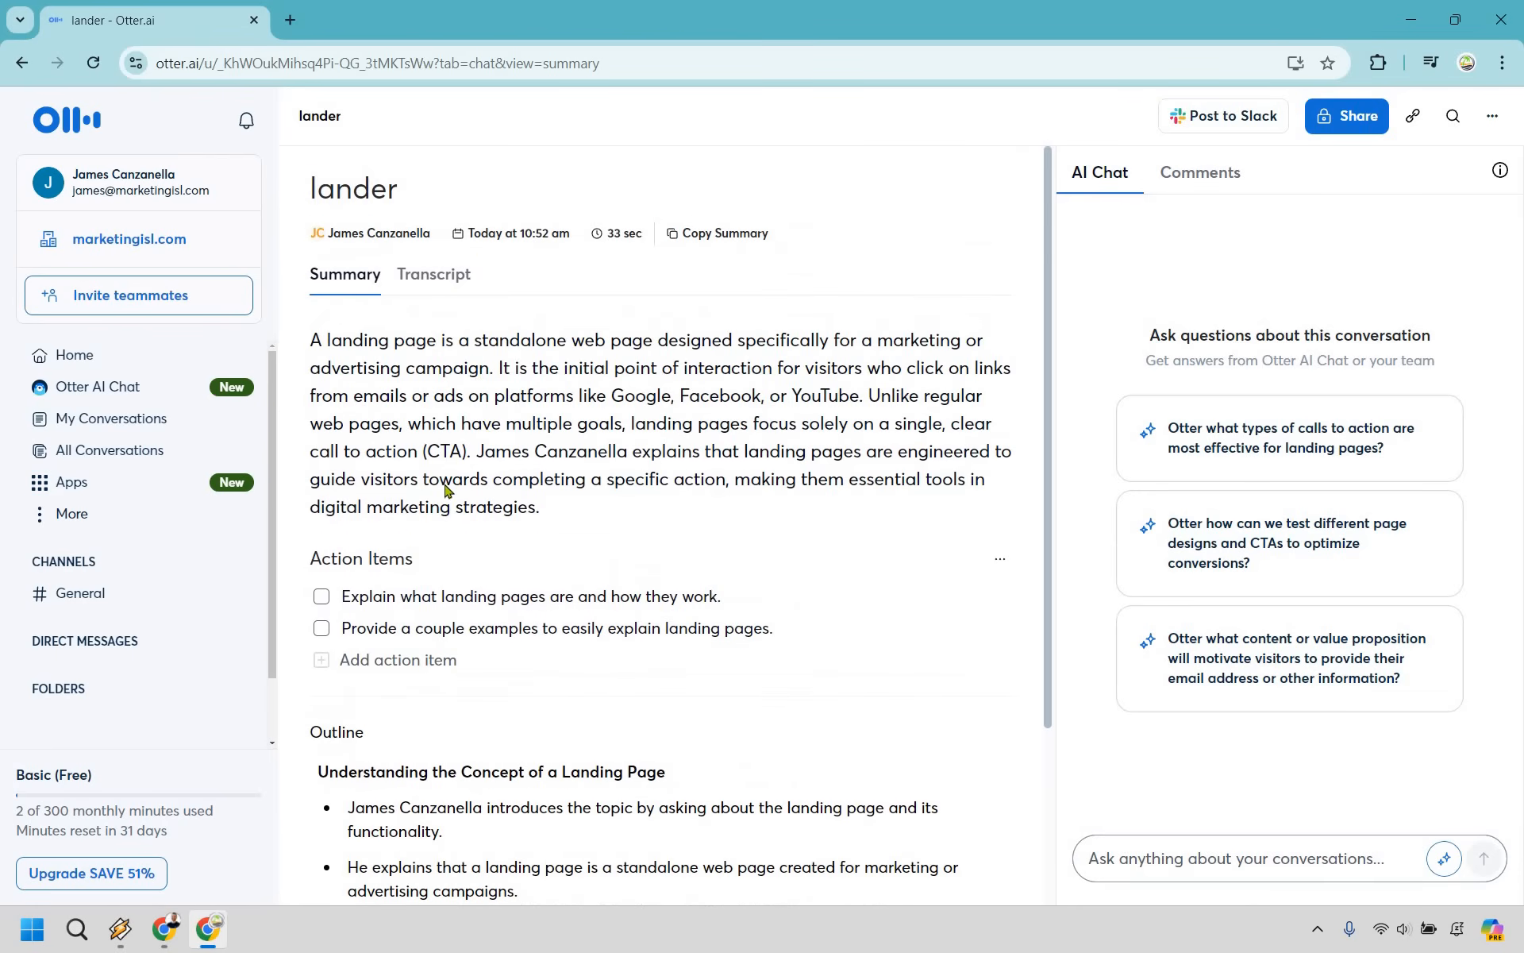
left_click(434, 273)
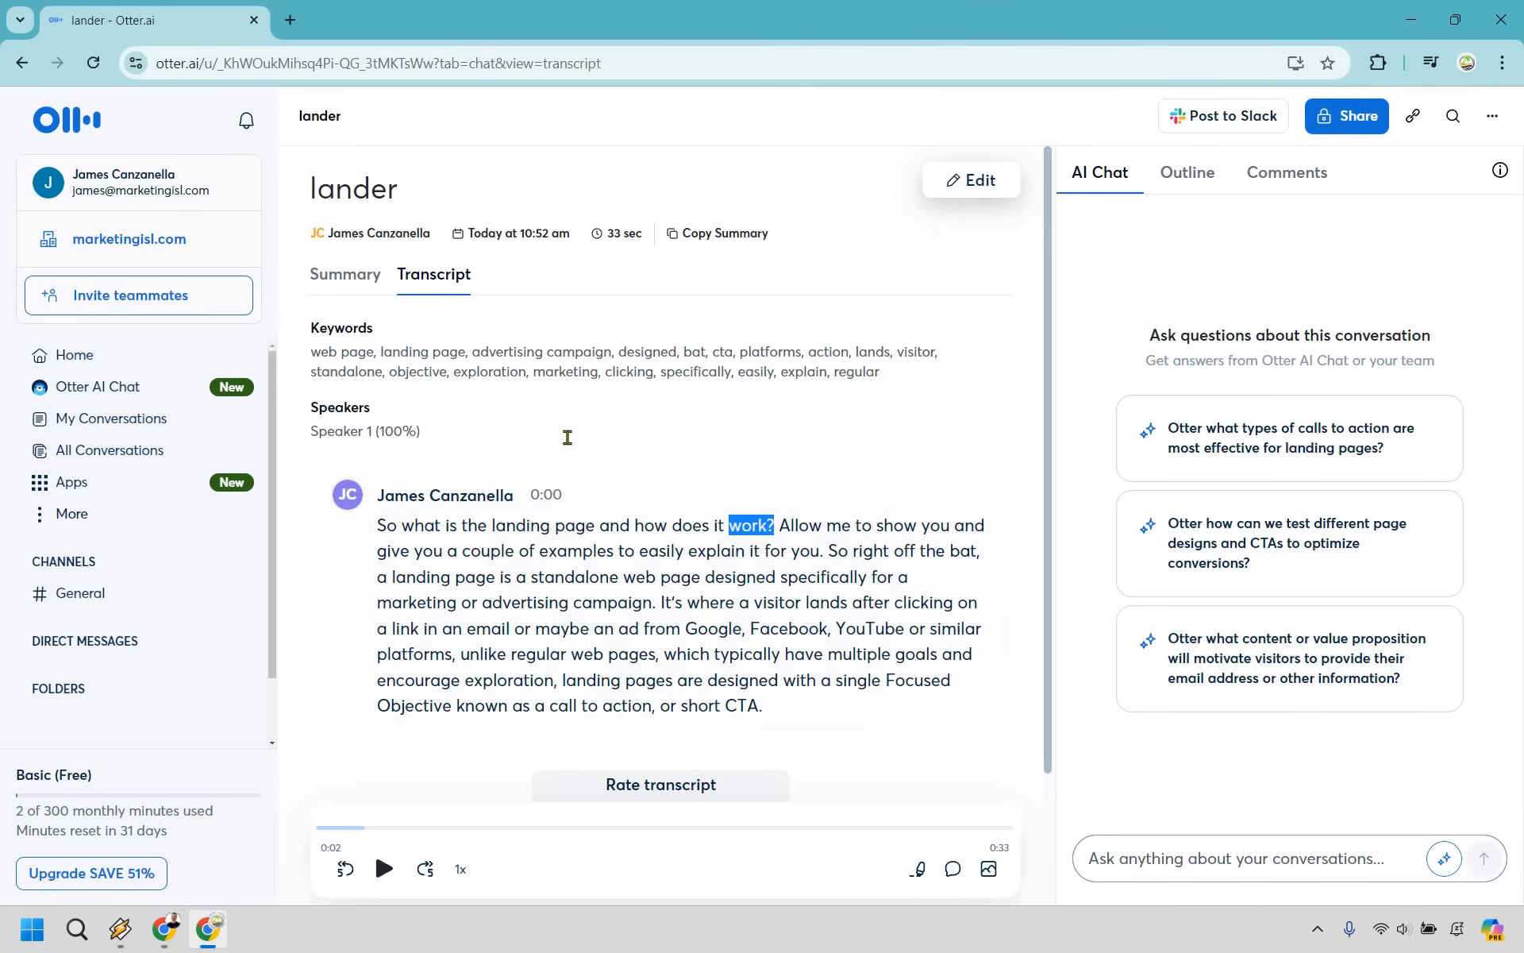
left_click(346, 273)
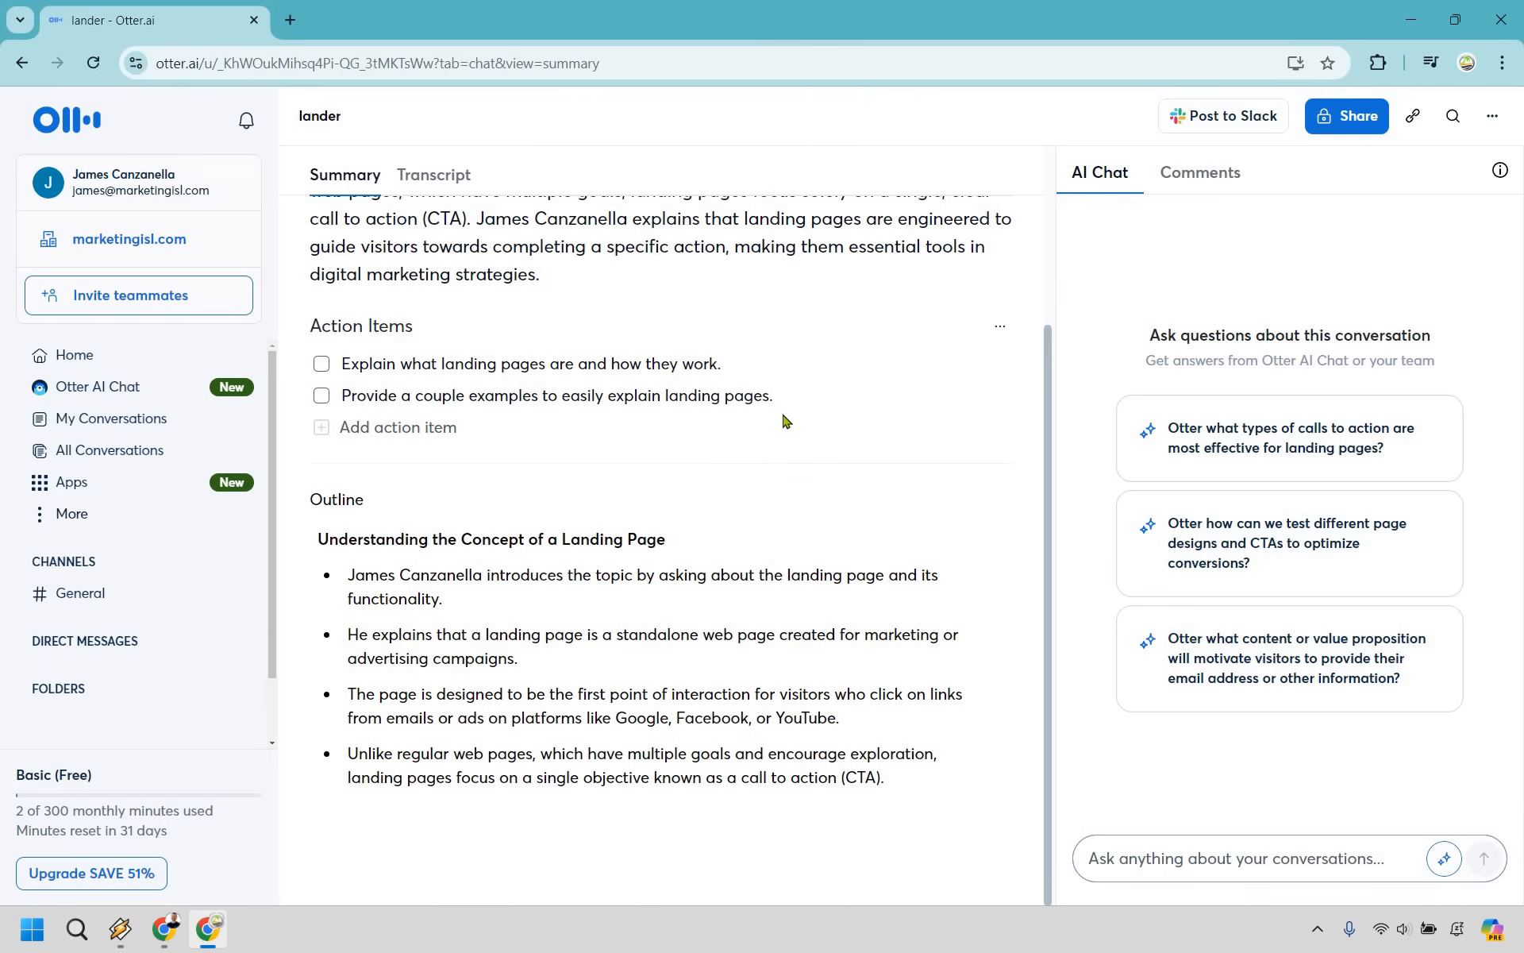
mouse_move(880, 454)
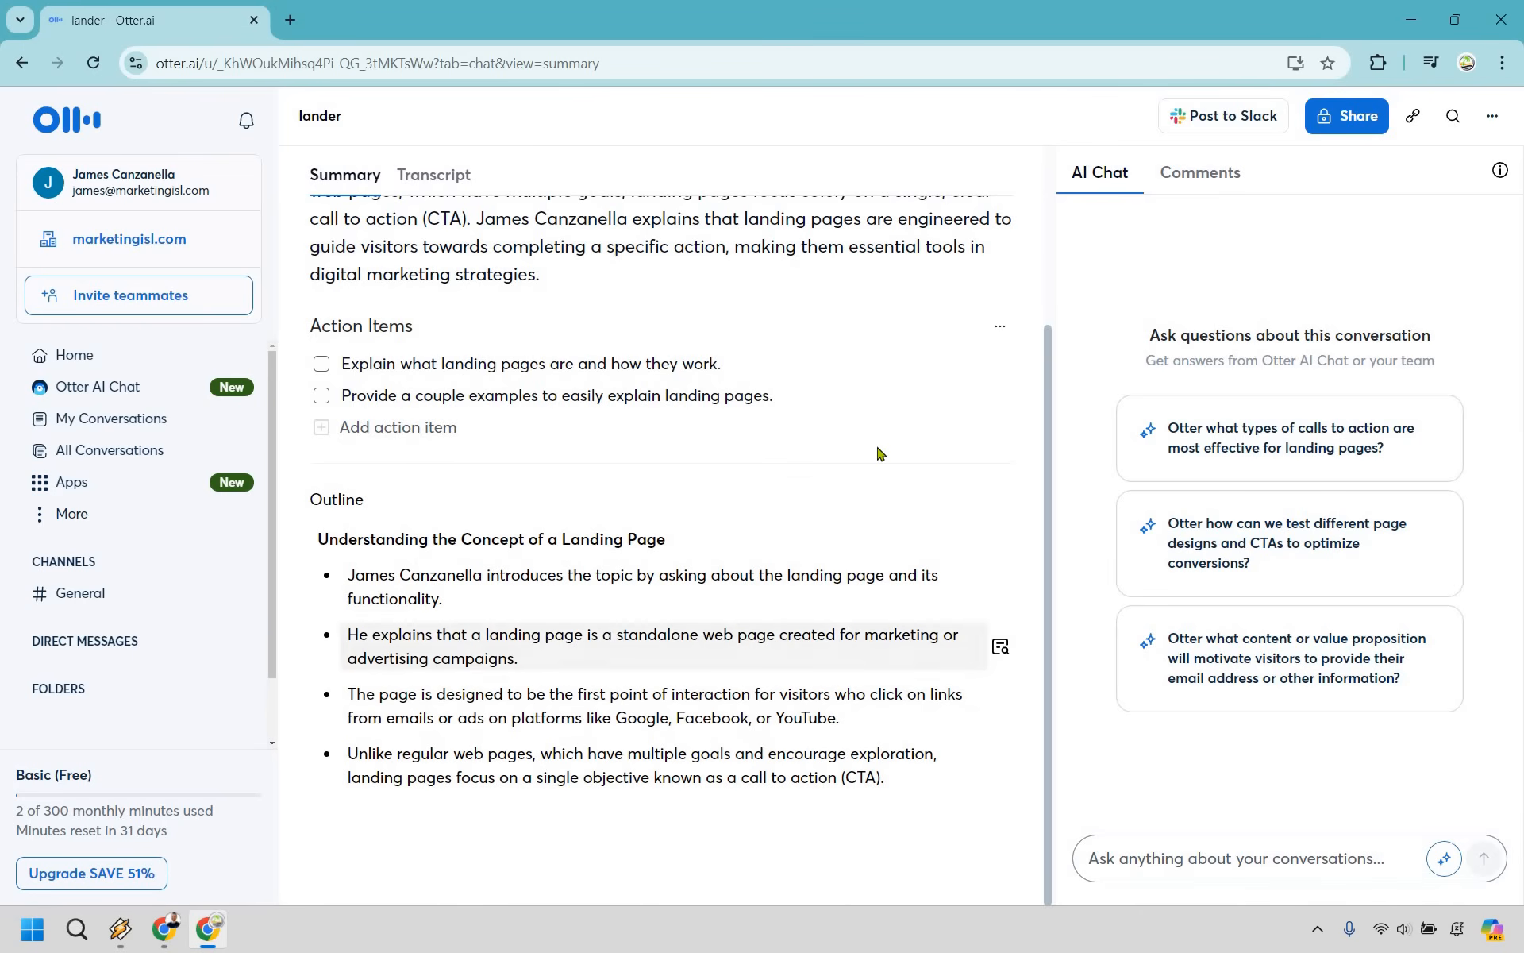
mouse_move(880, 454)
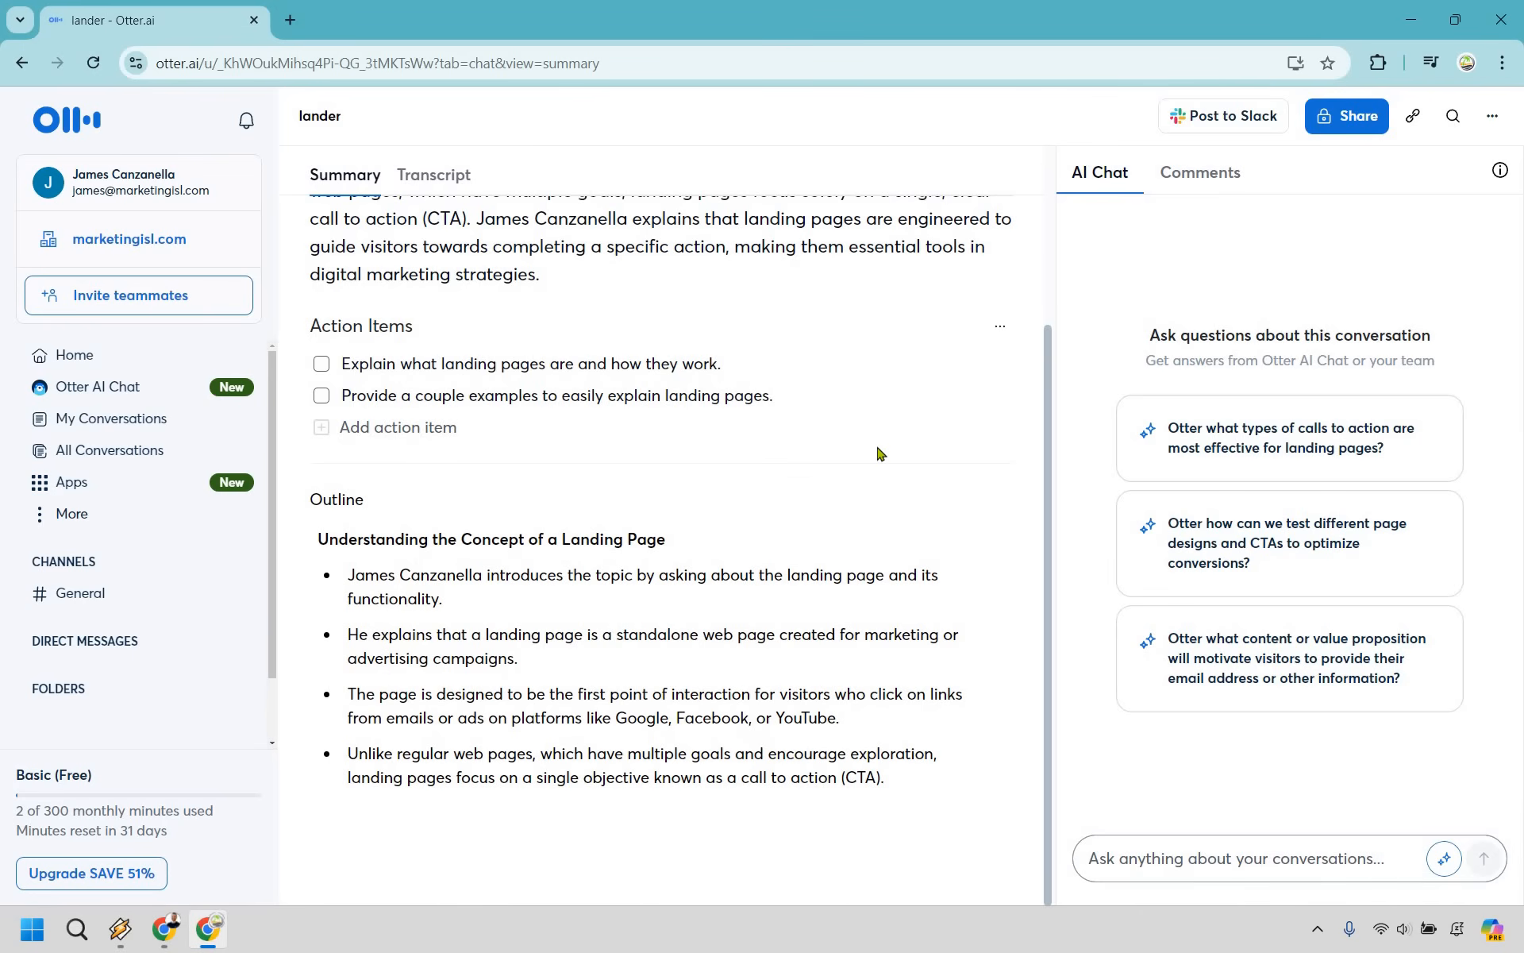
mouse_move(868, 466)
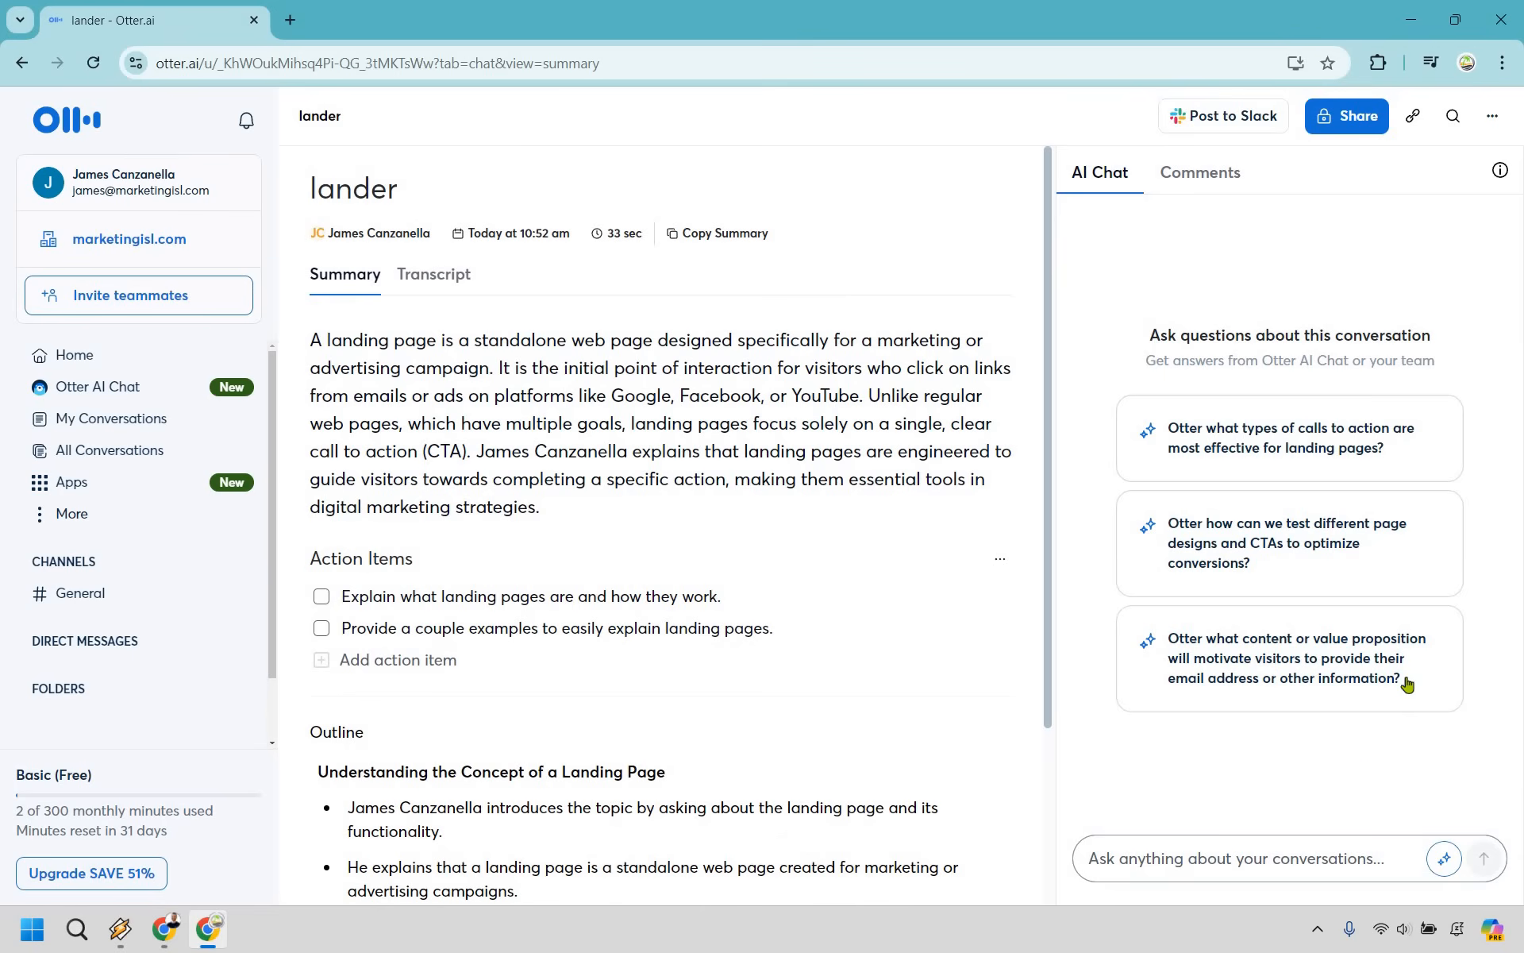
mouse_move(1369, 767)
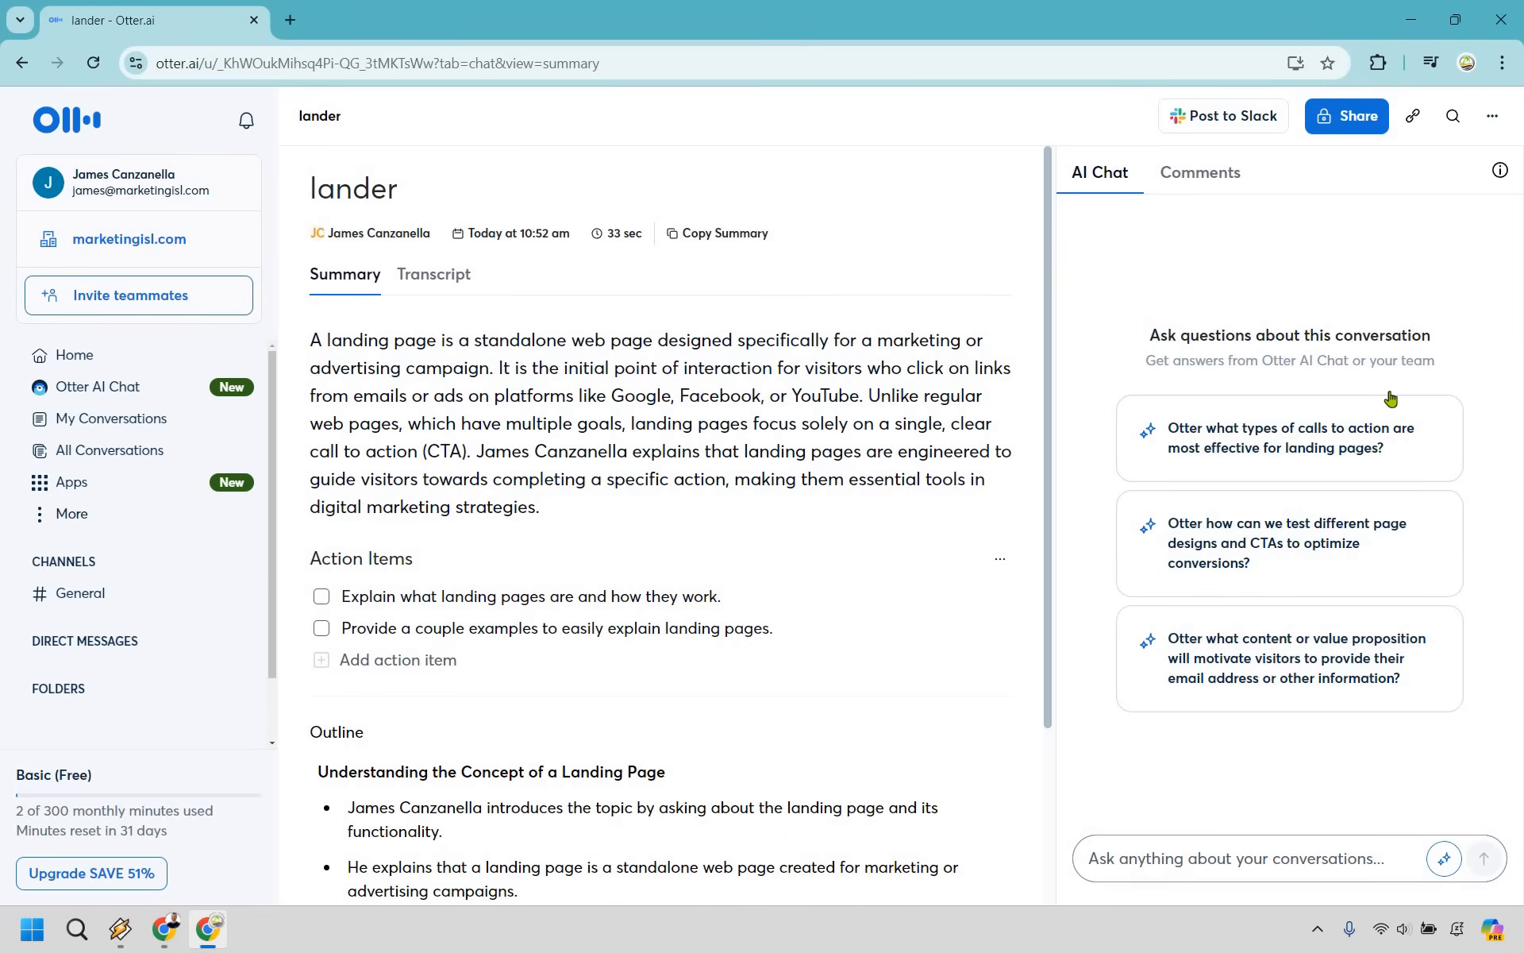
mouse_move(1328, 775)
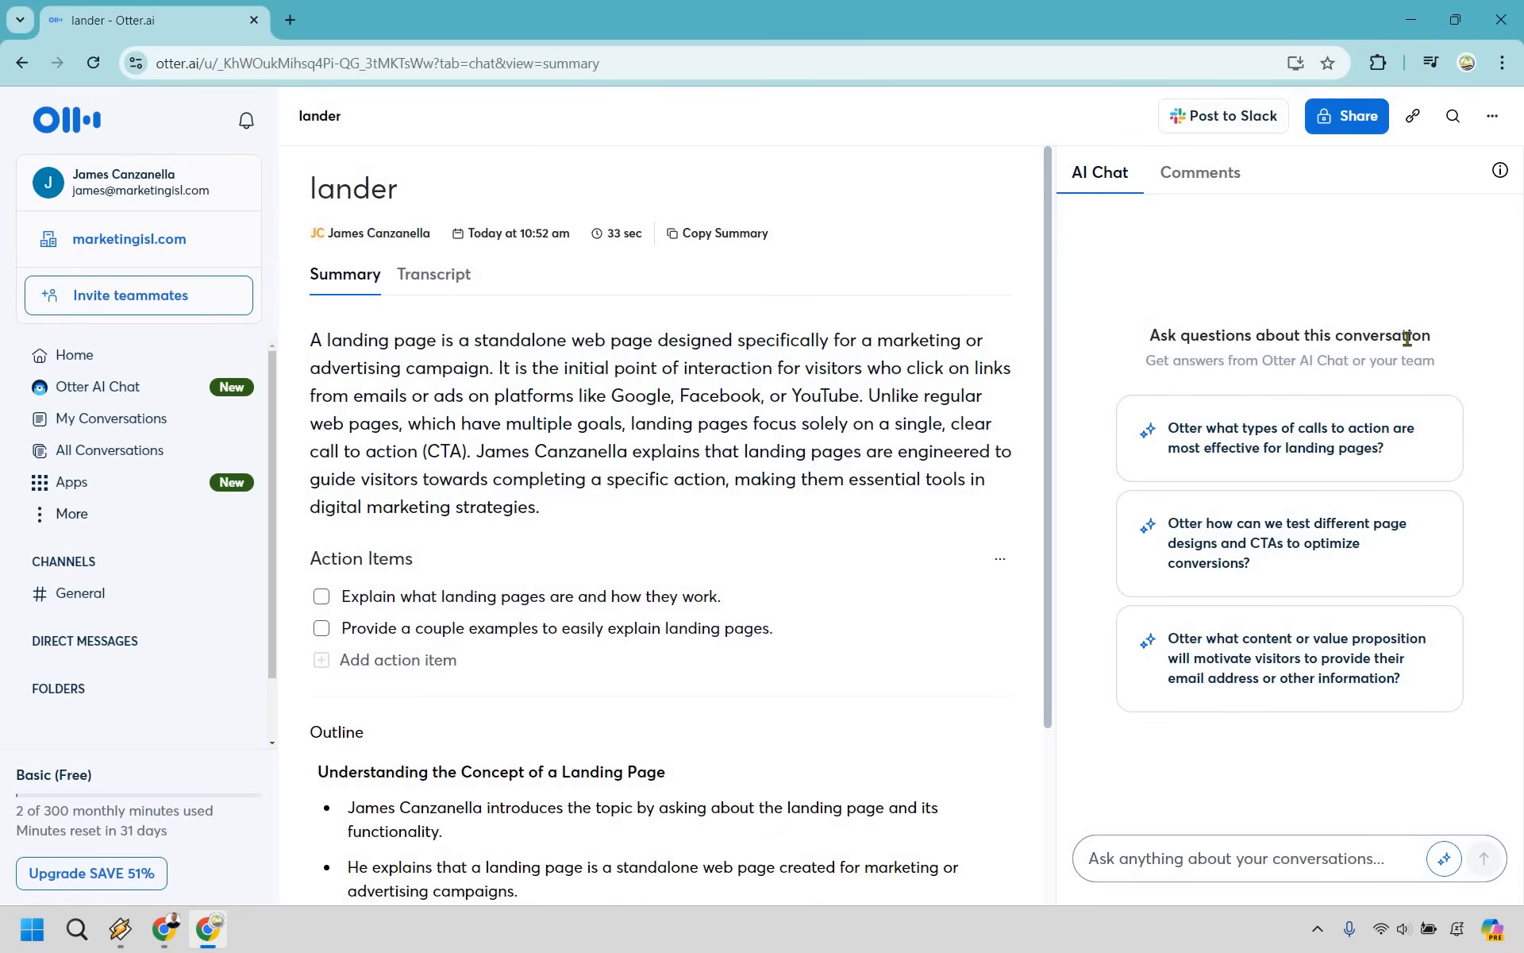
mouse_move(1466, 159)
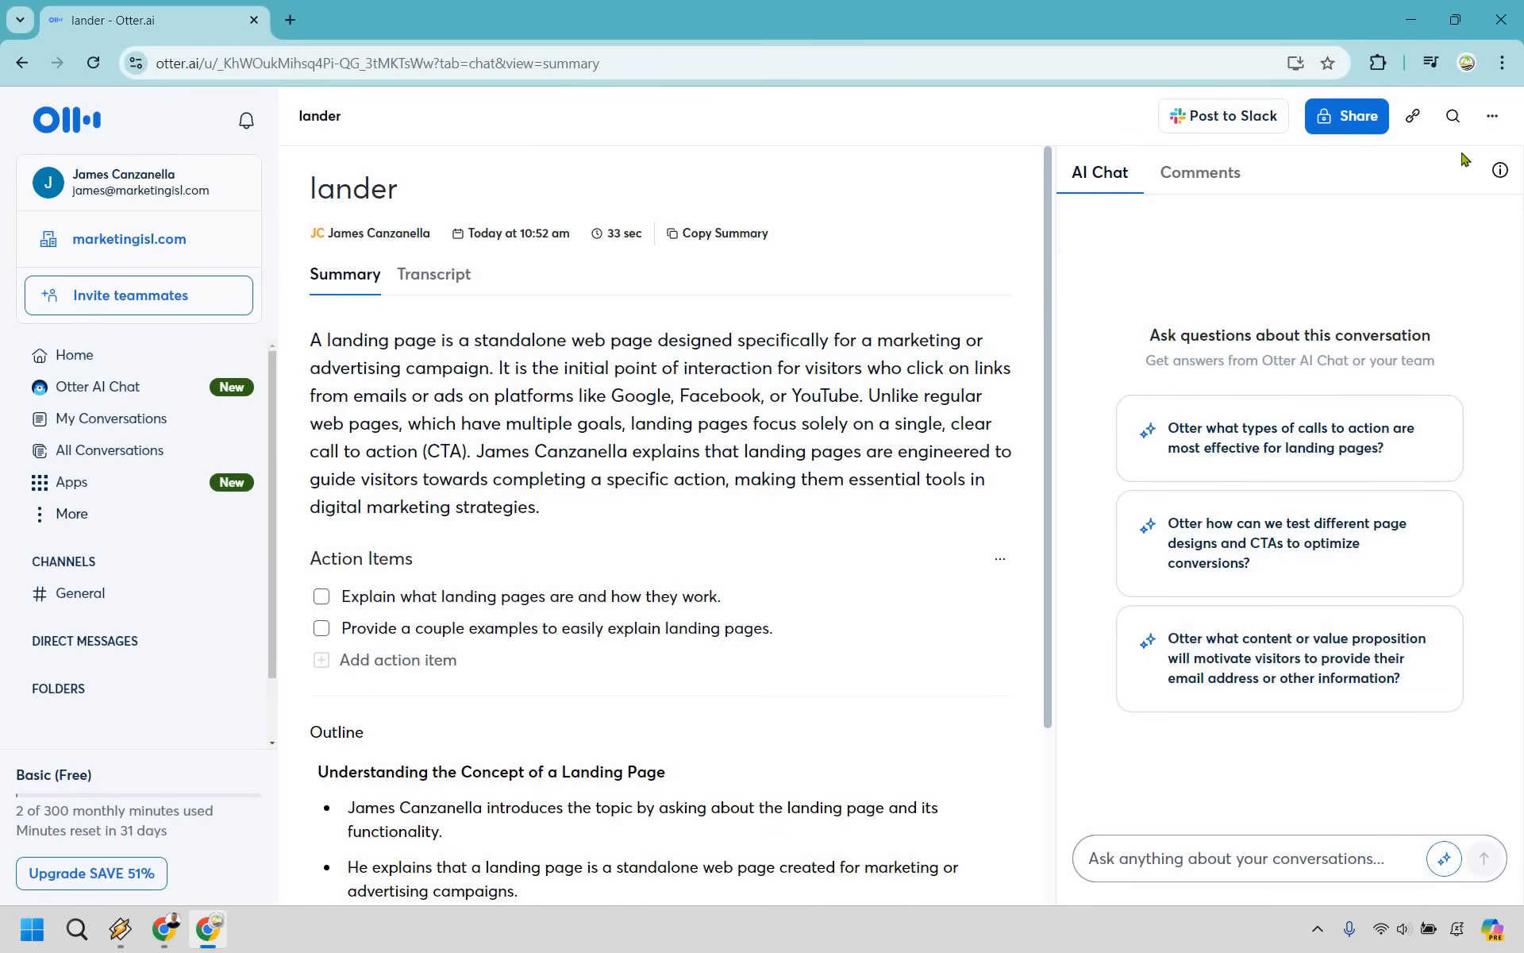
From the More menu, choose Export and set the lander transcript format to txt with more options.
left_click(1493, 116)
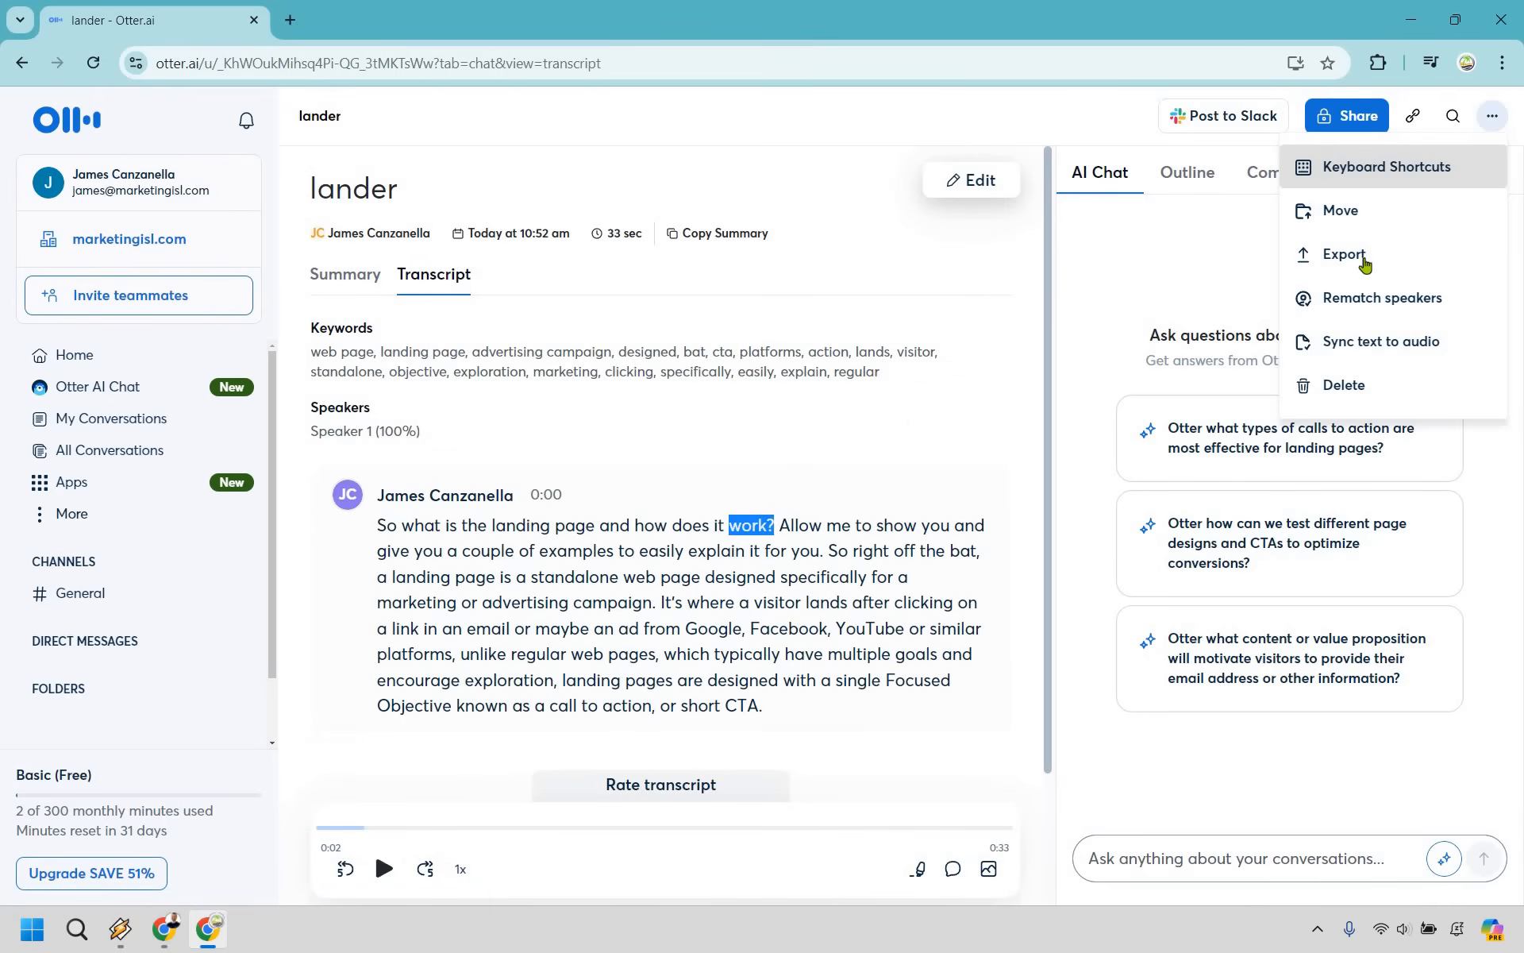
left_click(1344, 254)
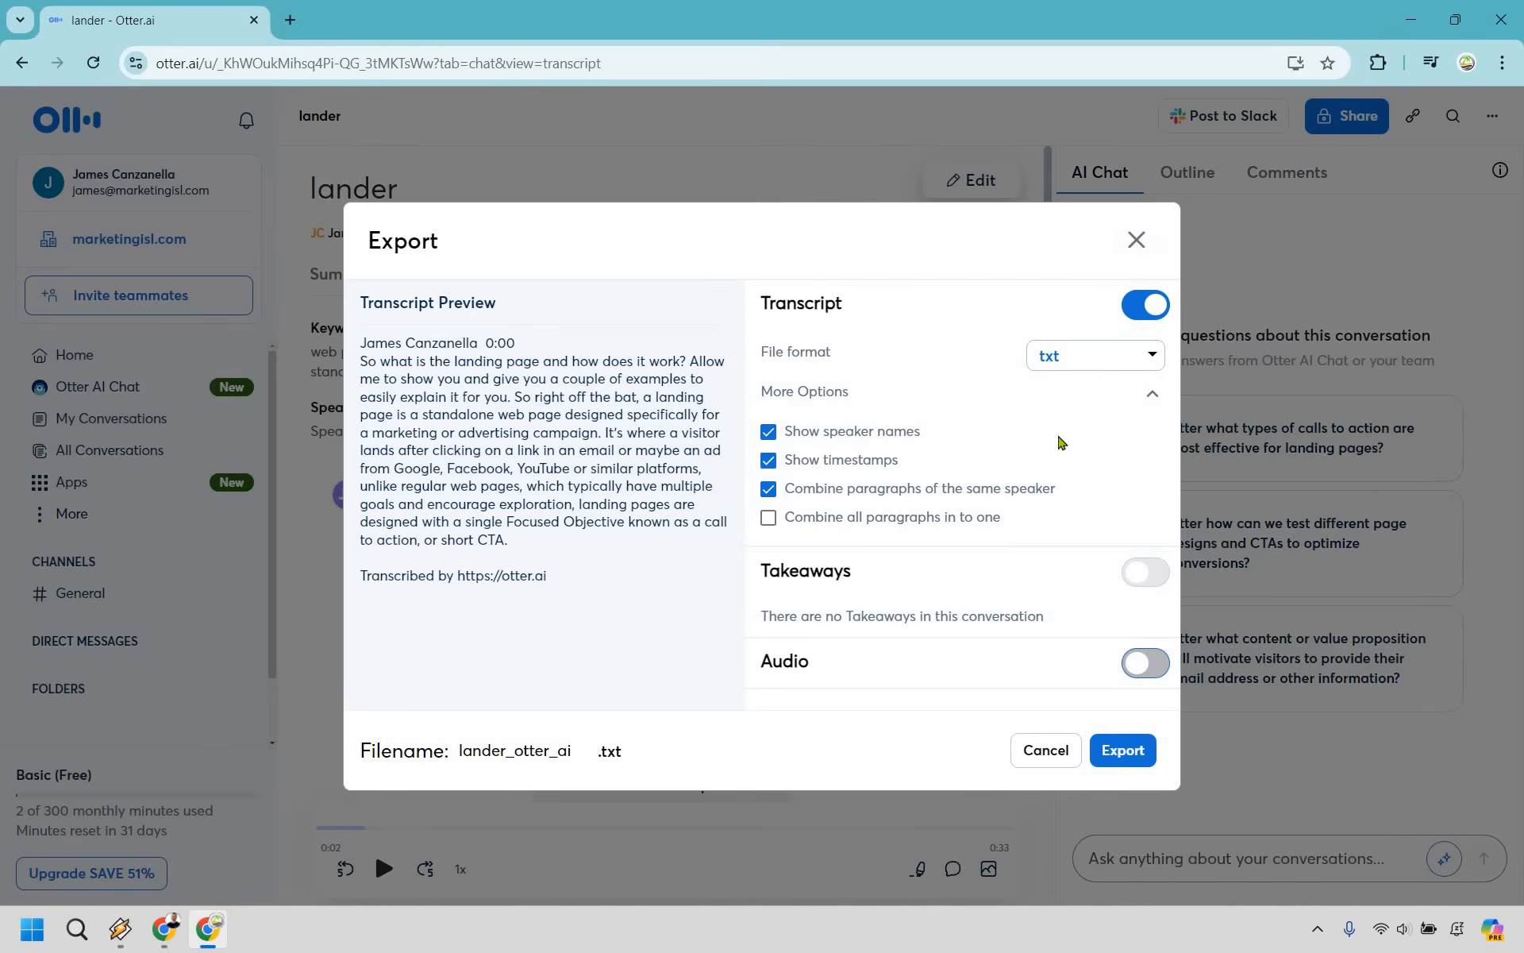
mouse_move(1079, 359)
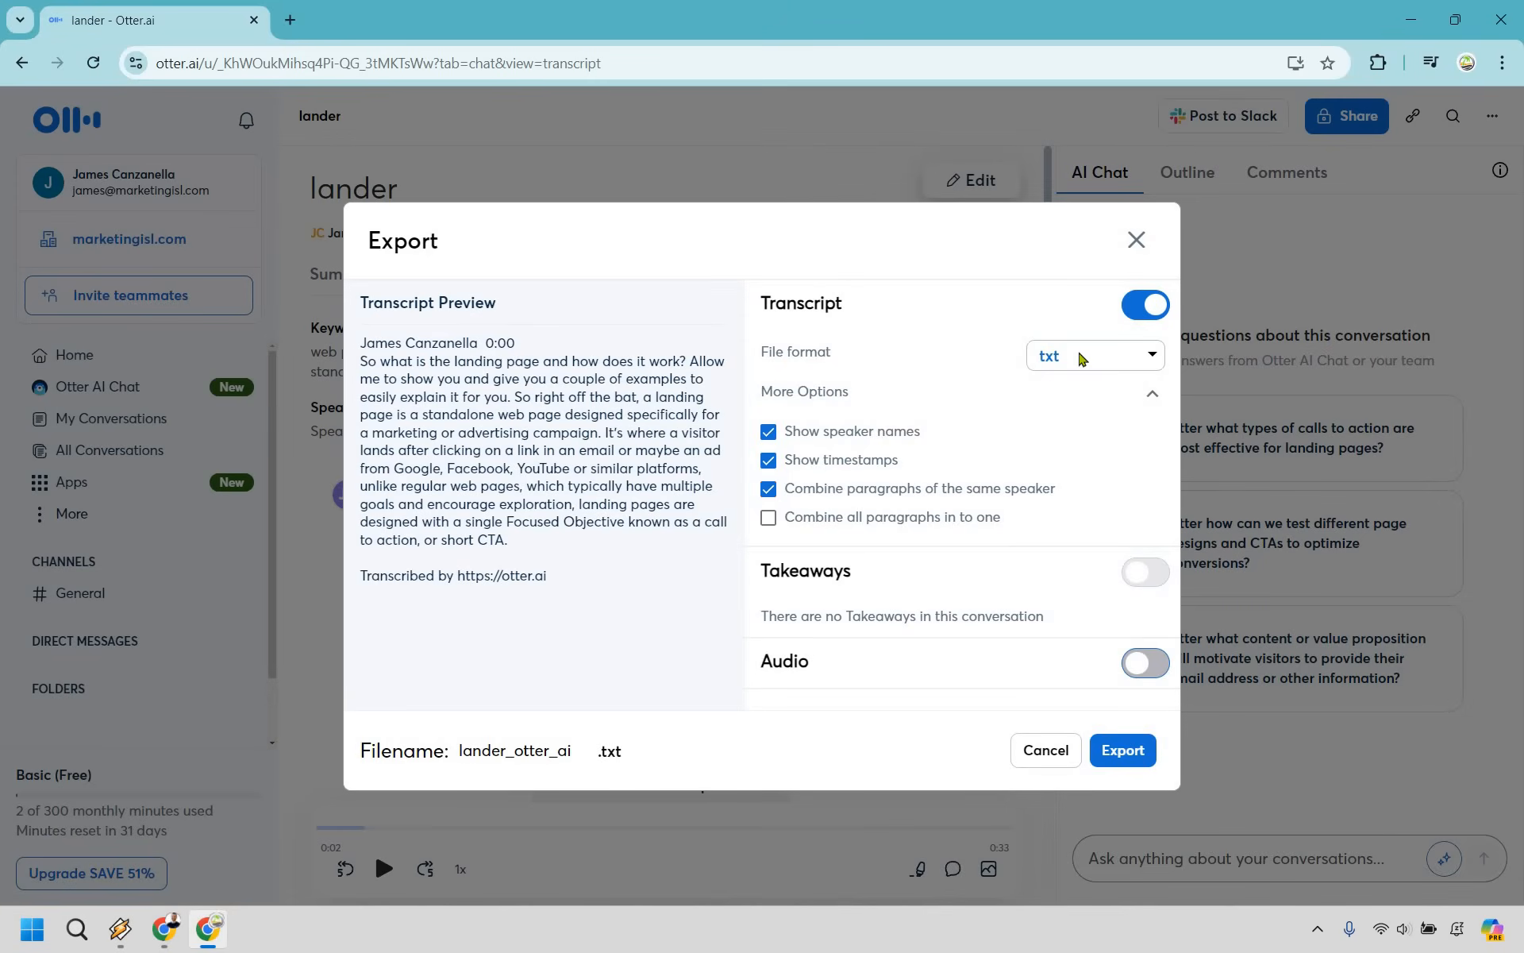
left_click(1094, 356)
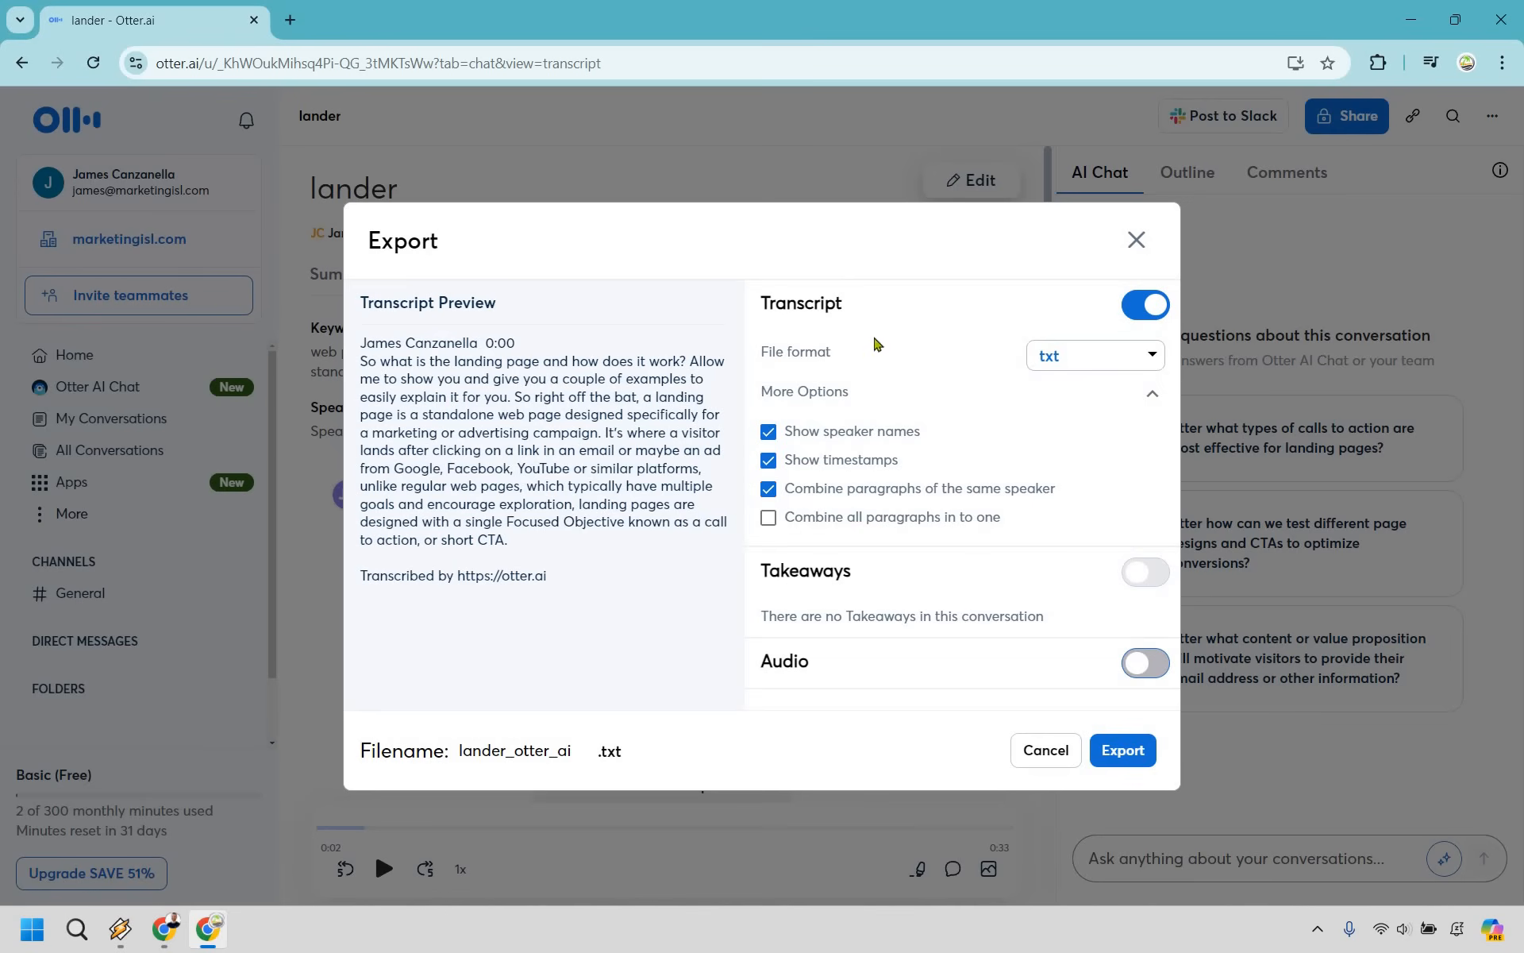
mouse_move(1013, 441)
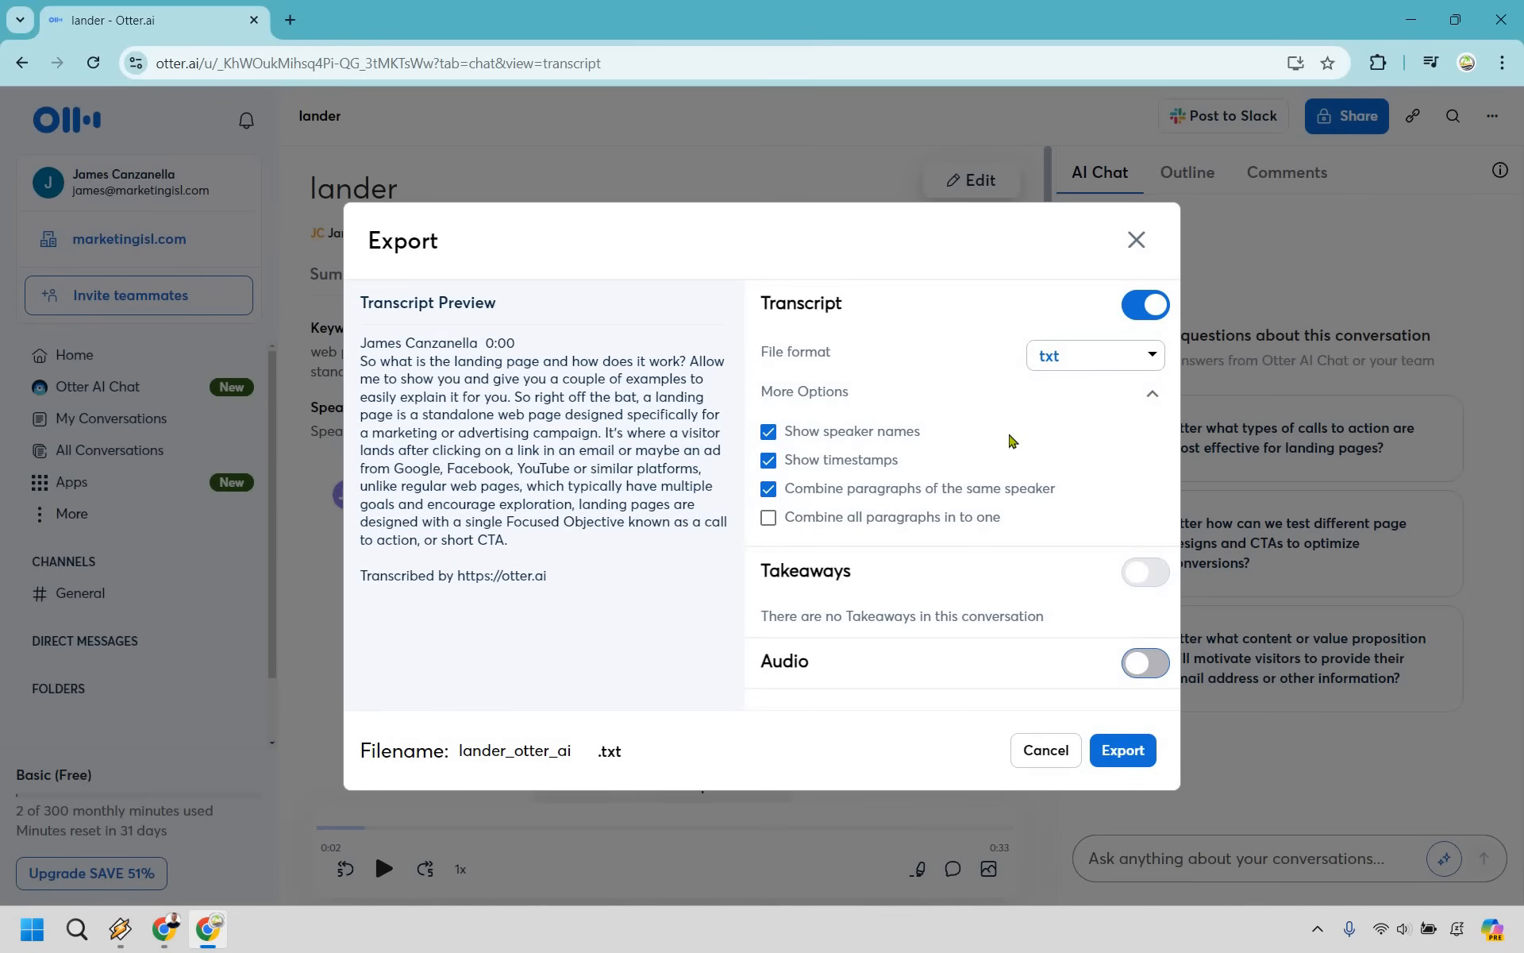
mouse_move(930, 442)
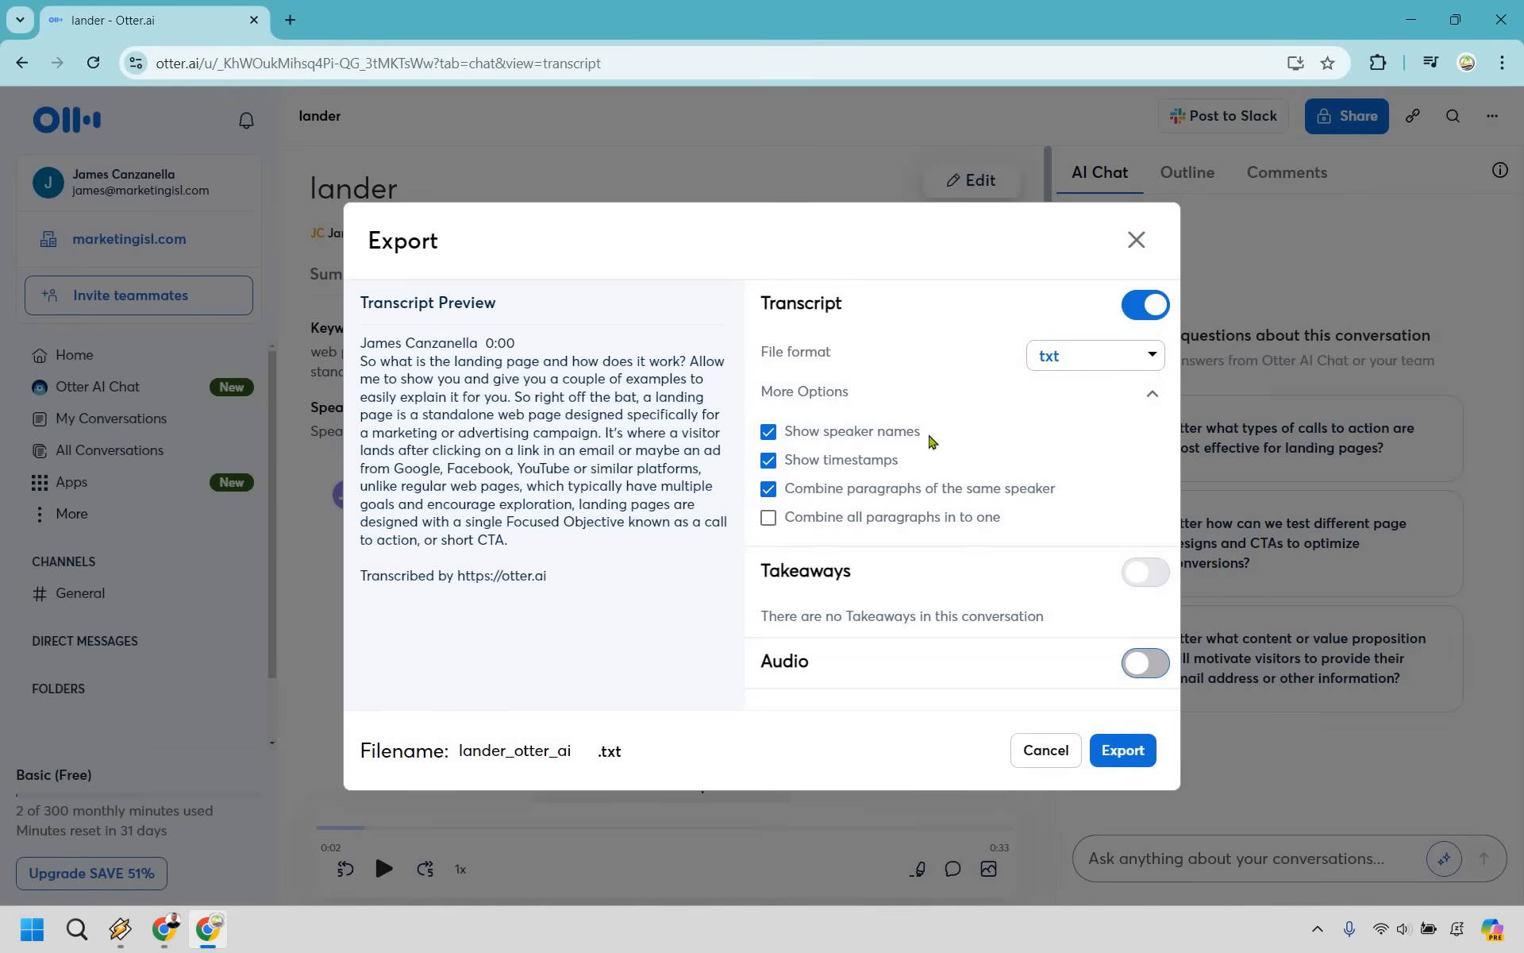
mouse_move(854, 454)
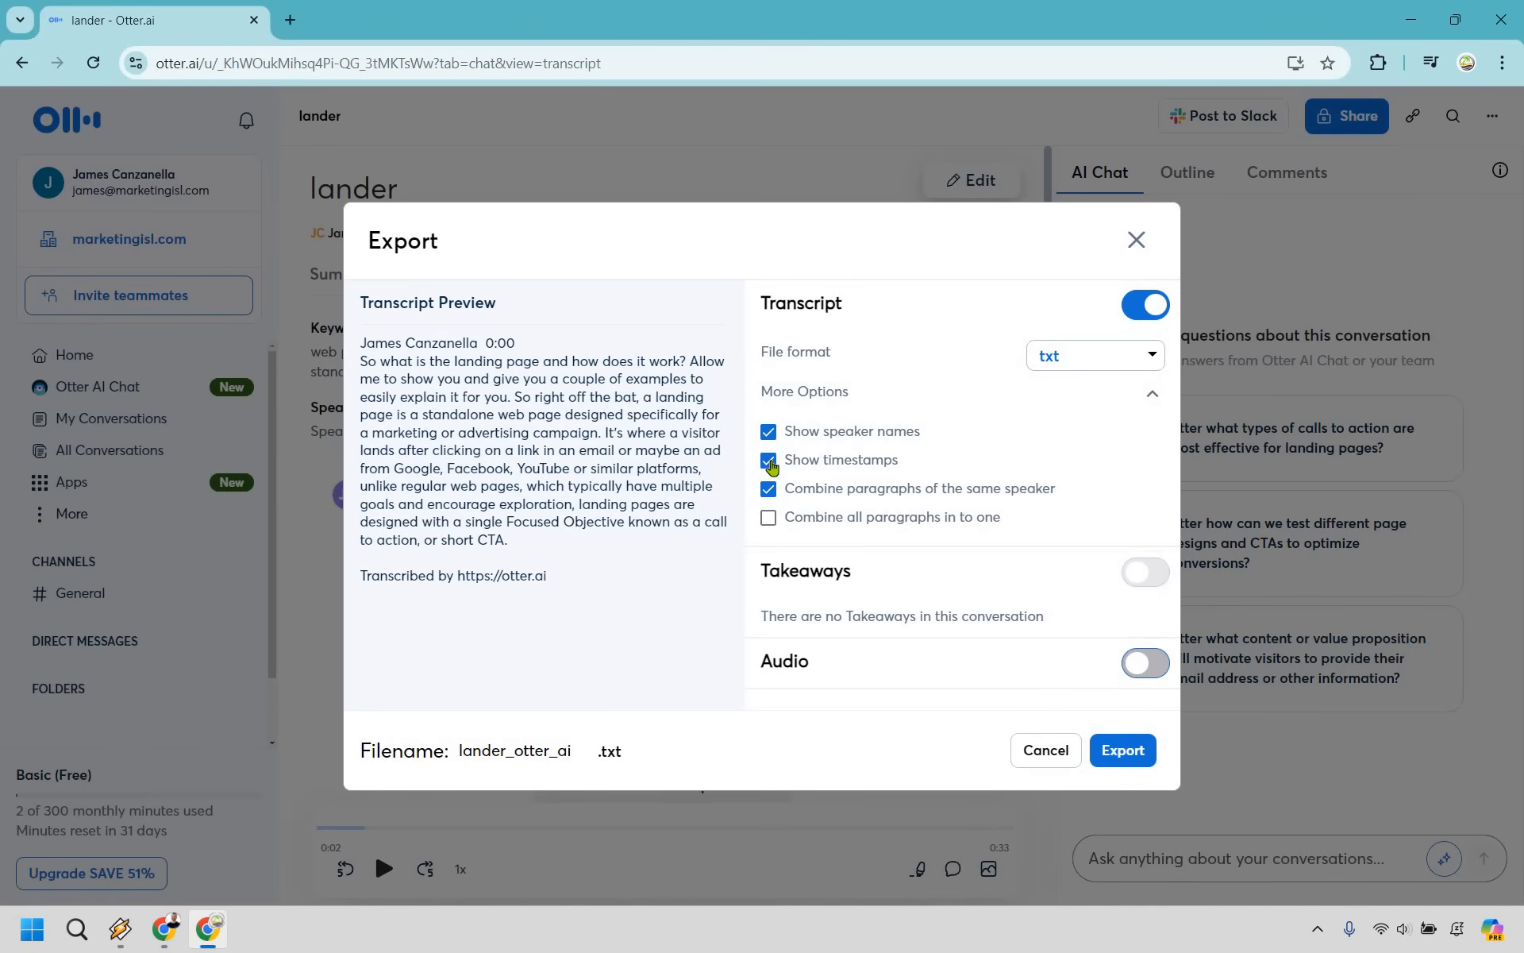
Uncheck Show timestamps, toggle Audio on then off, and close Export without saving a file.
left_click(769, 461)
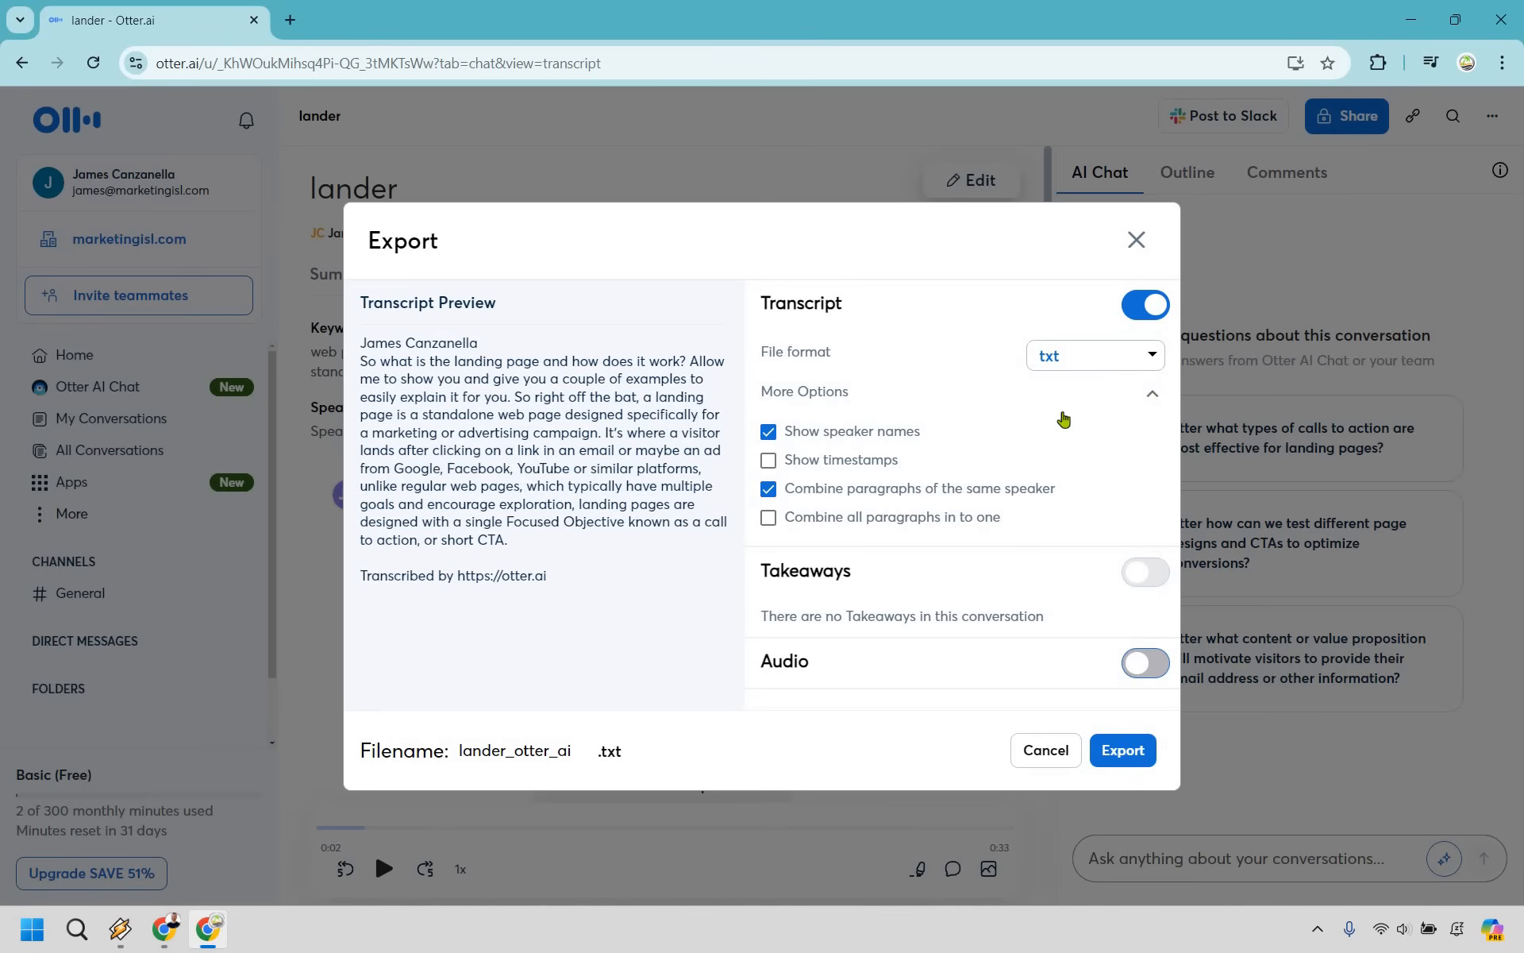
mouse_move(1019, 489)
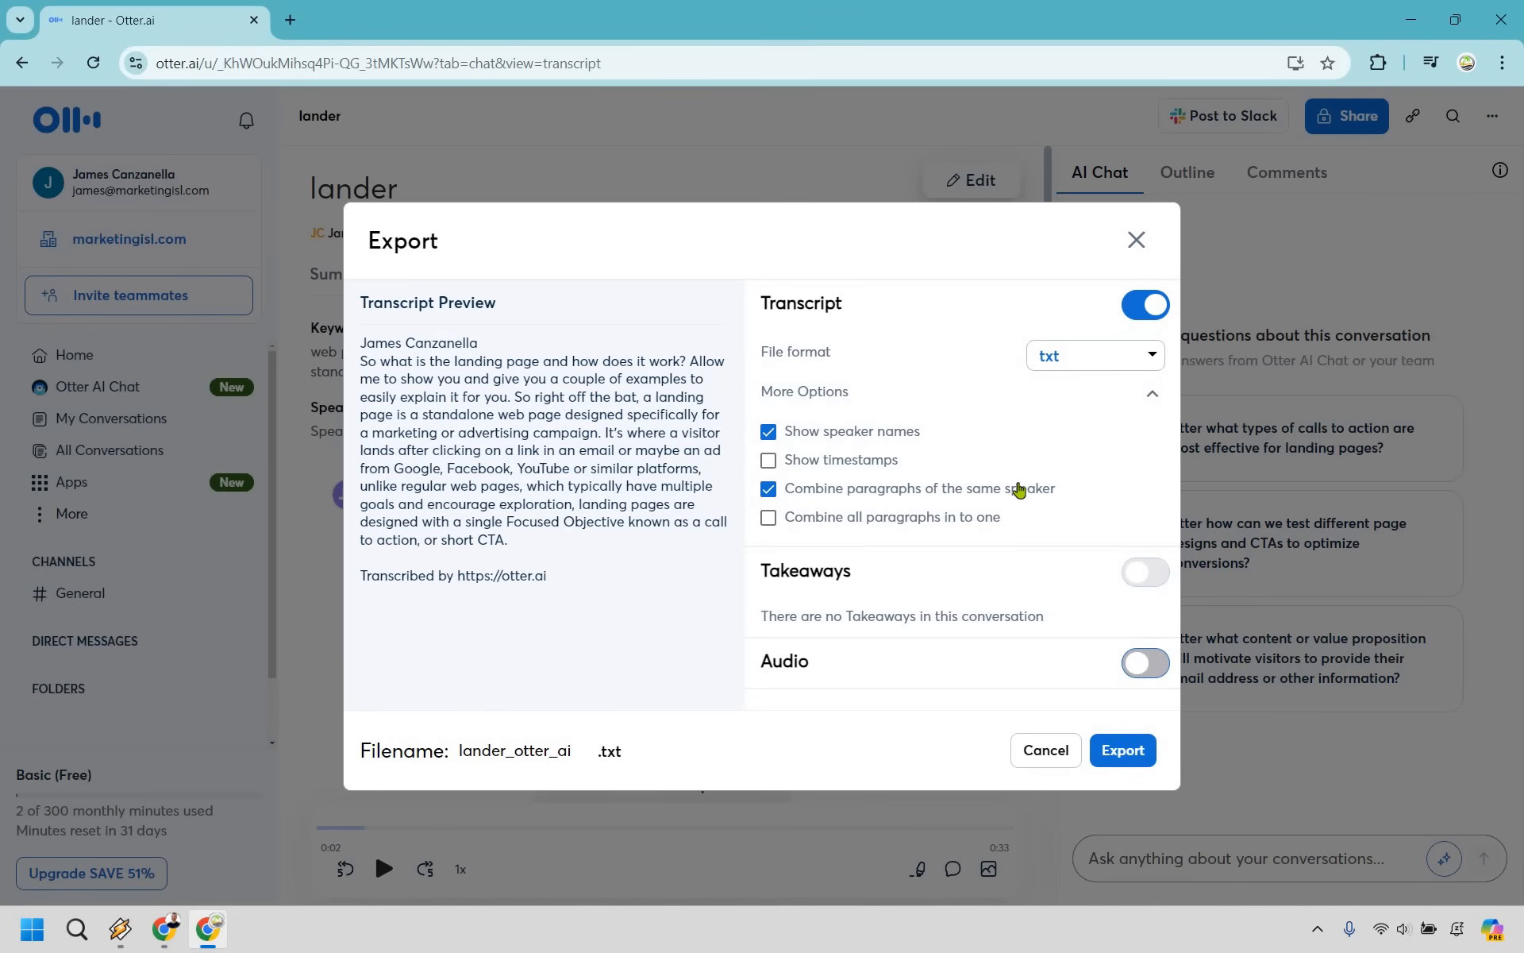
mouse_move(1012, 468)
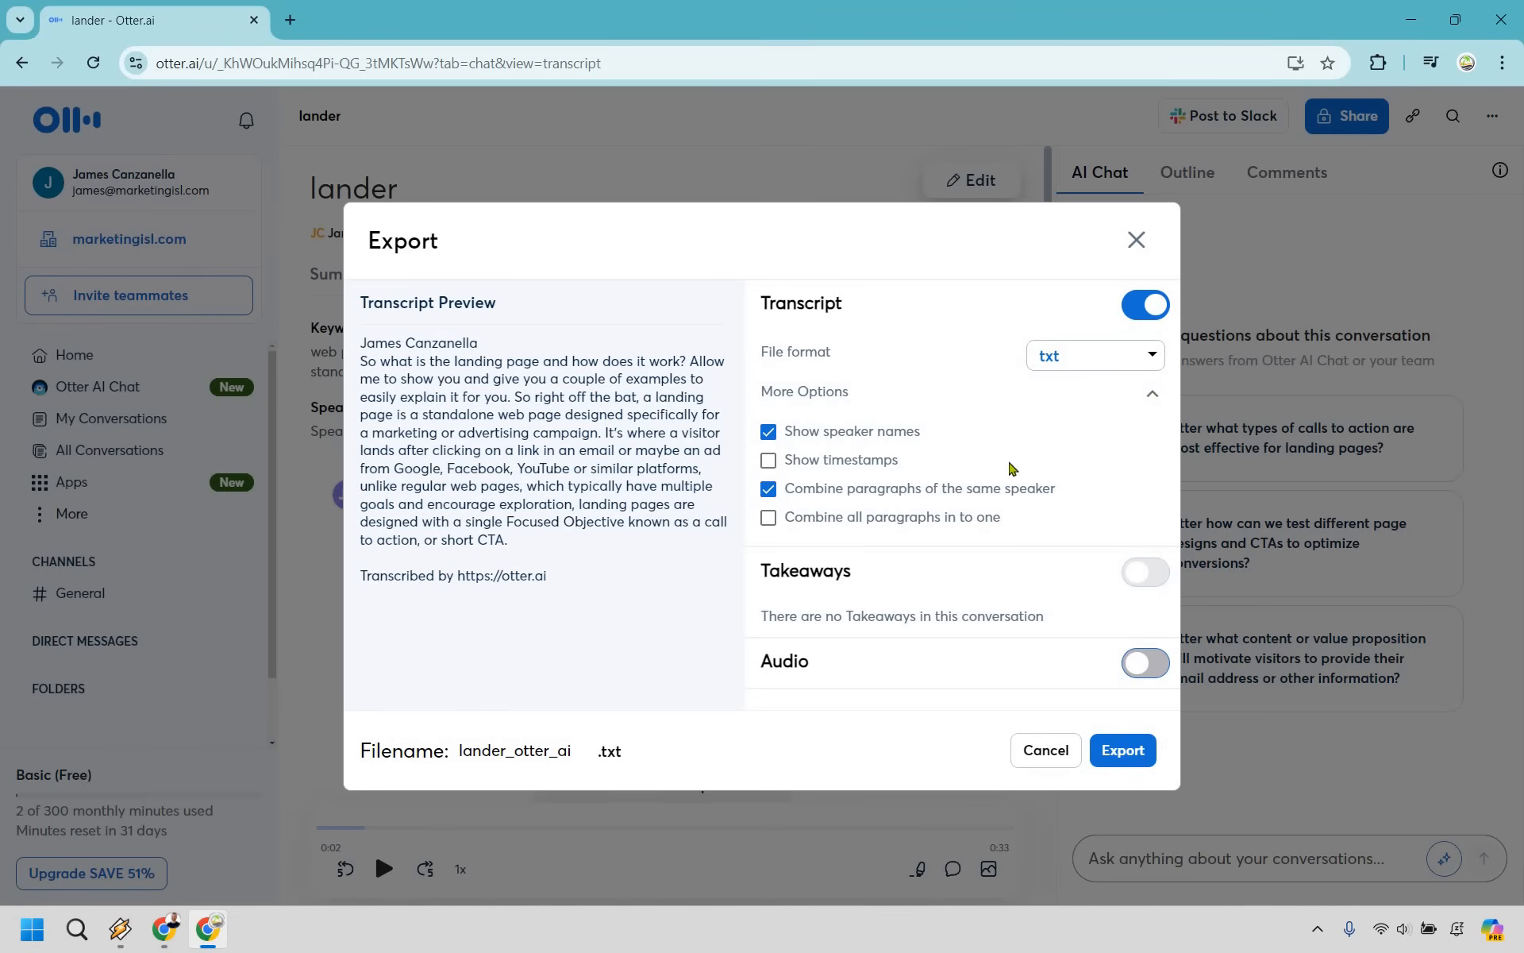
mouse_move(860, 565)
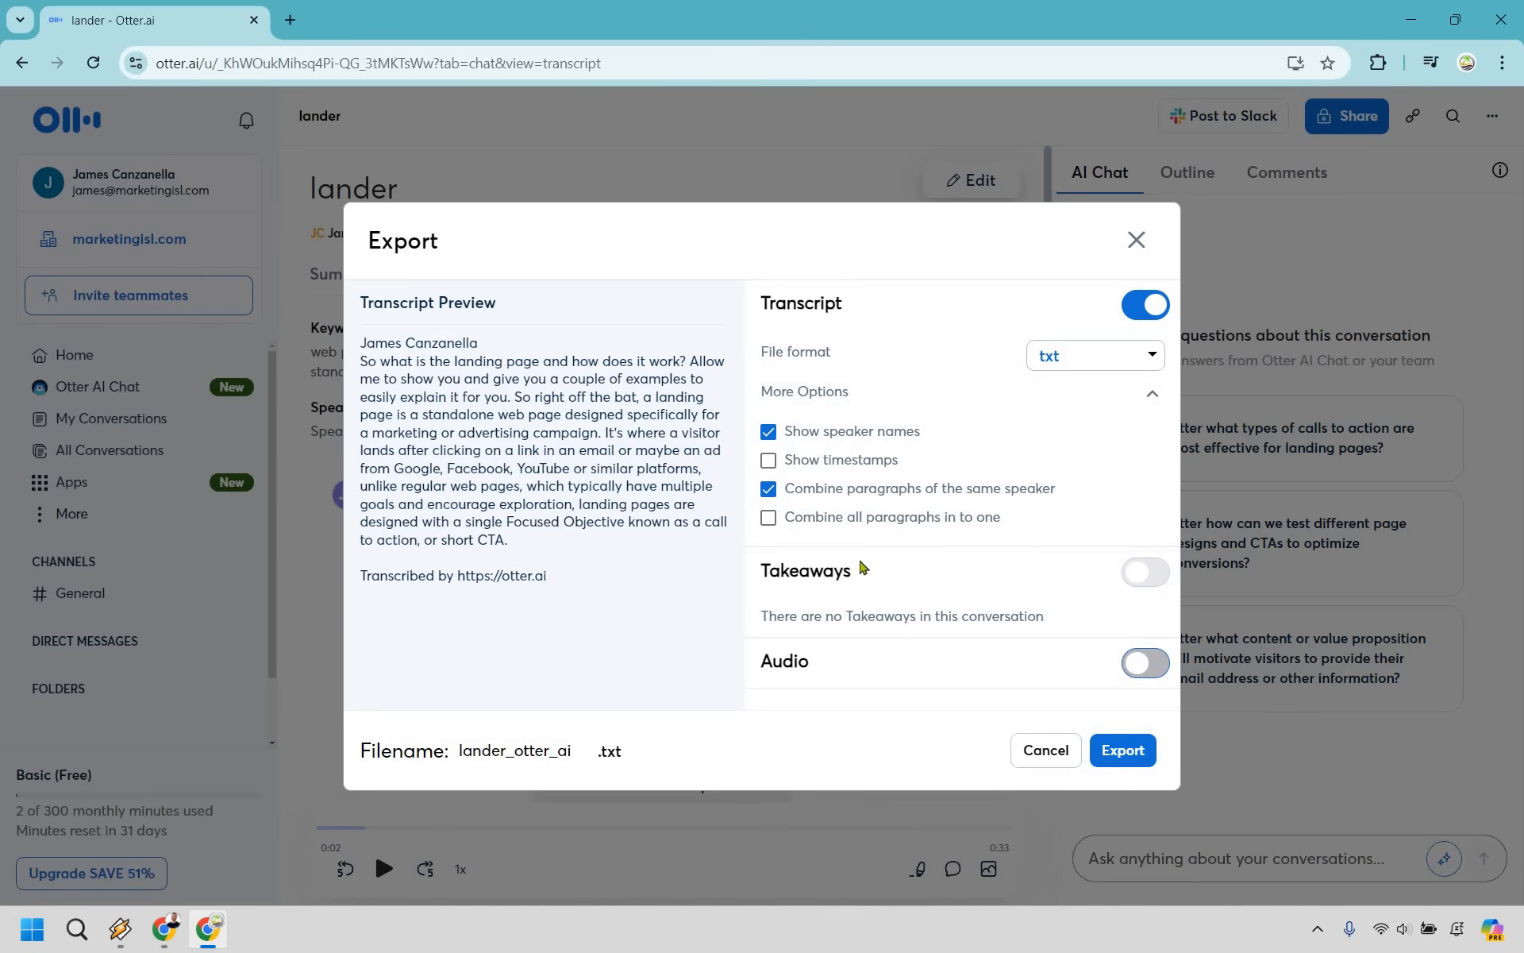
mouse_move(965, 478)
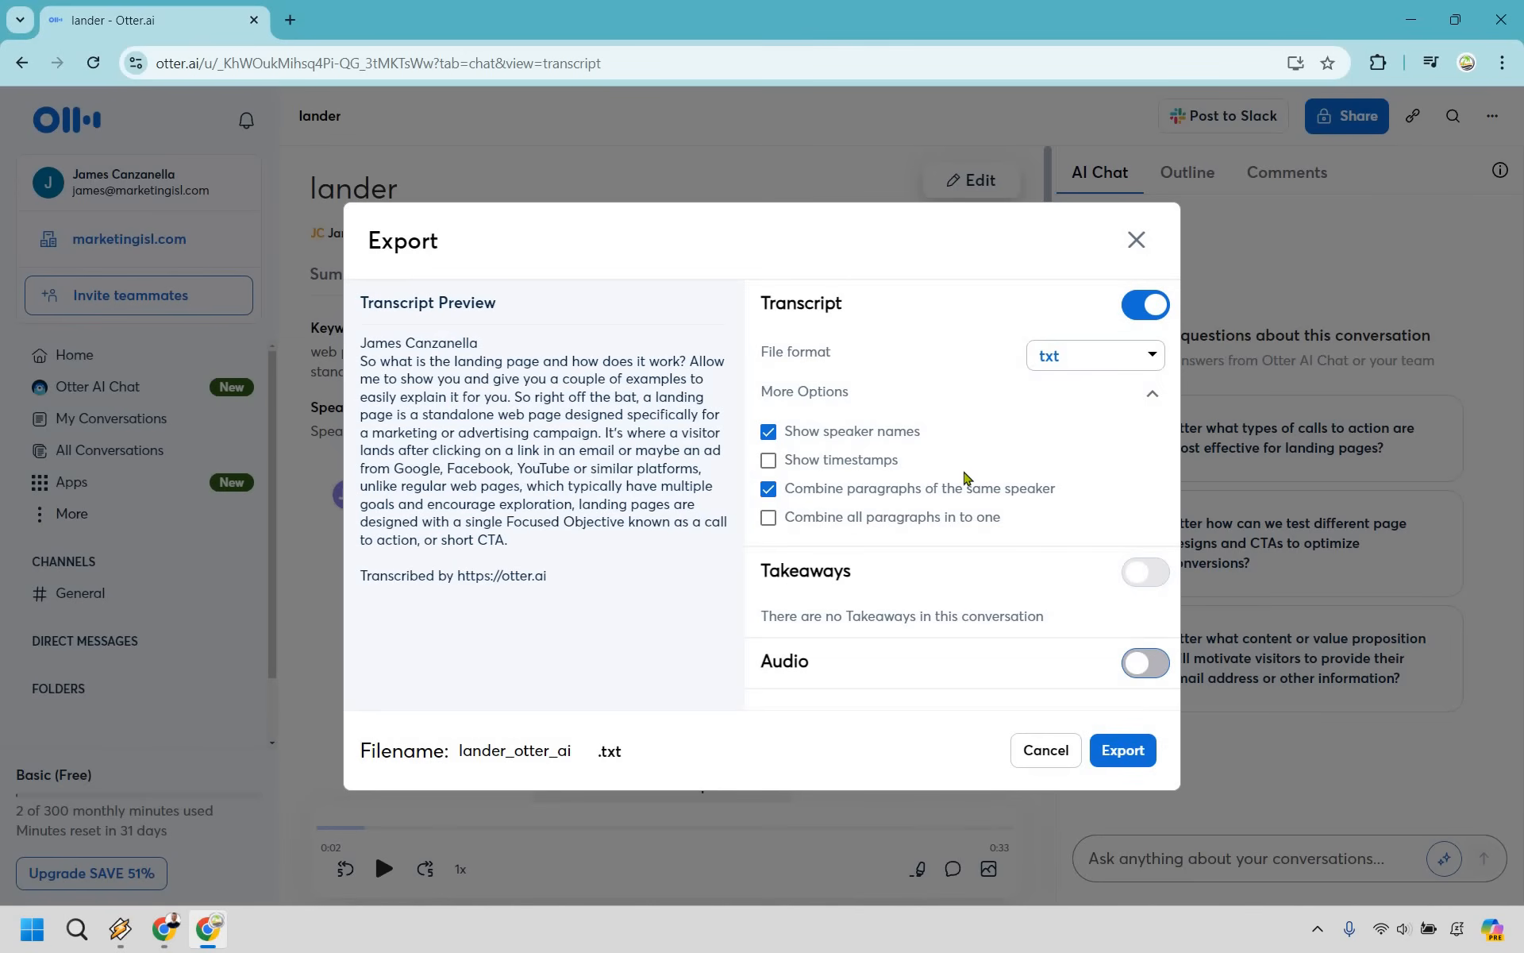
mouse_move(1012, 629)
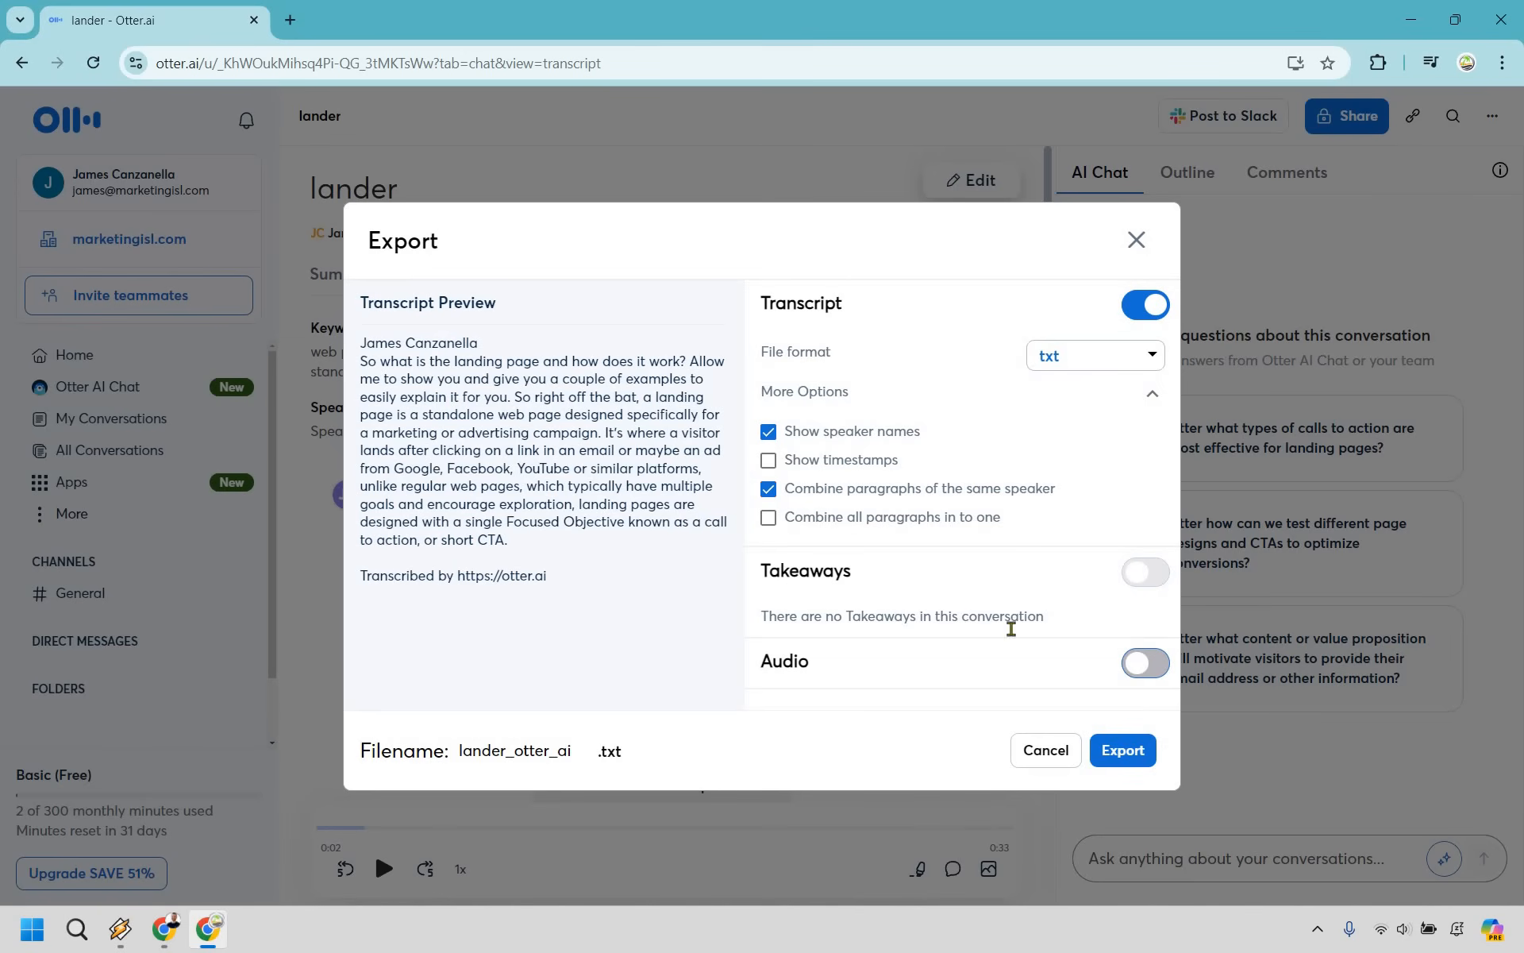
mouse_move(1063, 669)
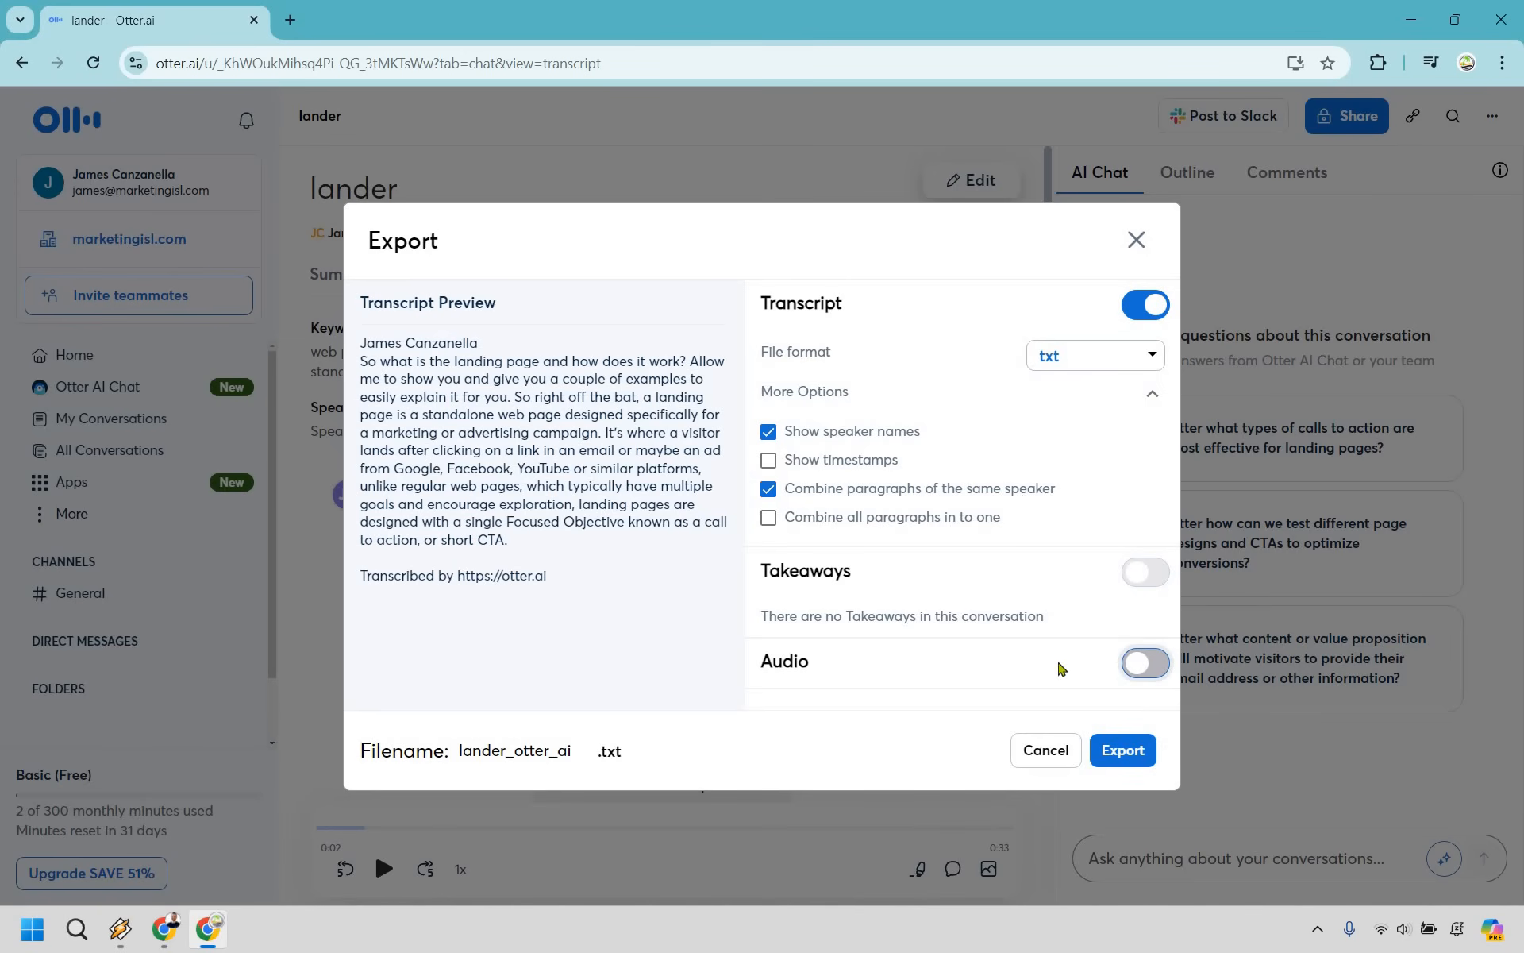
left_click(1147, 664)
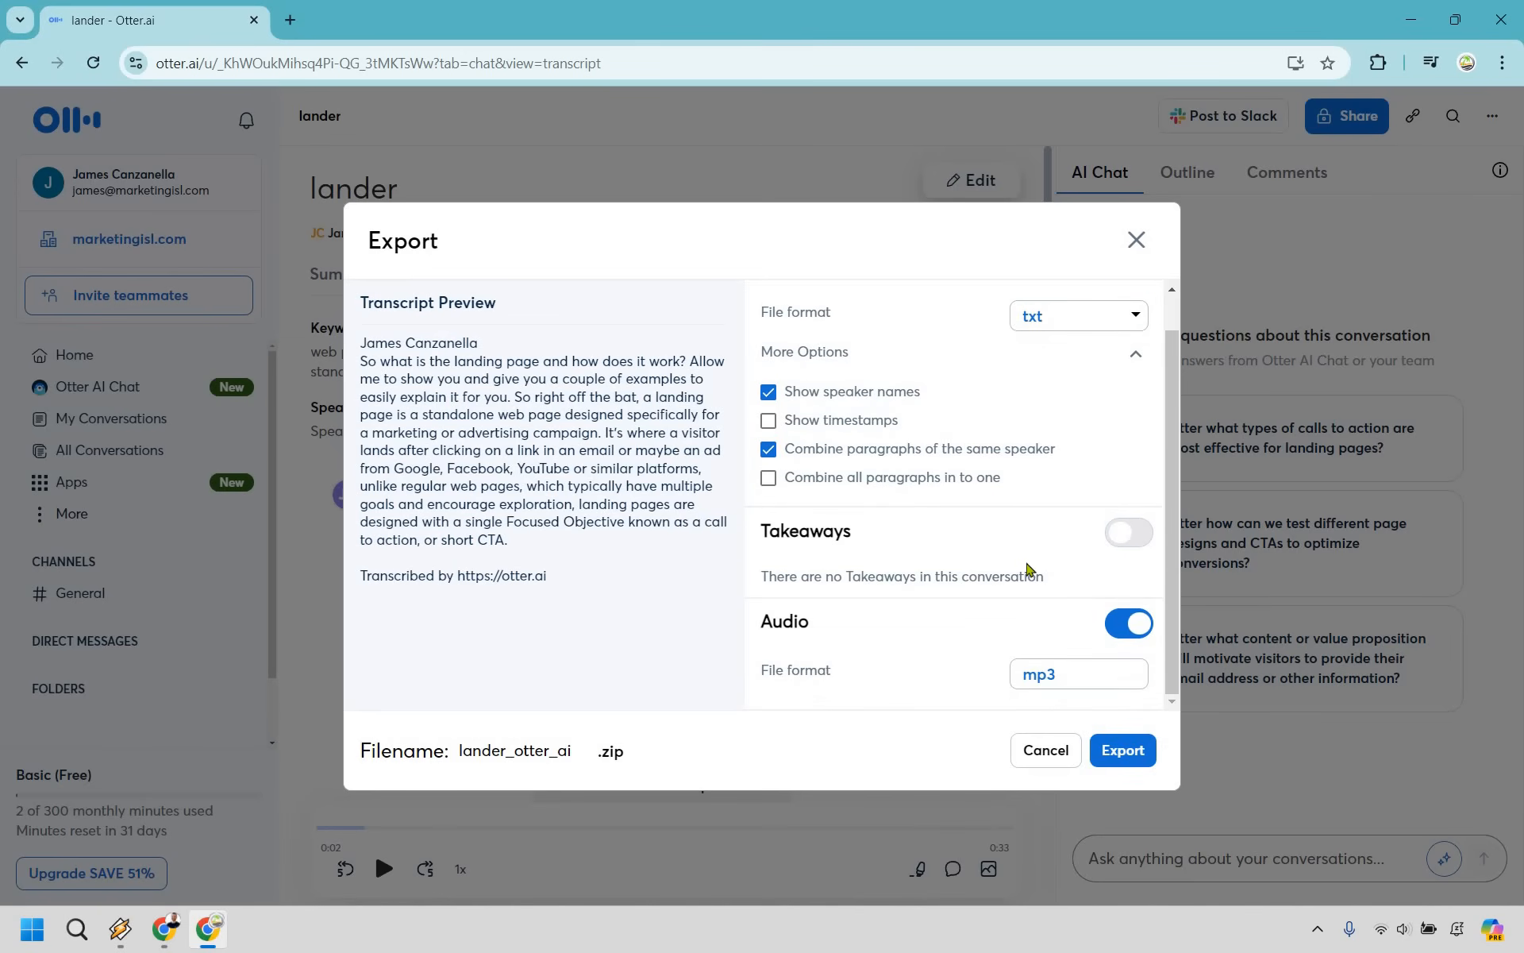
left_click(1129, 622)
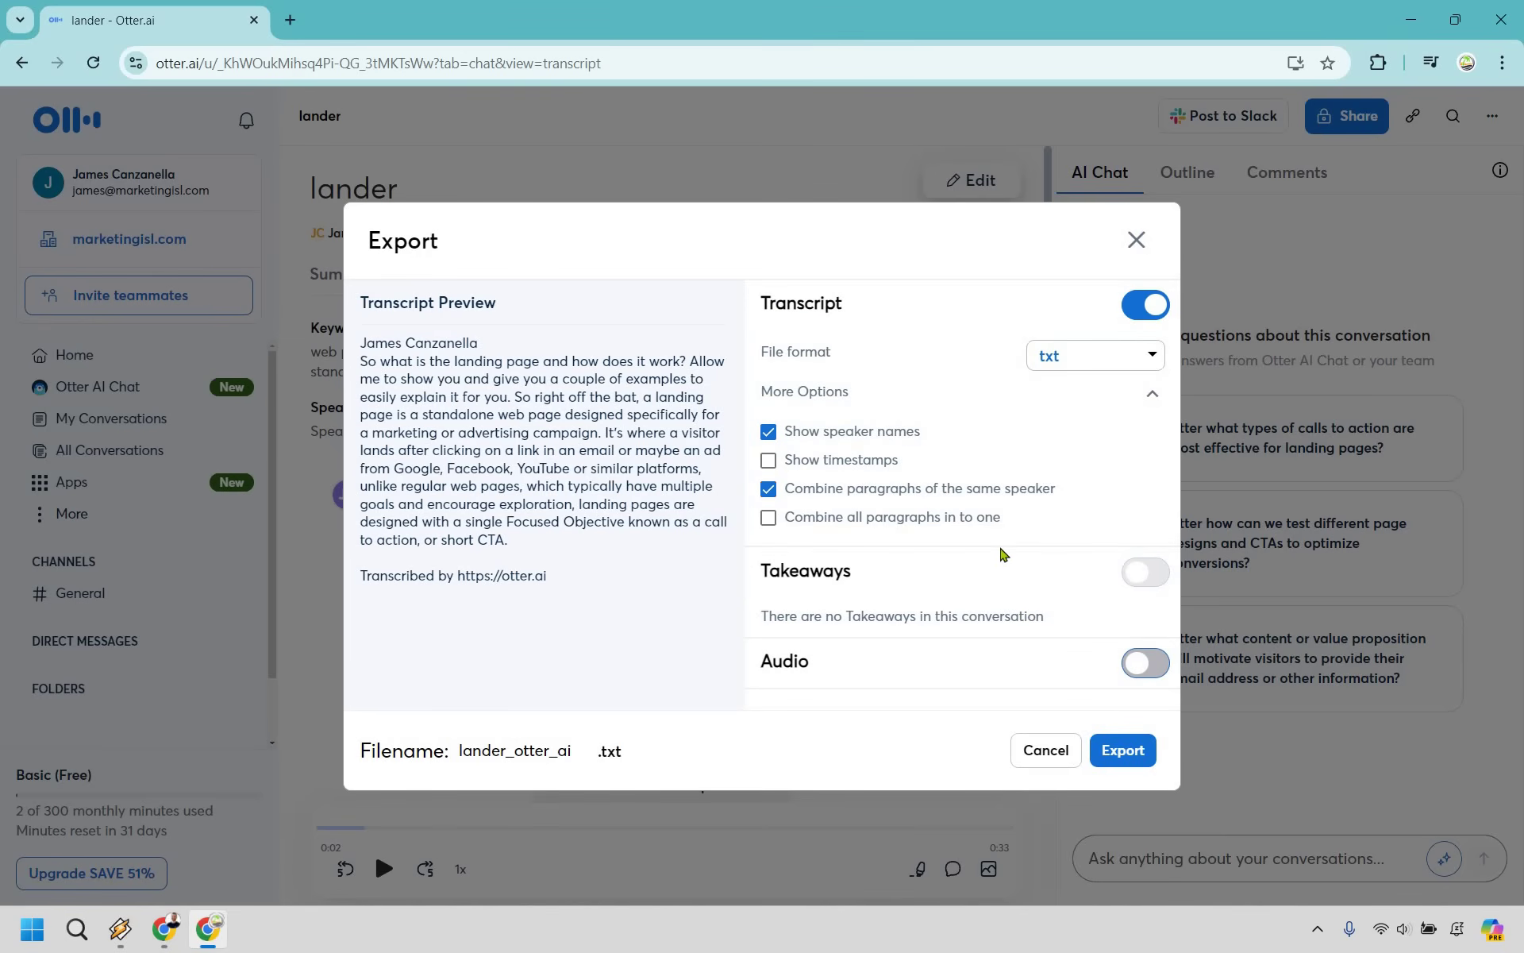
mouse_move(1059, 564)
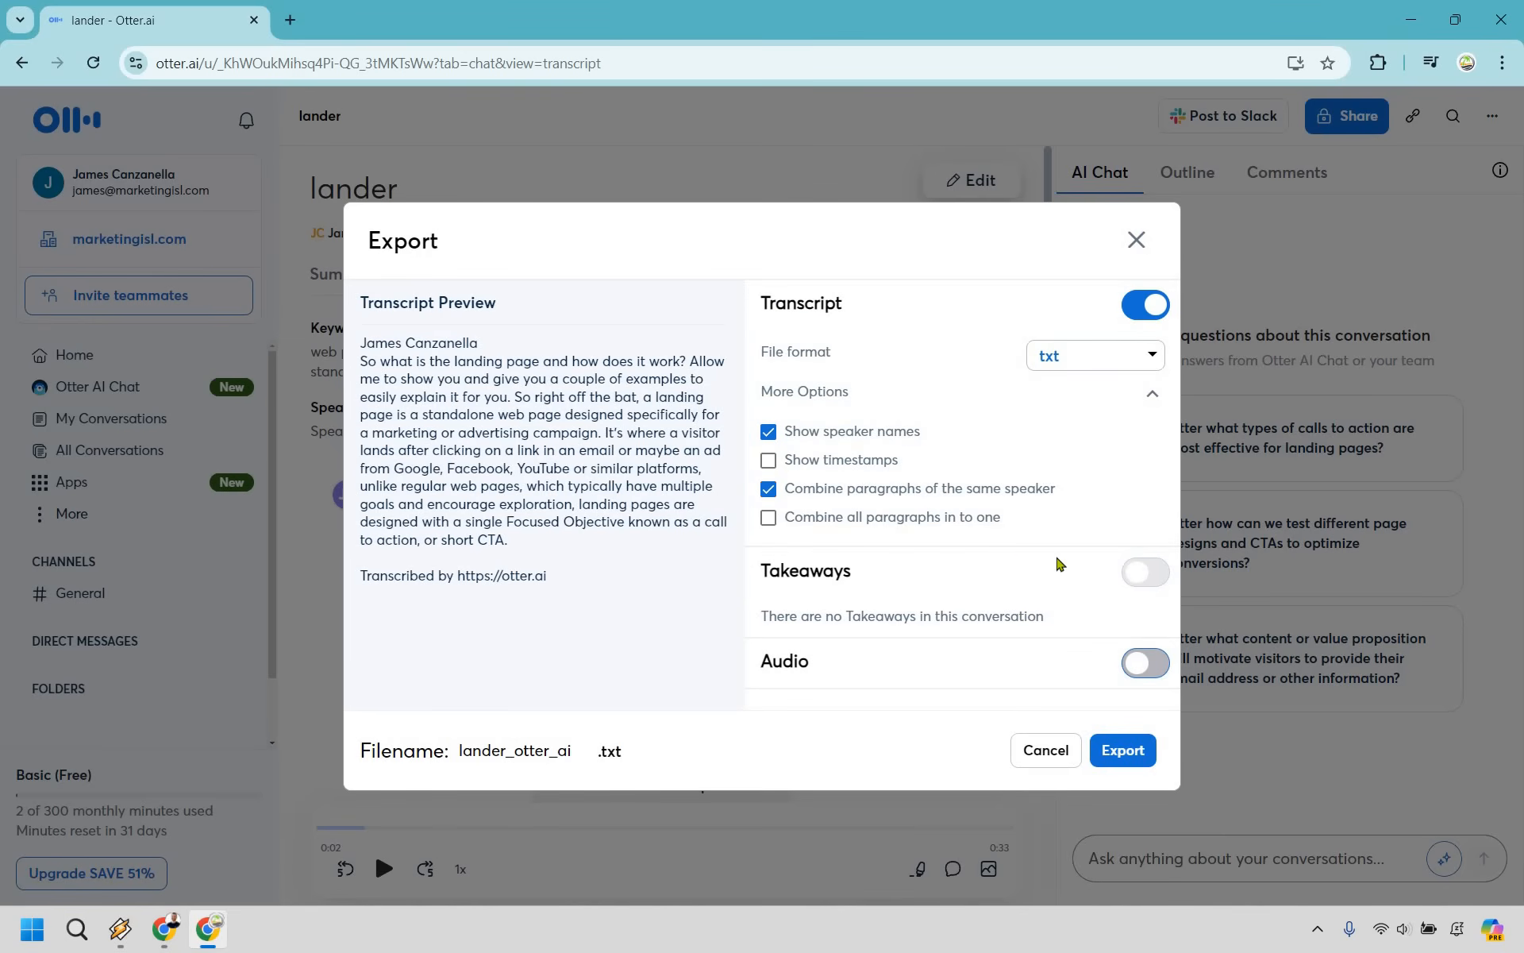
mouse_move(1169, 230)
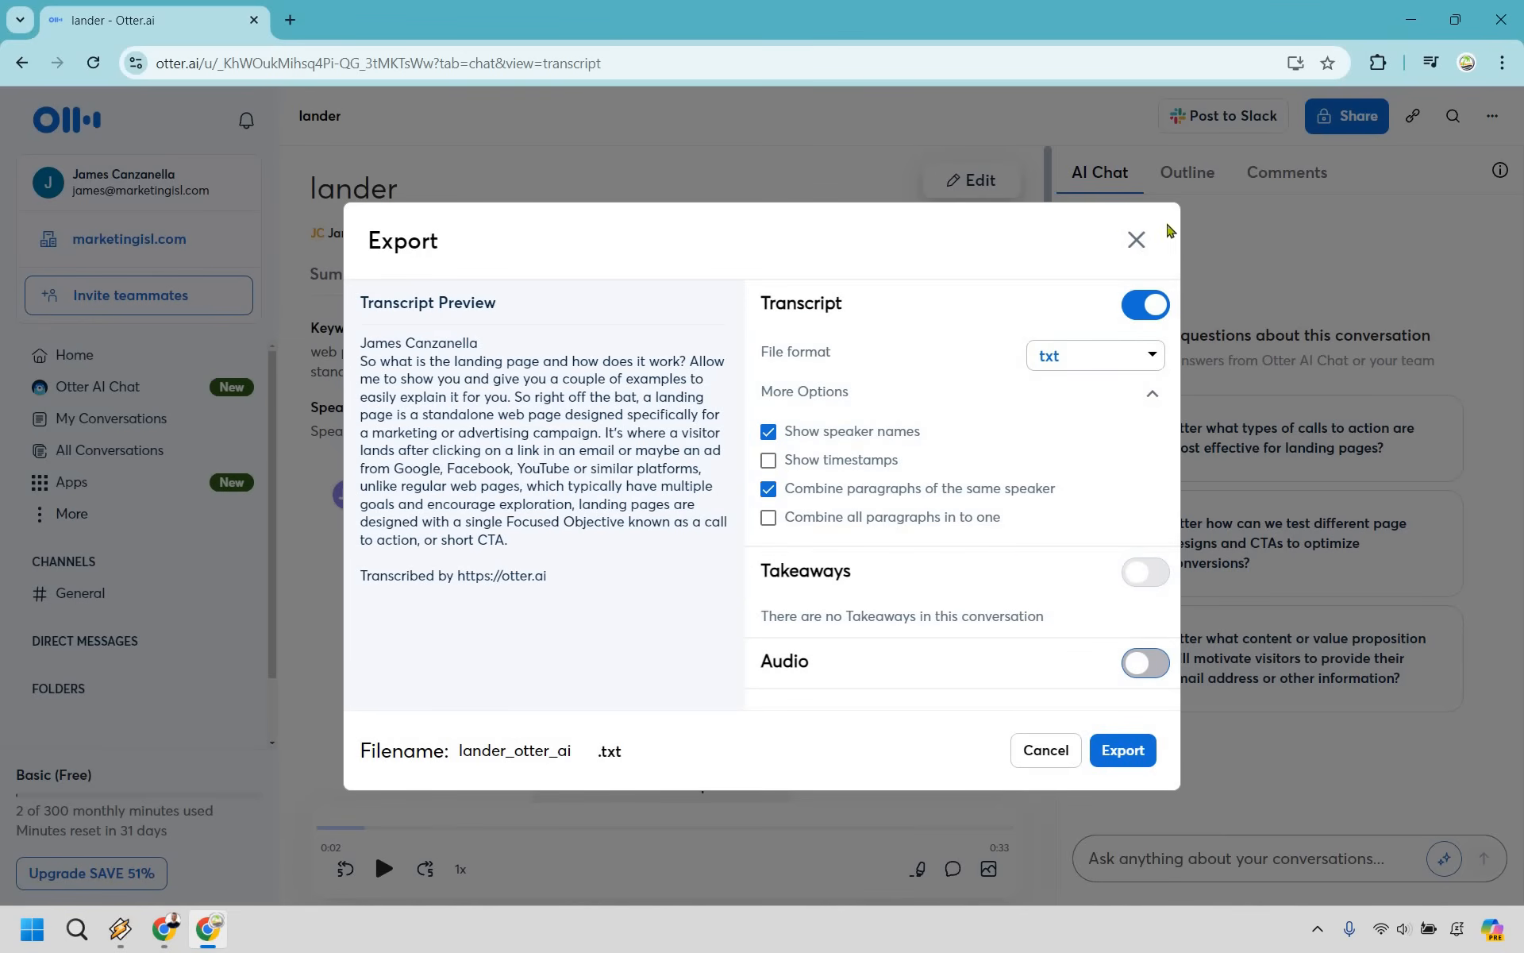
left_click(1136, 240)
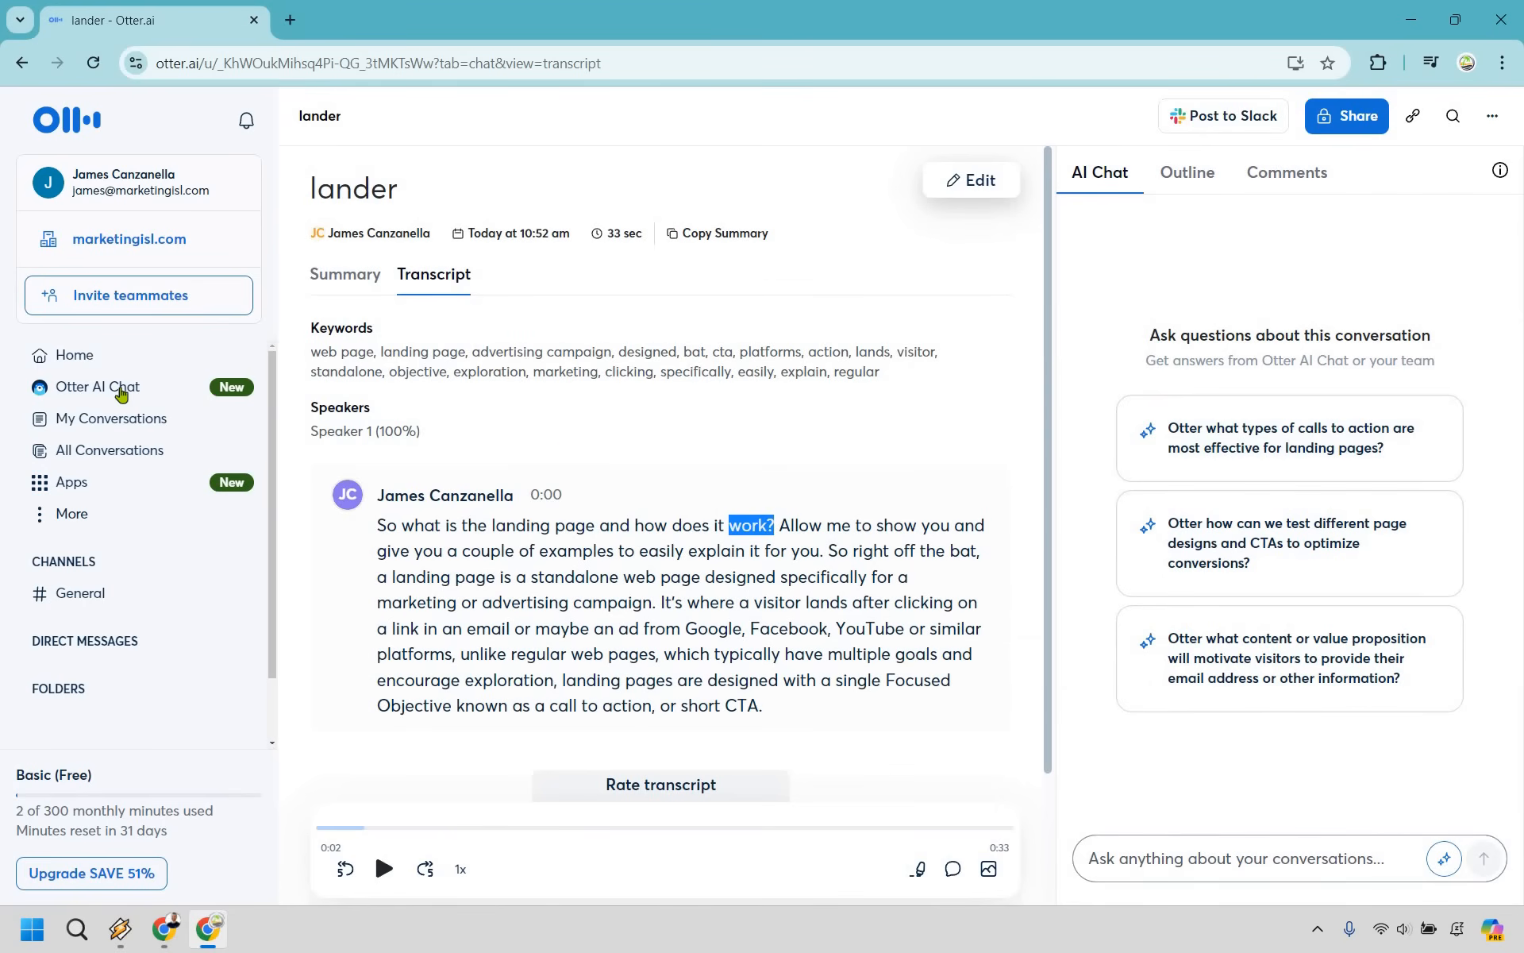
mouse_move(825, 434)
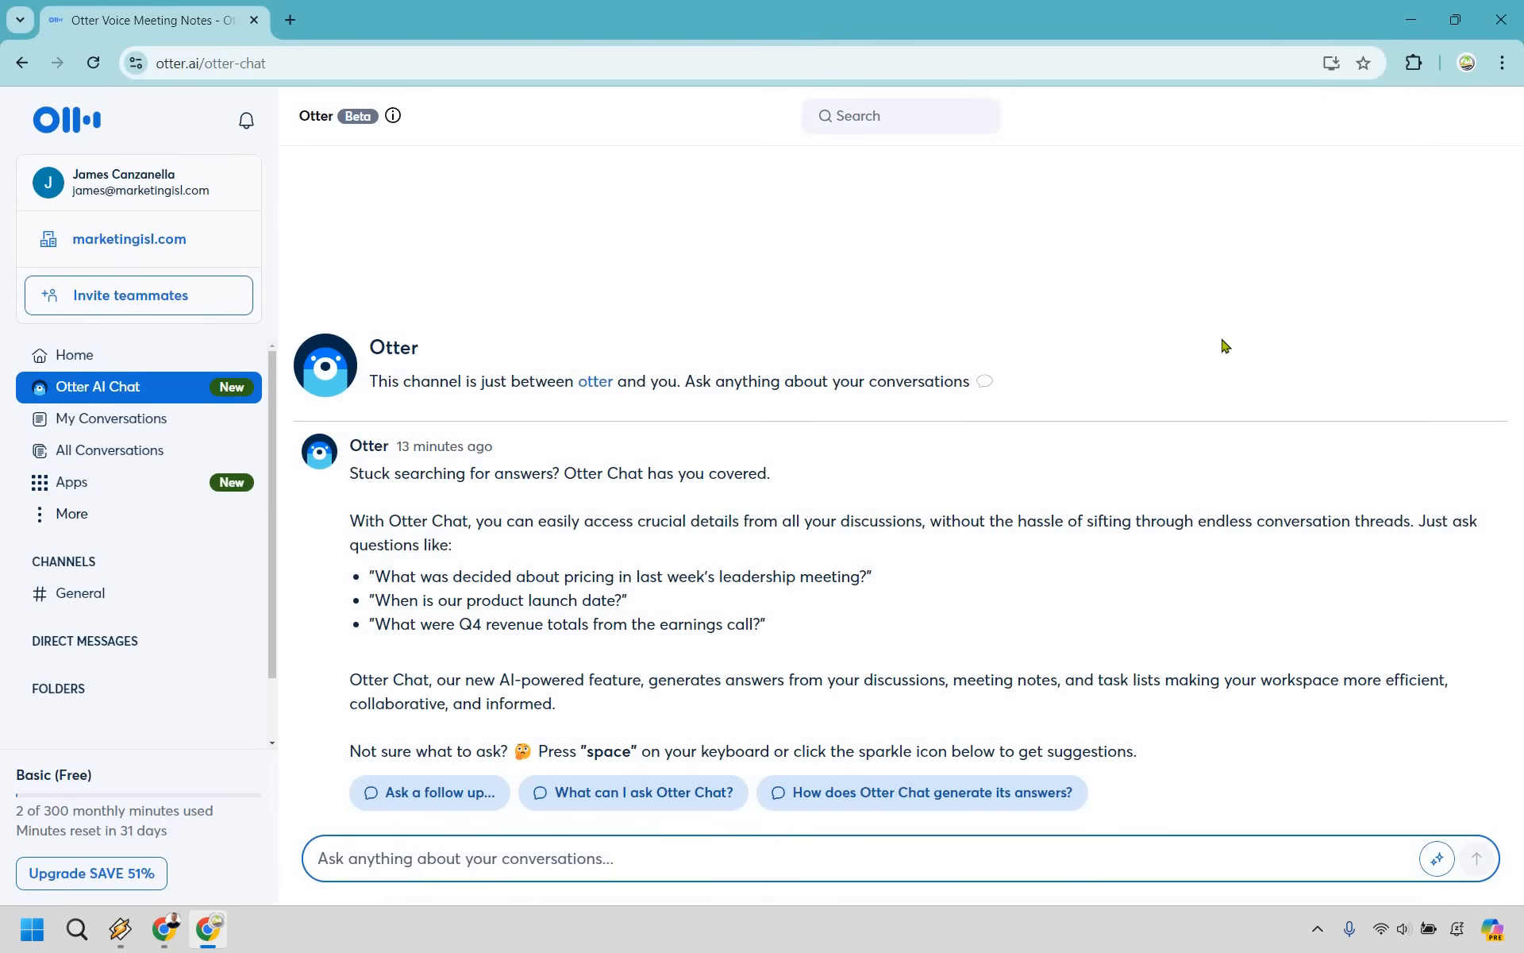
Begin a question in Otter AI Chat about what landing pages are and why they matter.
left_click(505, 857)
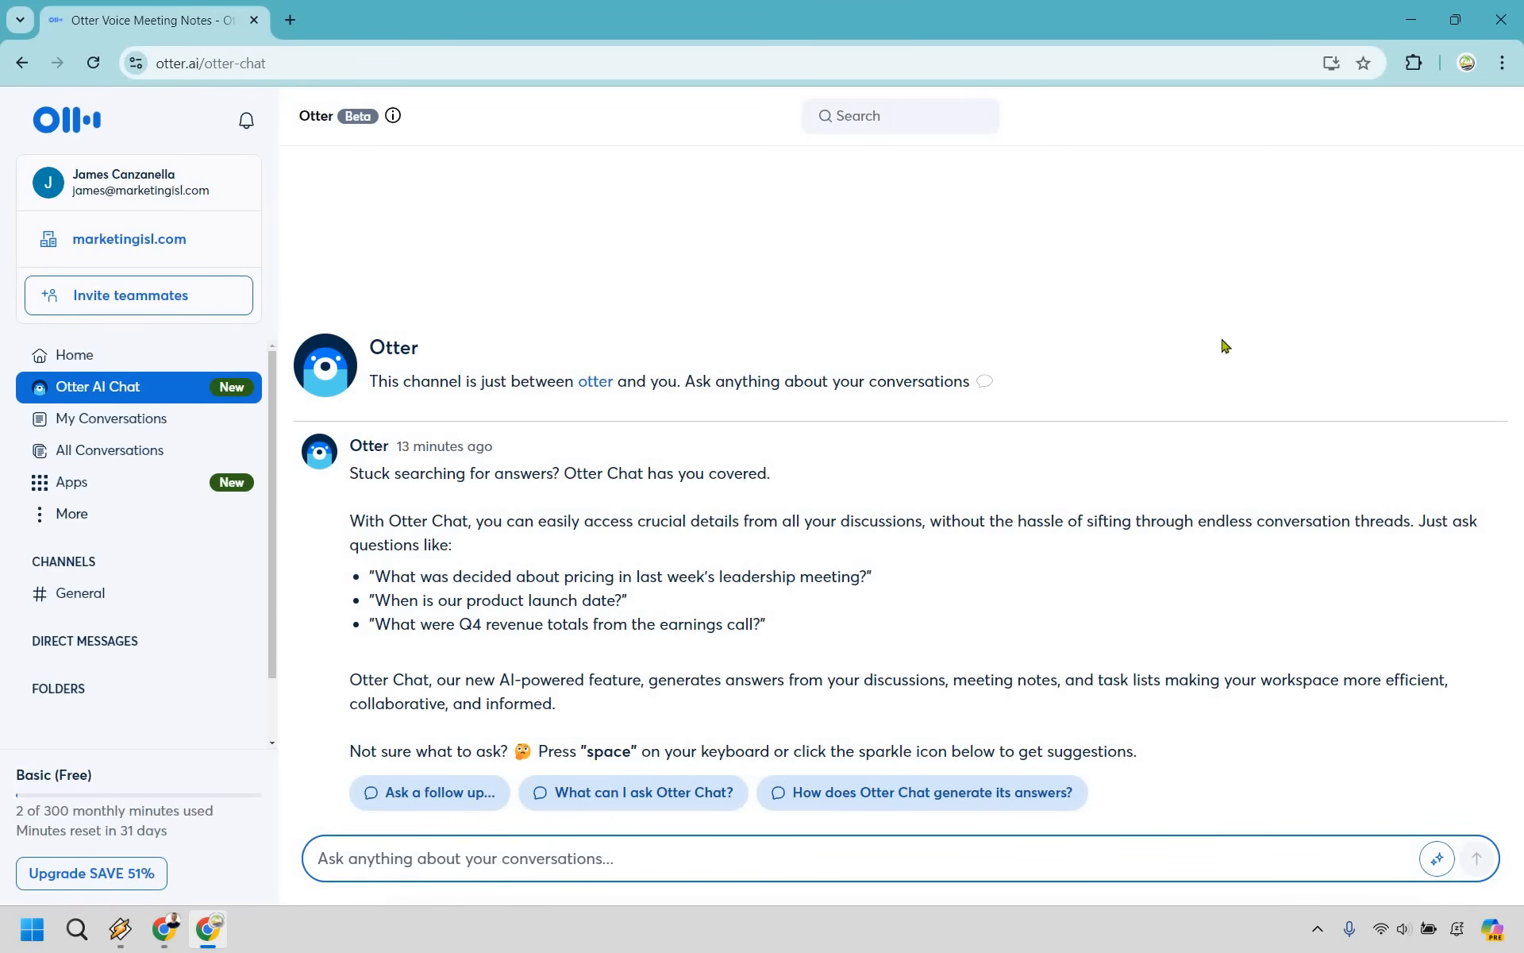
mouse_move(1257, 638)
type("There was a conversation about landing pages, what are they and why are they important?")
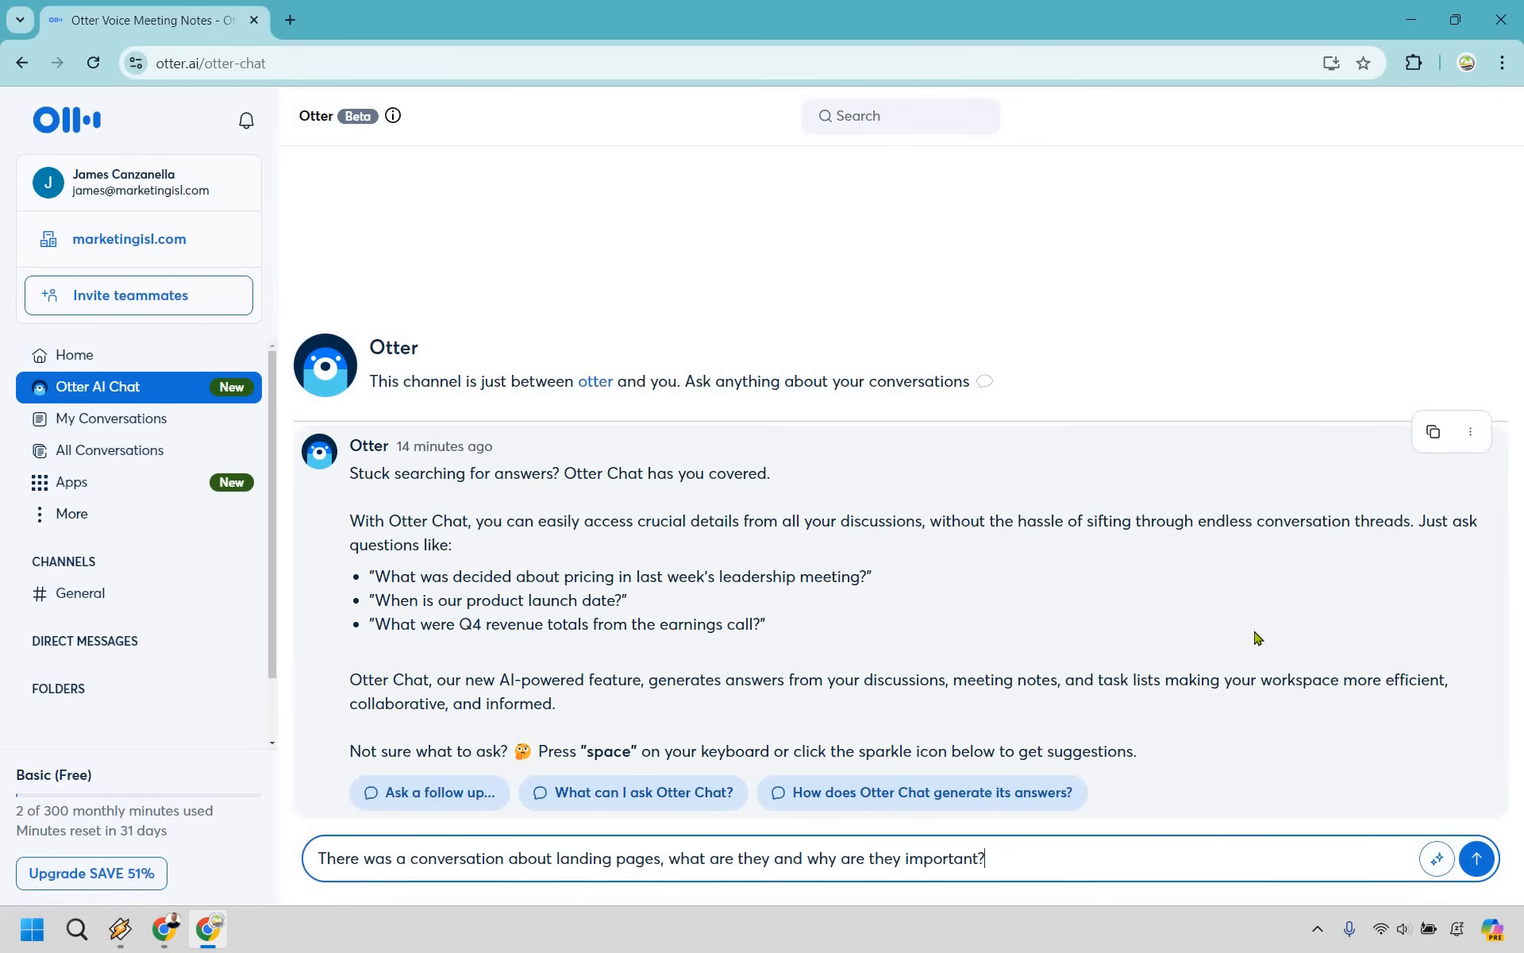
Send the landing pages question and read Otter AI Chat's answer with follow-up suggestions.
left_click(1477, 858)
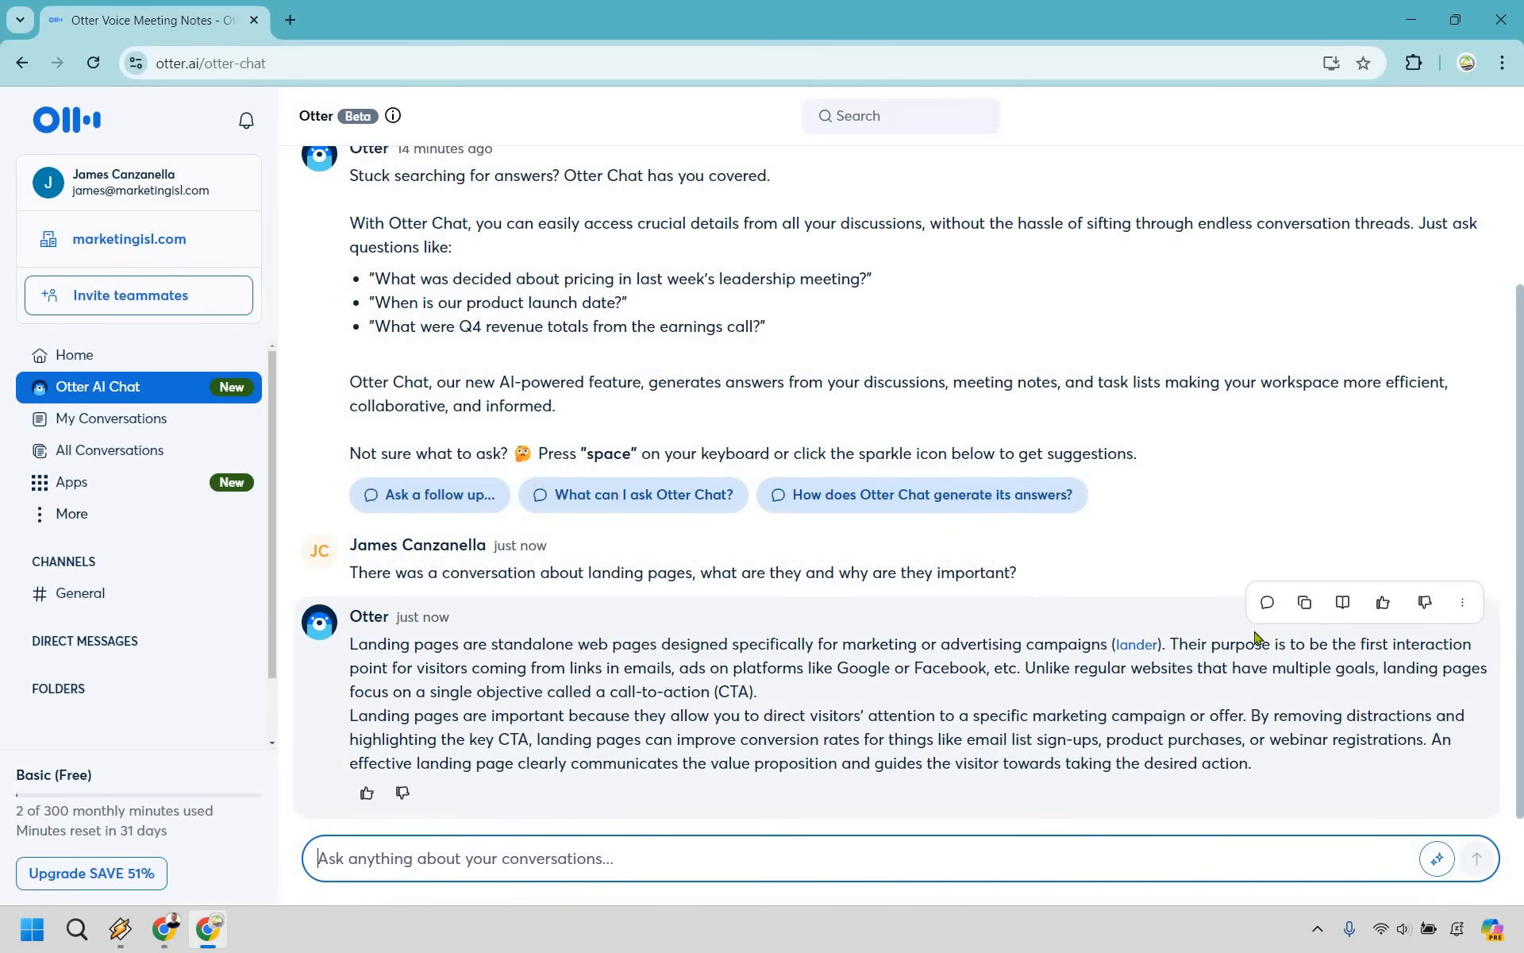
scroll("down", 3)
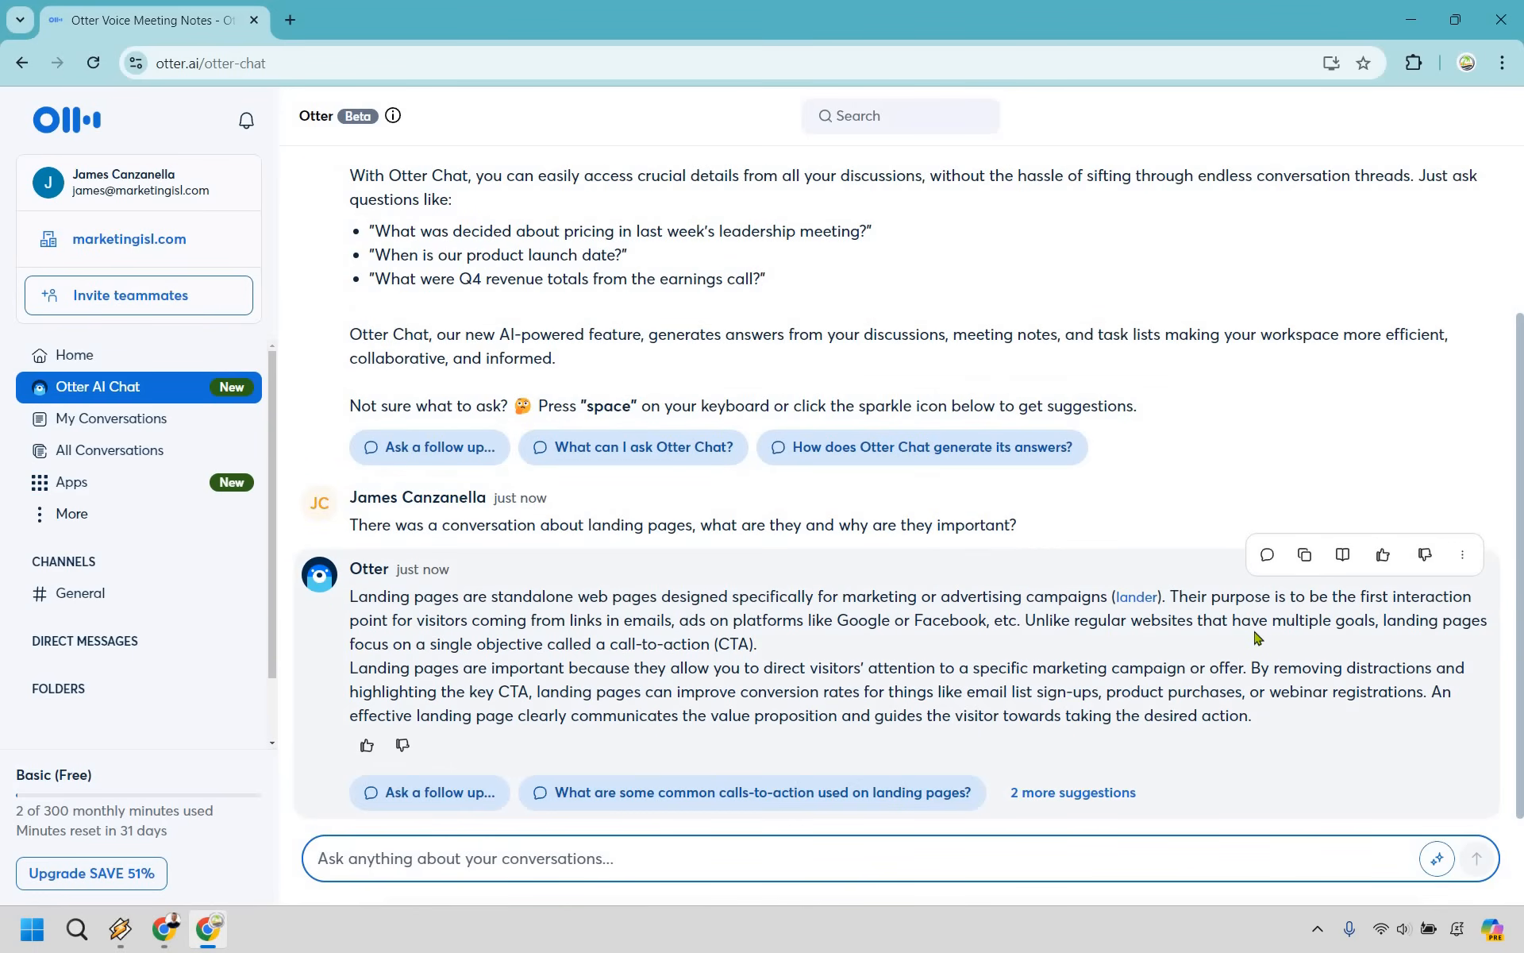
mouse_move(1445, 406)
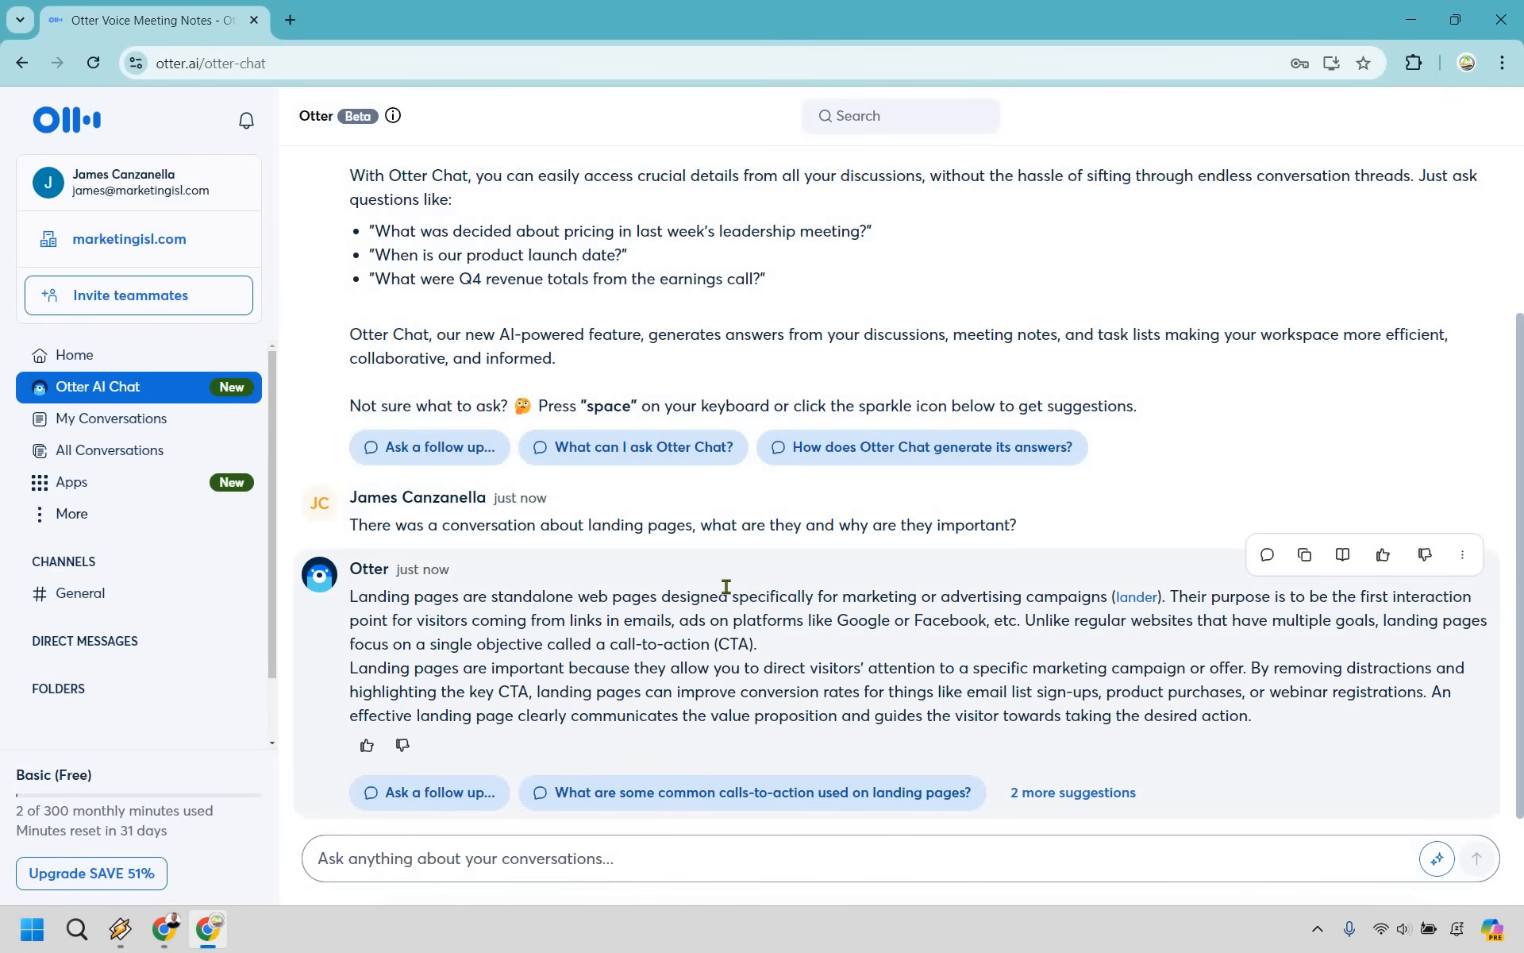
mouse_move(1143, 596)
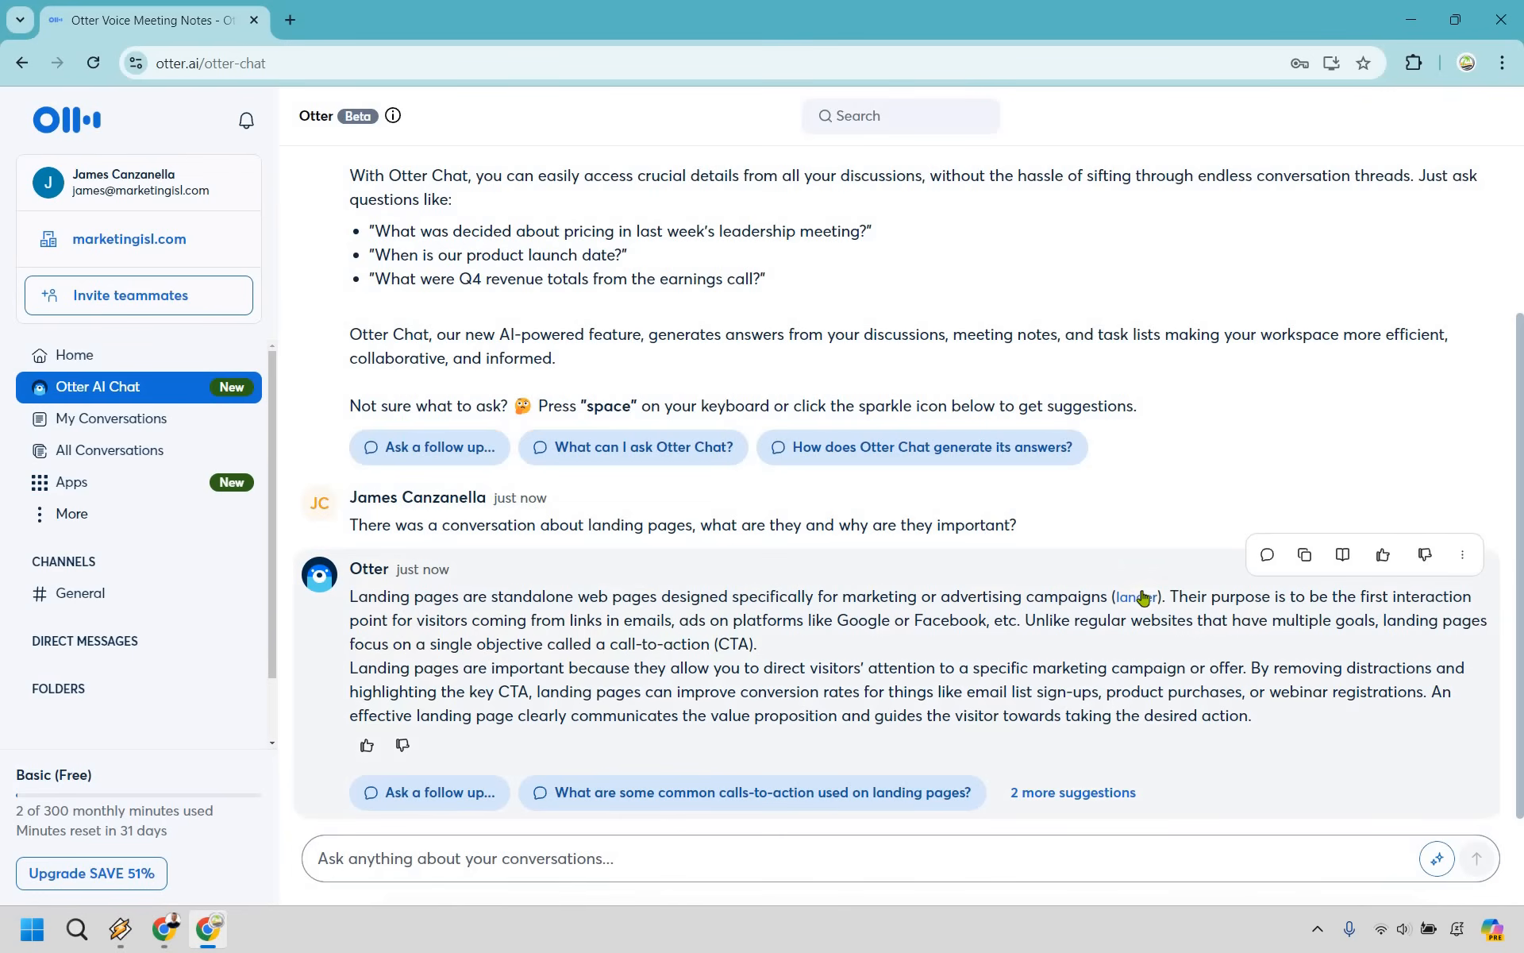
View the cited lander conversation, then return to the AI Chat landing pages answer.
left_click(1136, 596)
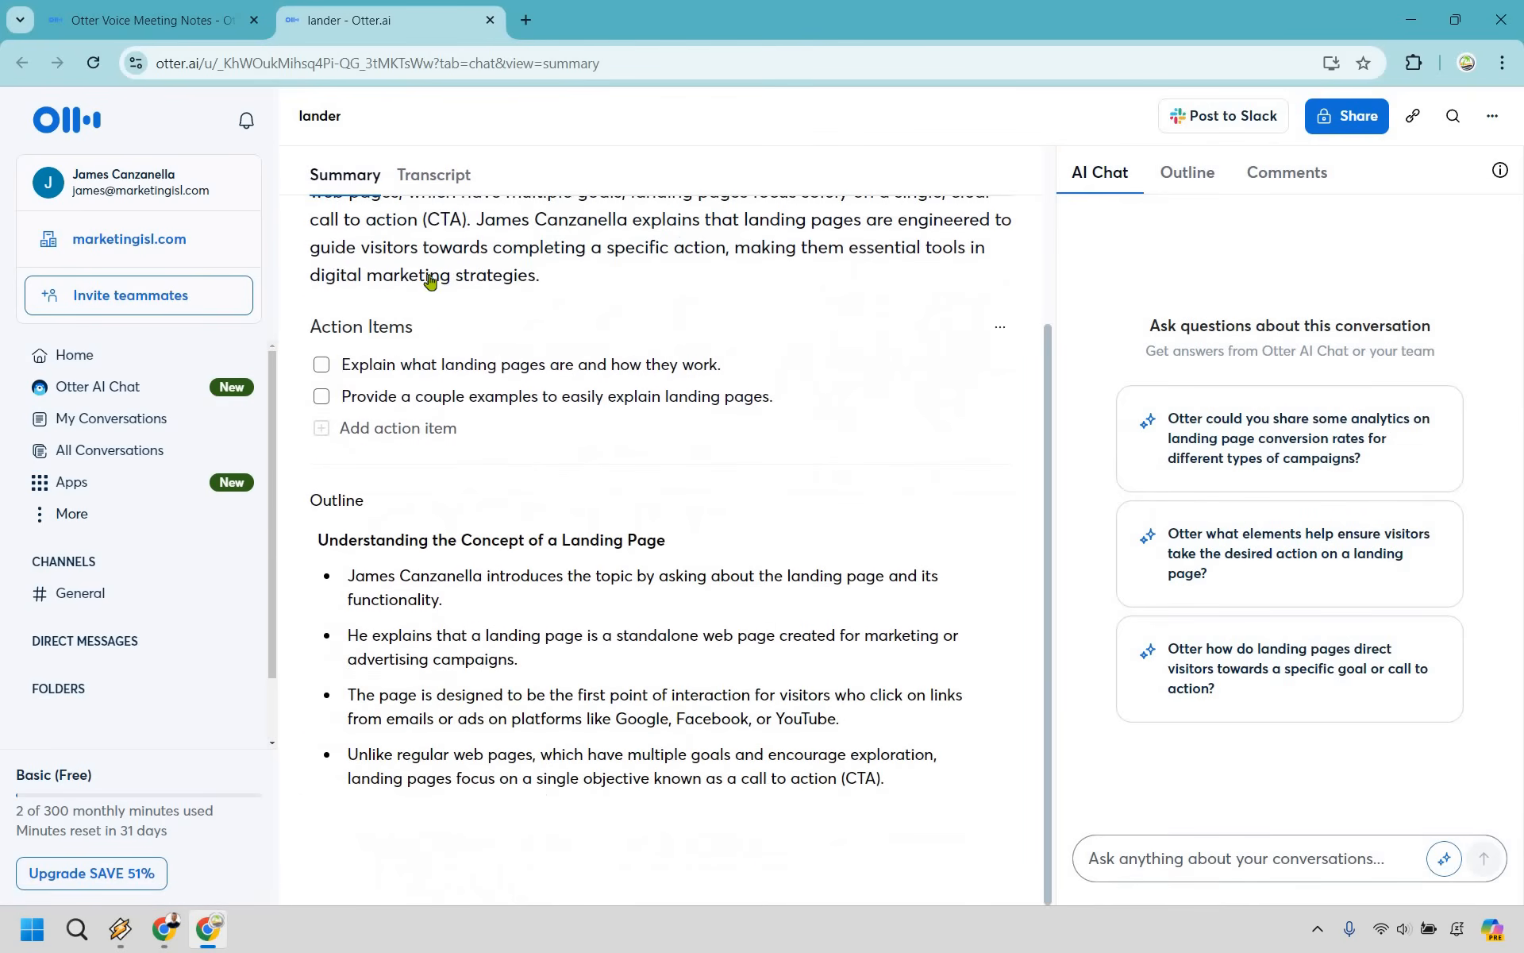
left_click(433, 175)
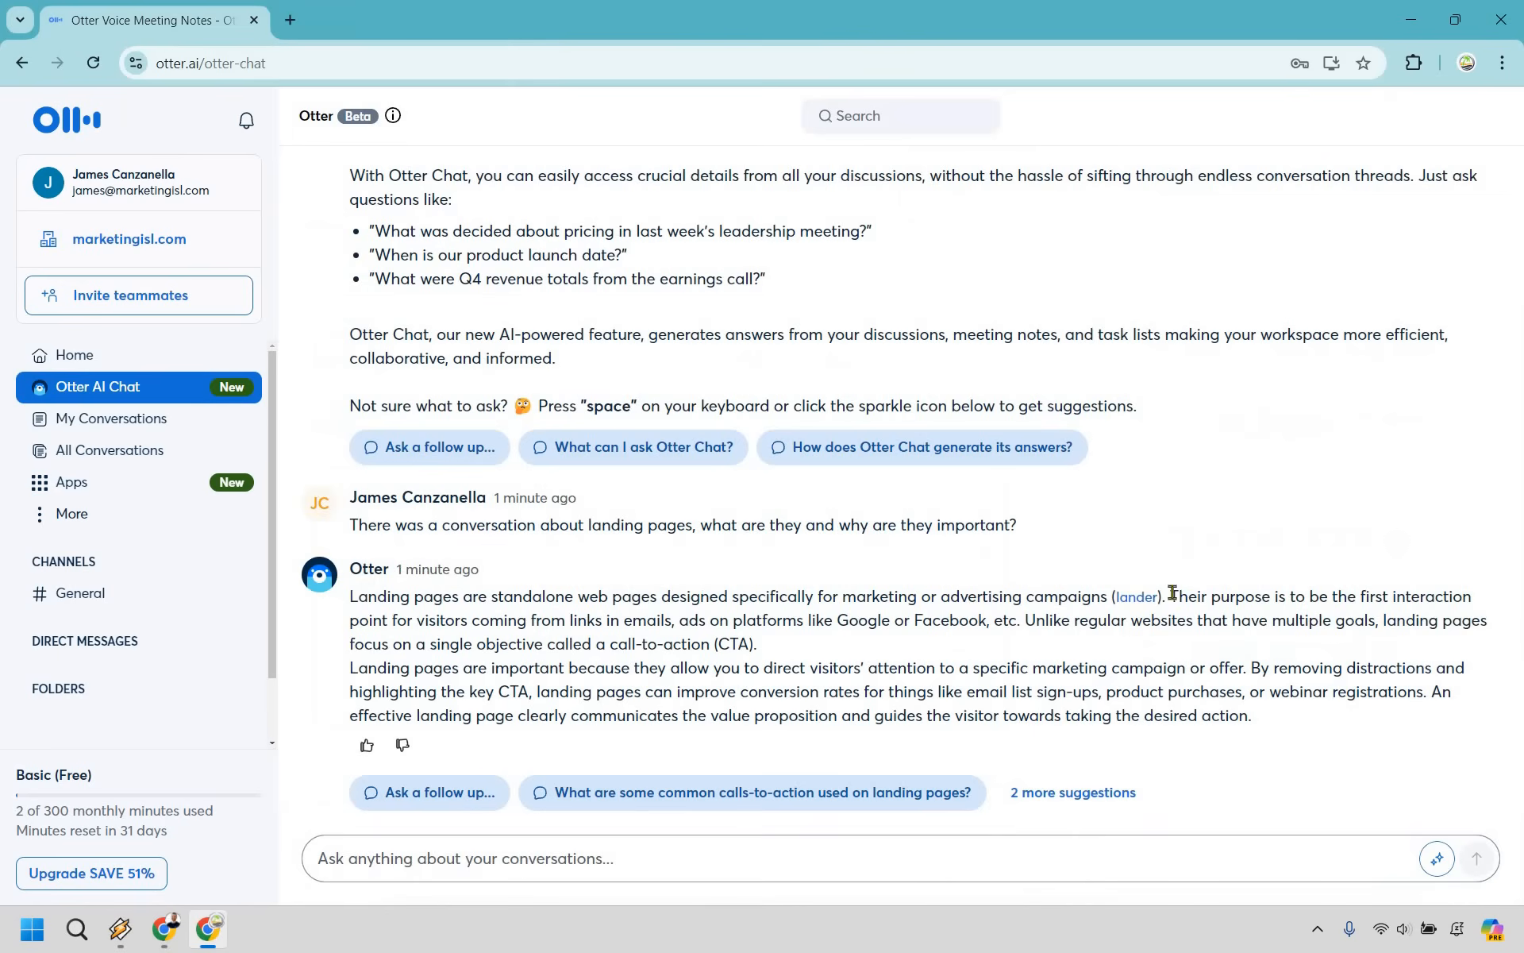
mouse_move(1023, 644)
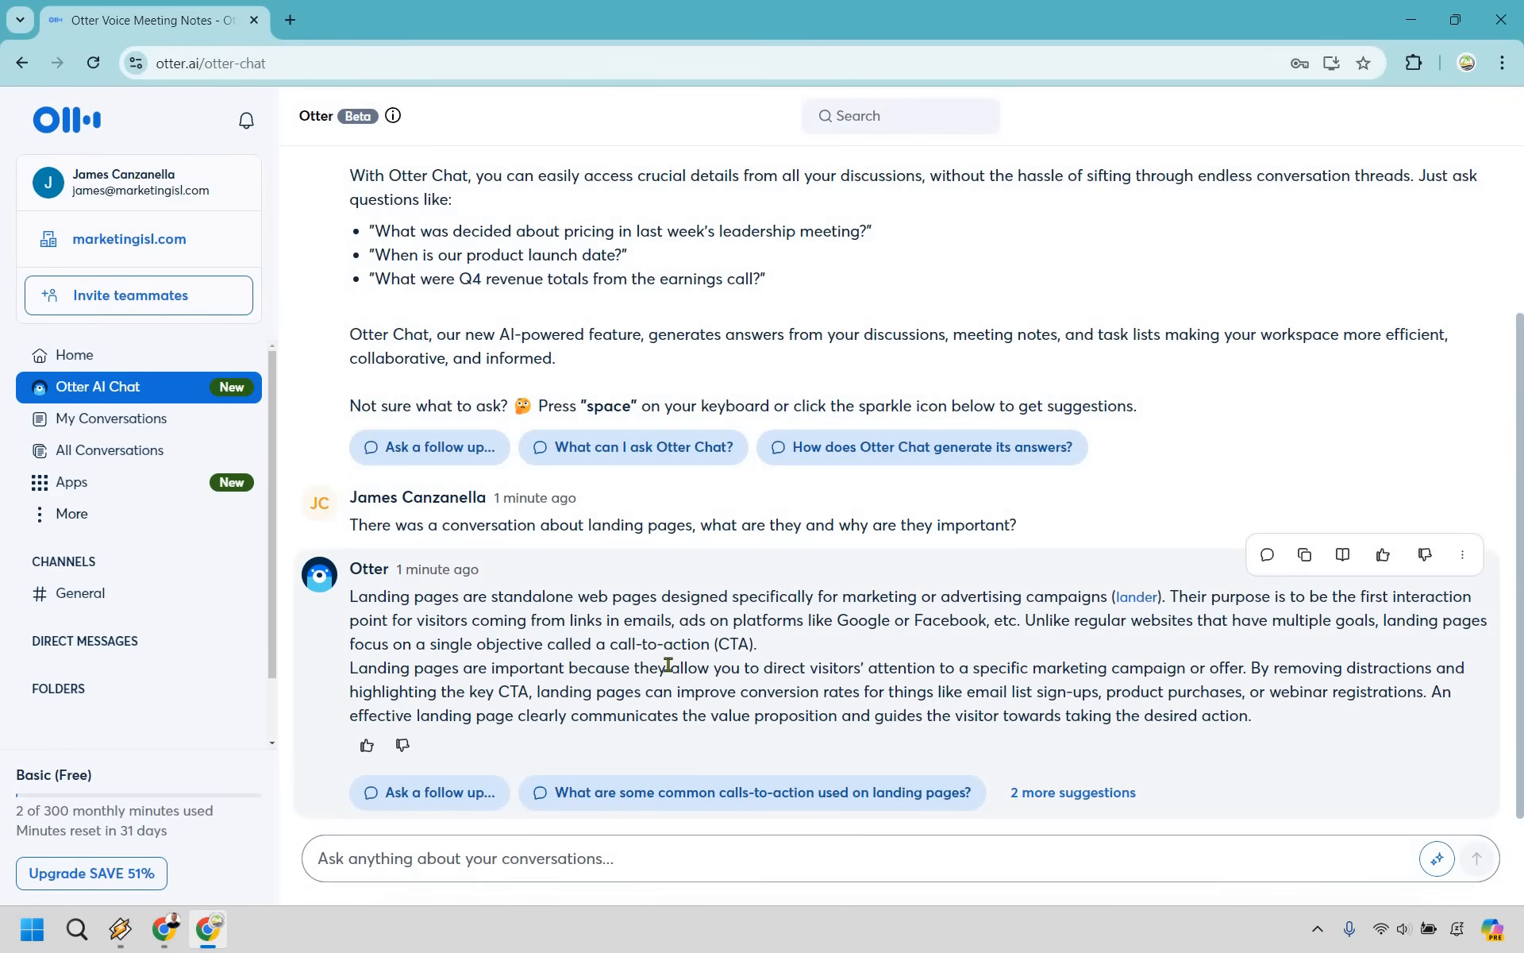
mouse_move(1022, 655)
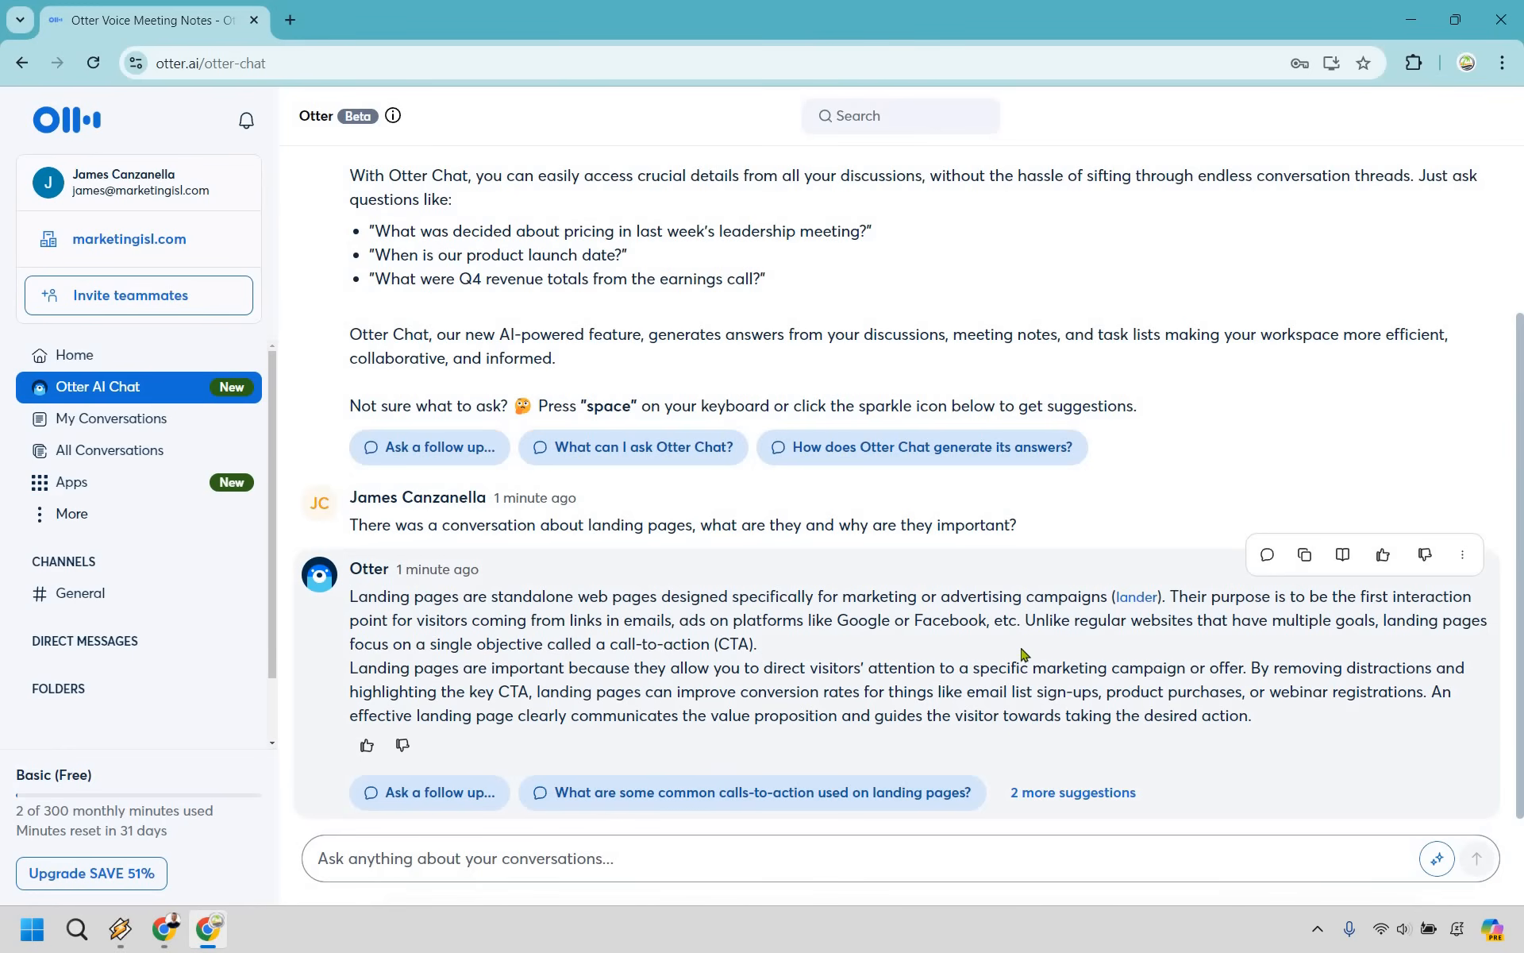
mouse_move(1038, 542)
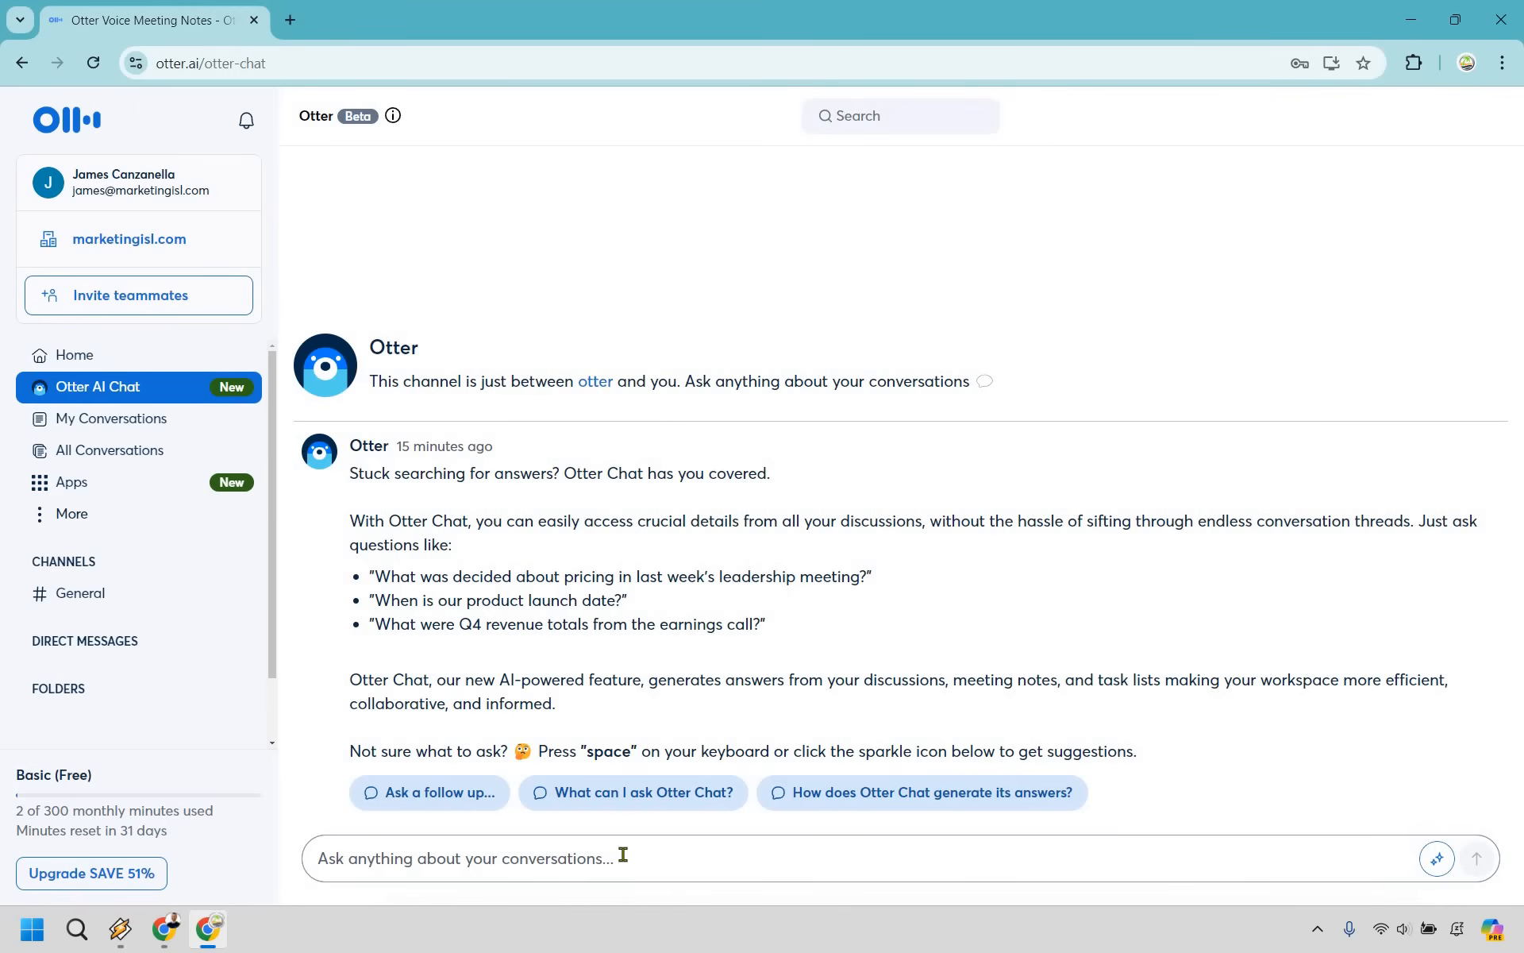
Ask Otter AI Chat 'What about websites? Why are they important?' and get its answer.
type("What about websites? Why are they important?")
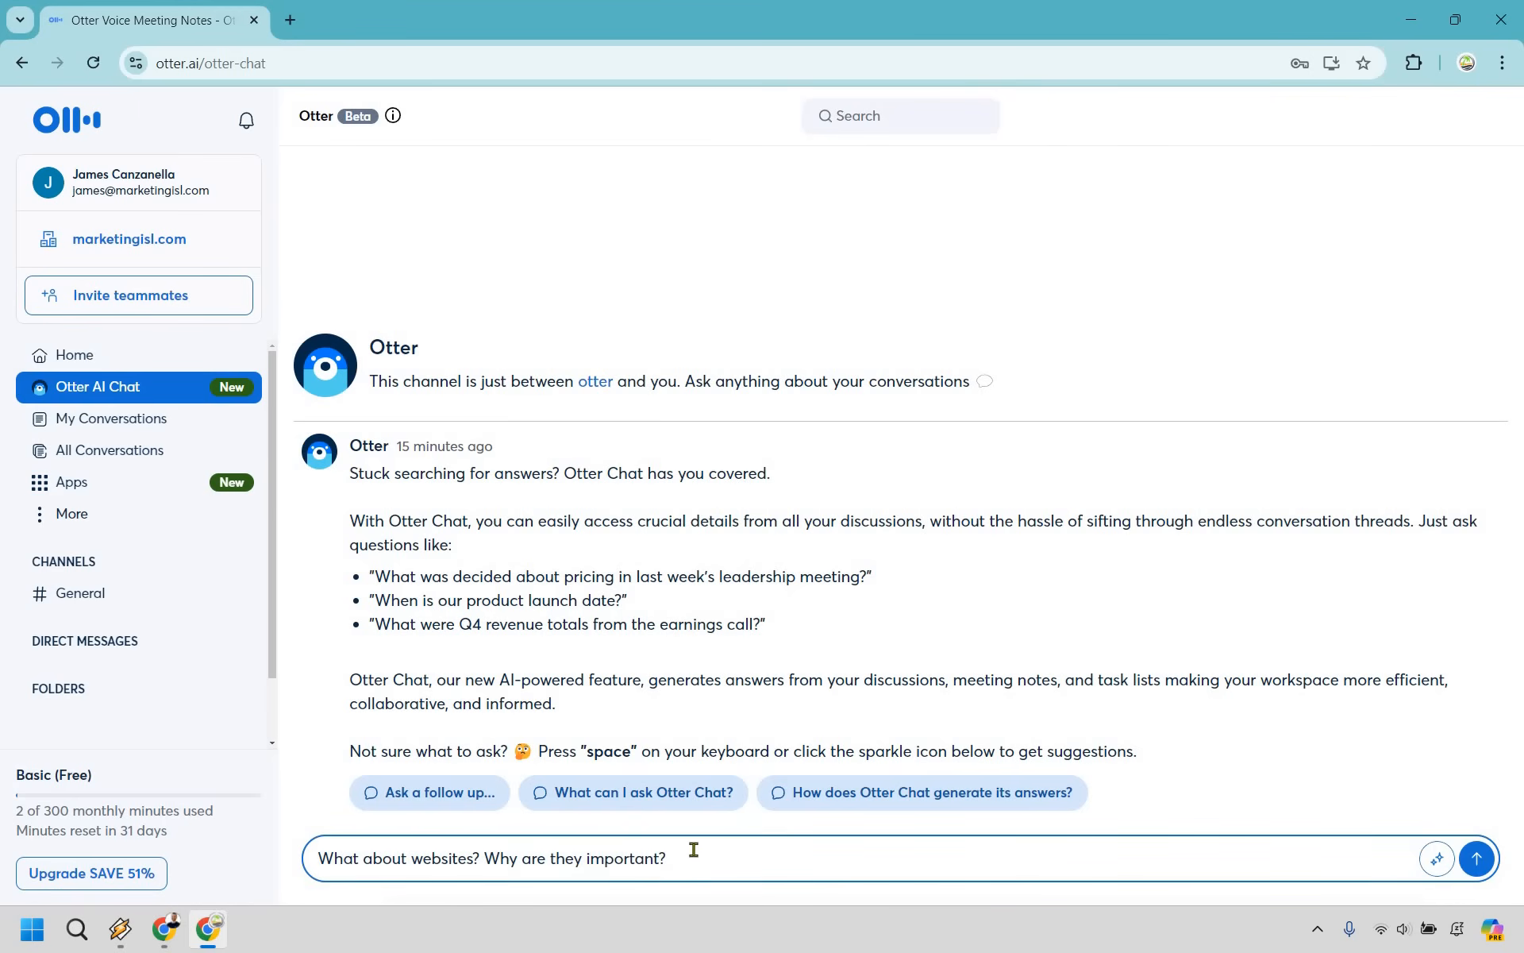
left_click(1477, 858)
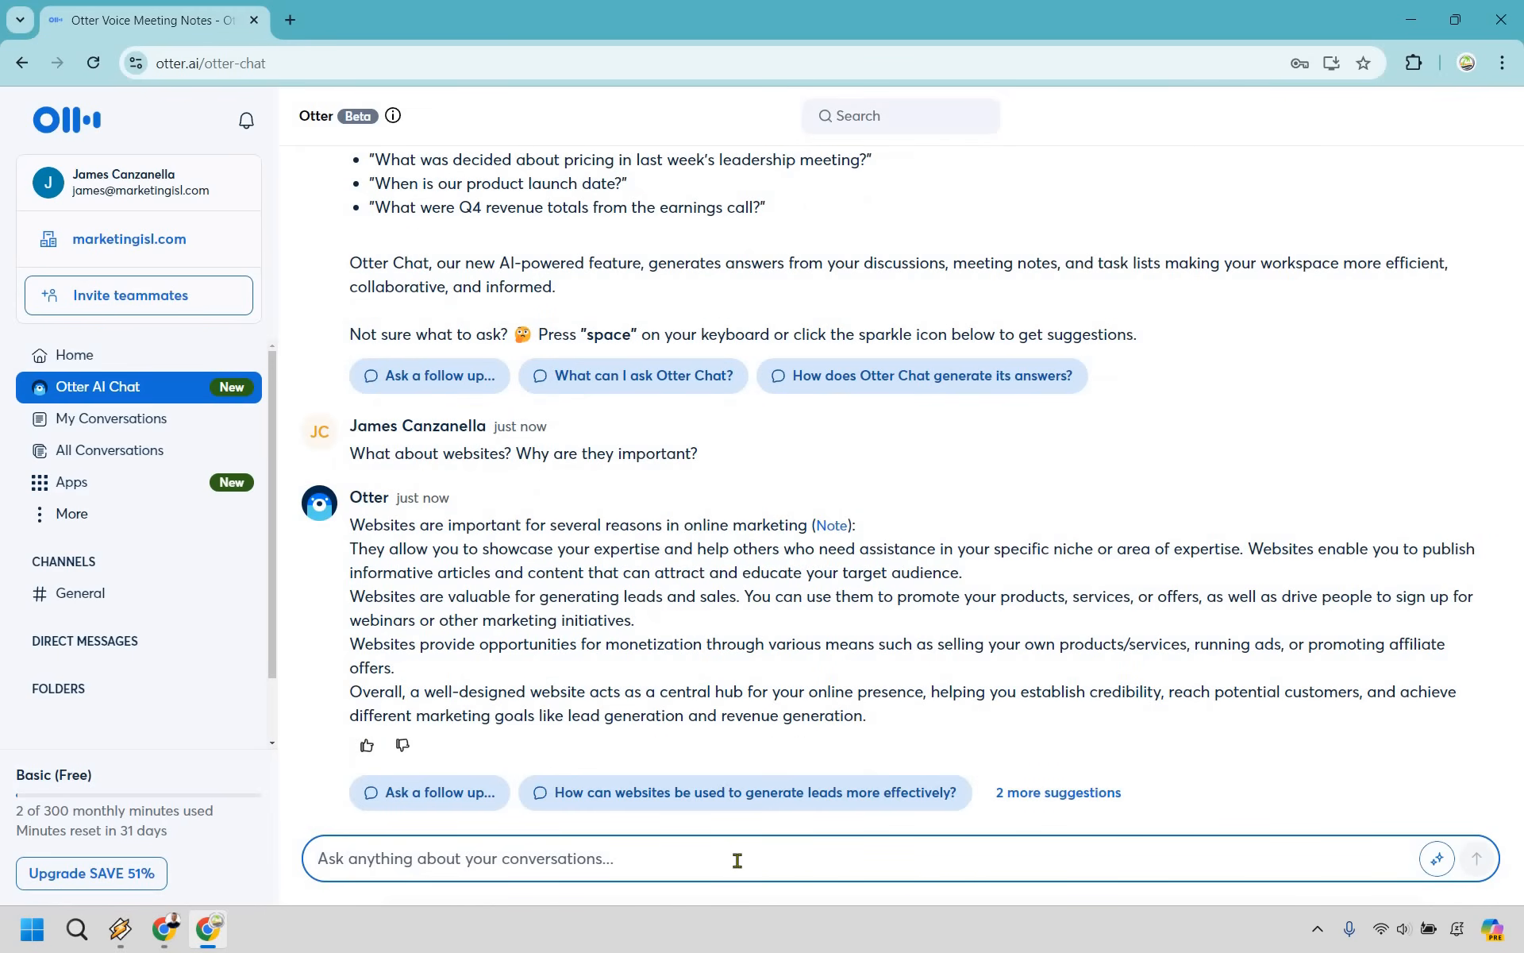
mouse_move(833, 531)
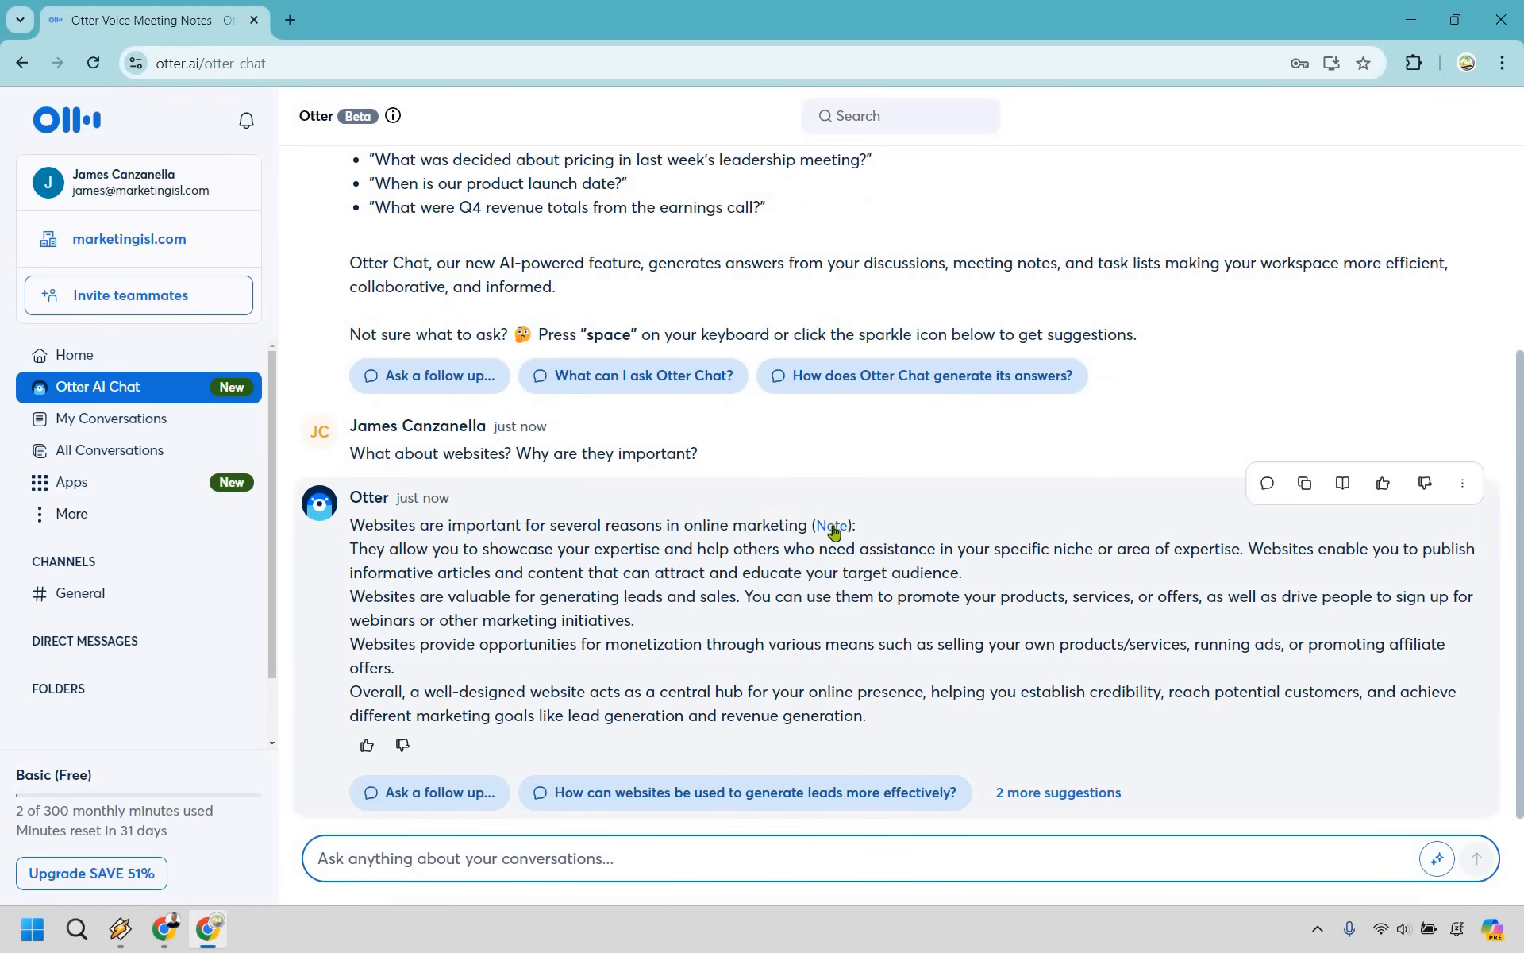
mouse_move(1337, 459)
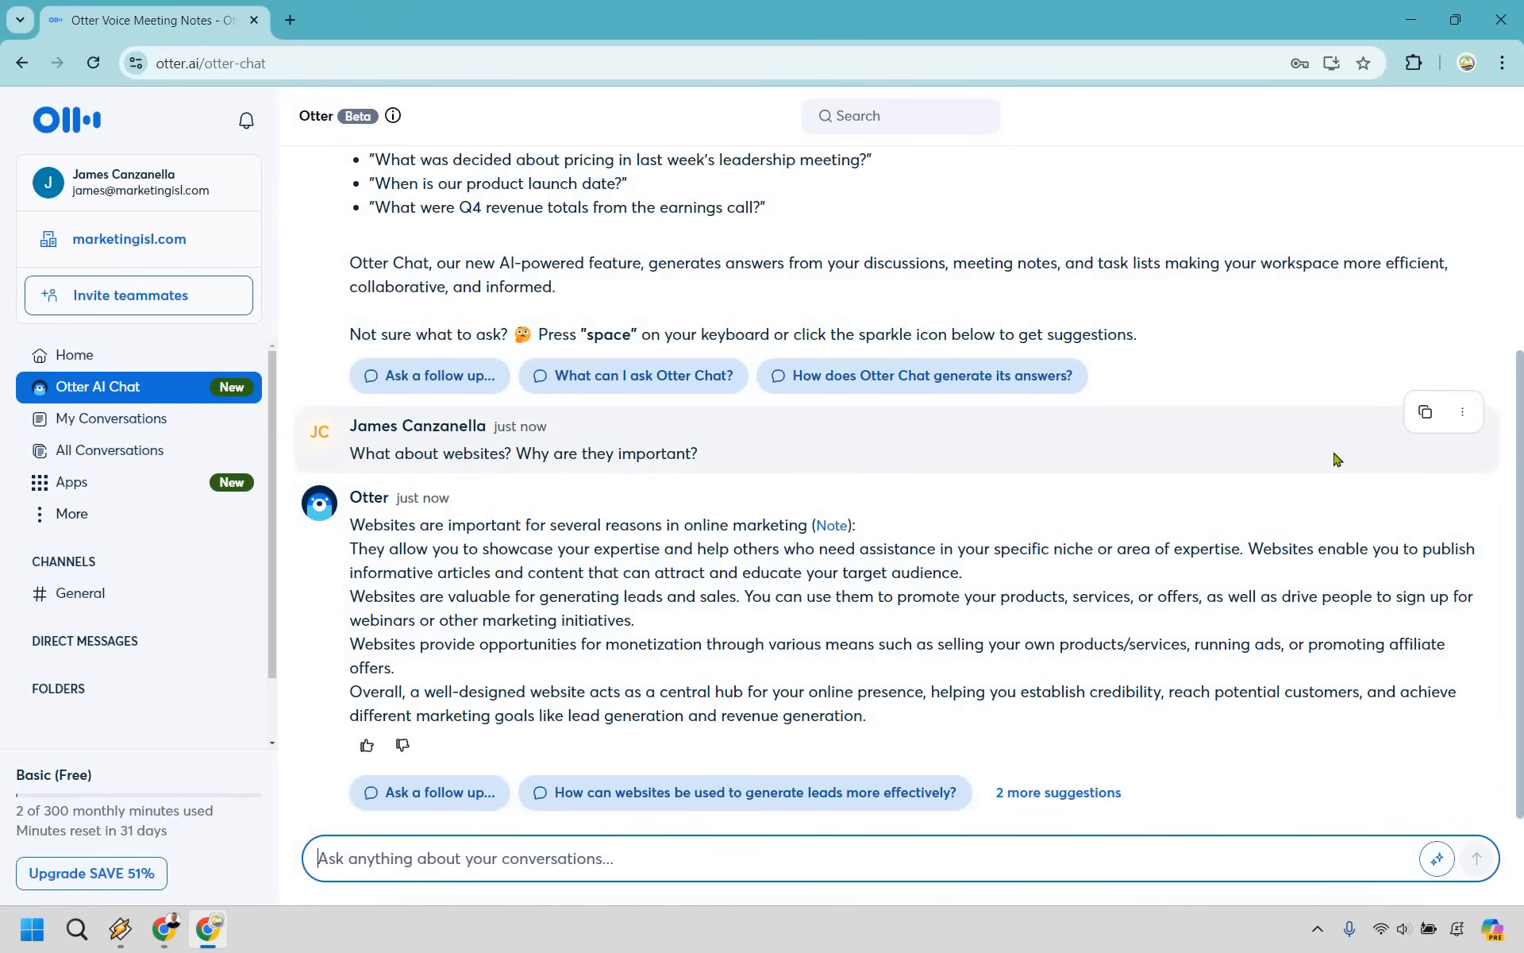
mouse_move(90, 359)
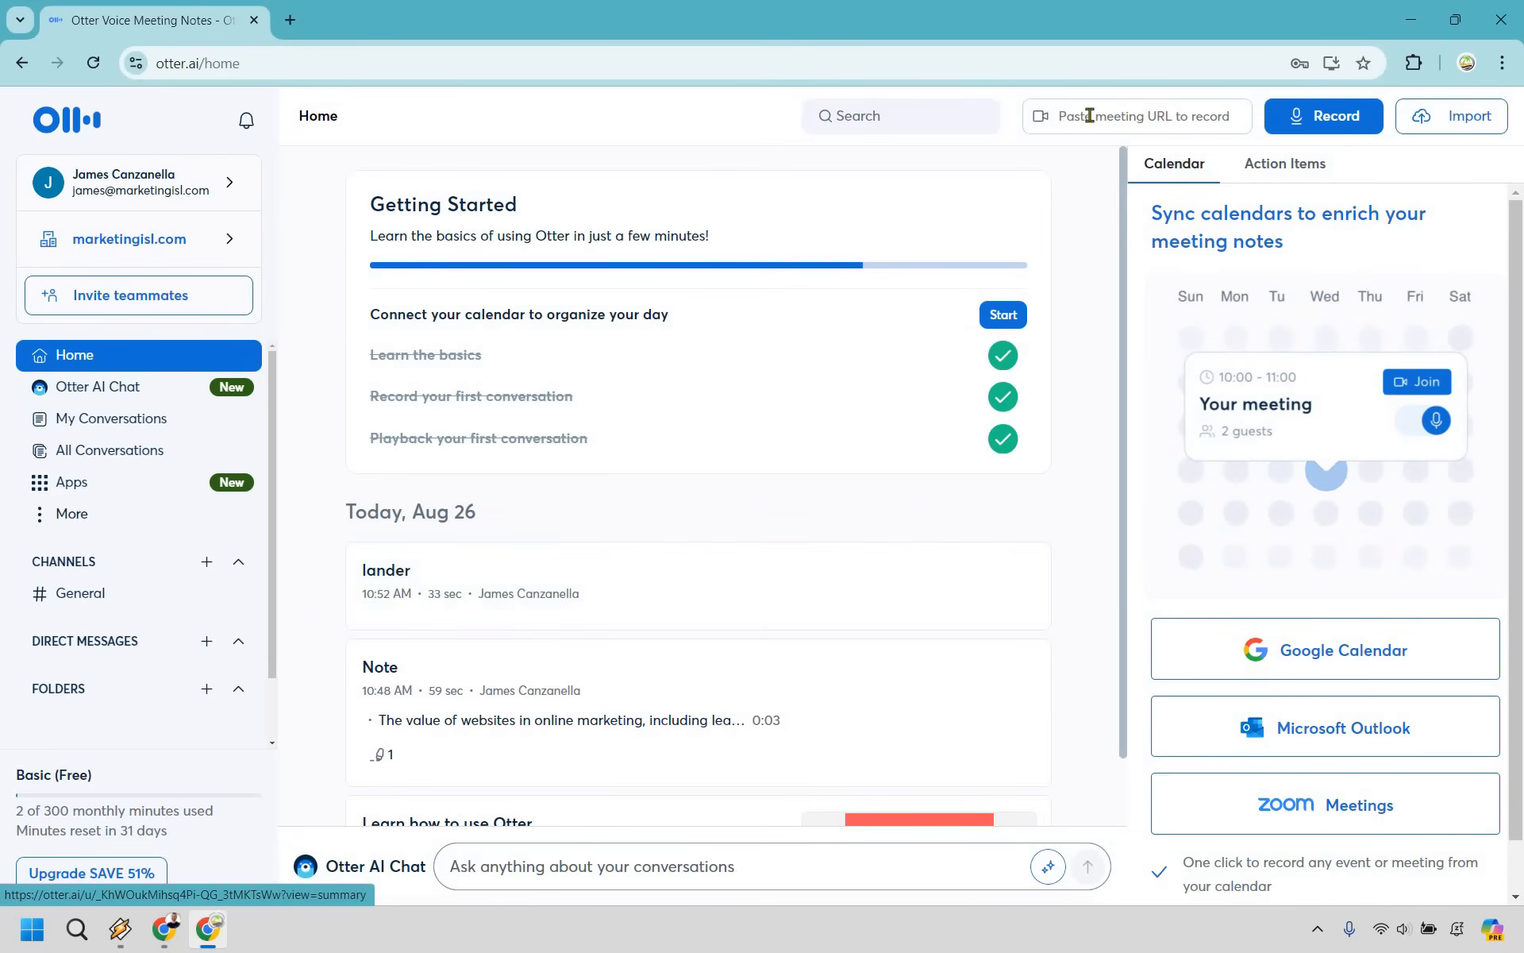
Enter text in the 'Paste meeting URL to record' field, leading to the OtterPilot help article.
left_click(1147, 116)
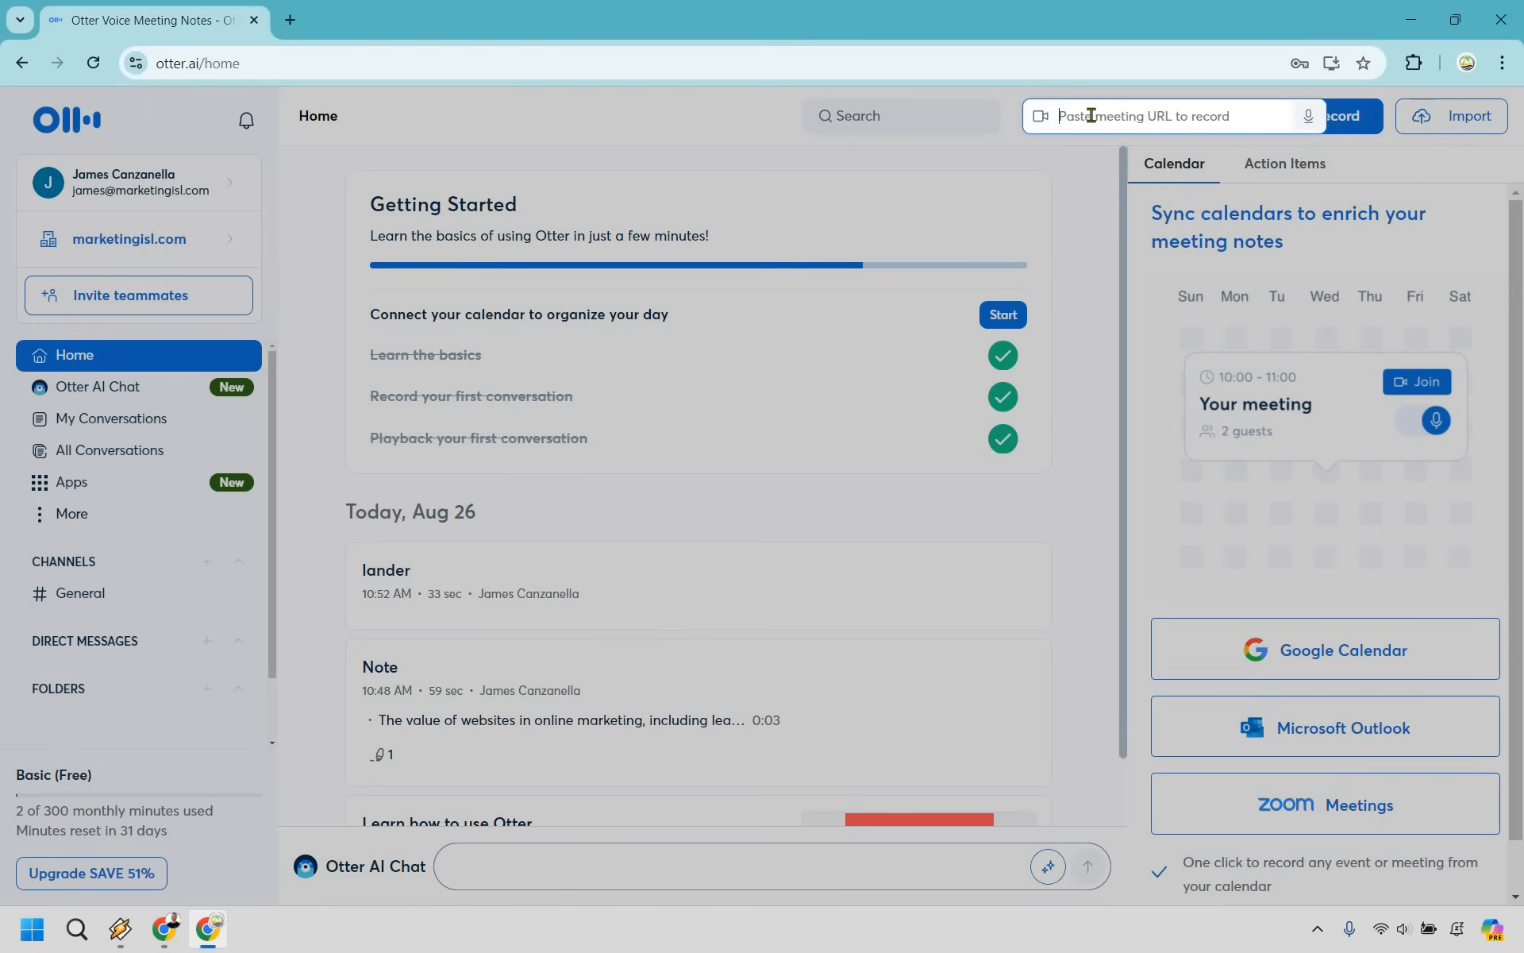
type("What follow-up tasks were mentioned in my last r")
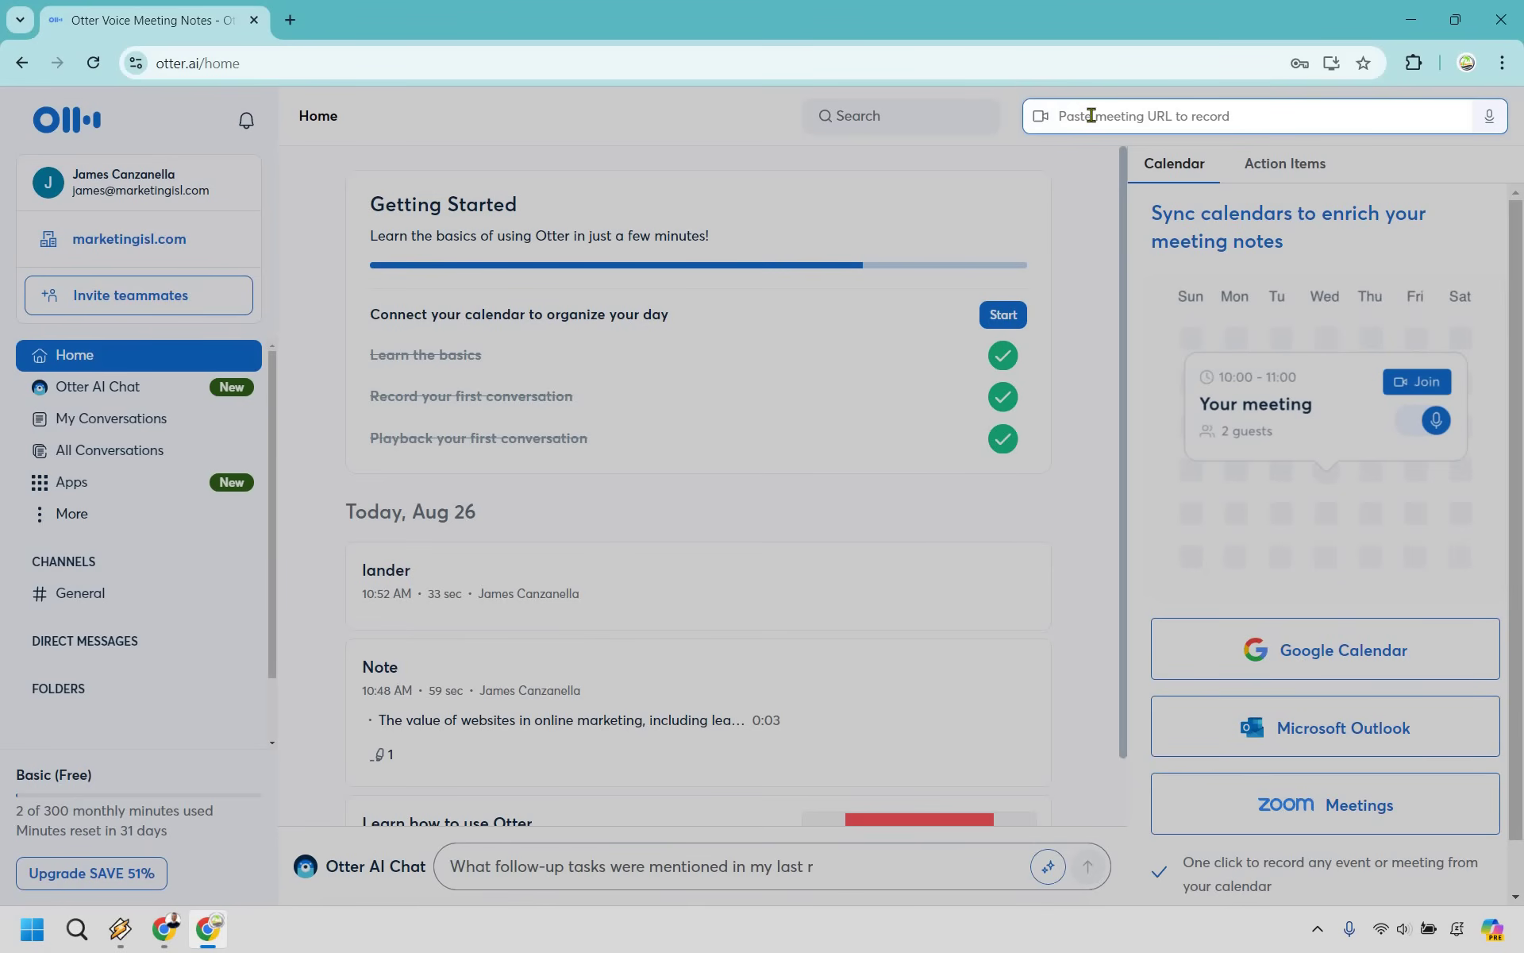
type("eview meeting?")
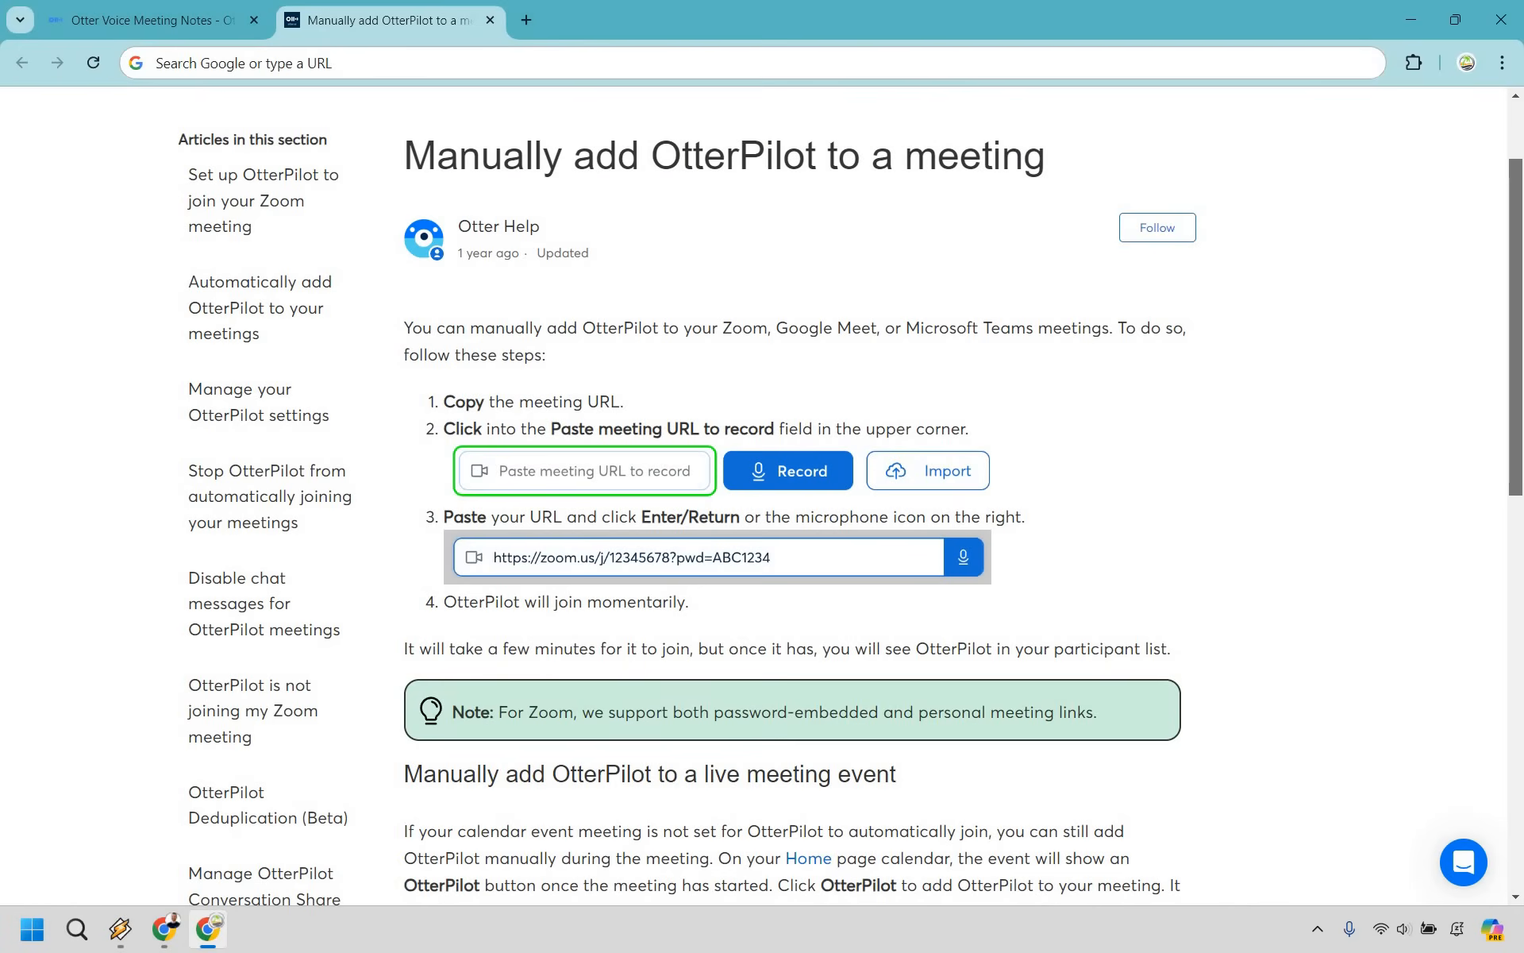
mouse_move(1486, 445)
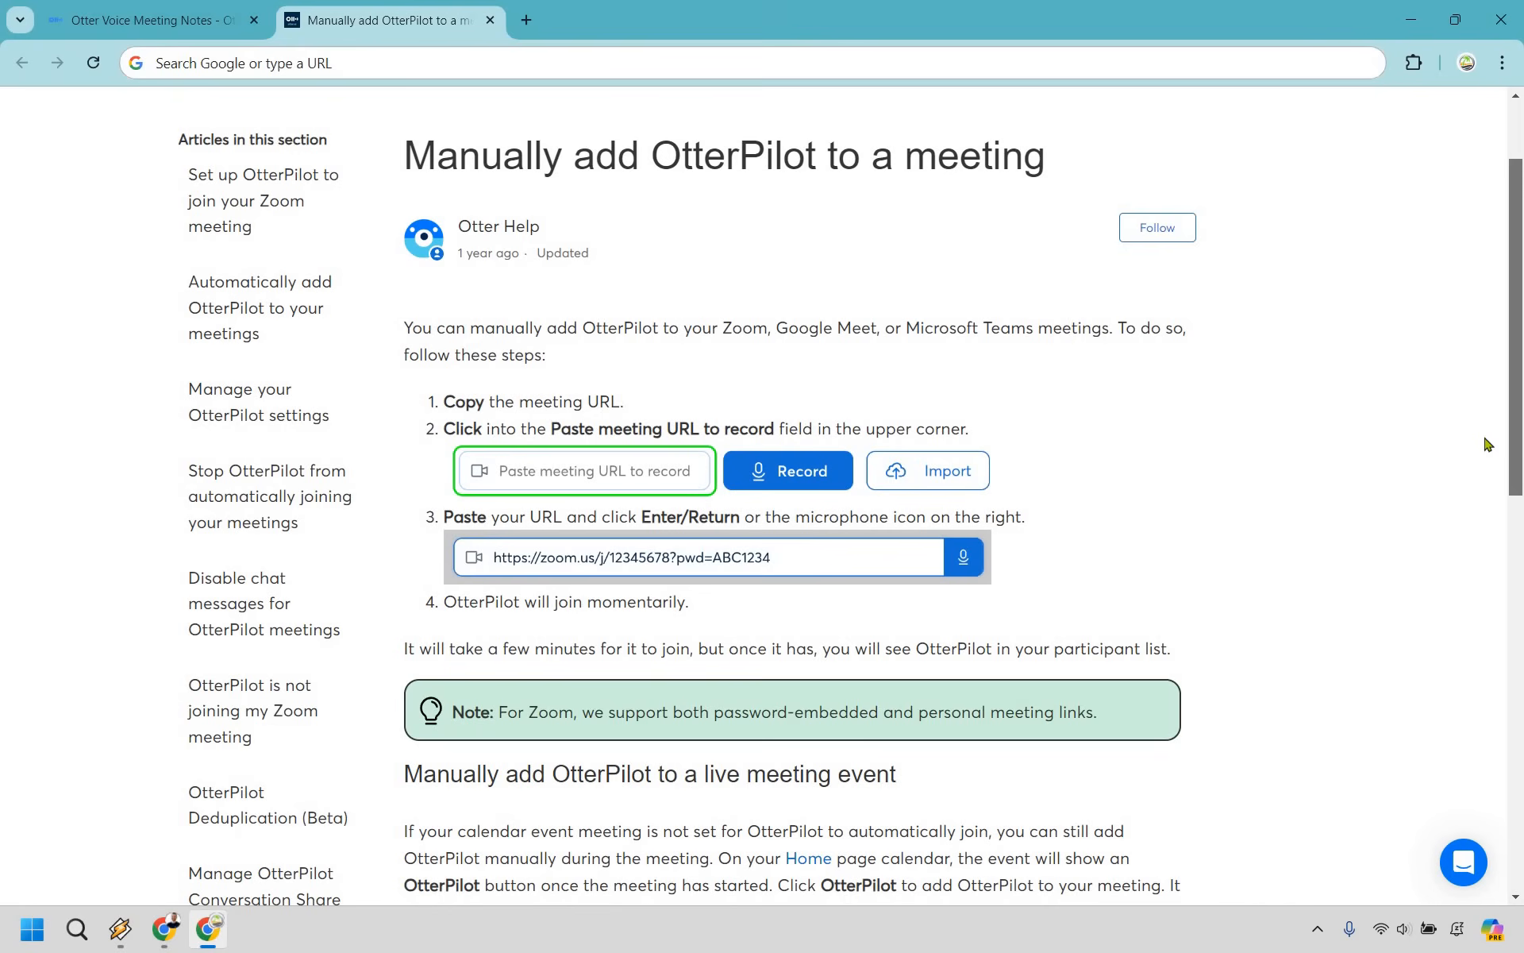
mouse_move(558, 121)
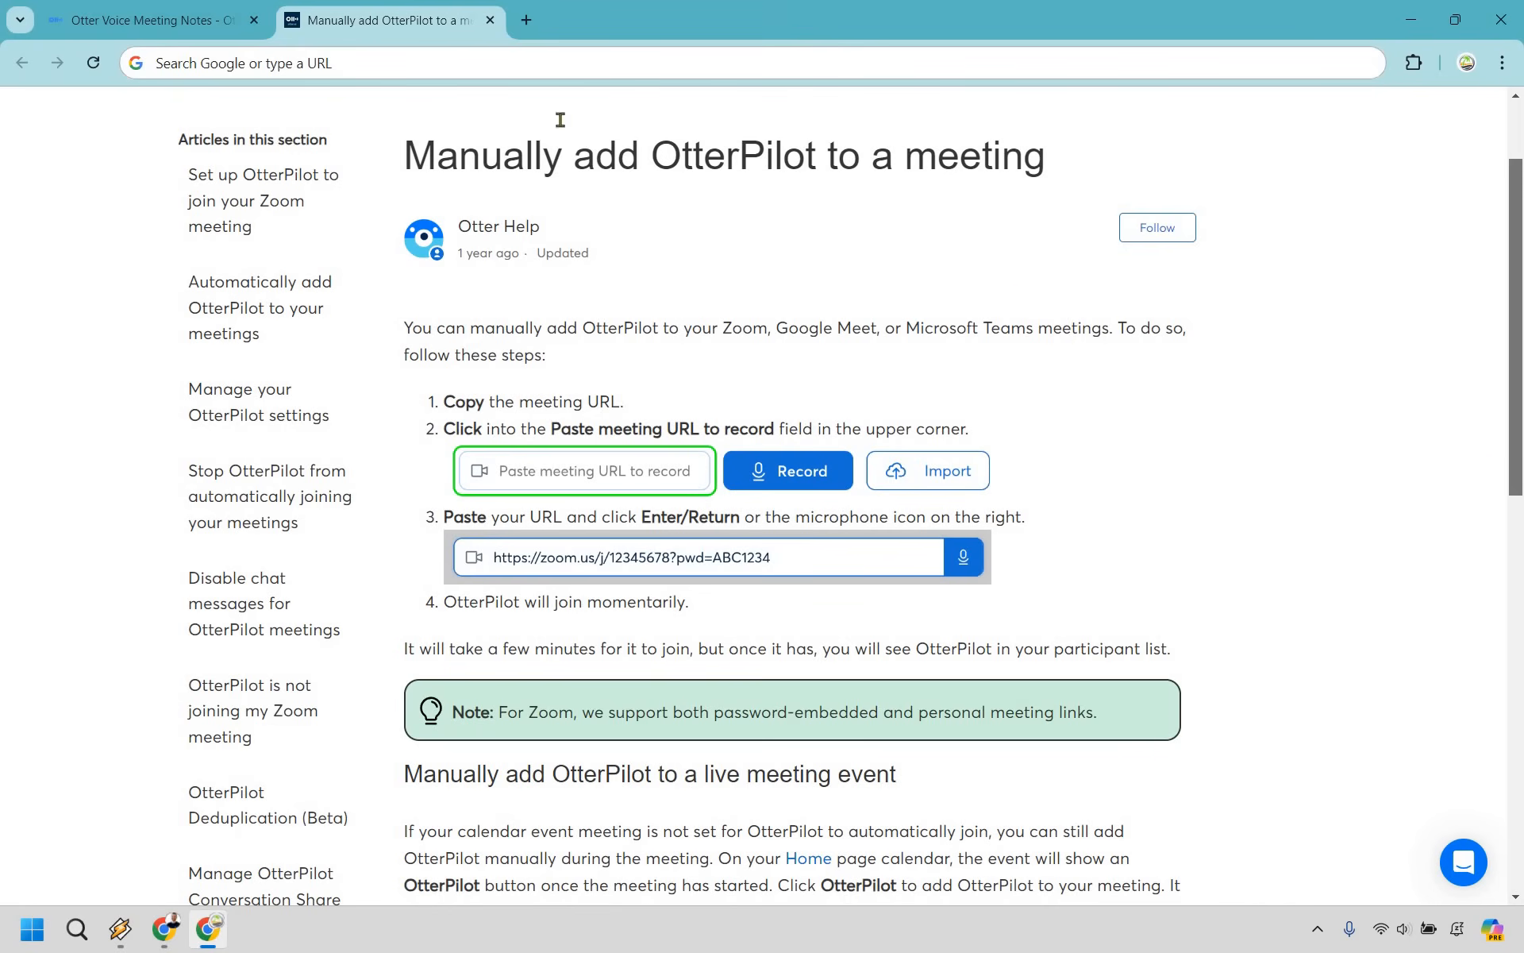
left_click(150, 21)
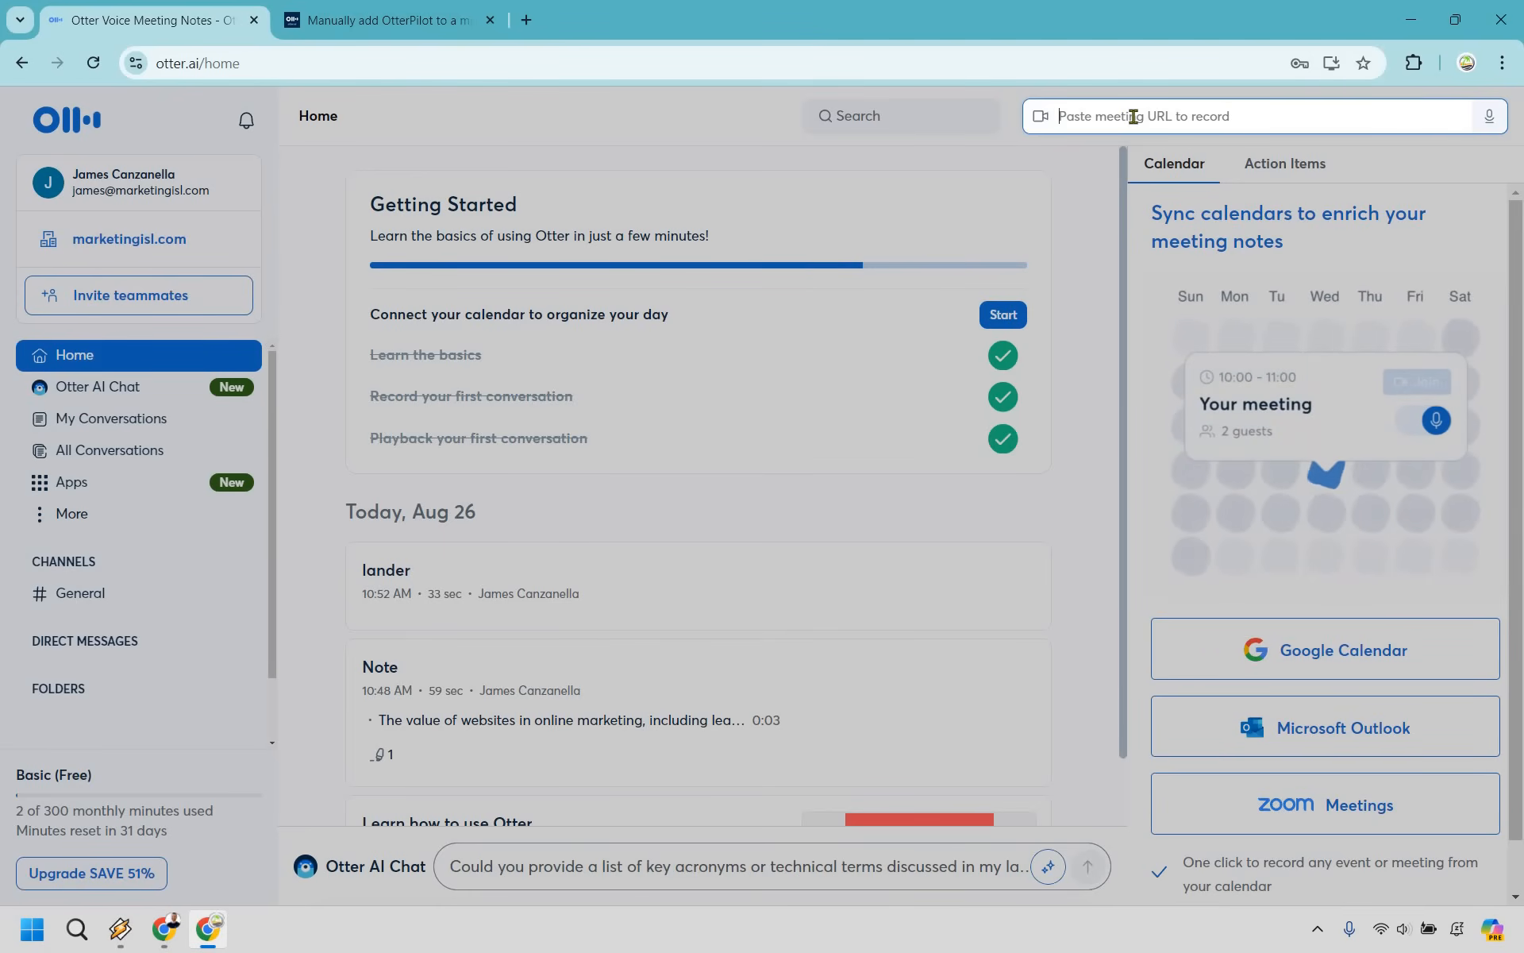
left_click(392, 22)
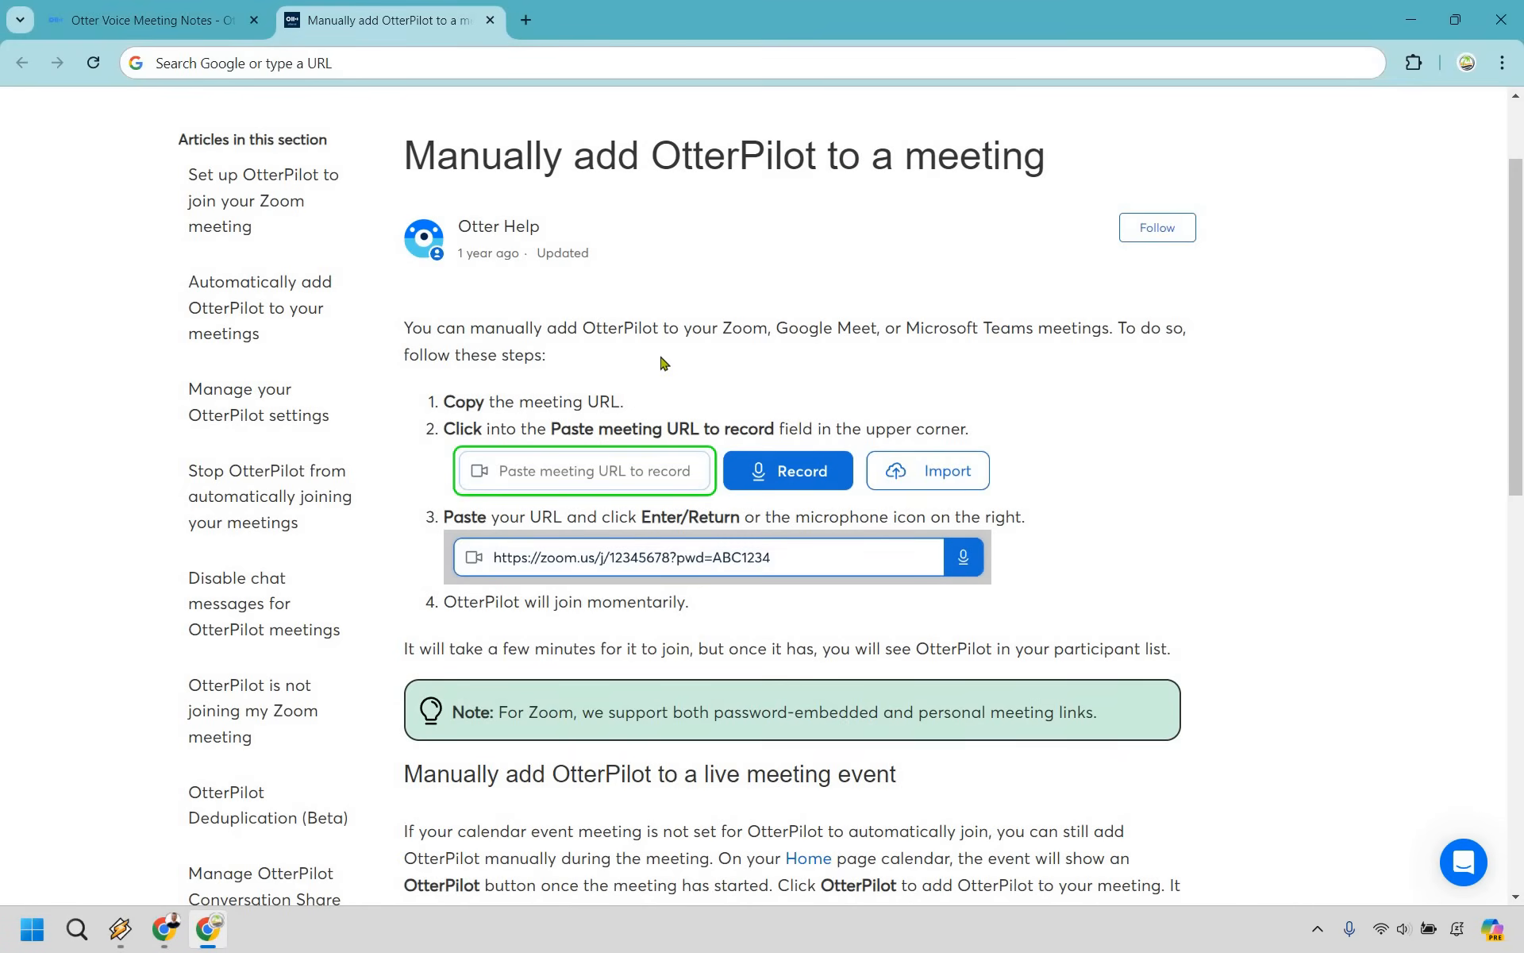
mouse_move(908, 350)
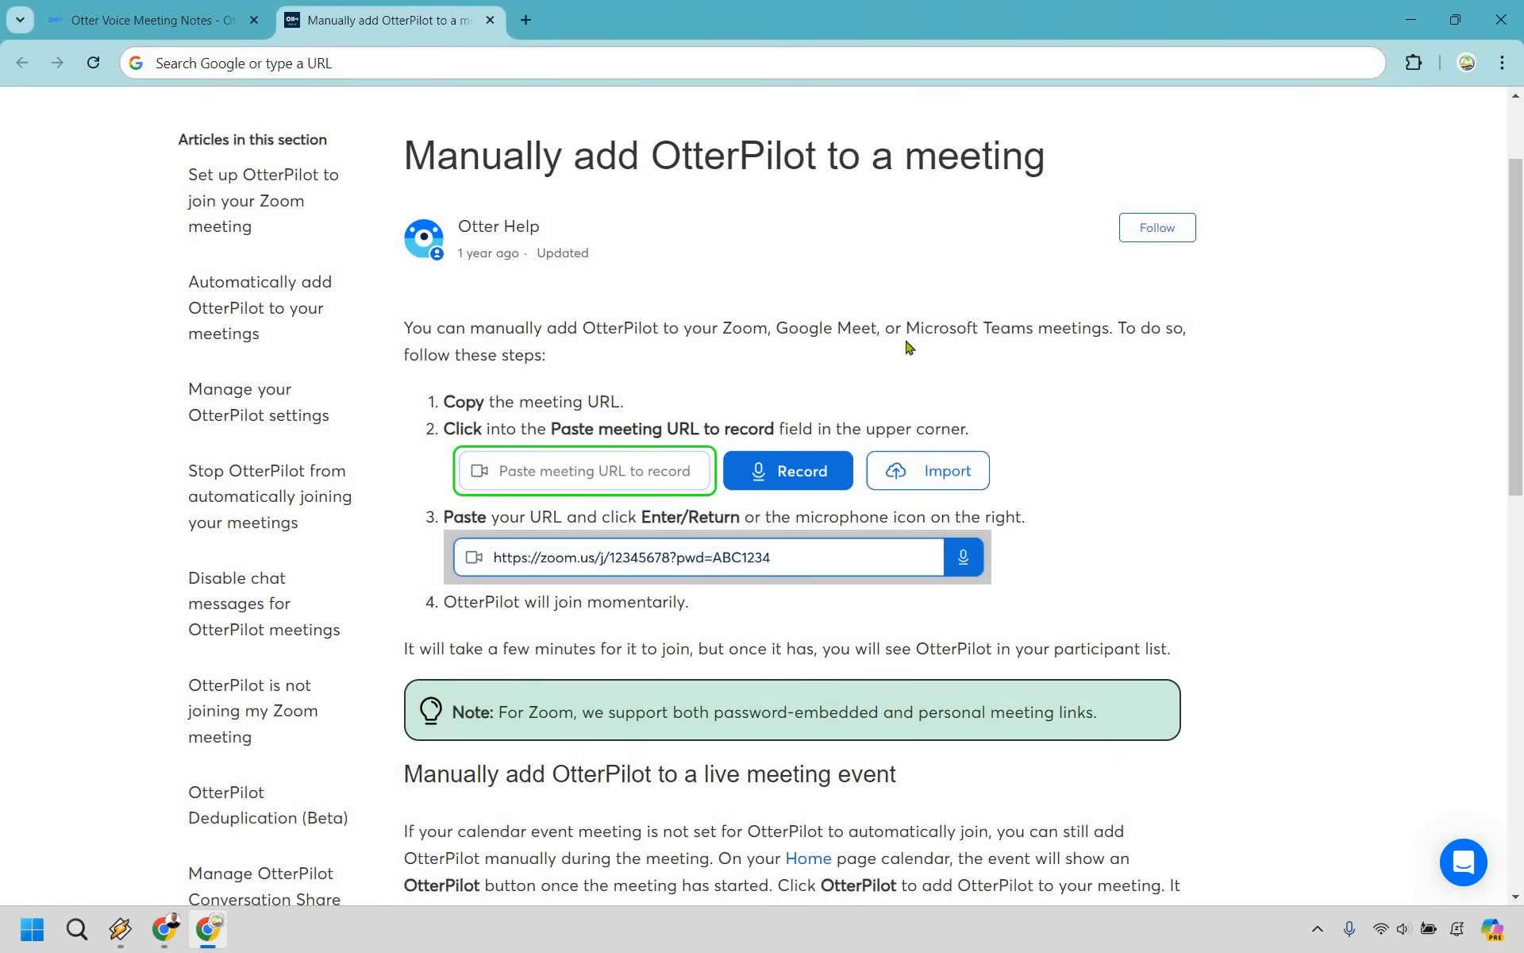
mouse_move(676, 324)
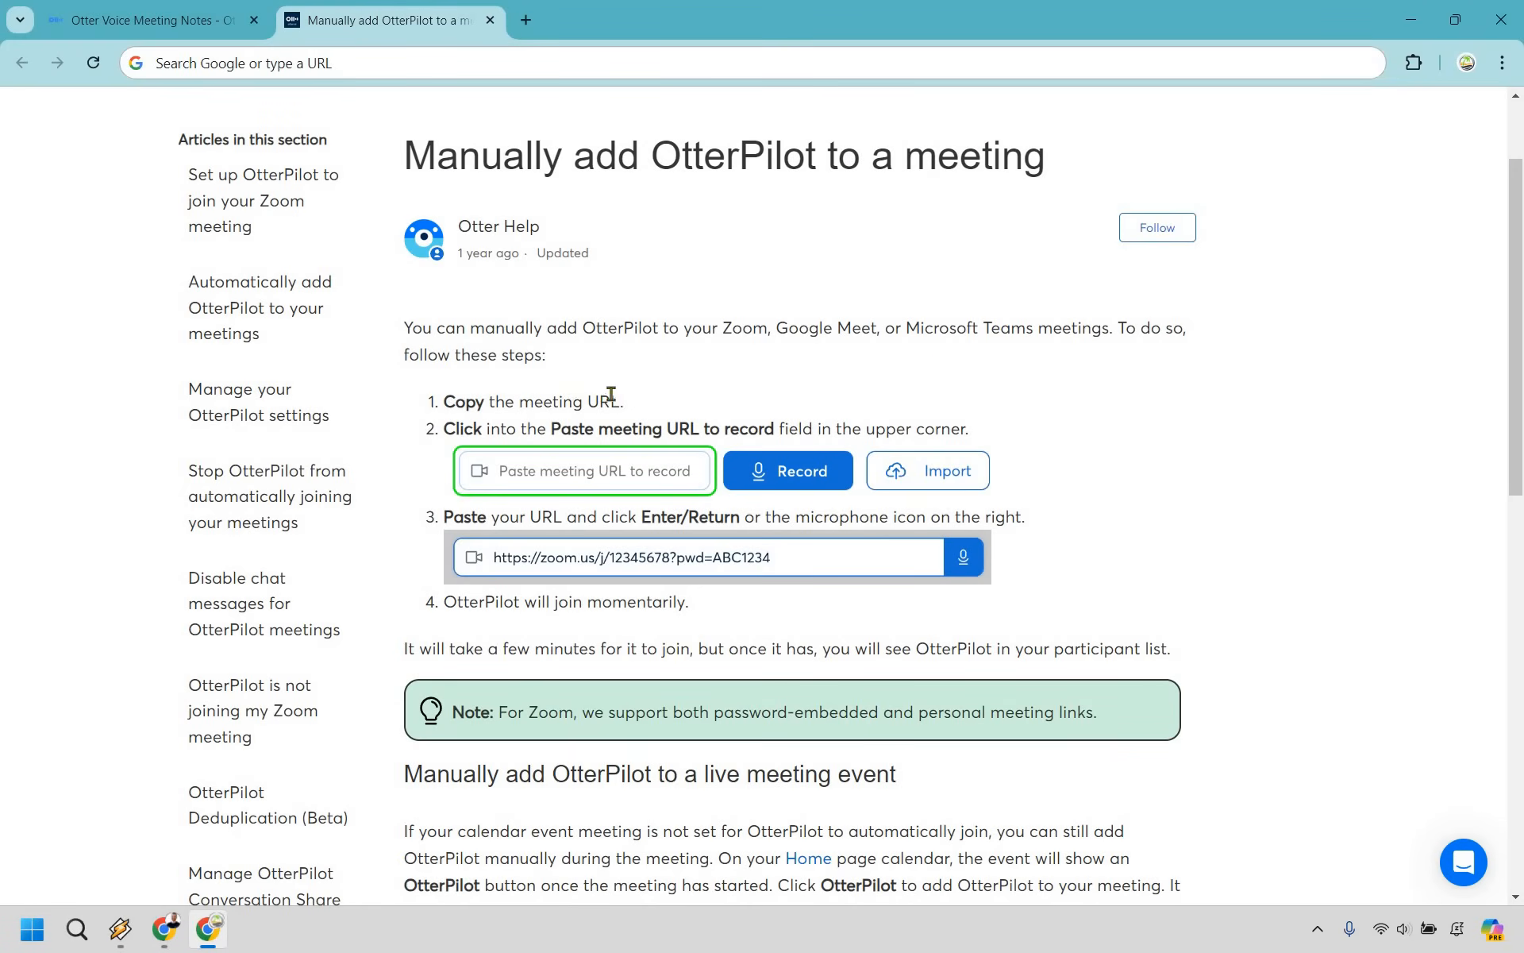
mouse_move(568, 429)
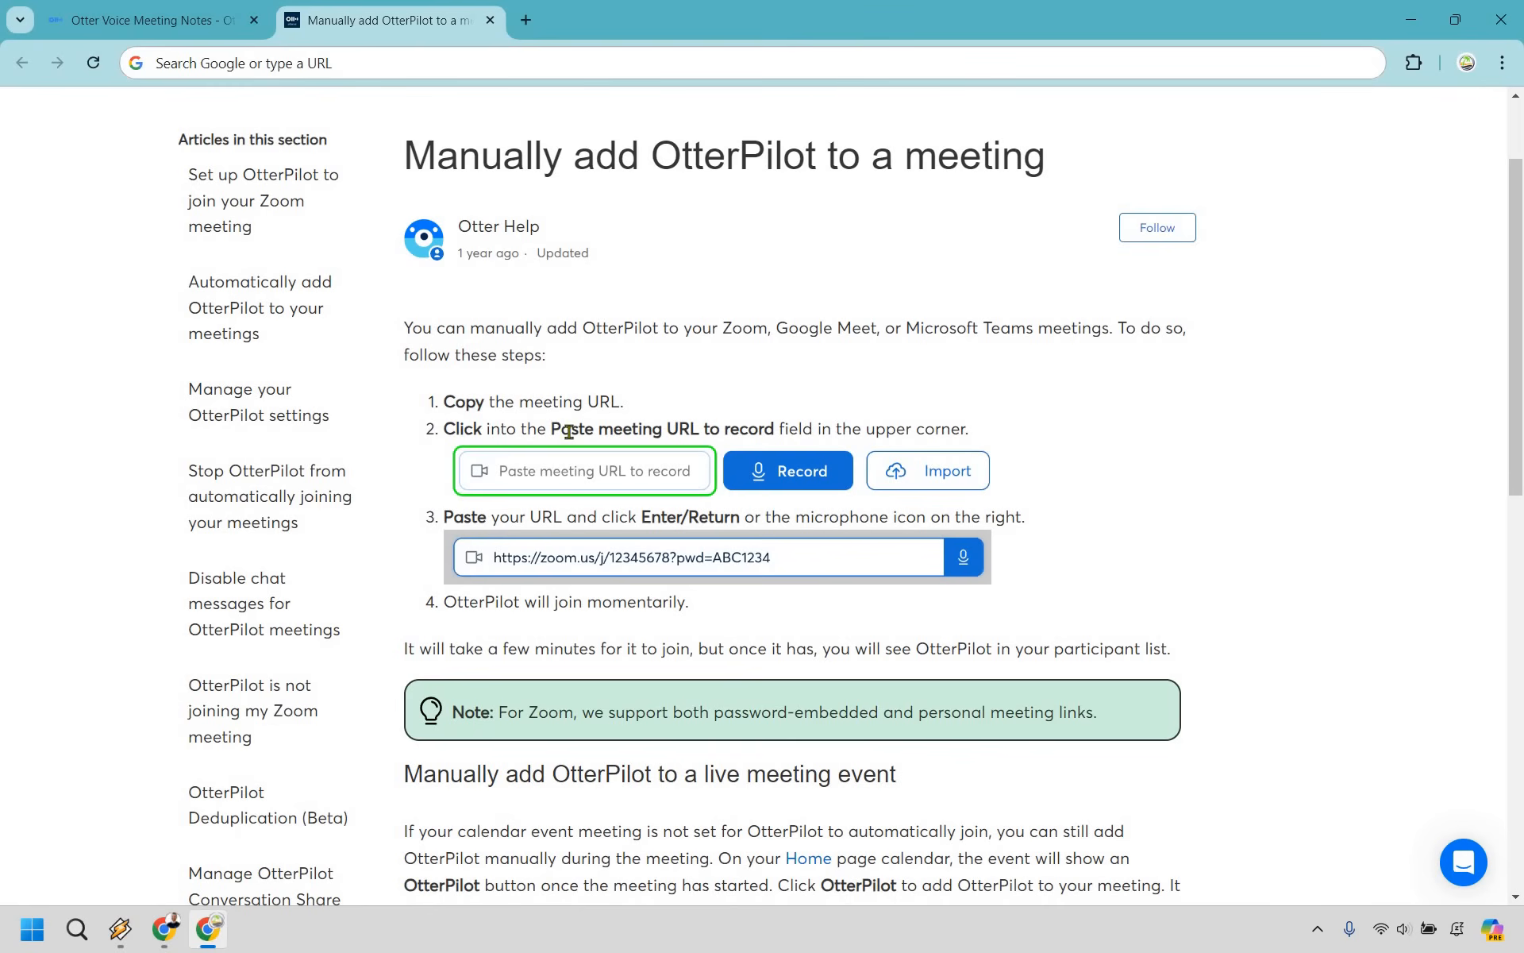
mouse_move(869, 429)
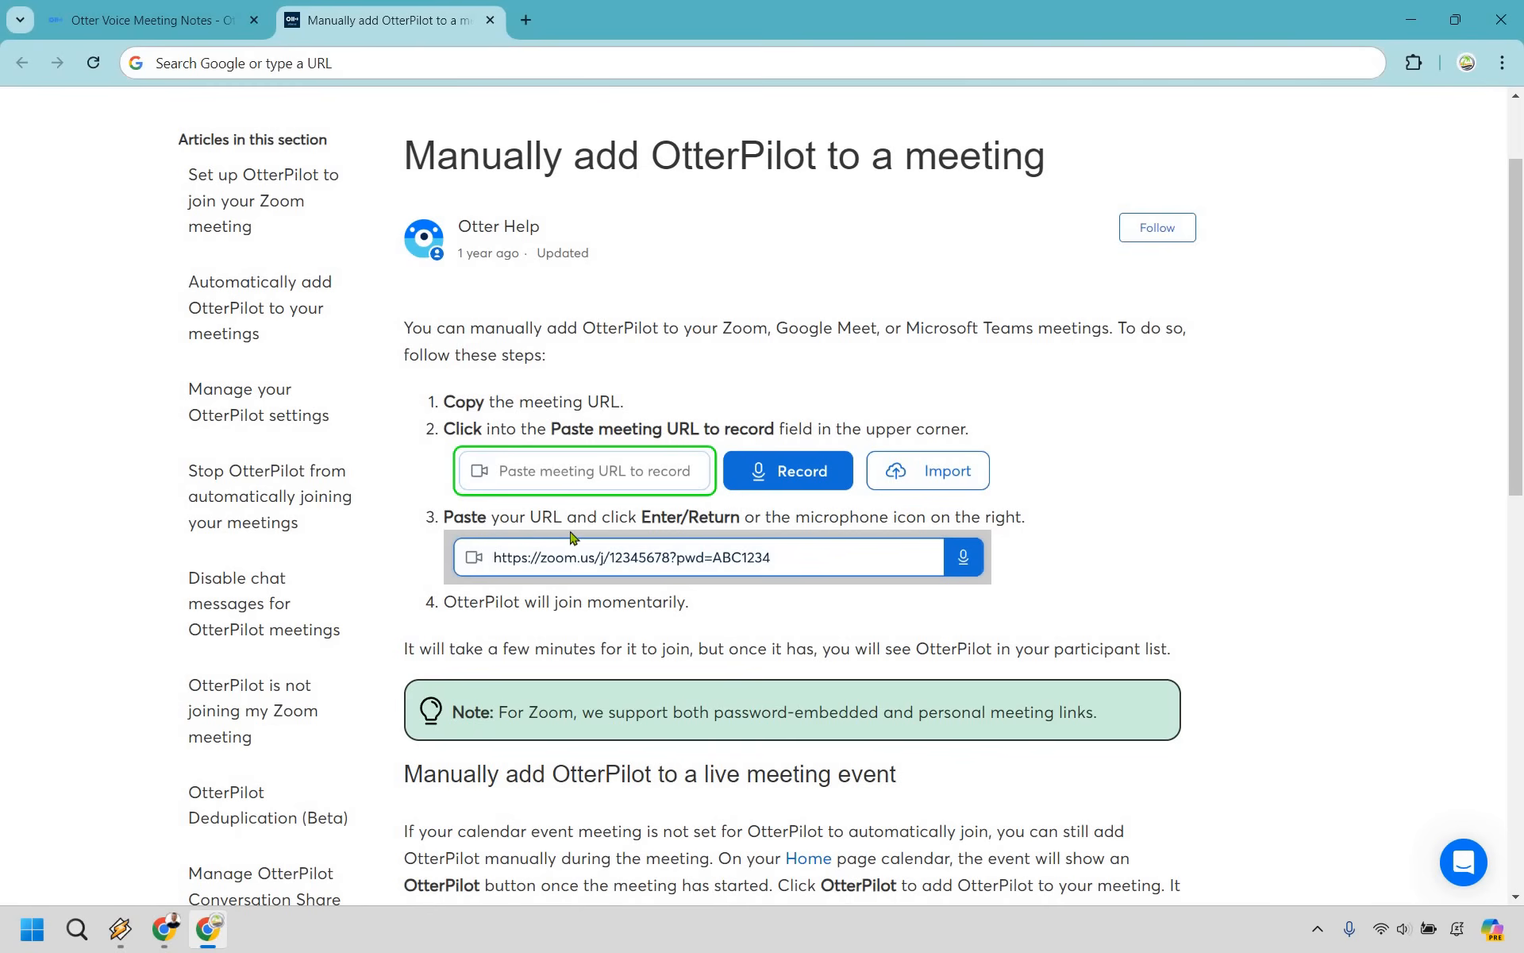
mouse_move(750, 518)
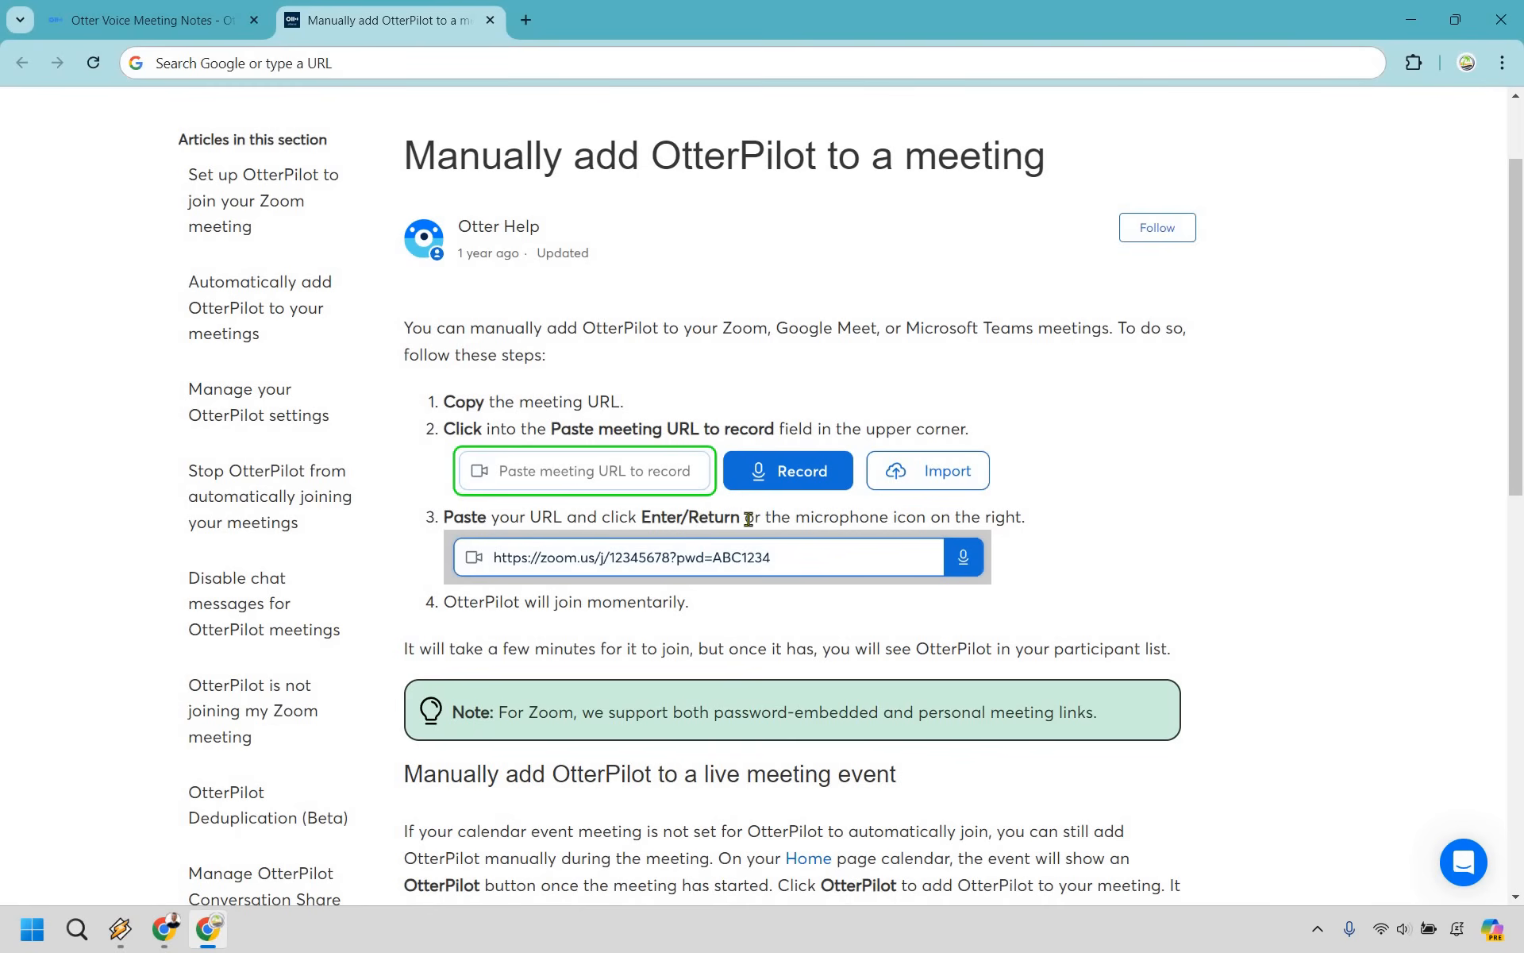
mouse_move(1290, 496)
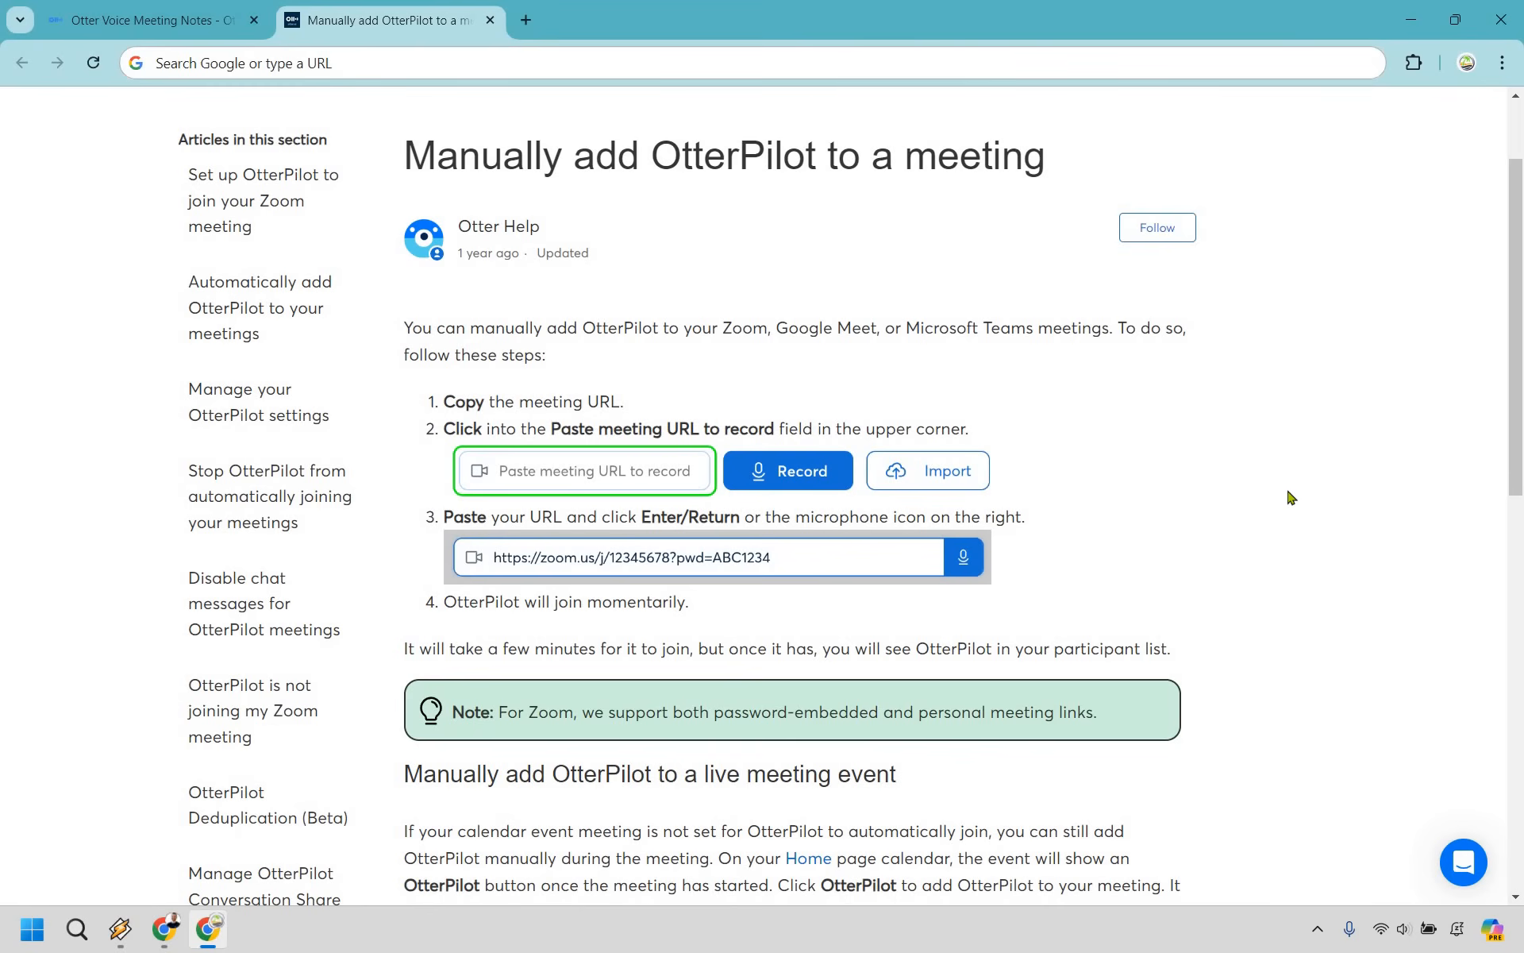
mouse_move(1309, 479)
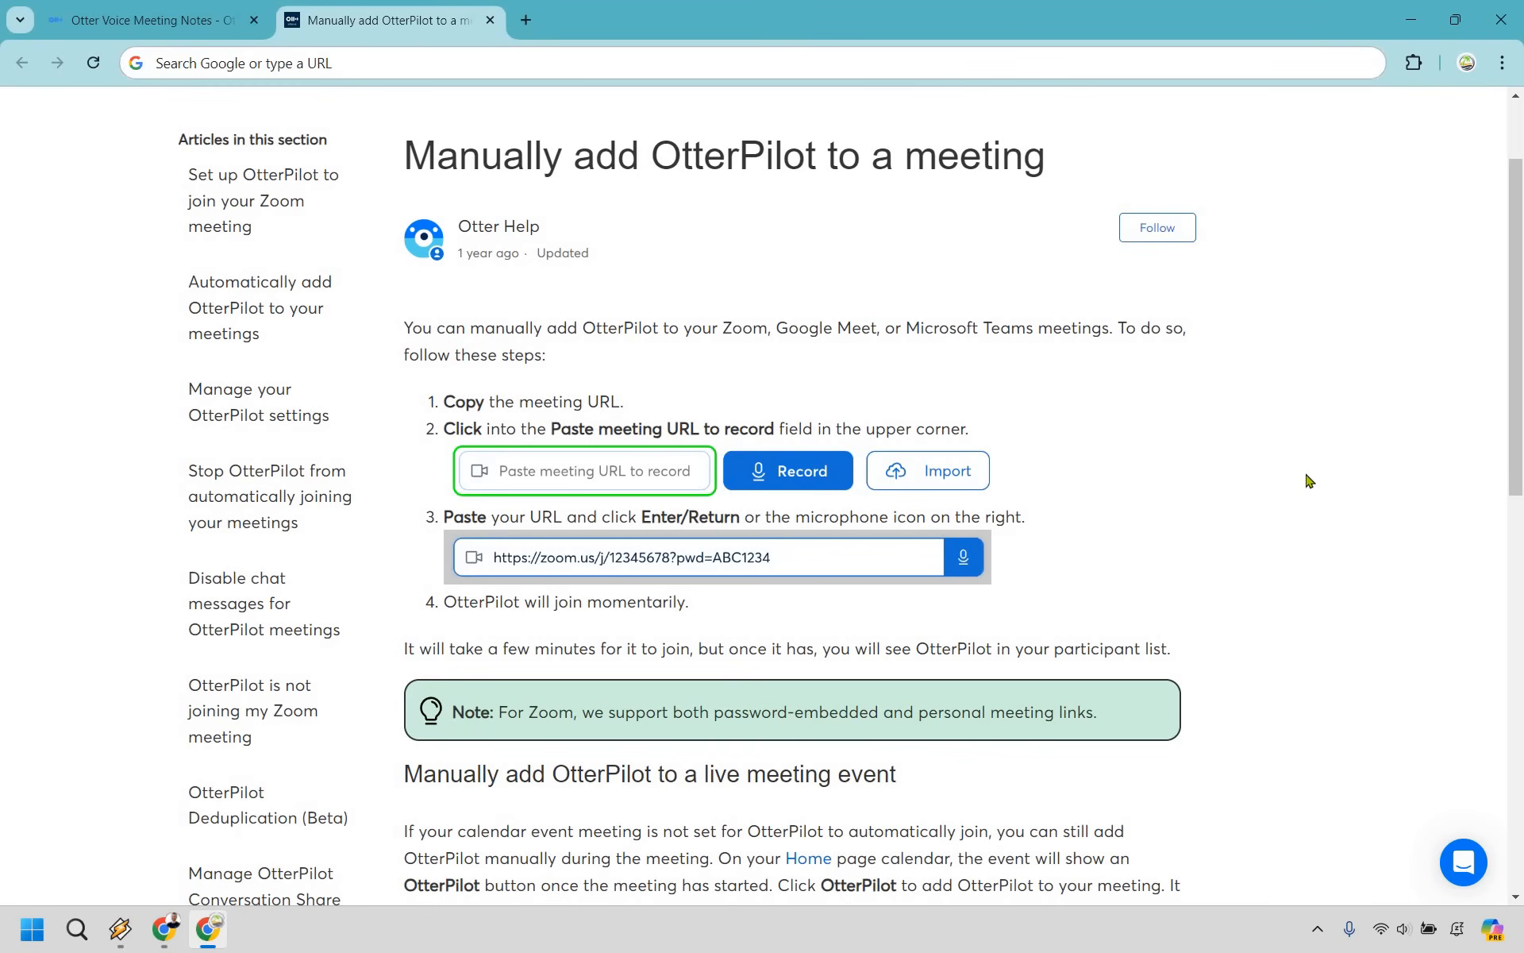
mouse_move(1292, 493)
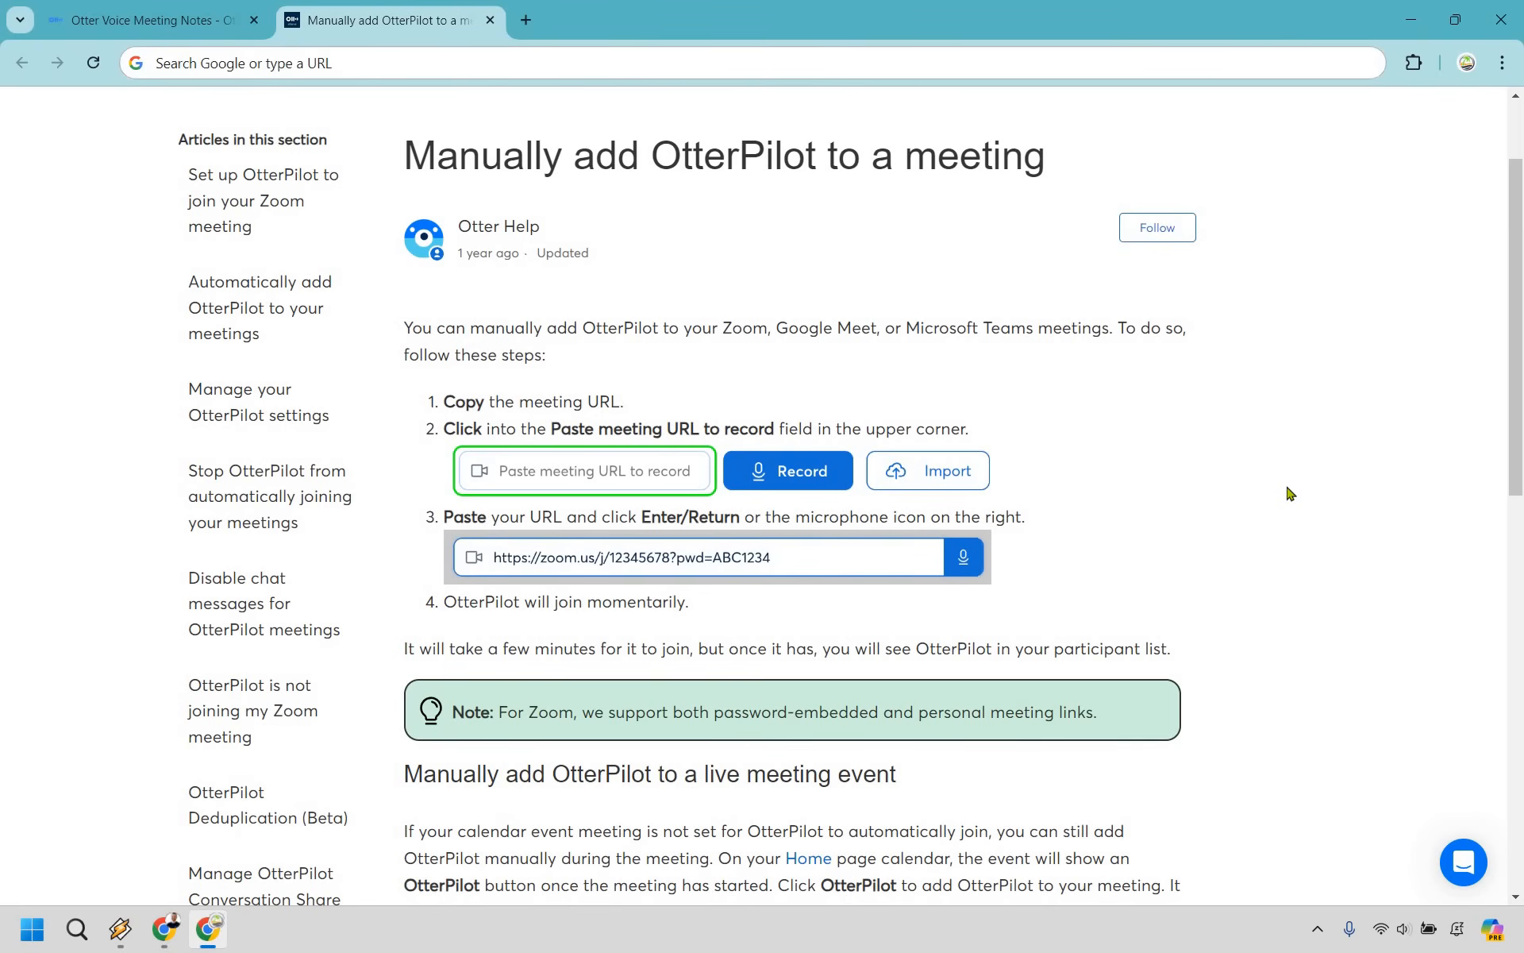